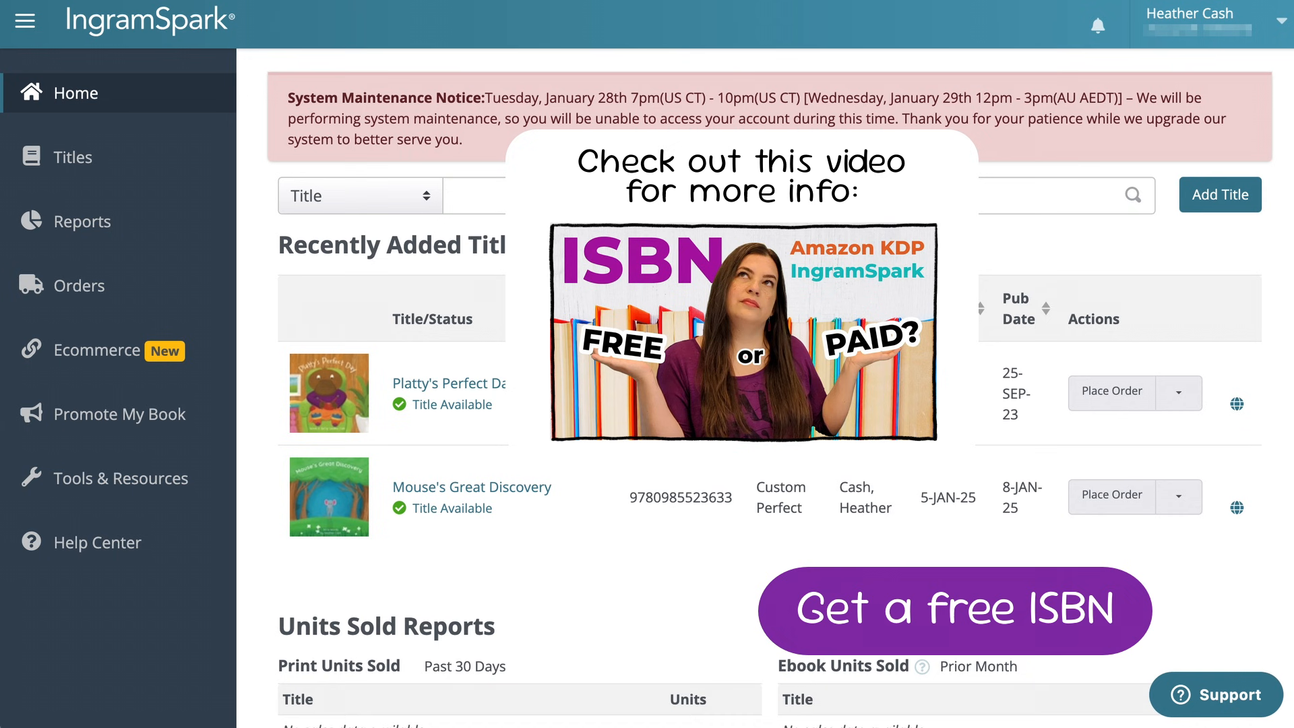
mouse_move(1219, 195)
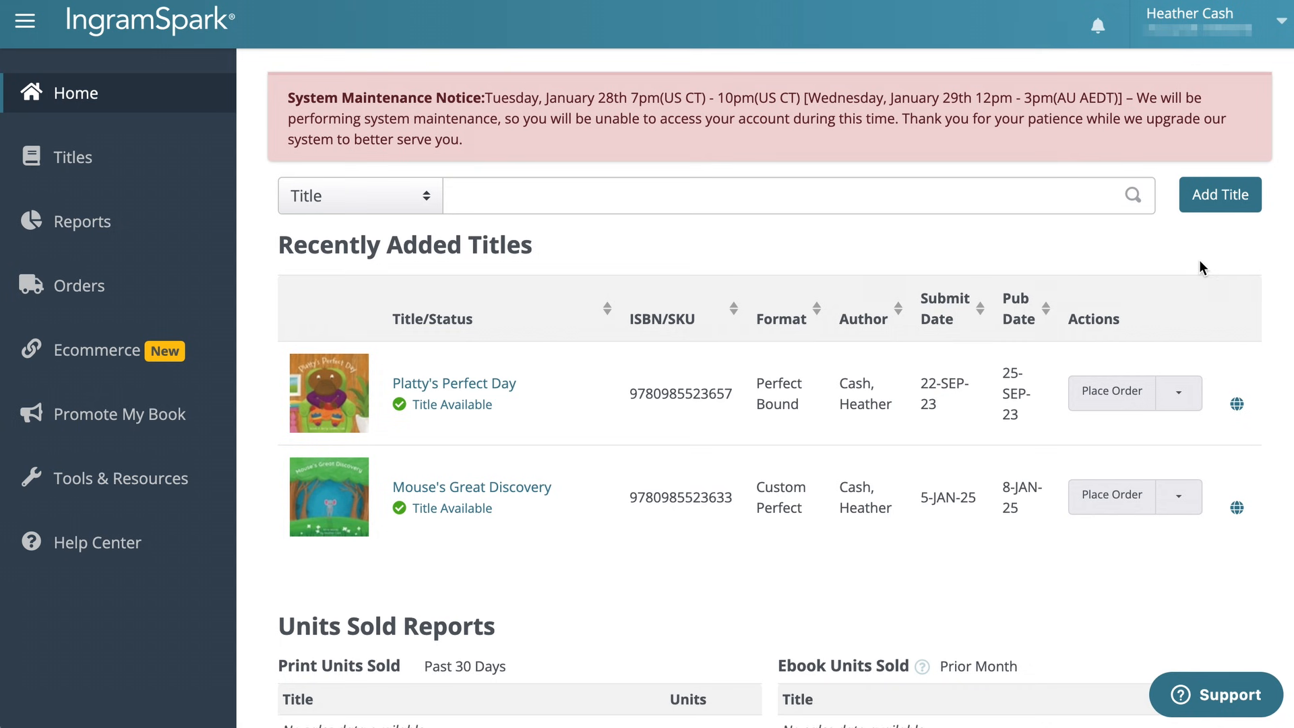
mouse_move(1220, 195)
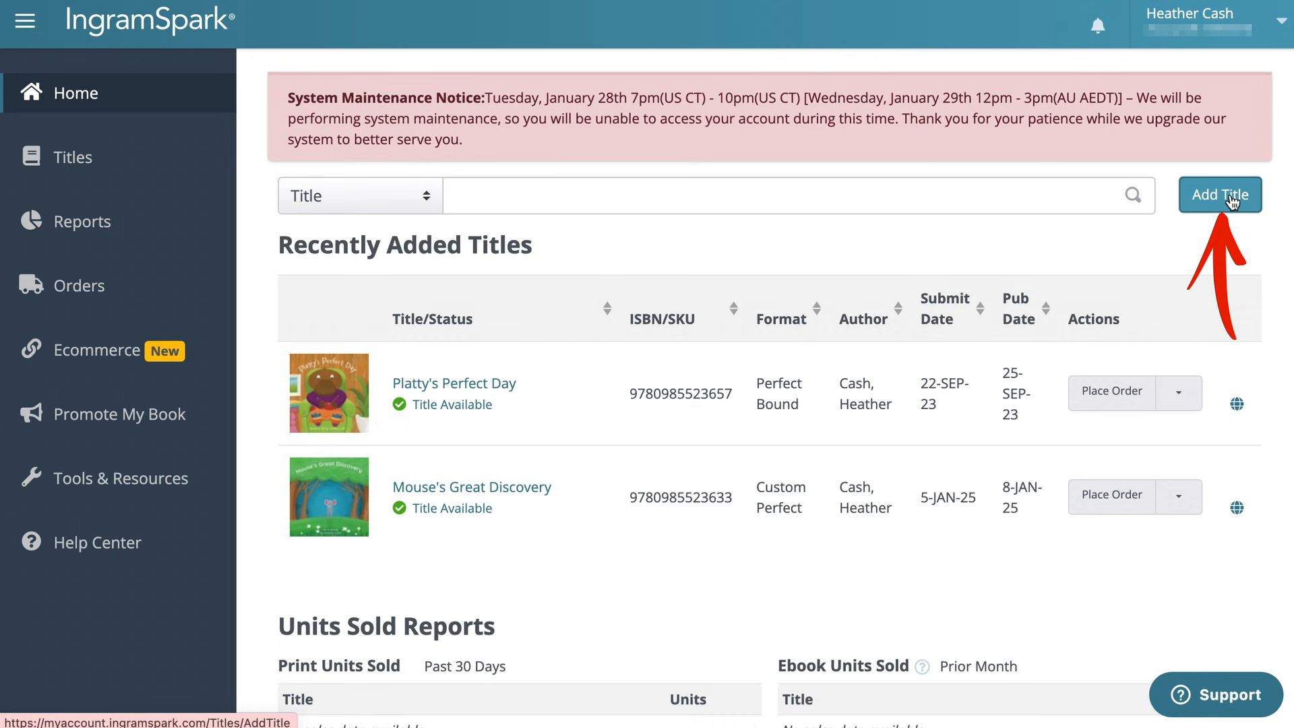
Step: Add a Print Book Only title, submitting files later, to print, distribute and sell
click(1219, 195)
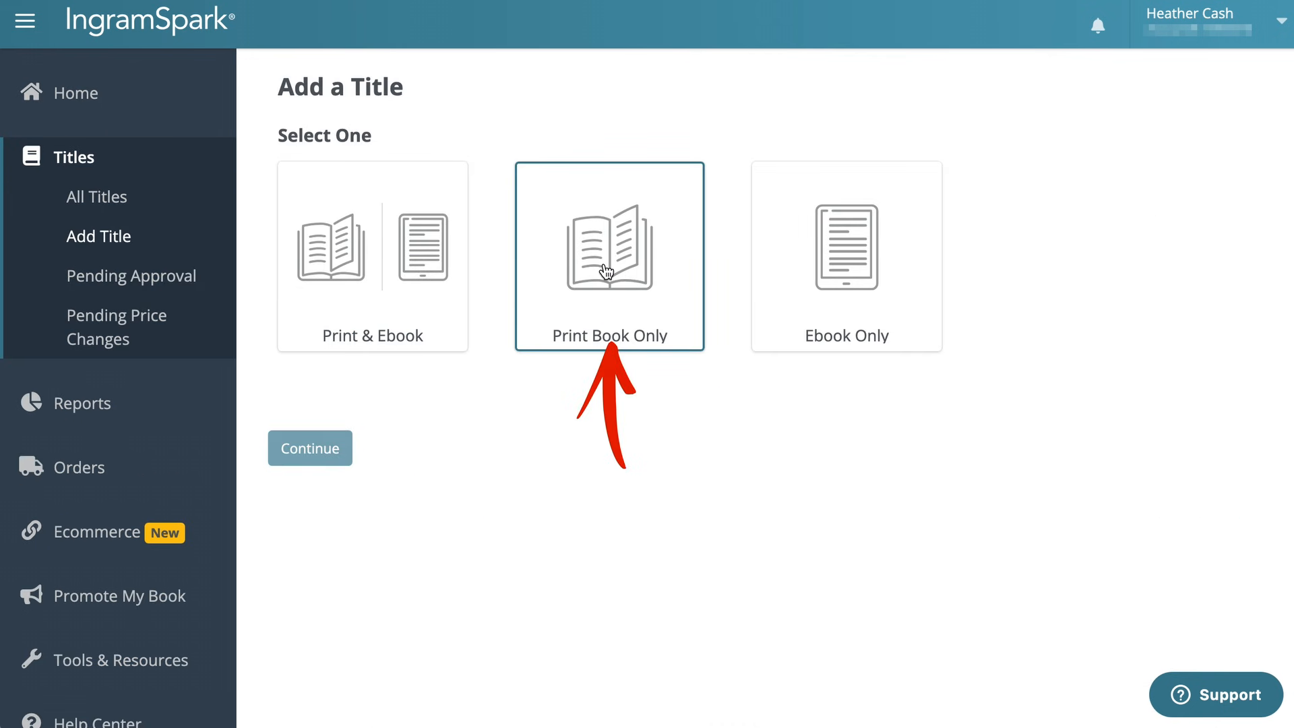
click(609, 257)
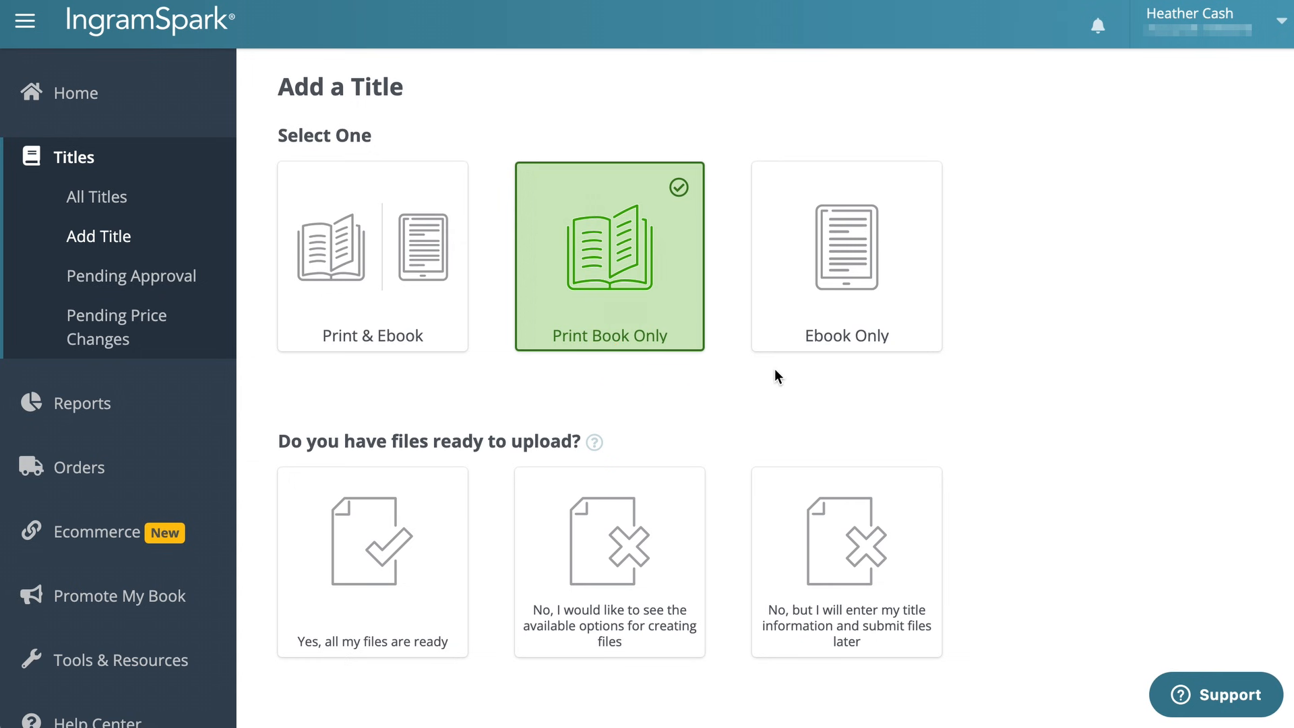
click(846, 562)
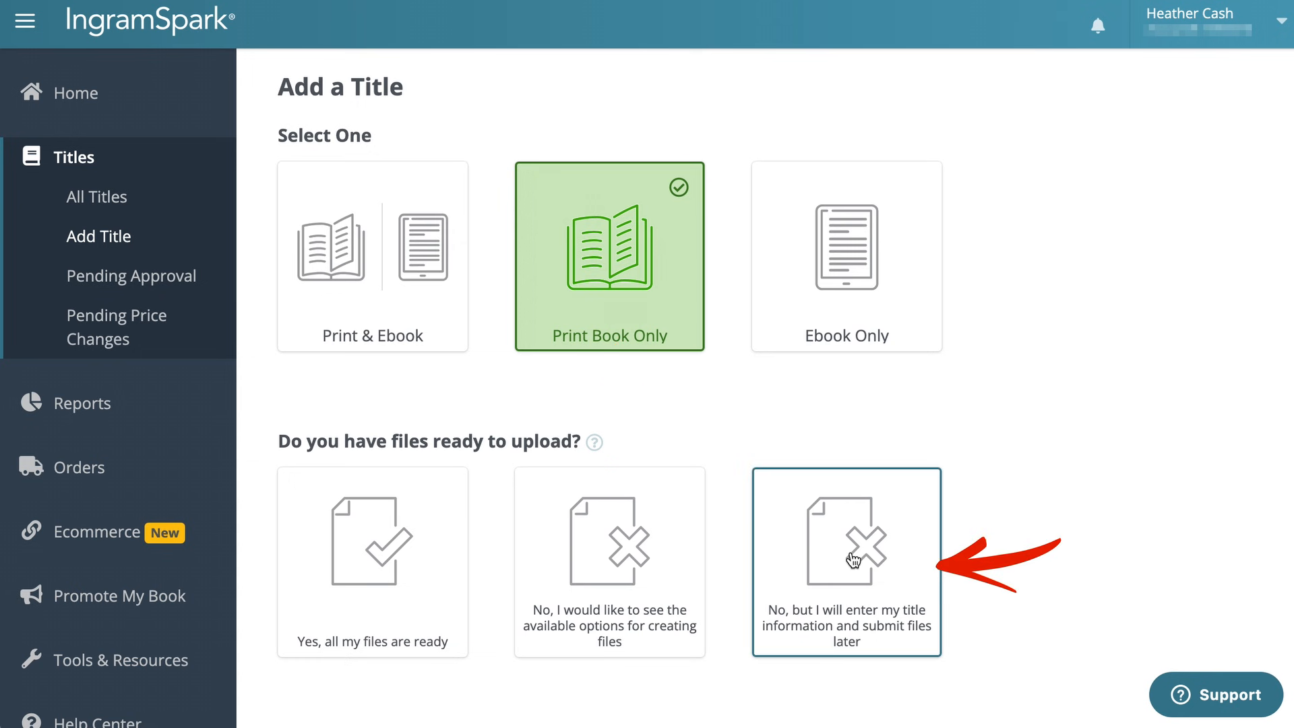
click(845, 551)
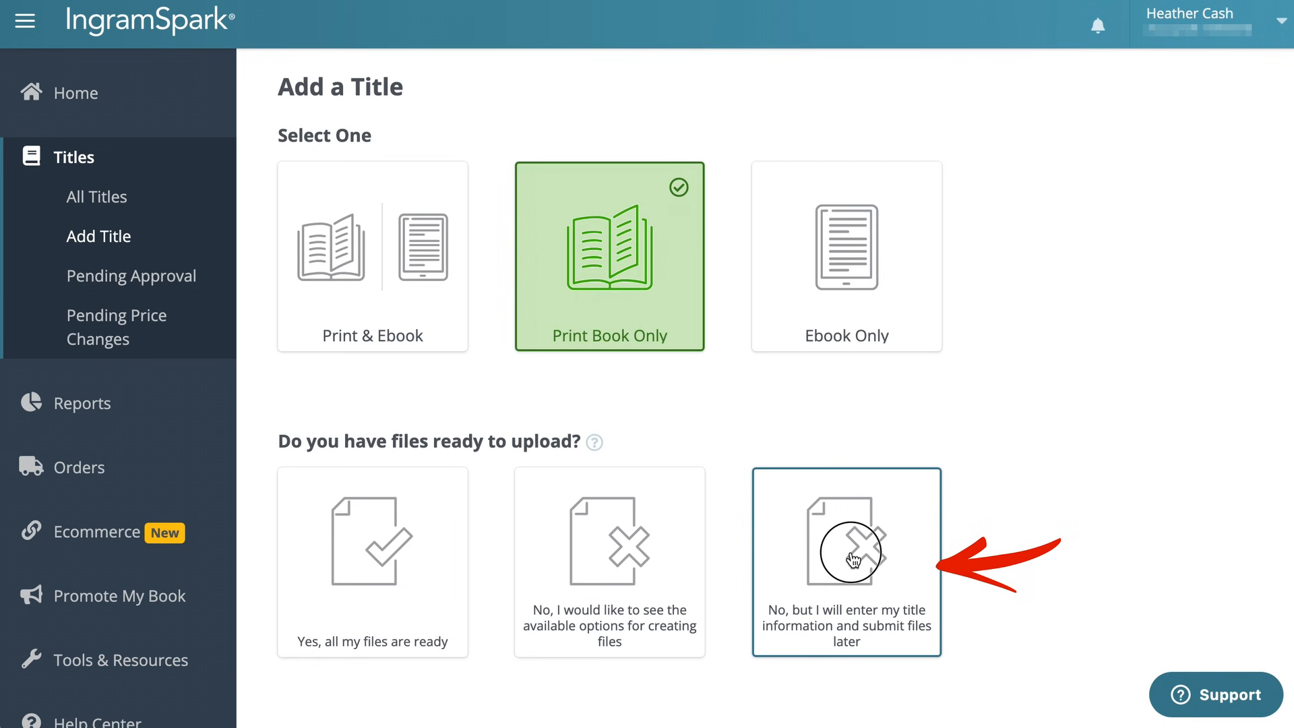
click(844, 562)
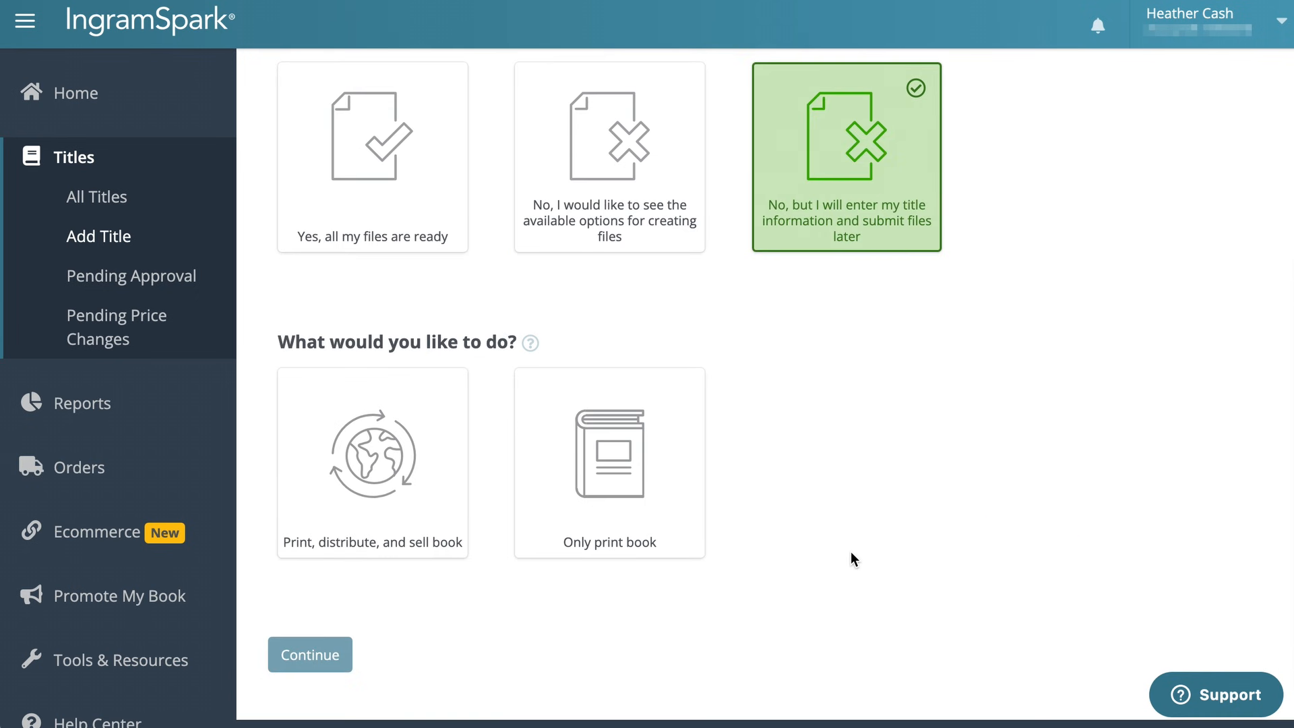
click(371, 456)
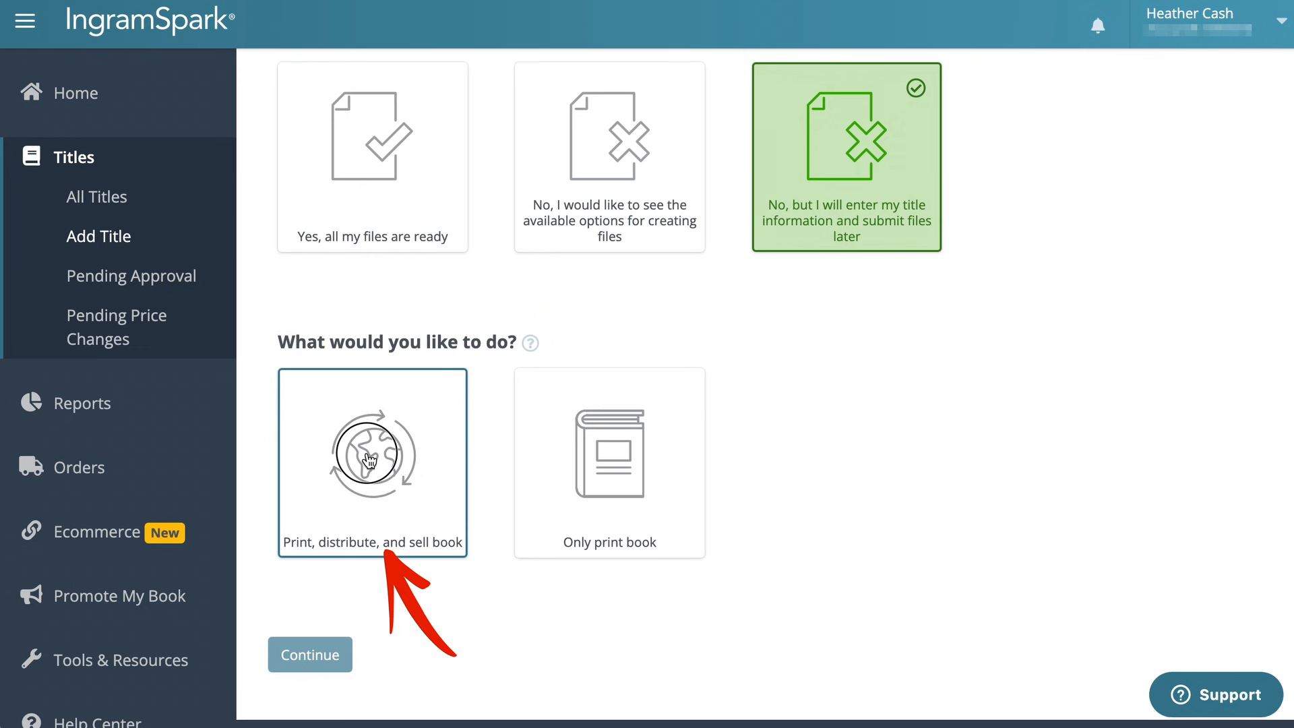
click(372, 452)
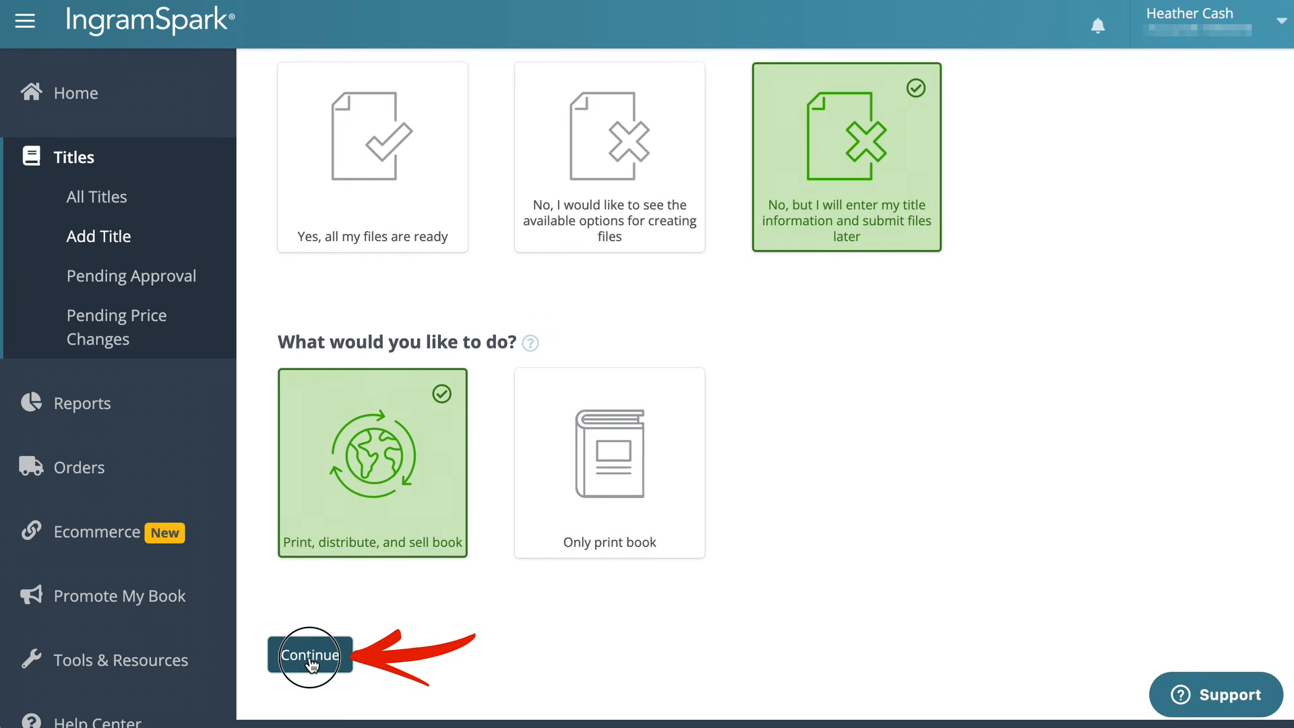
Step: Enter the title 'Mouse's Great Discovery' and set the language to English
click(310, 655)
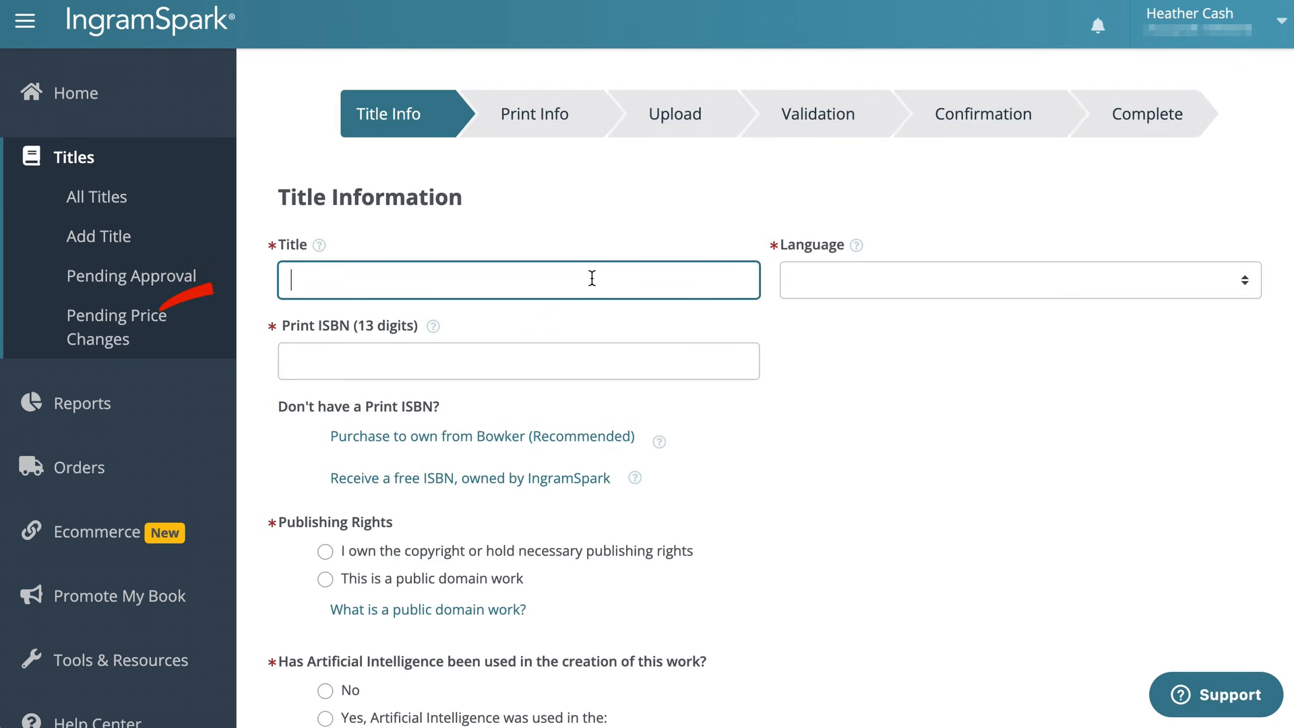
text(Mouse)
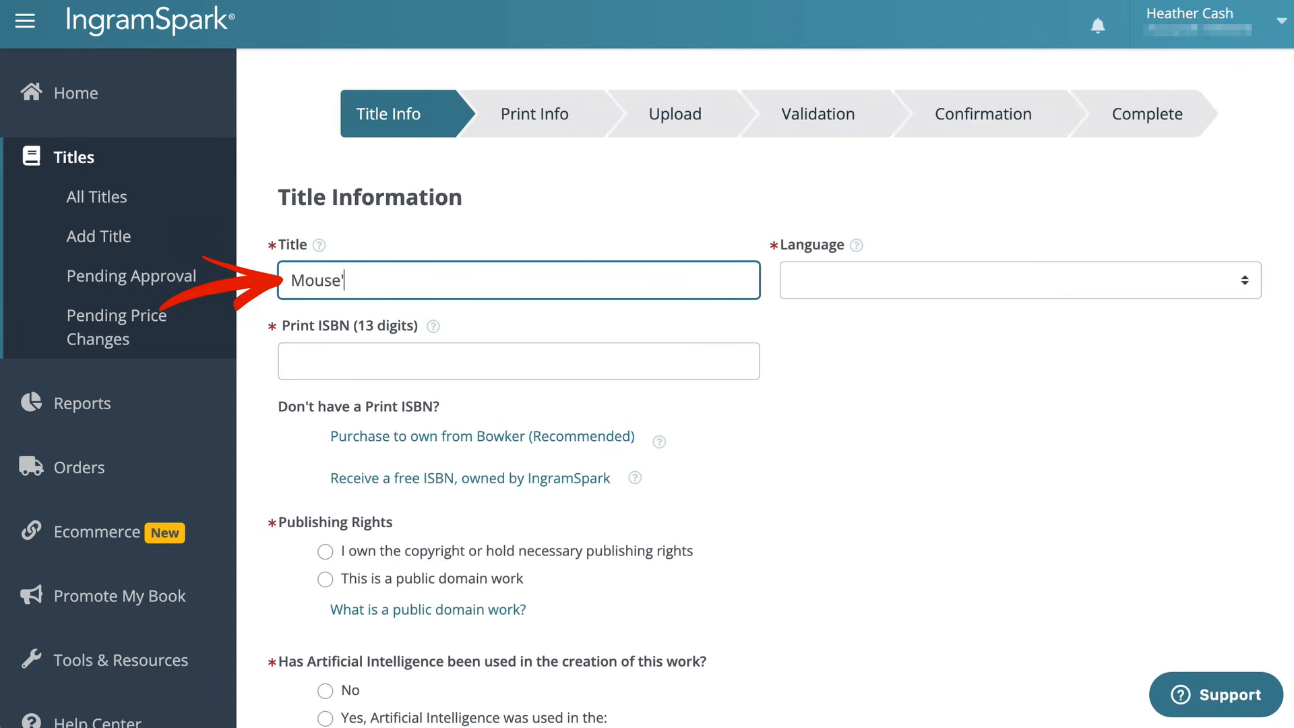
text('s Great Discov)
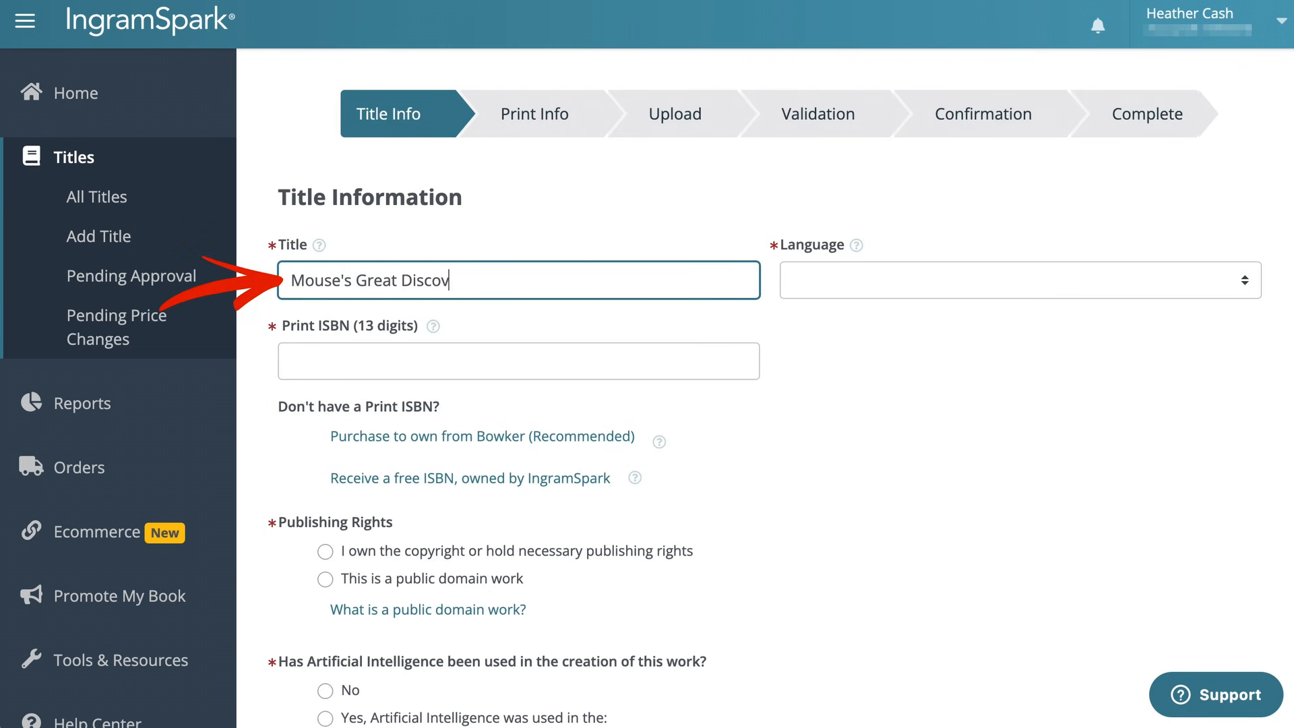
click(1018, 280)
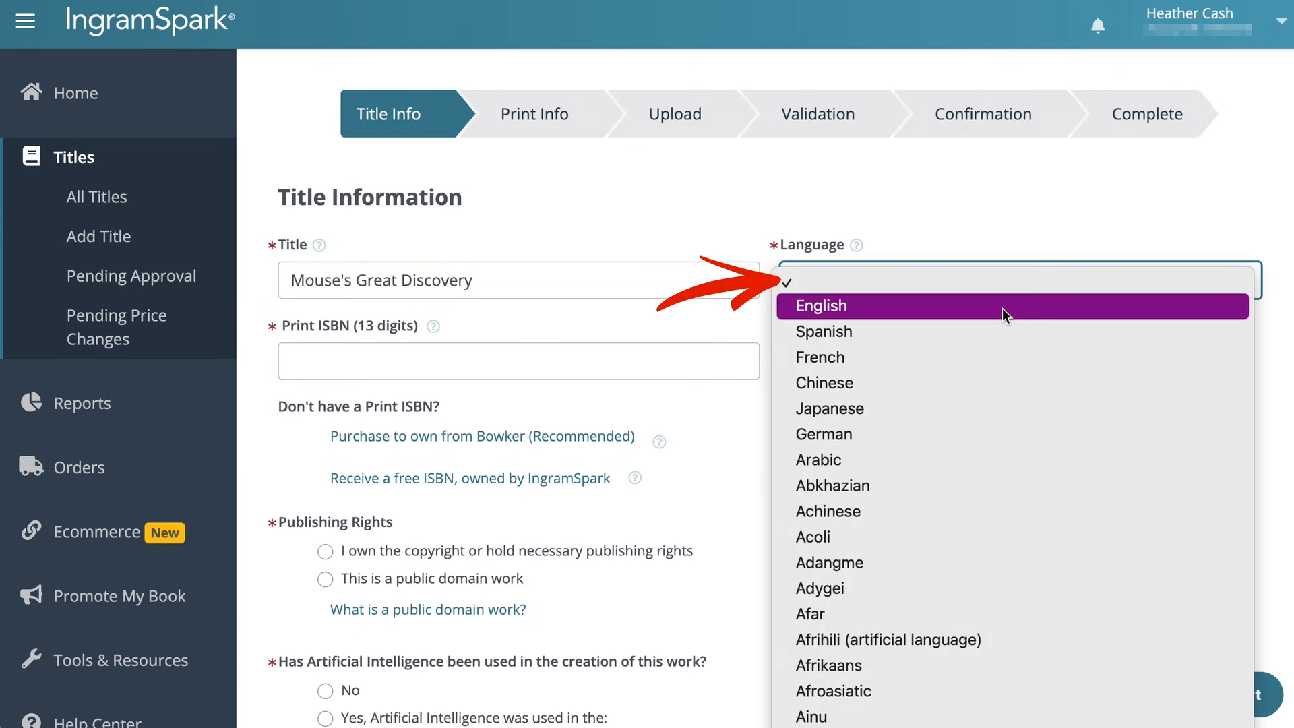
click(819, 305)
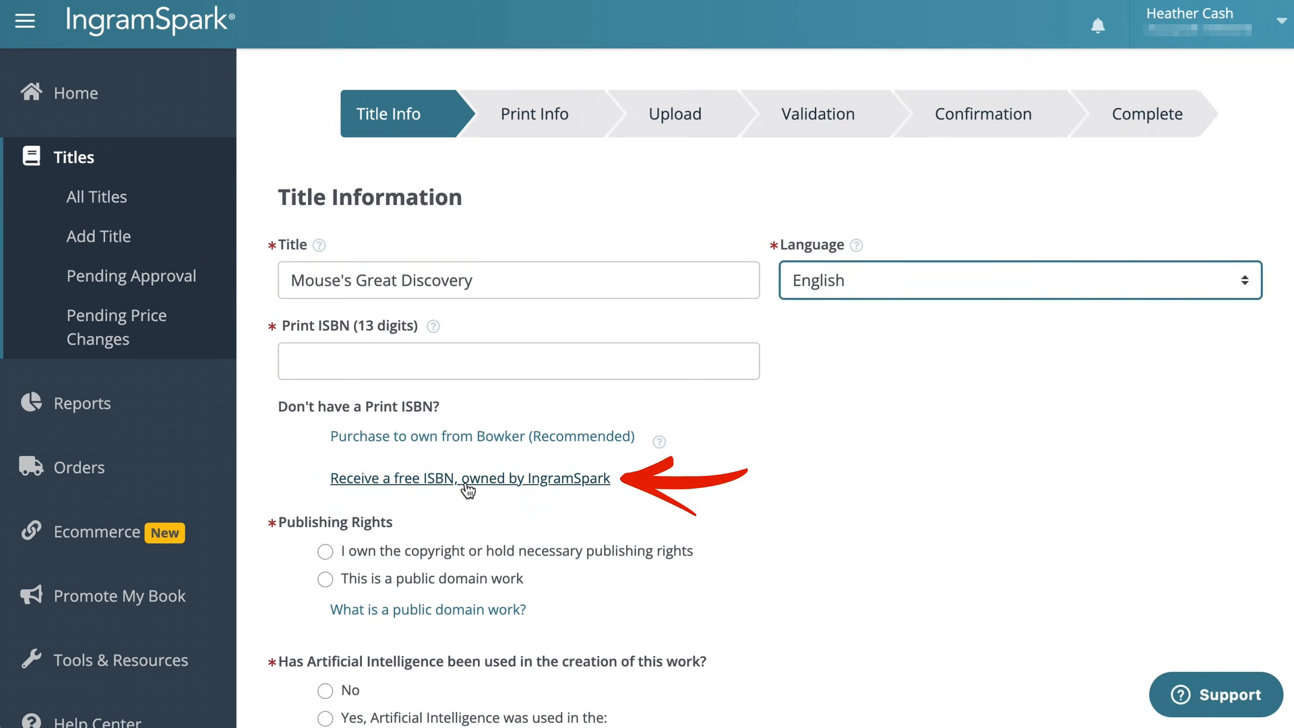
mouse_move(441, 489)
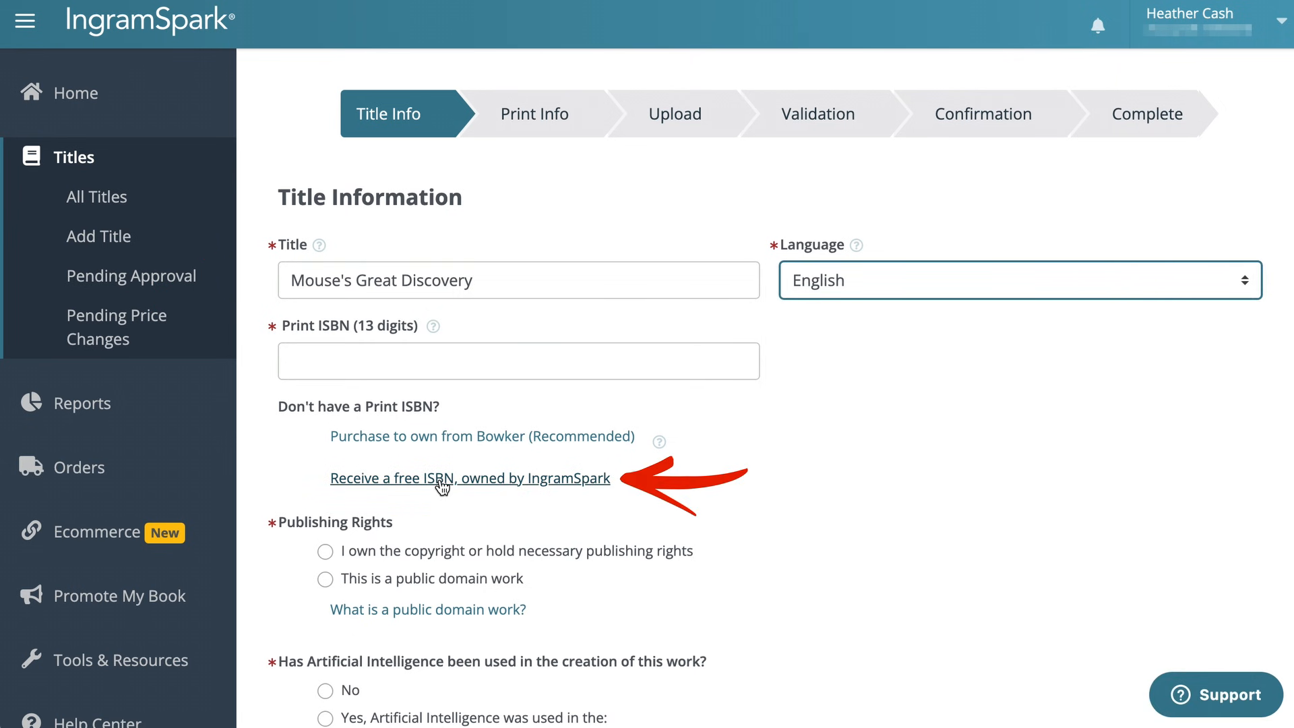
click(469, 478)
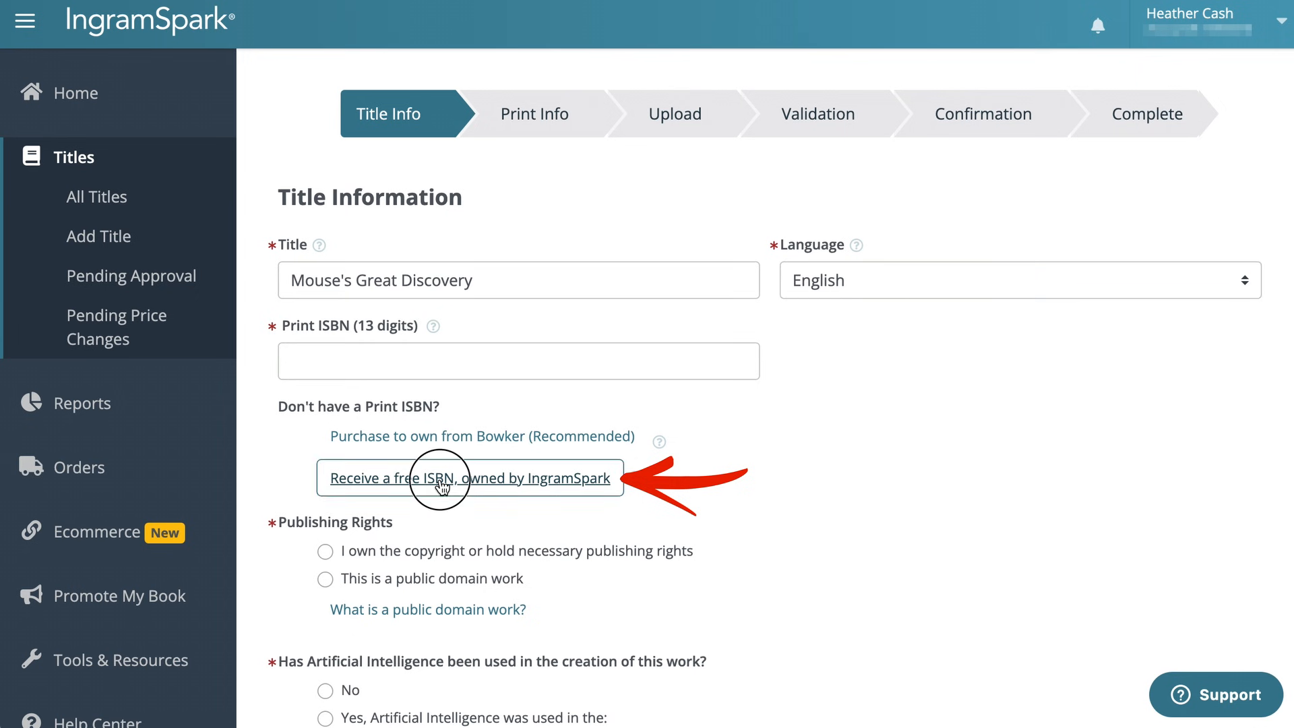
click(469, 478)
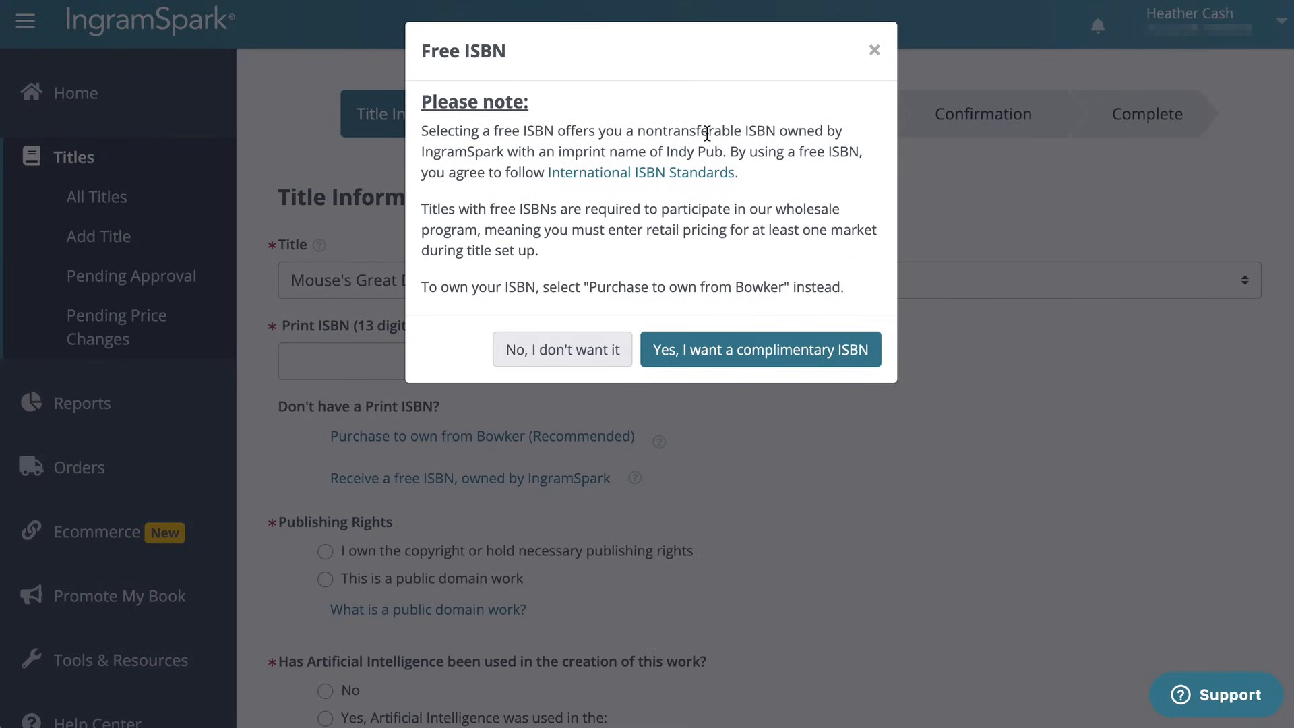
mouse_move(714, 262)
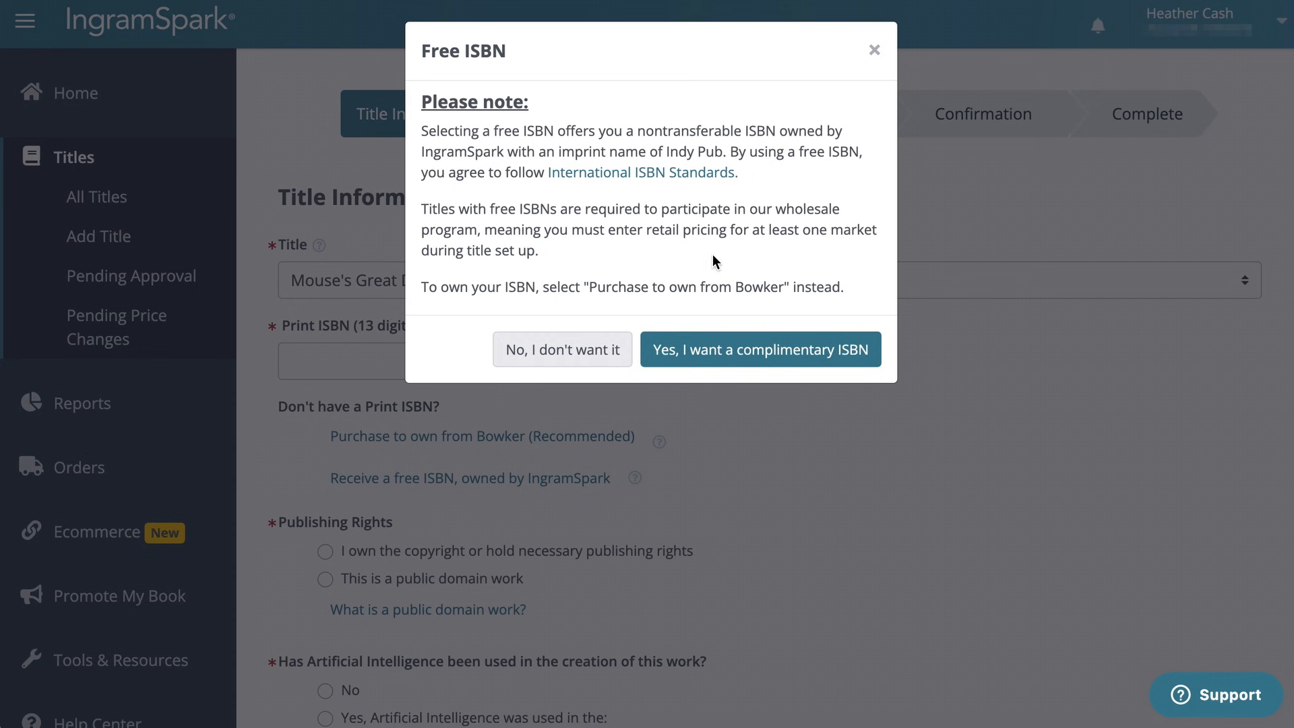
mouse_move(819, 226)
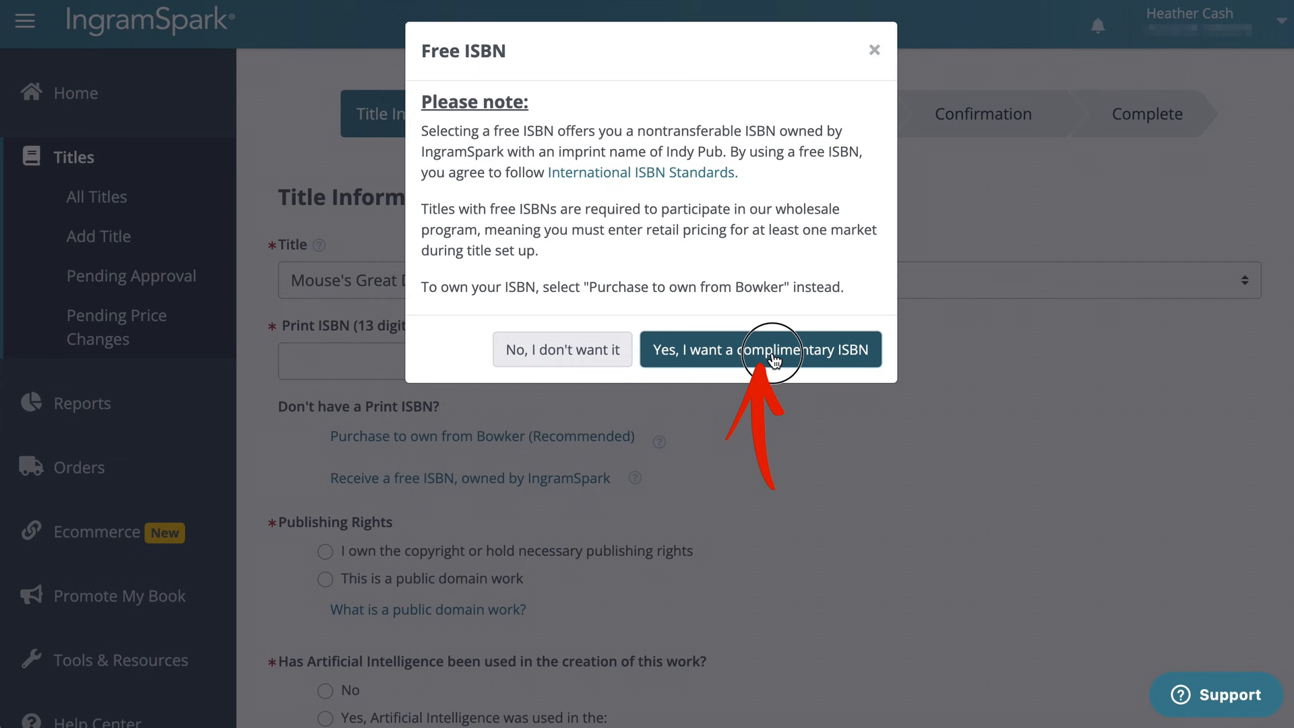
click(760, 349)
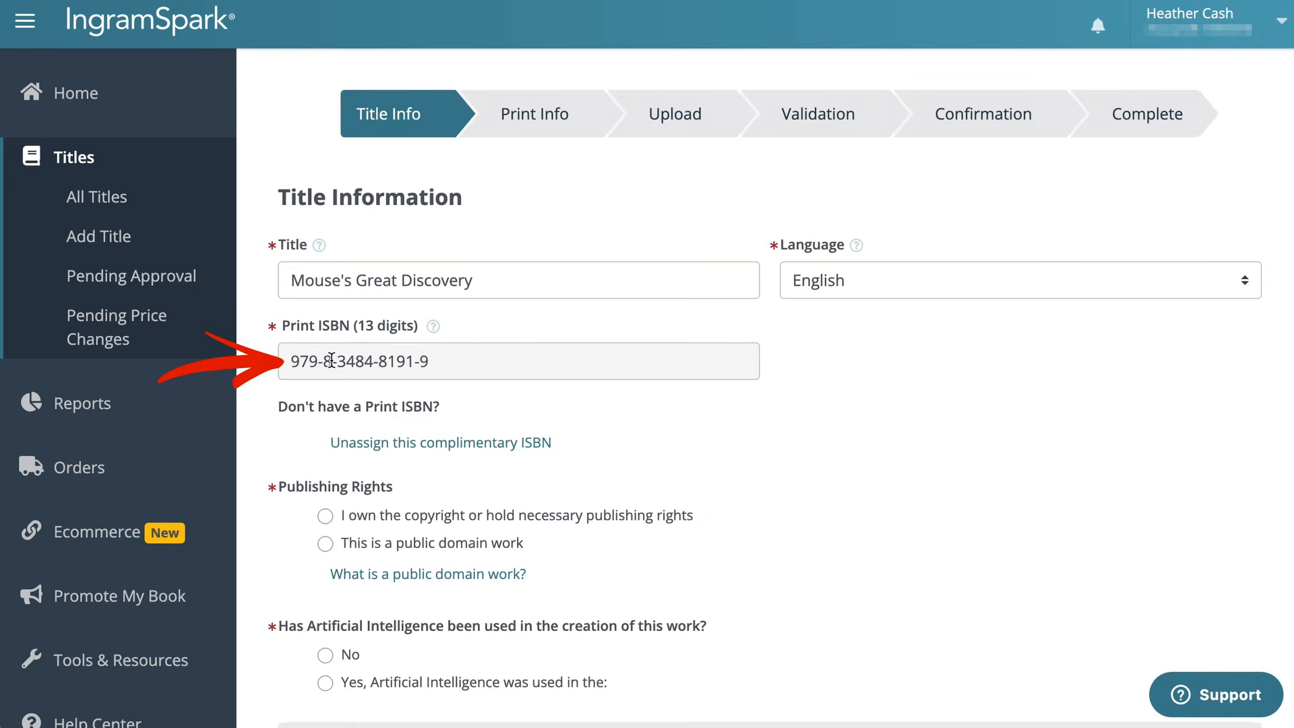
triple_click(518, 361)
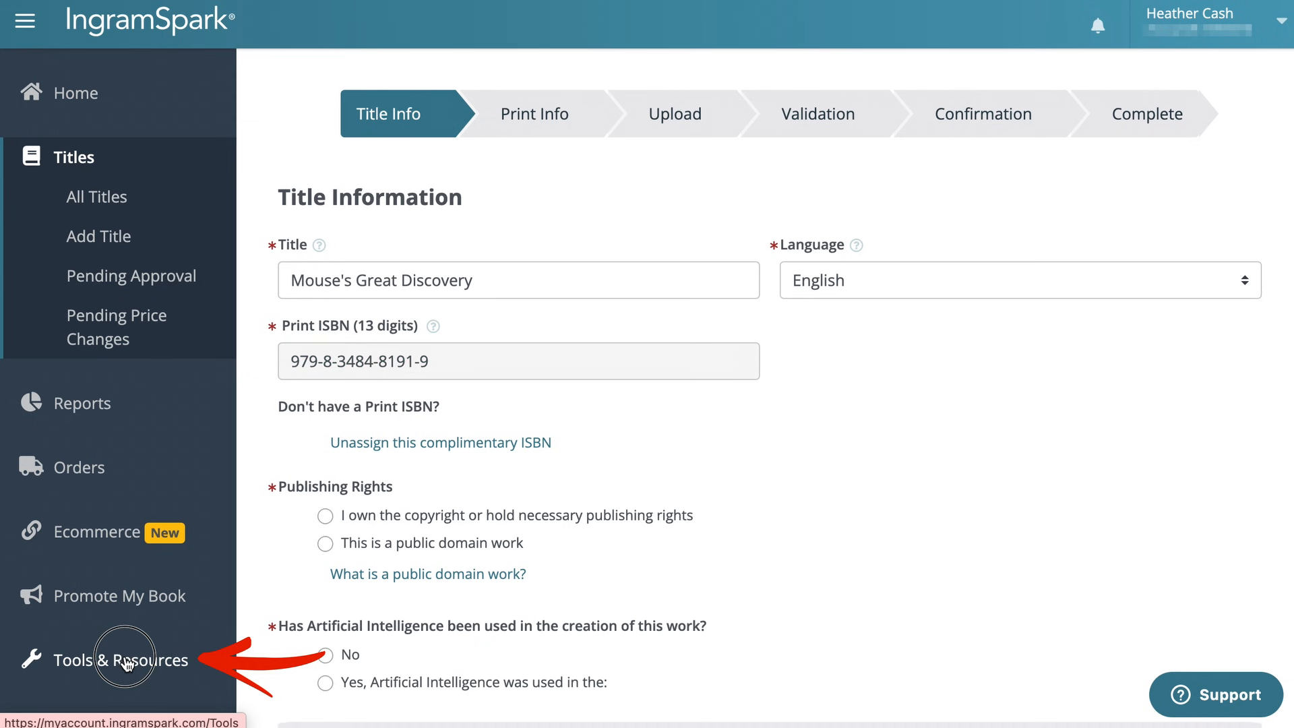
click(121, 658)
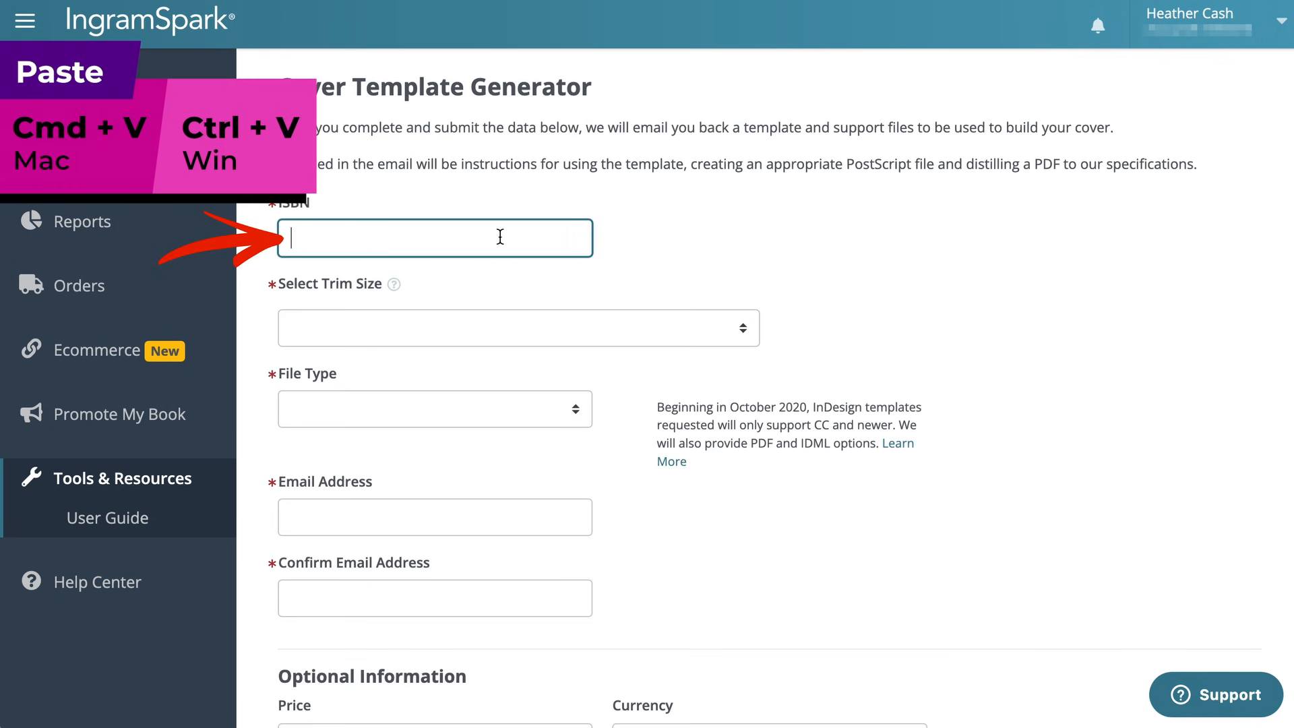
text(979-8-3484-8191-9)
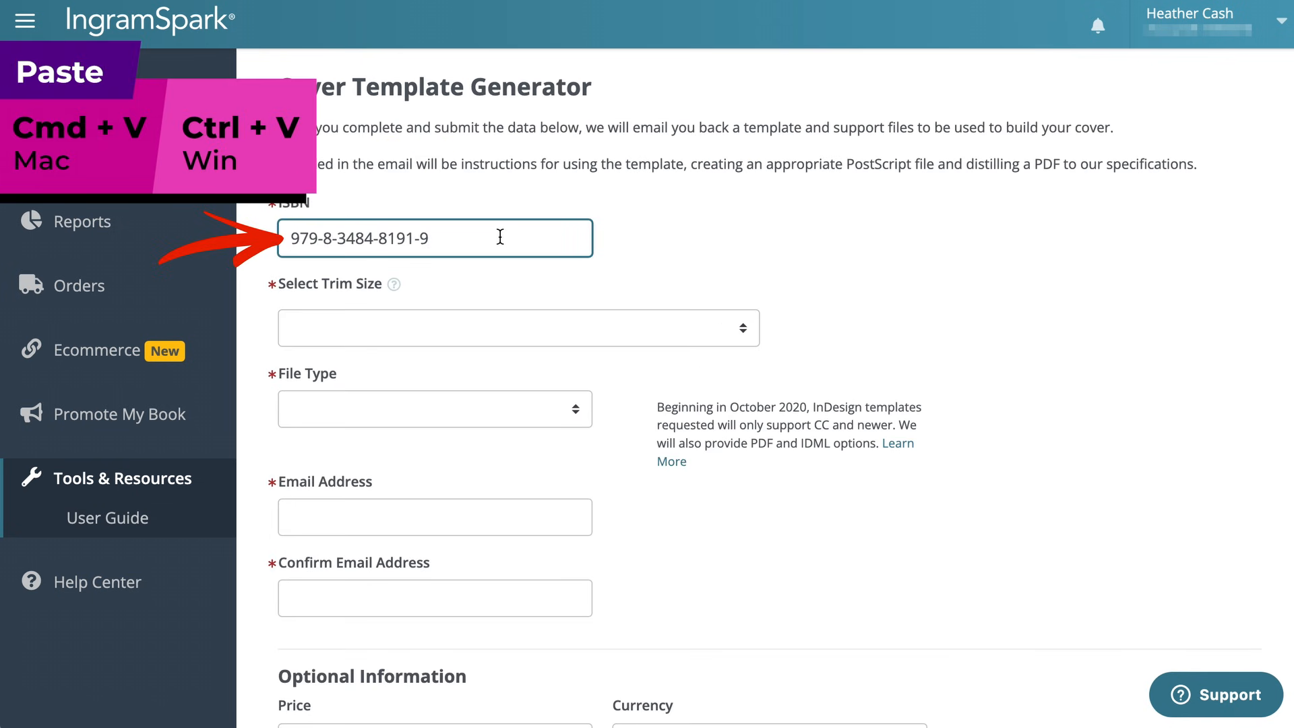
click(517, 327)
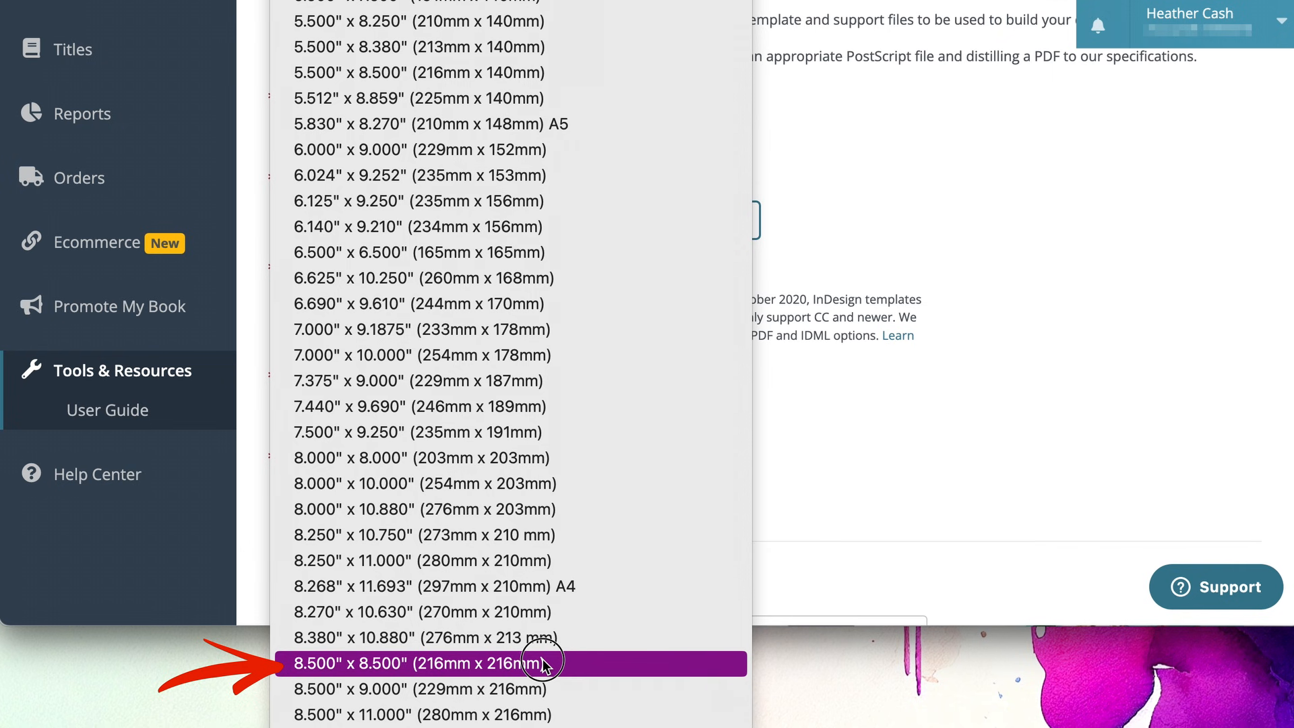
click(422, 662)
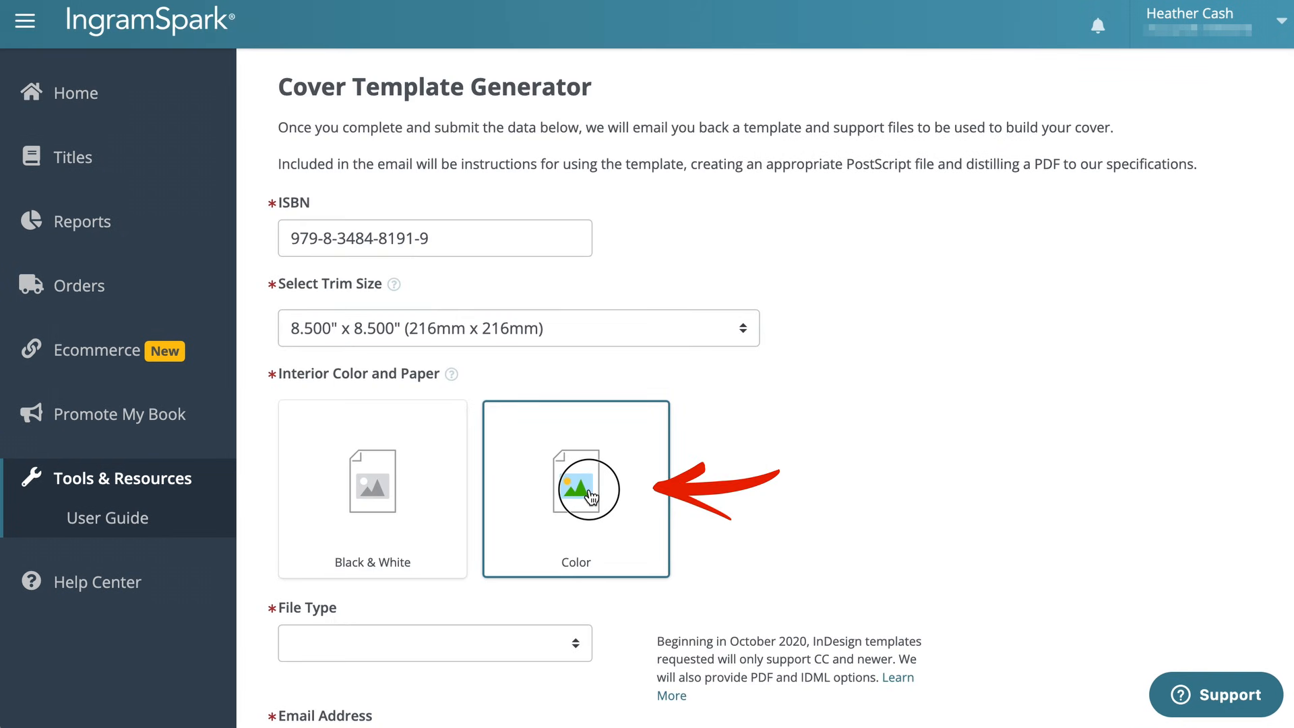
Step: Choose Premium Color 70lb interior, case laminate hardback binding and gloss finish
click(575, 488)
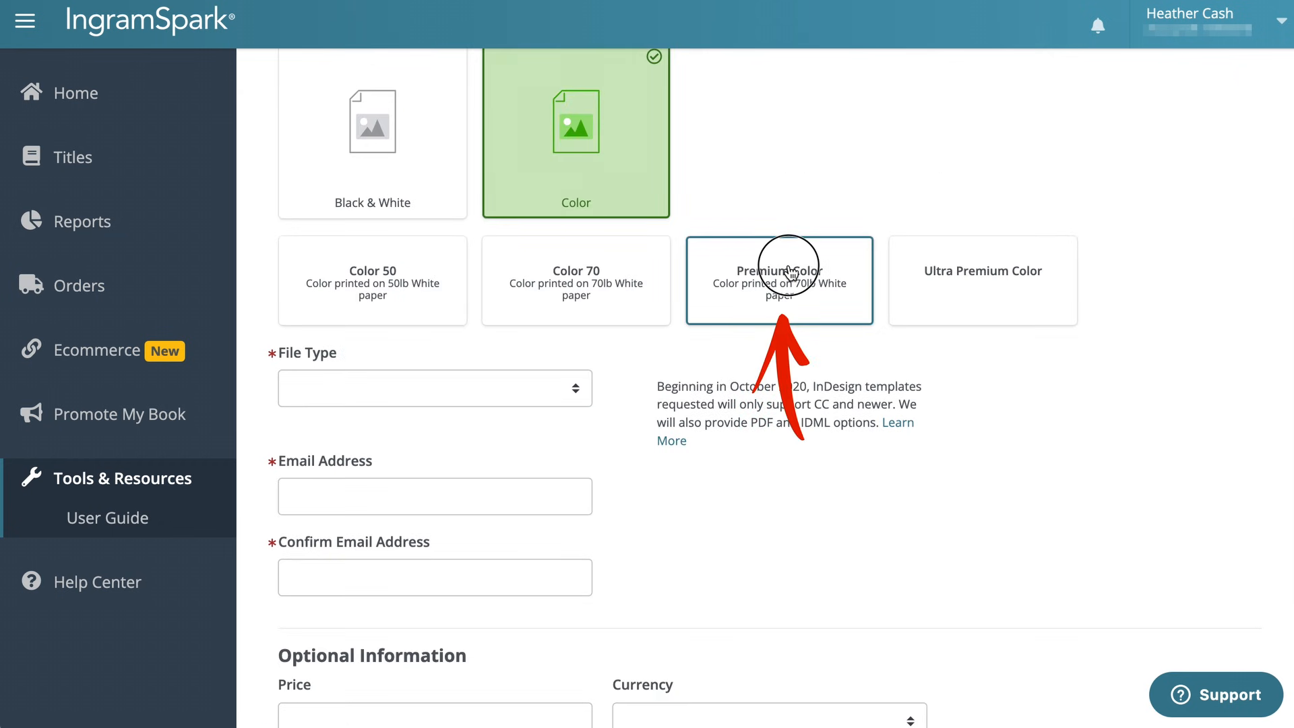
click(778, 280)
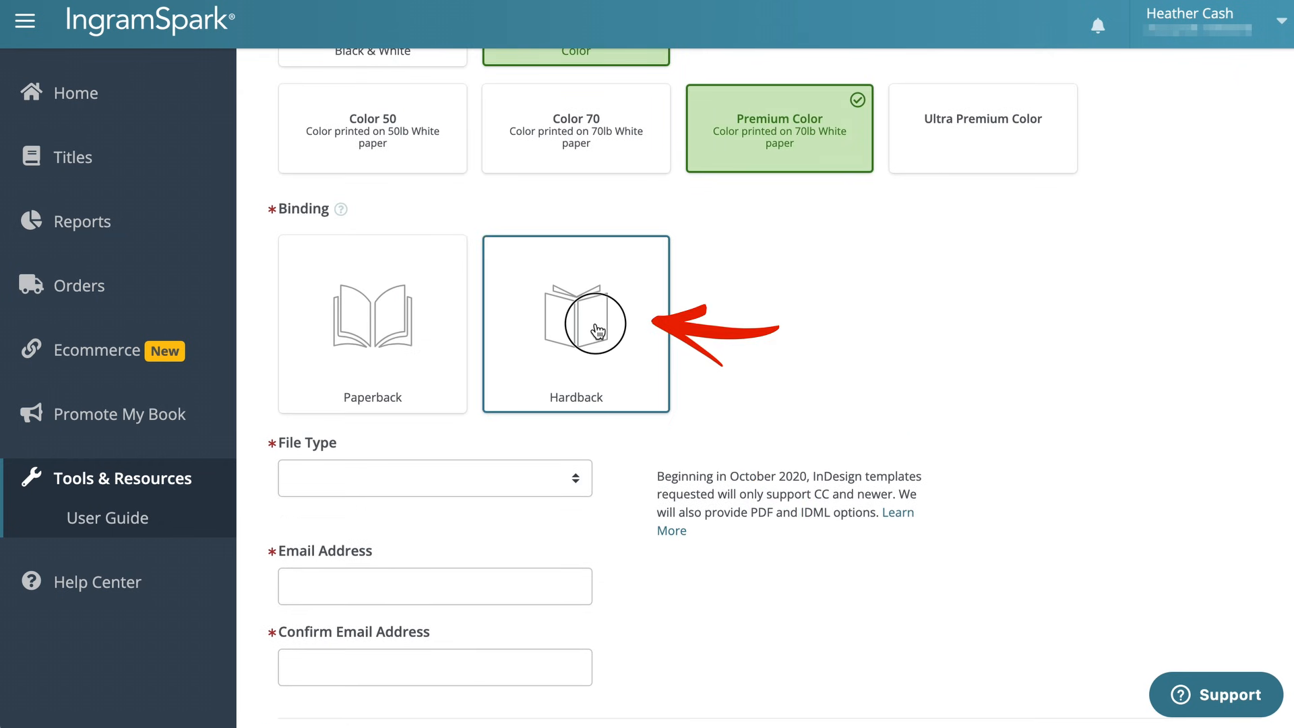
click(575, 324)
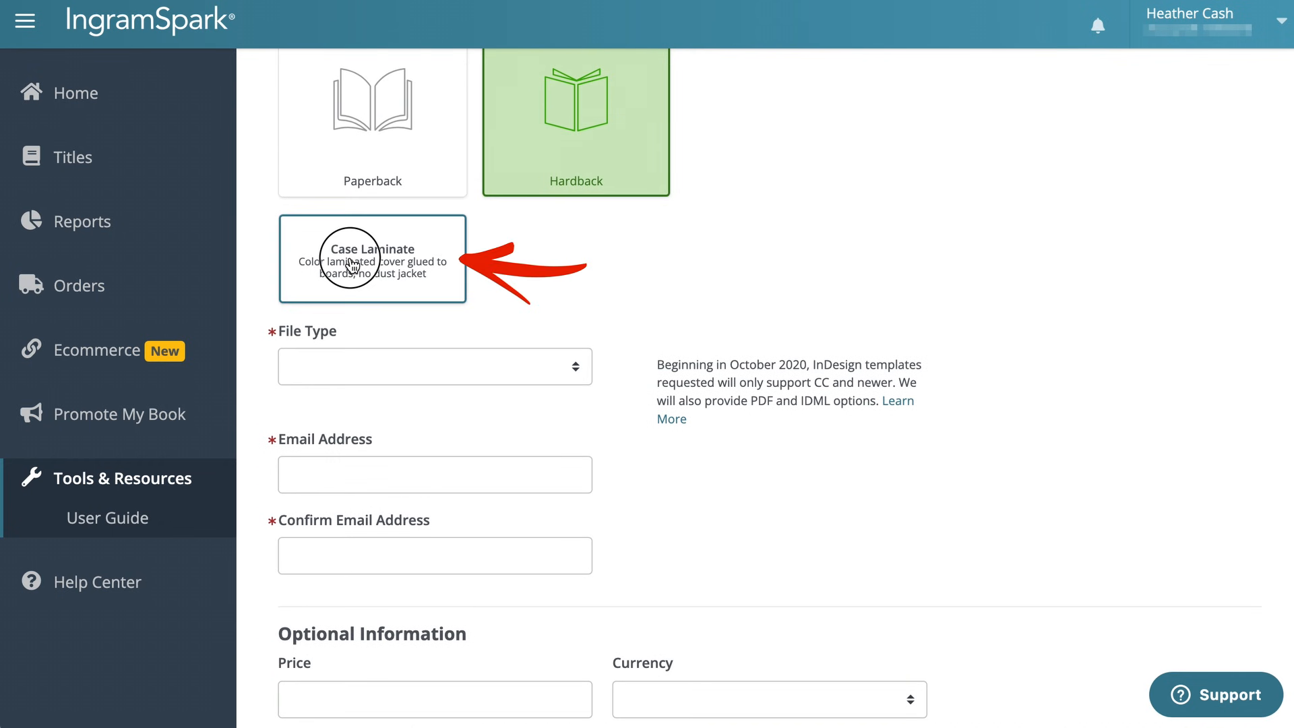
mouse_move(351, 264)
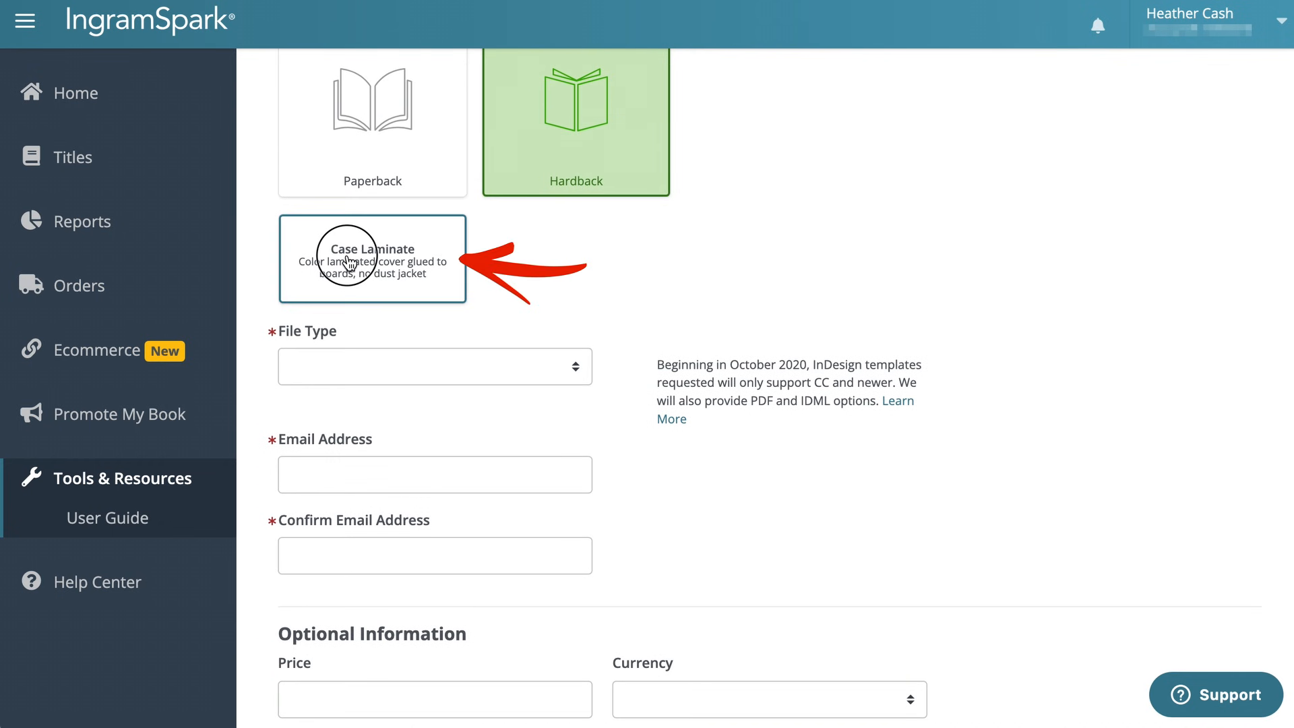
click(371, 258)
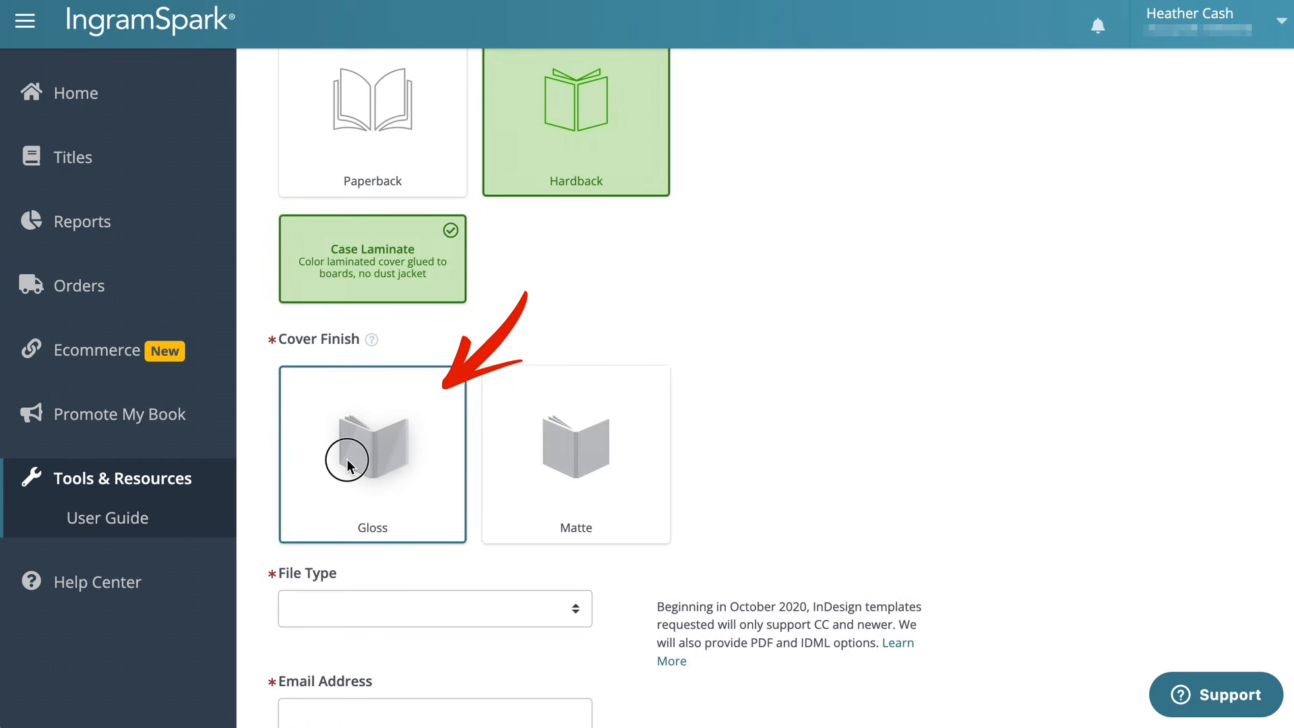
click(372, 455)
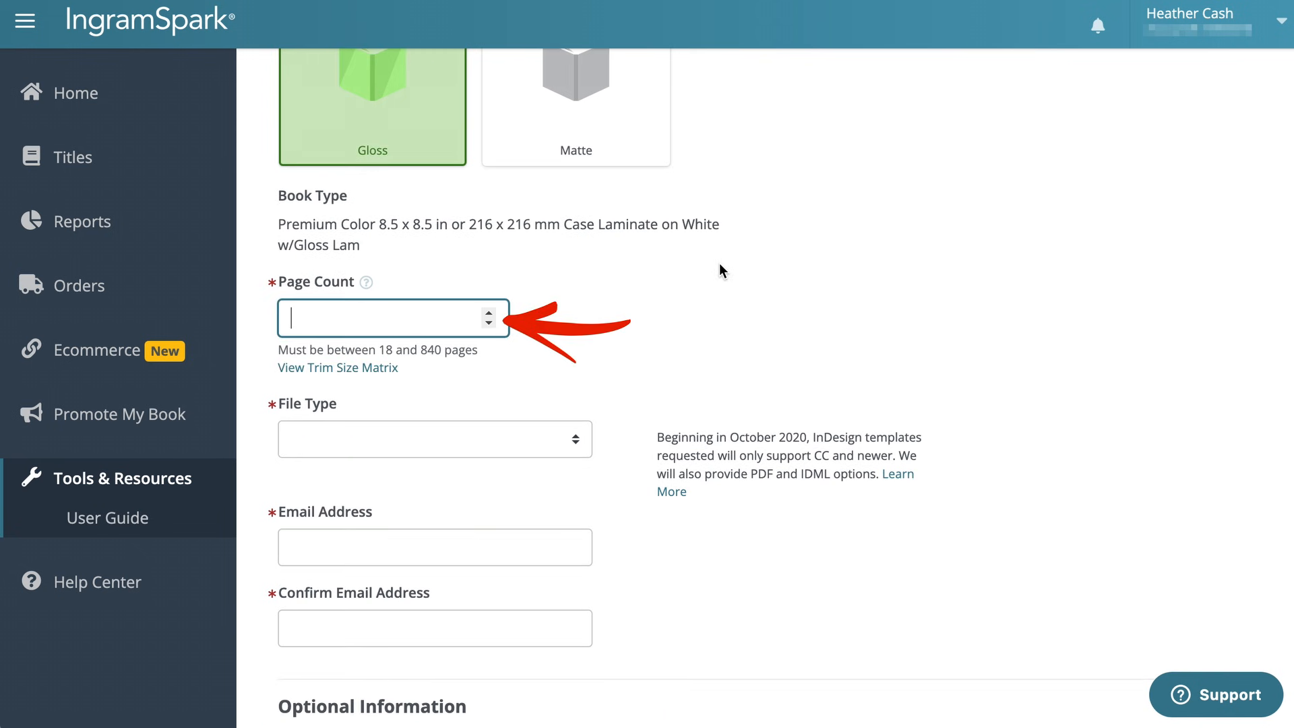
Step: Submit a 24-page PDF cover template request with the contact email entered
click(434, 438)
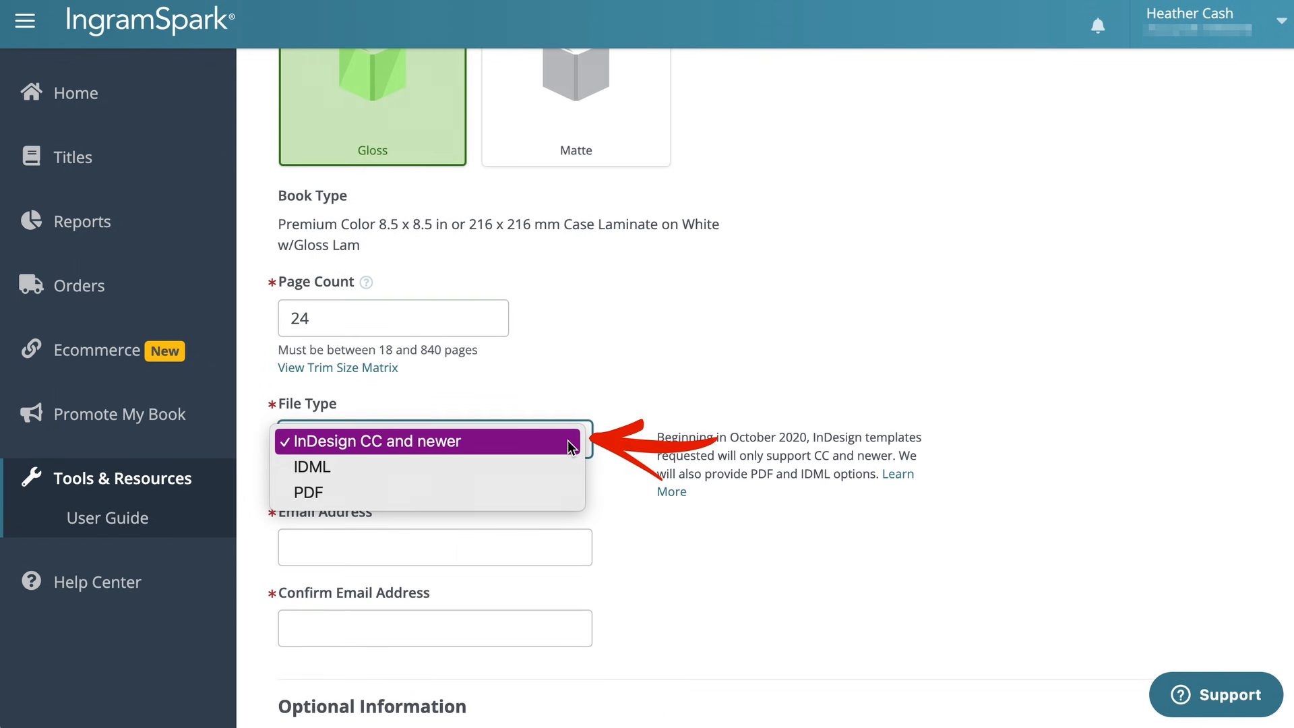
mouse_move(532, 492)
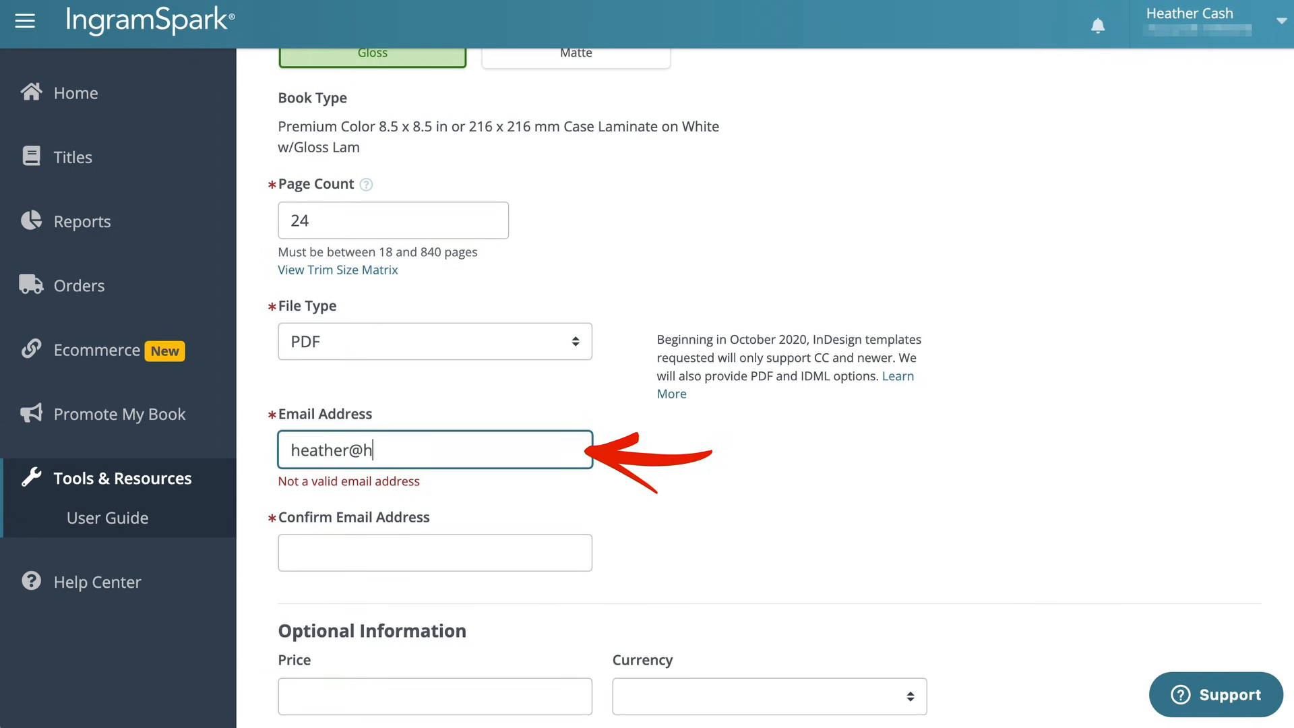
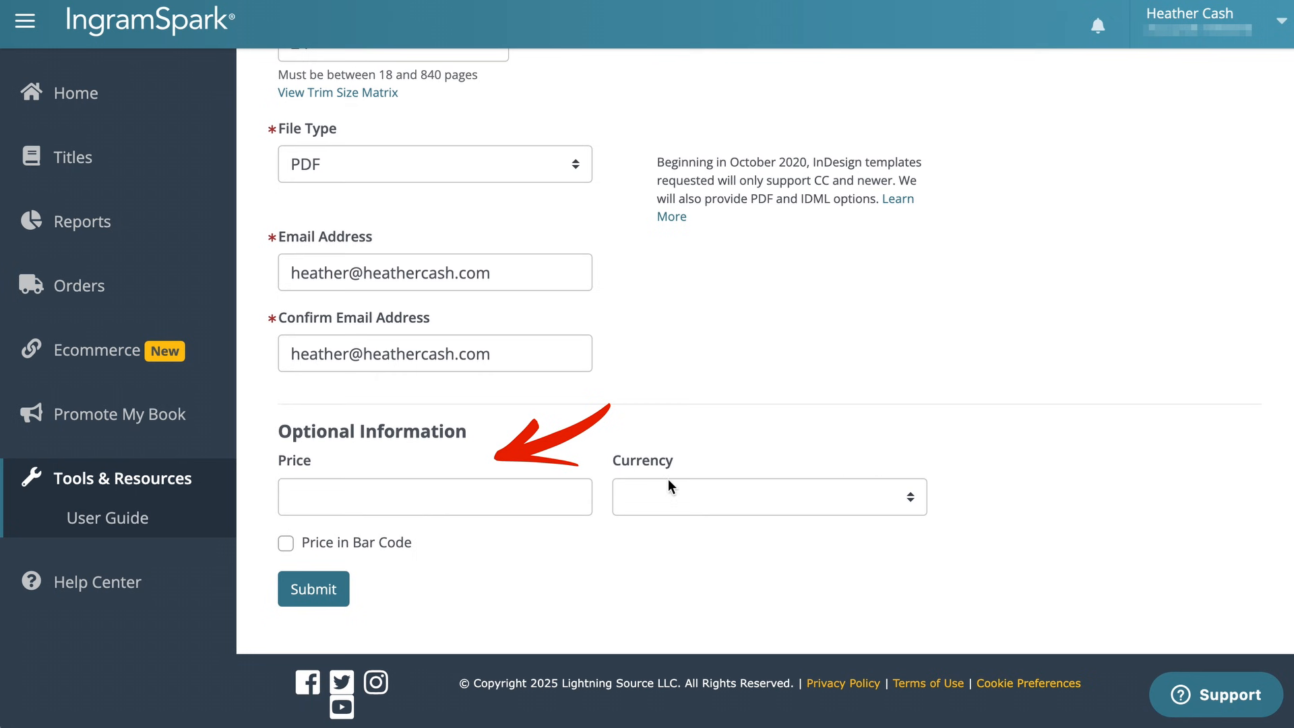
mouse_move(643, 541)
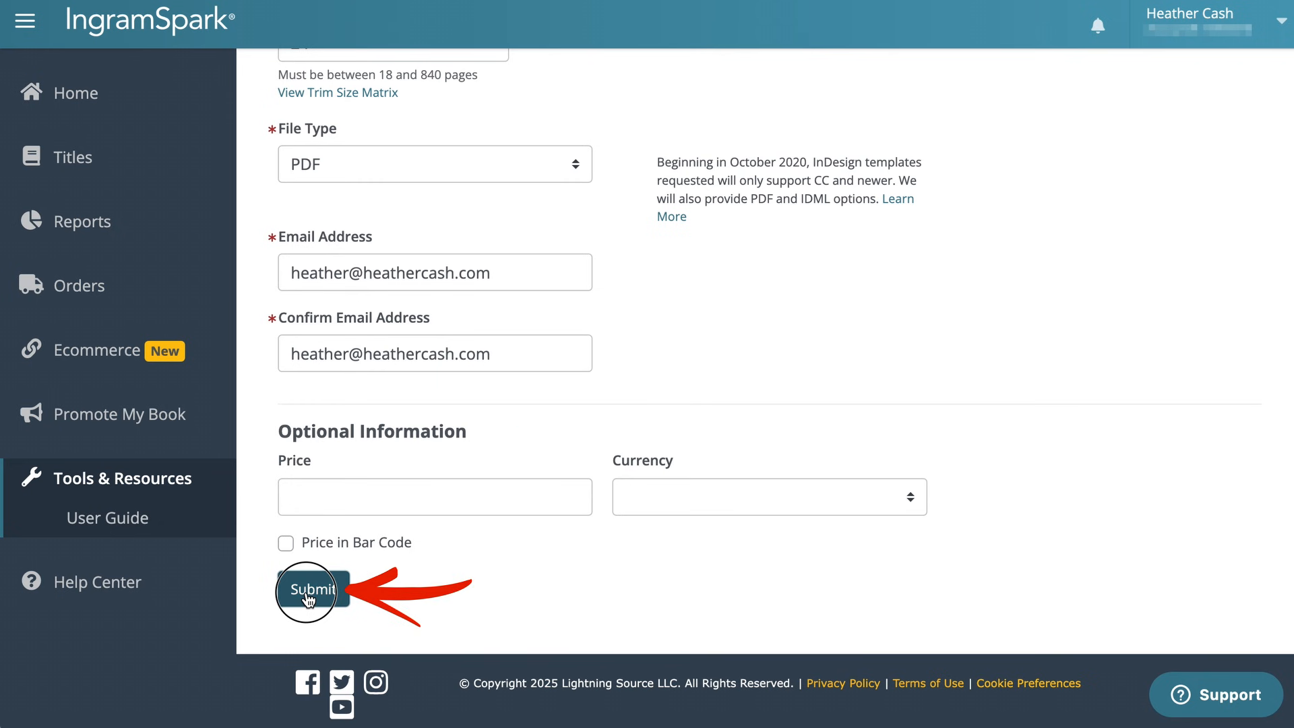
click(312, 589)
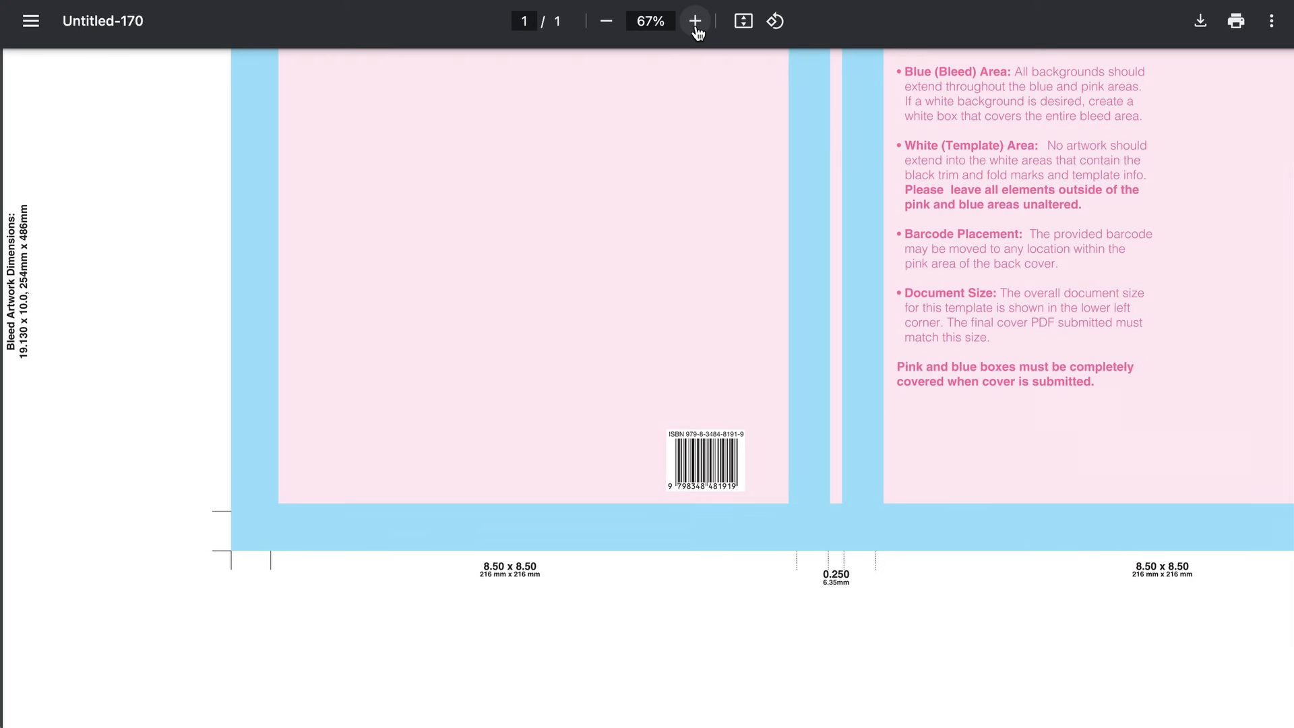
Step: Zoom the cover template PDF to 100% to inspect the barcode, then return to Canva
click(695, 20)
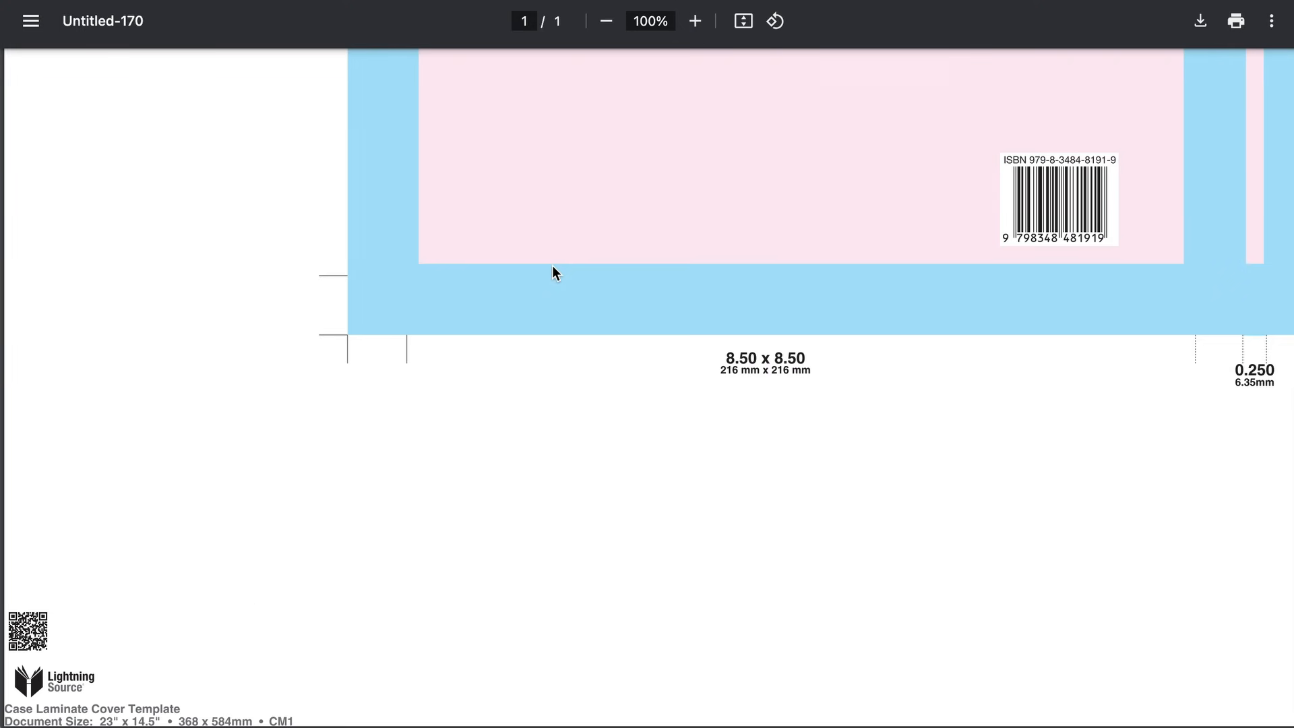
click(98, 17)
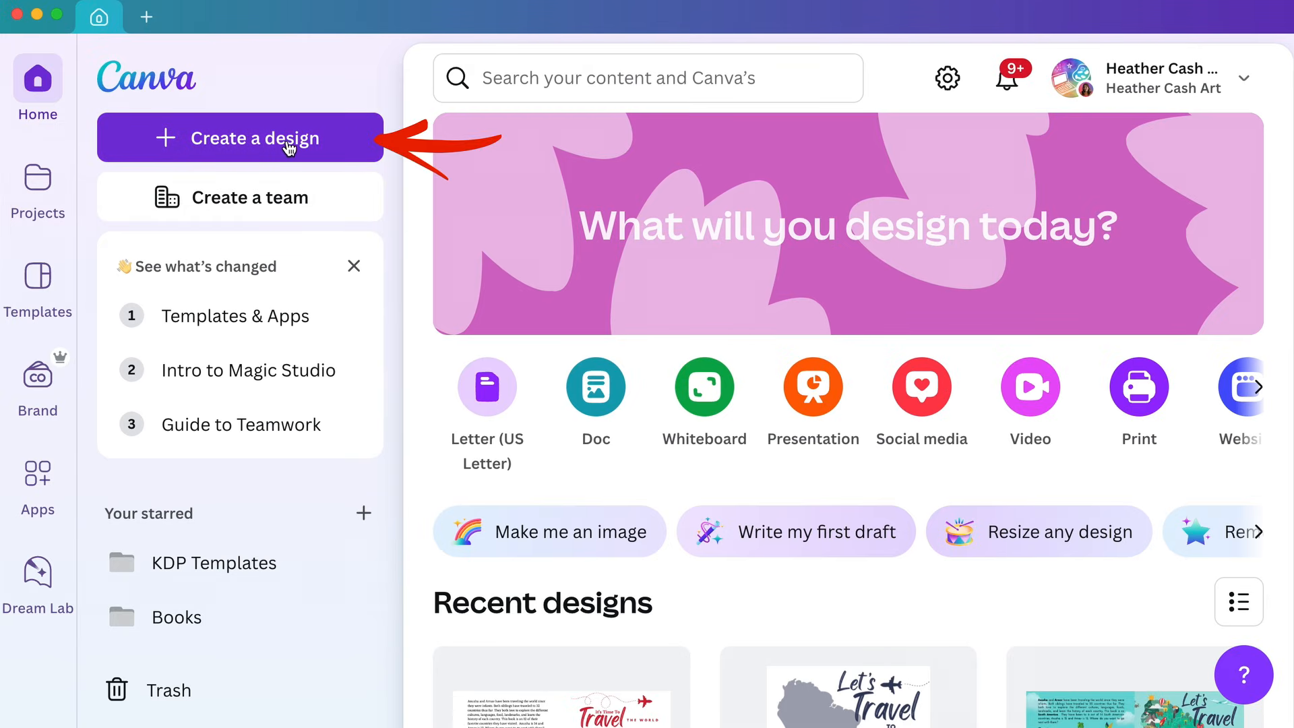
Step: Create a custom-size Canva design of 23 x 14.5 inches
click(287, 148)
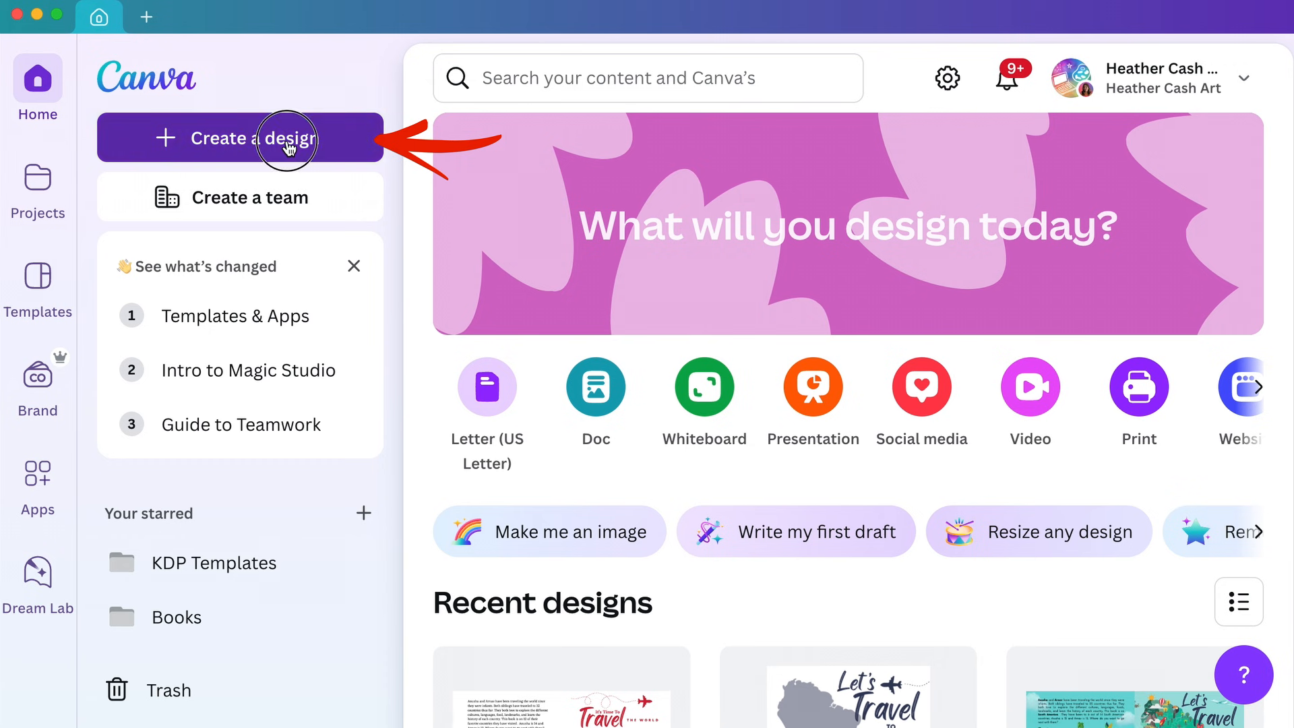
click(240, 137)
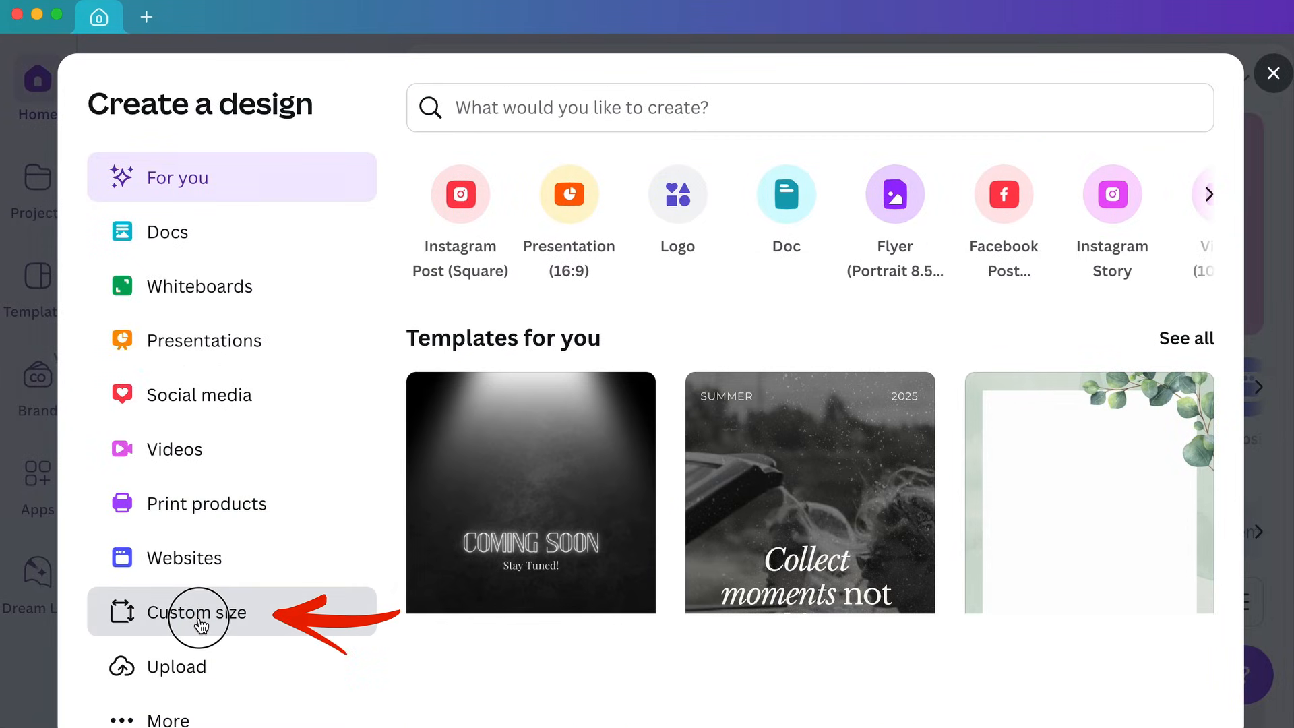
click(196, 611)
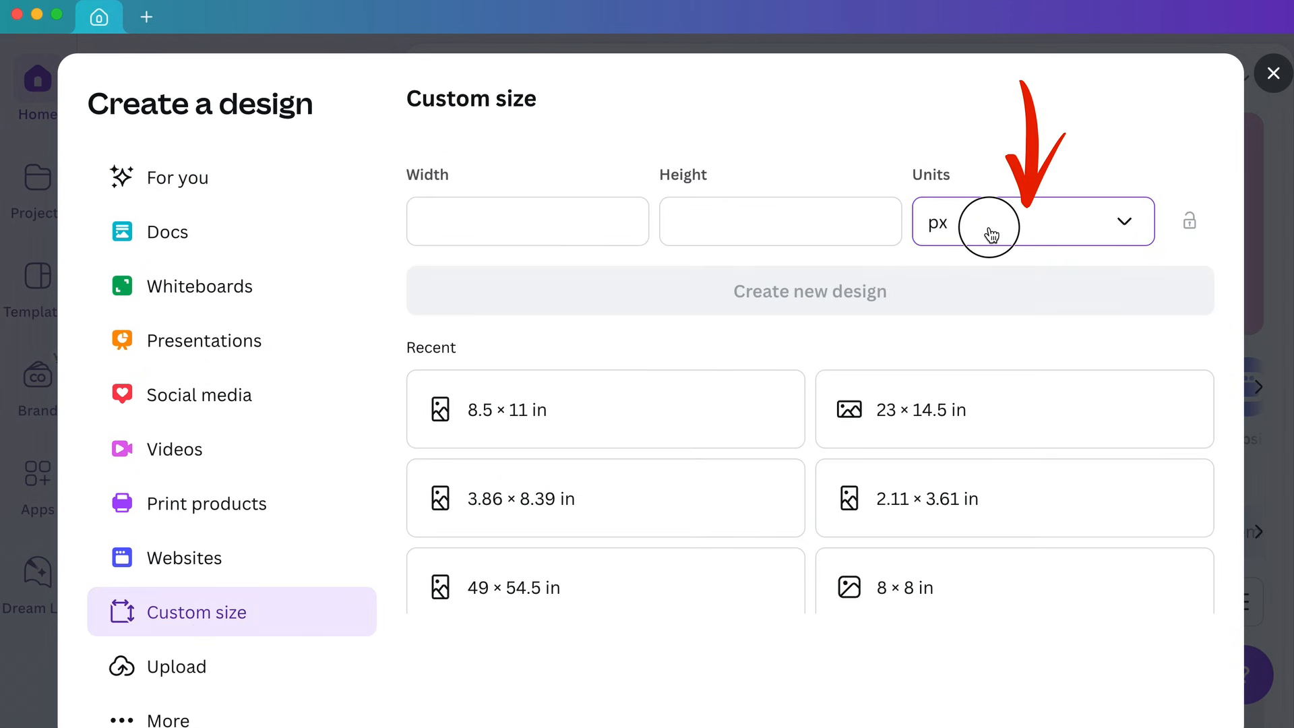
click(1031, 220)
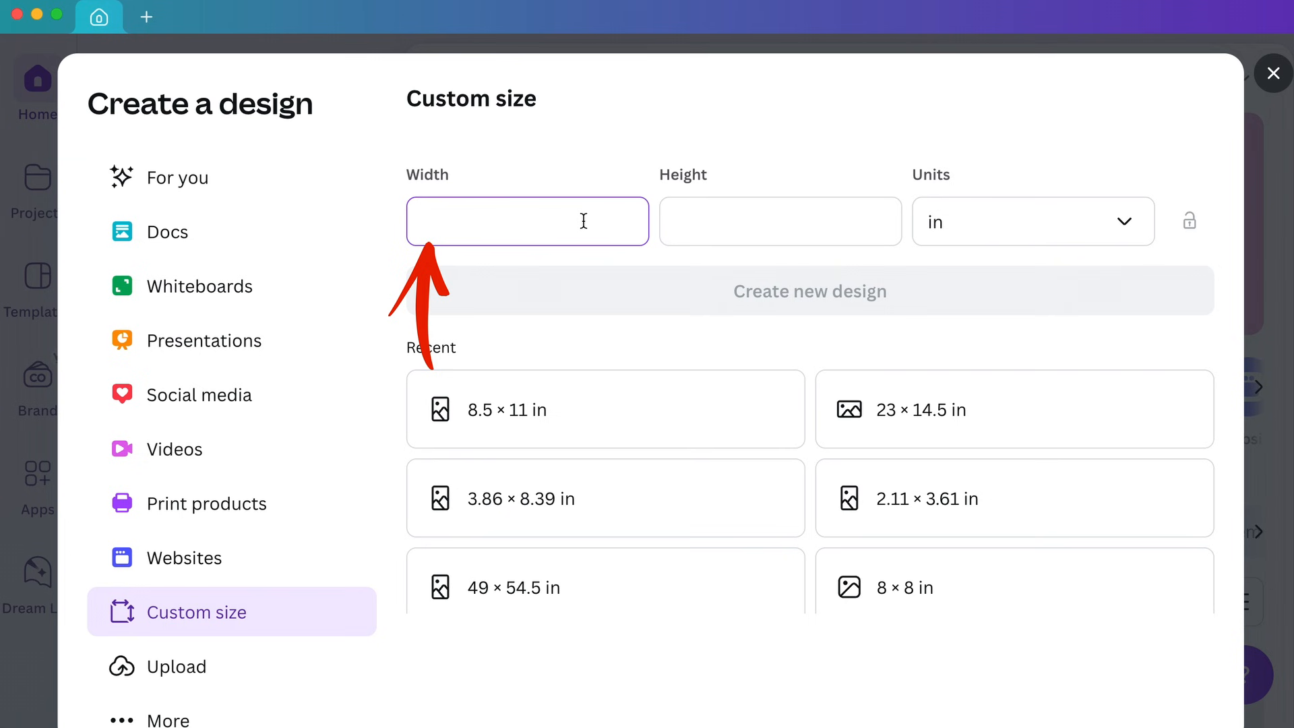
text(23)
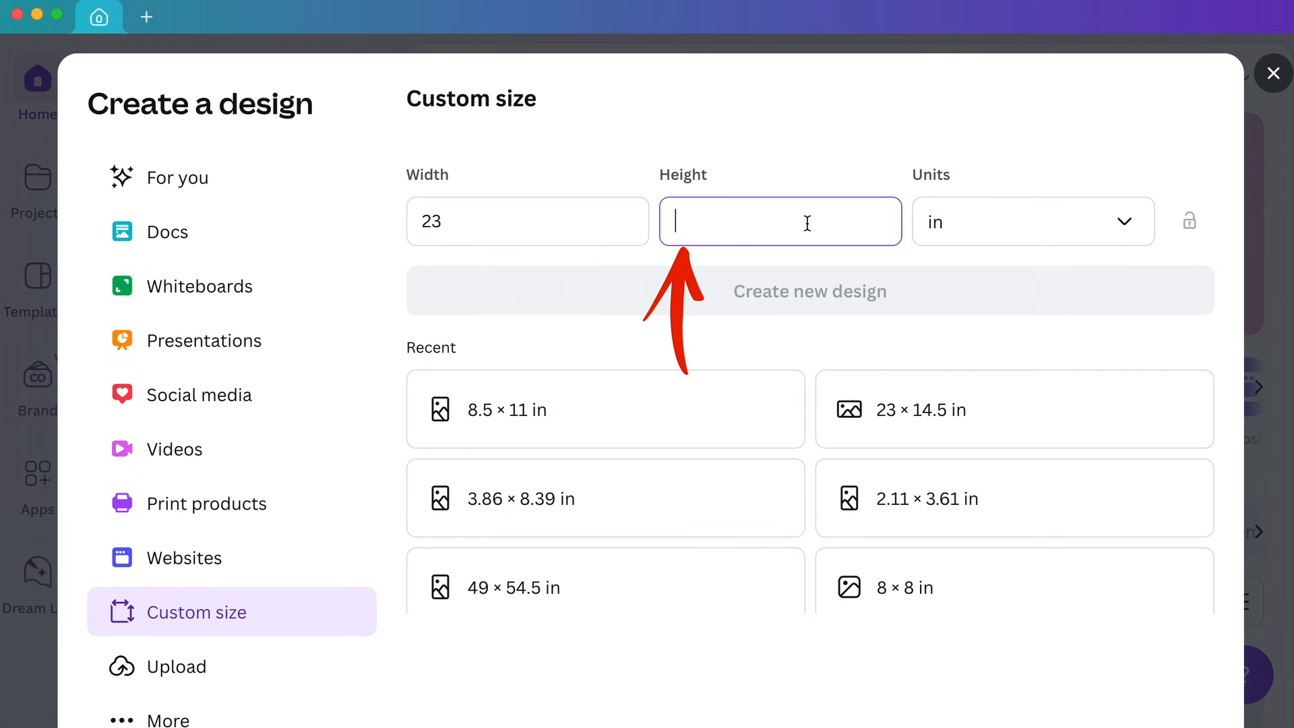
text(14.5)
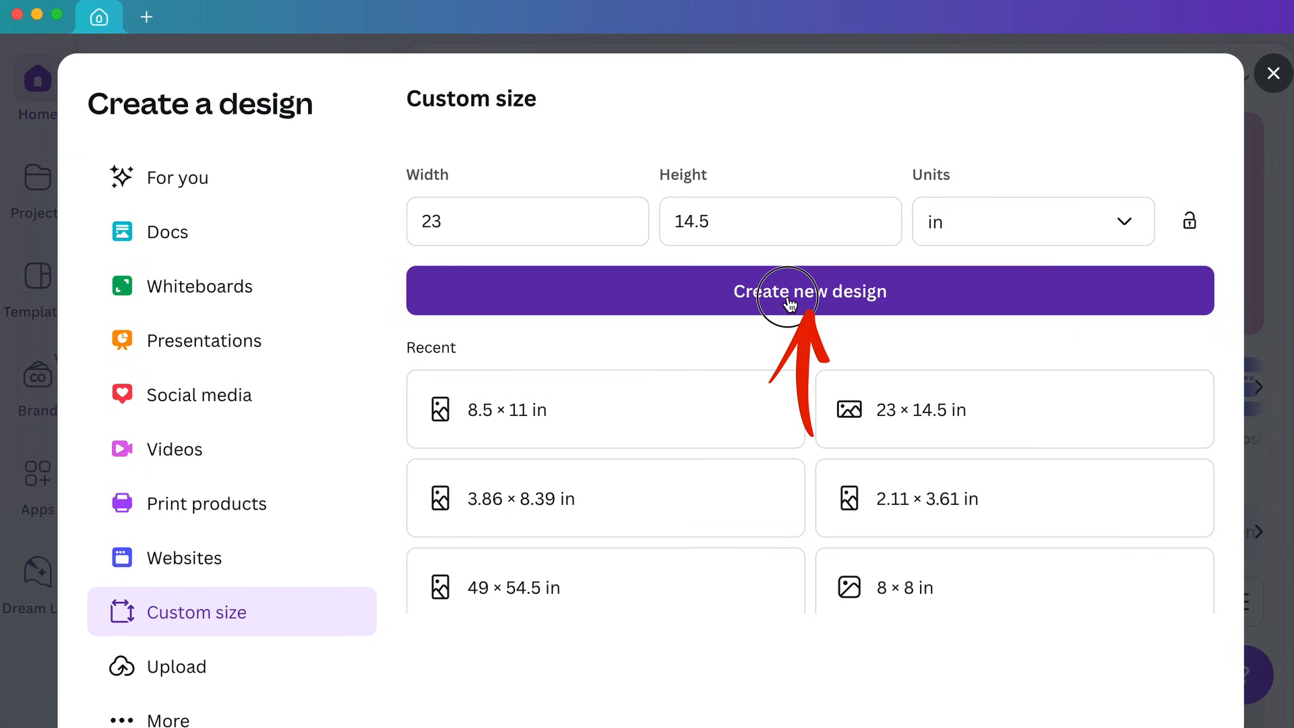
click(812, 291)
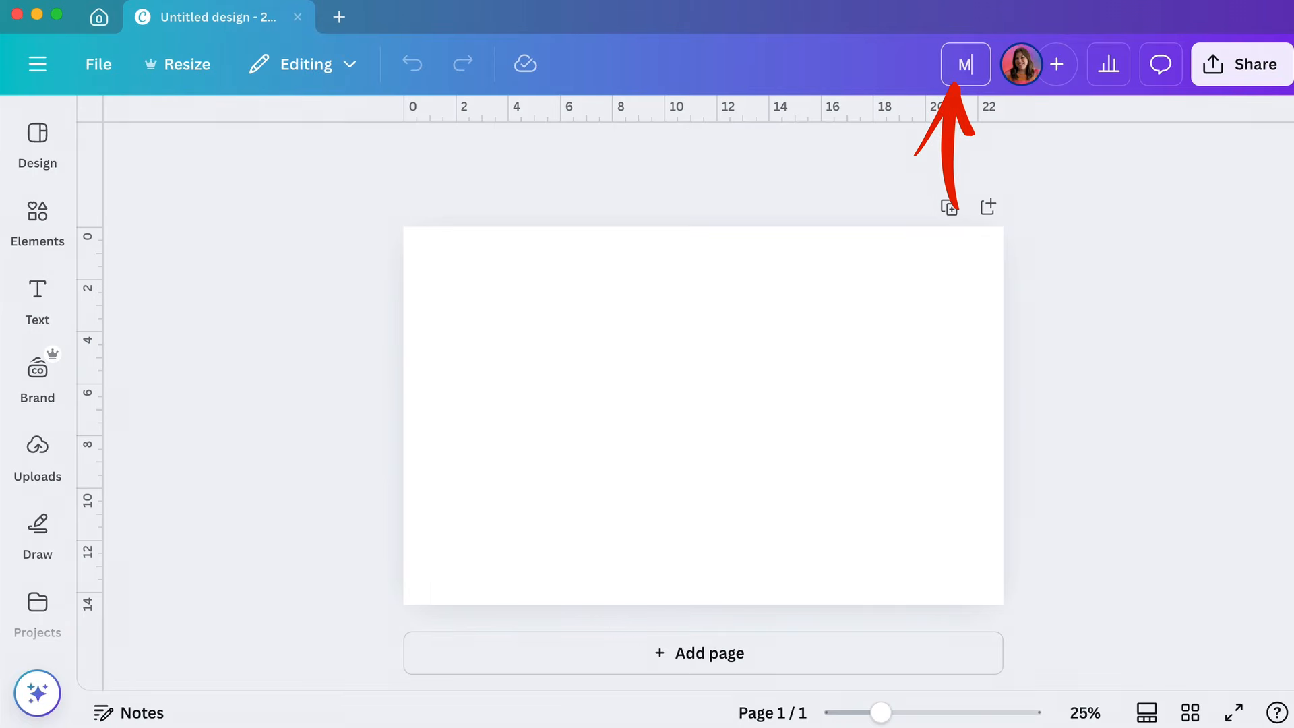
Step: Title the design 'Mouse COVER' and upload the ColorCase template PDF from Downloads
text(Mouse COVER)
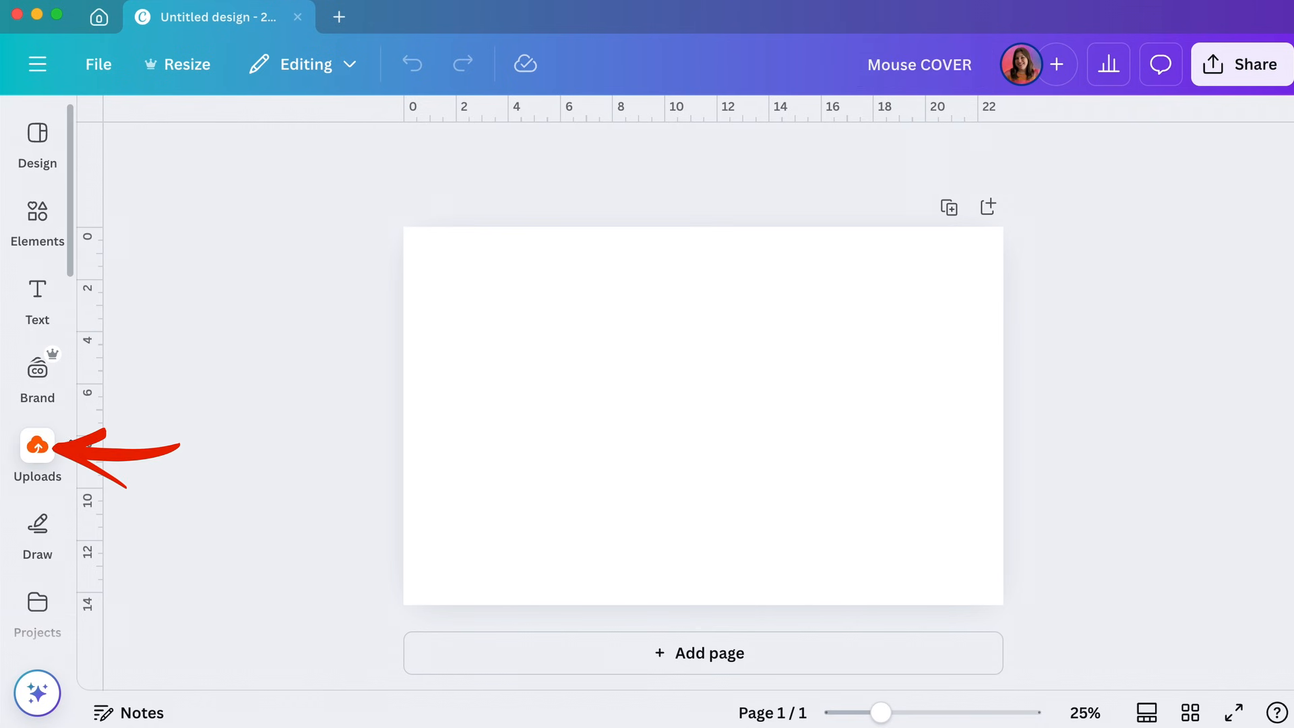
click(37, 444)
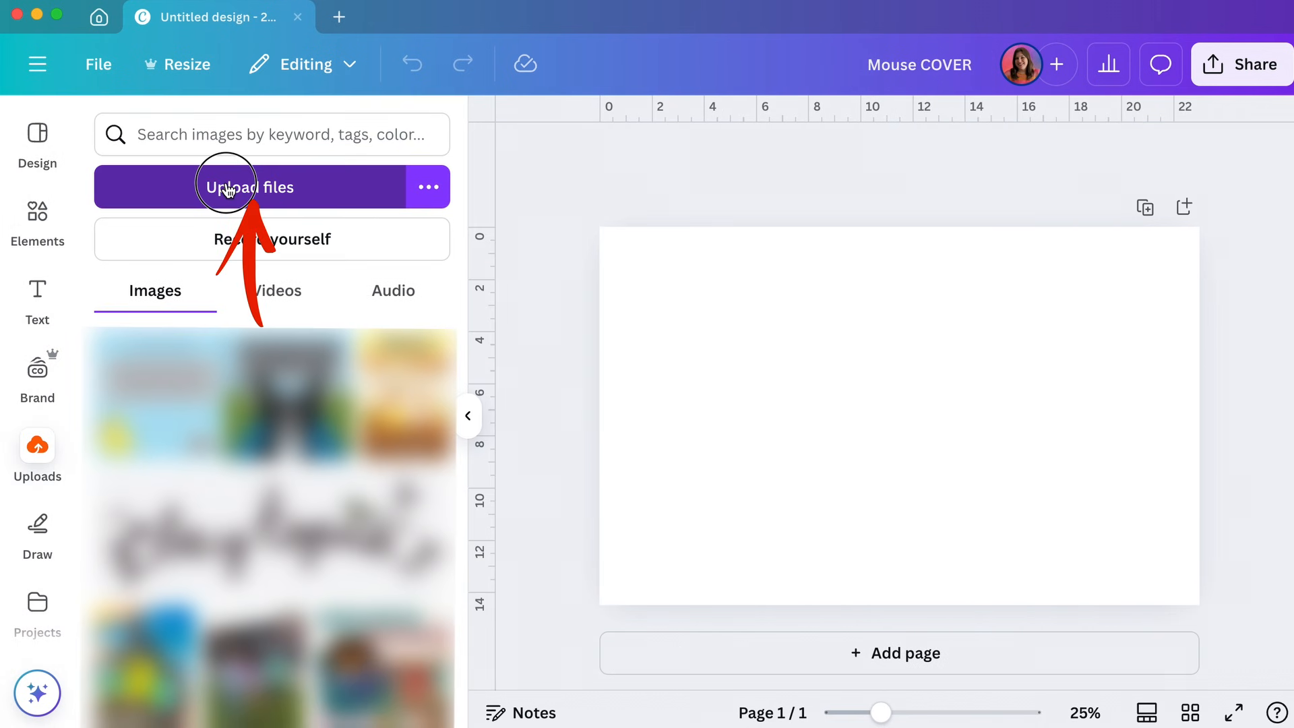
click(247, 187)
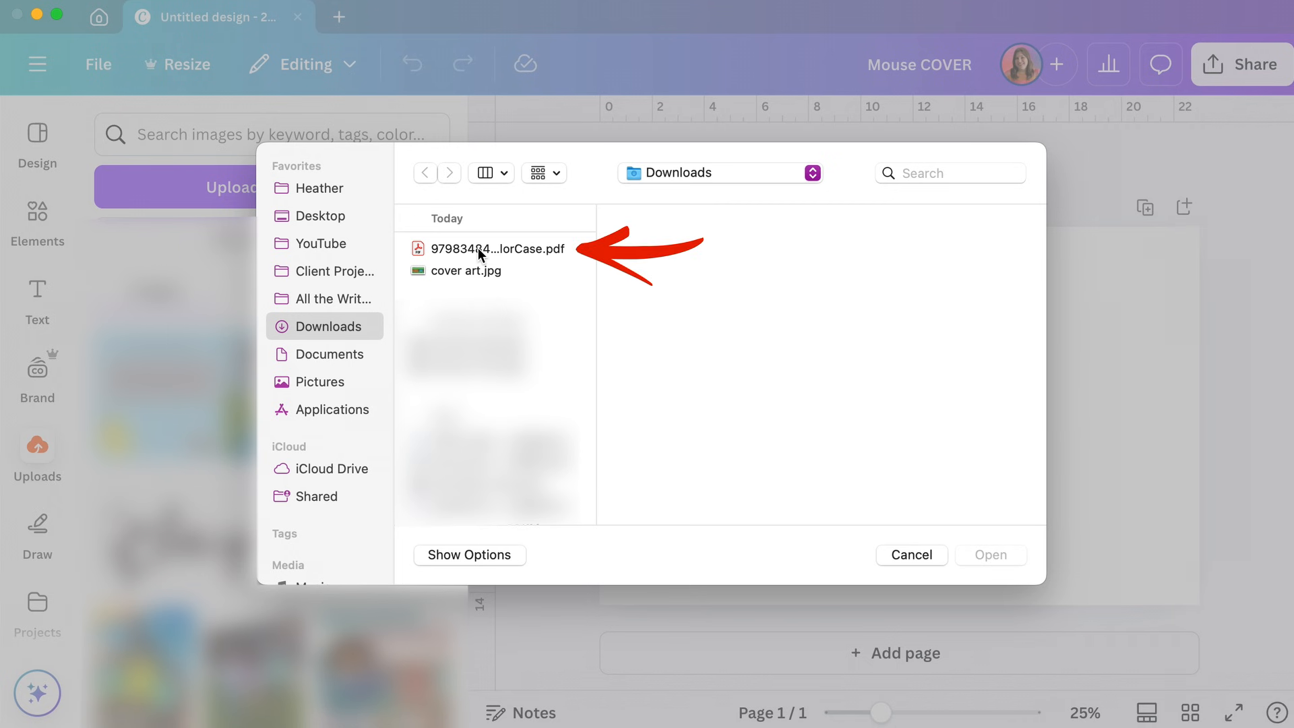
click(486, 249)
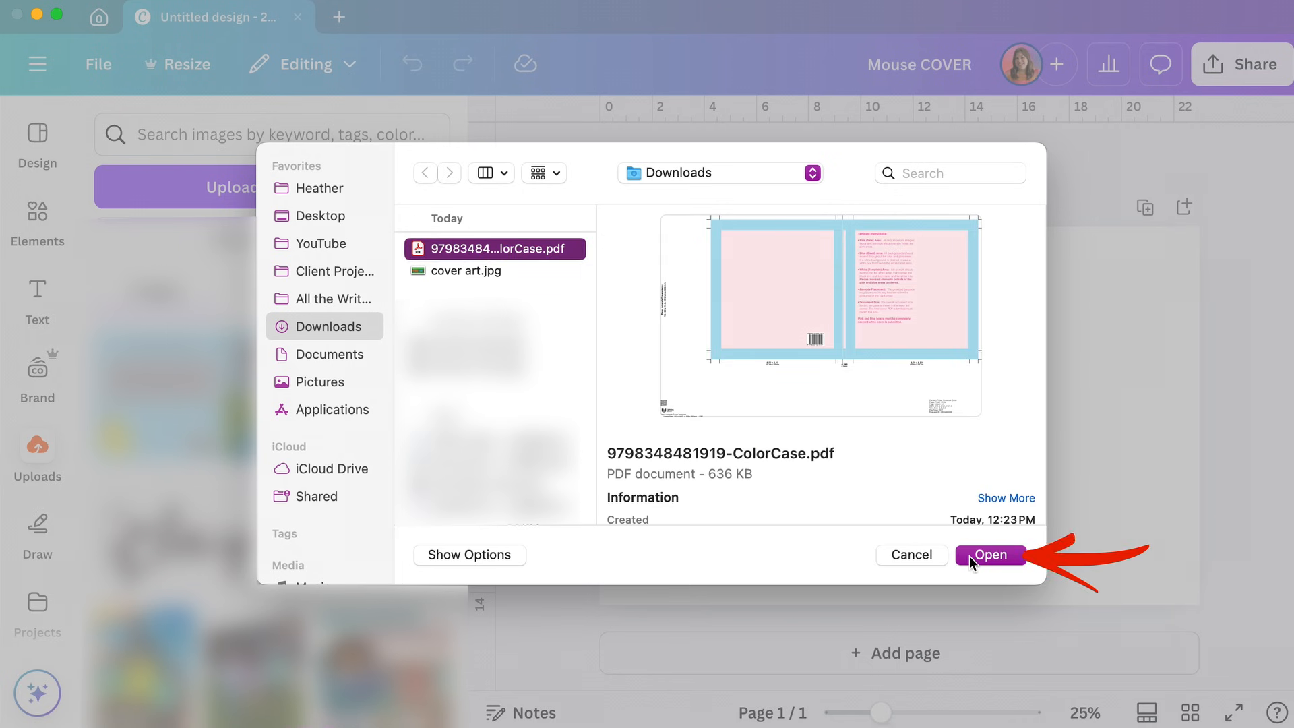
click(990, 555)
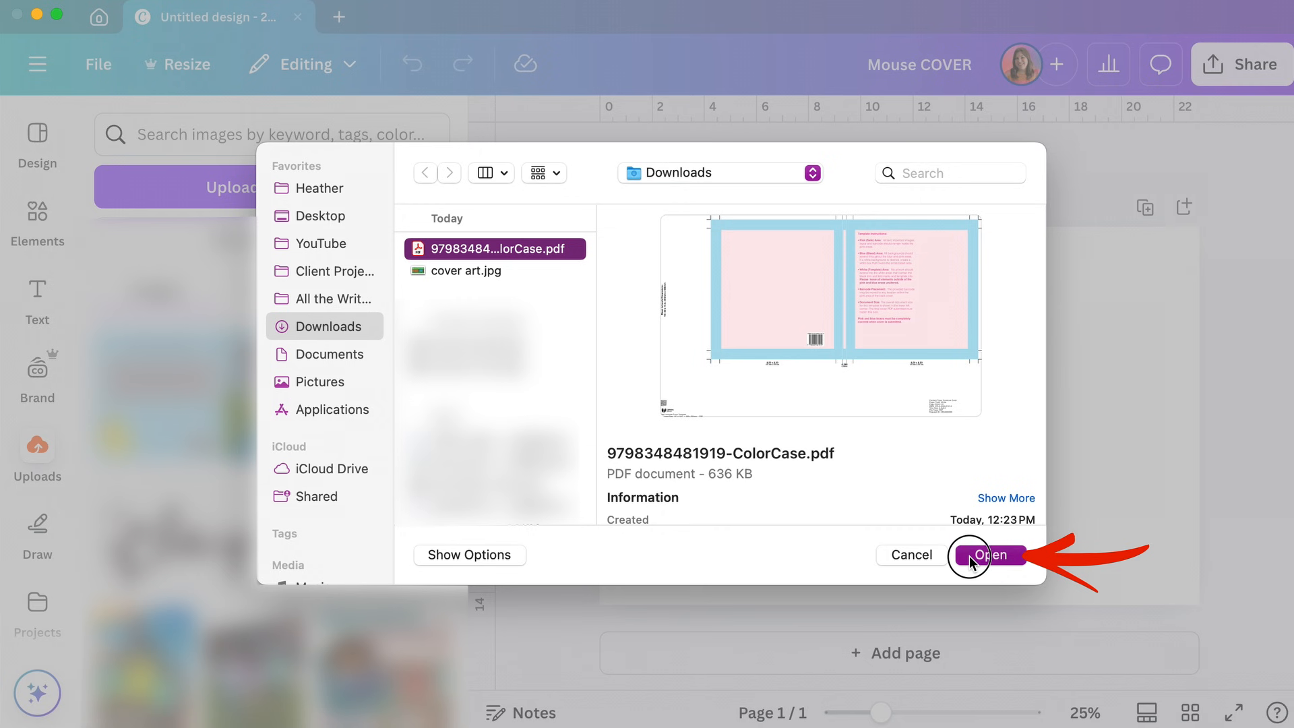
click(989, 554)
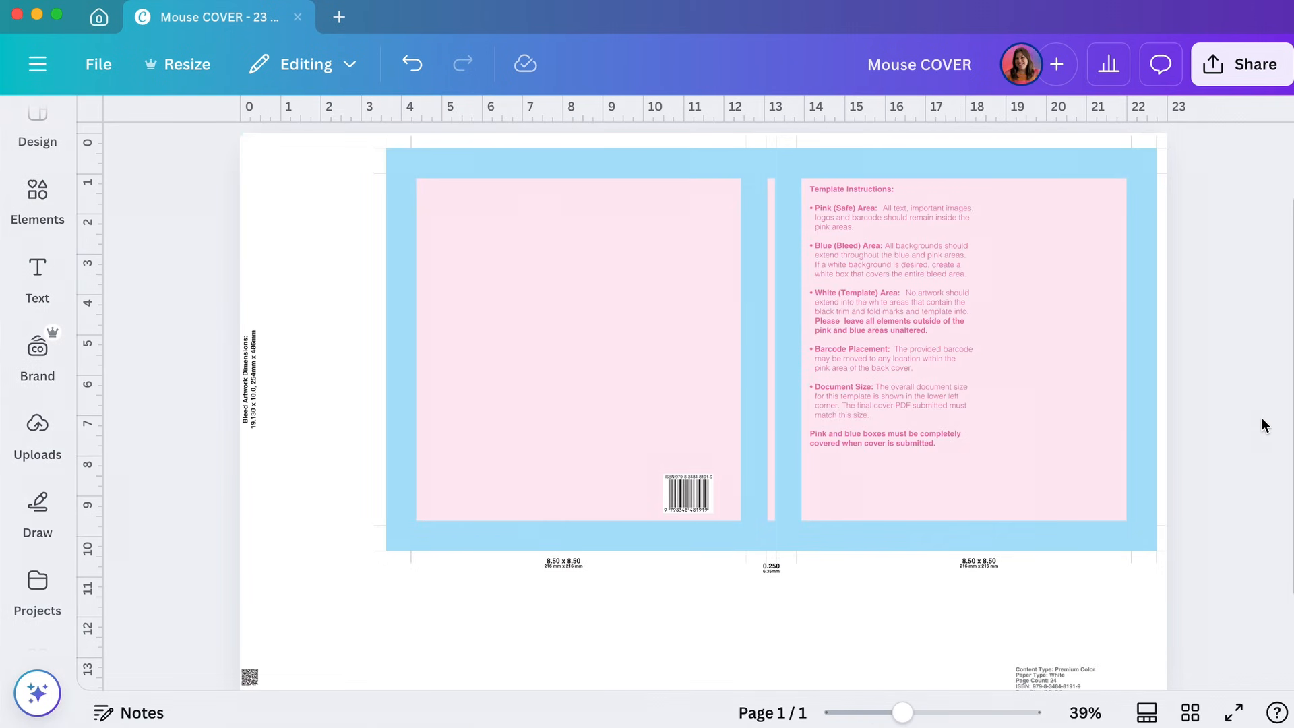
click(972, 165)
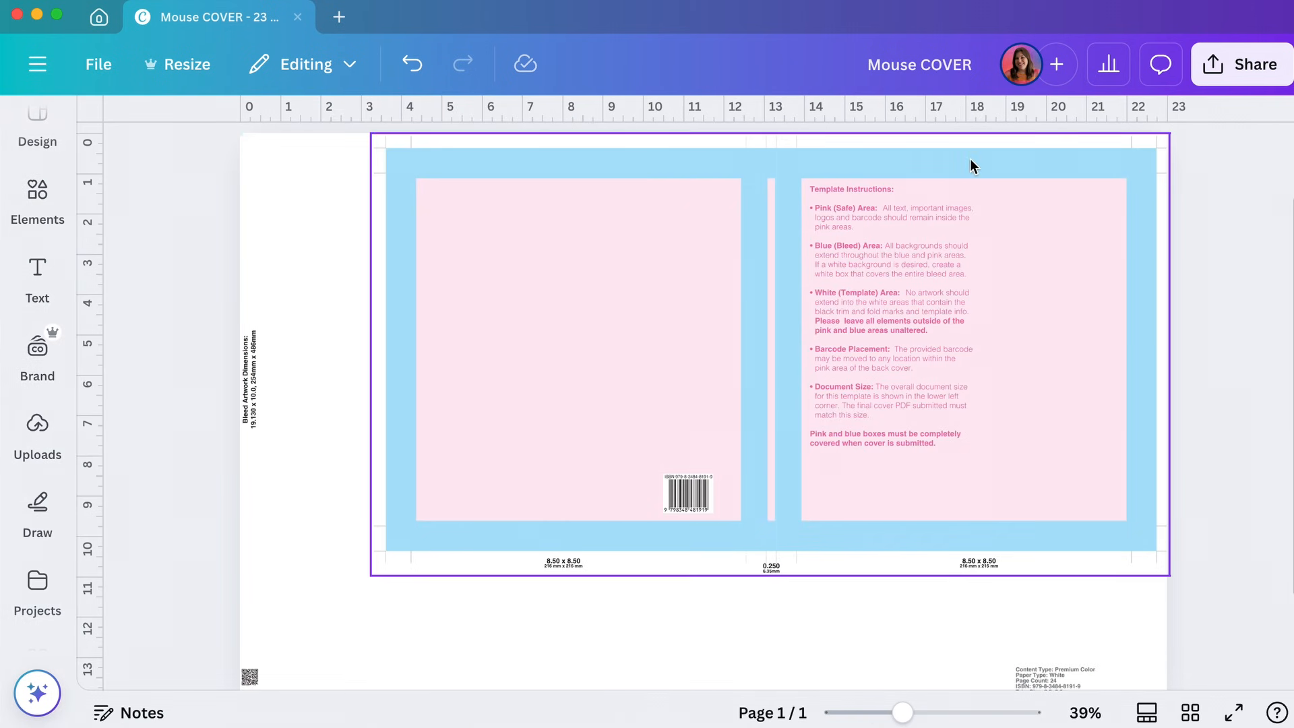
mouse_move(735, 528)
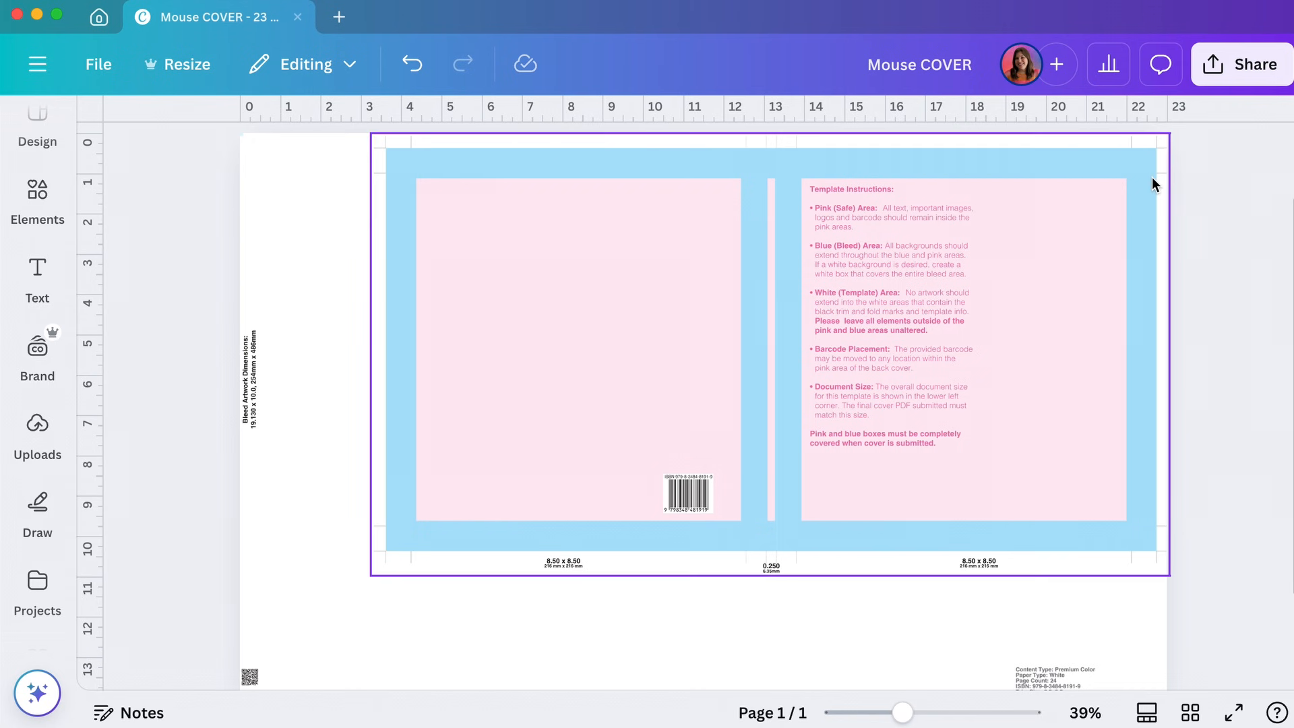
mouse_move(918, 542)
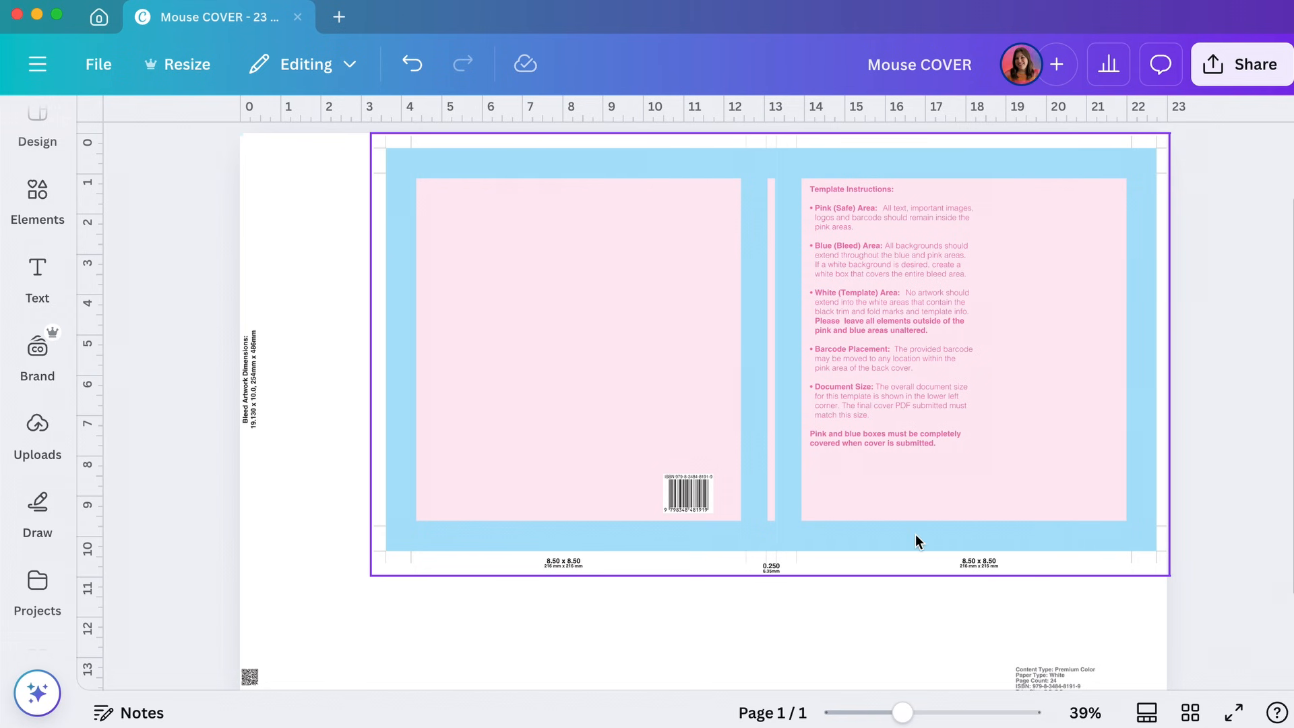
mouse_move(413, 161)
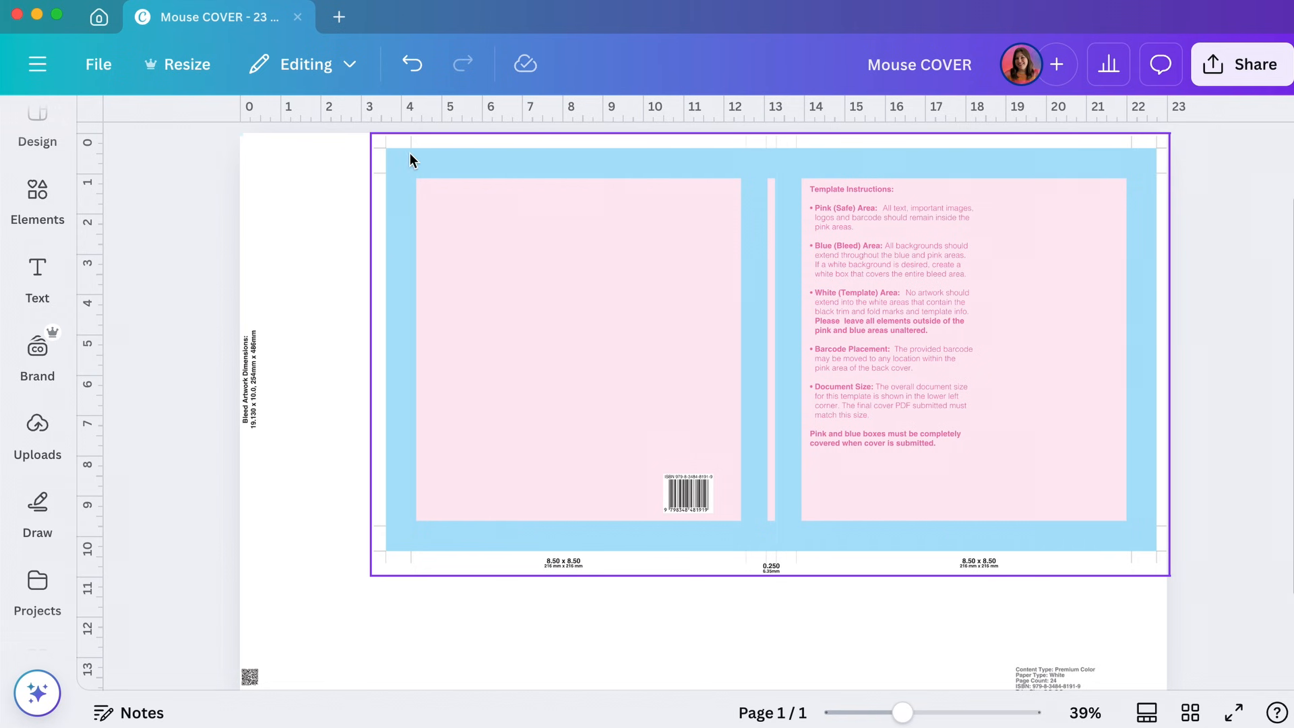
mouse_move(1020, 165)
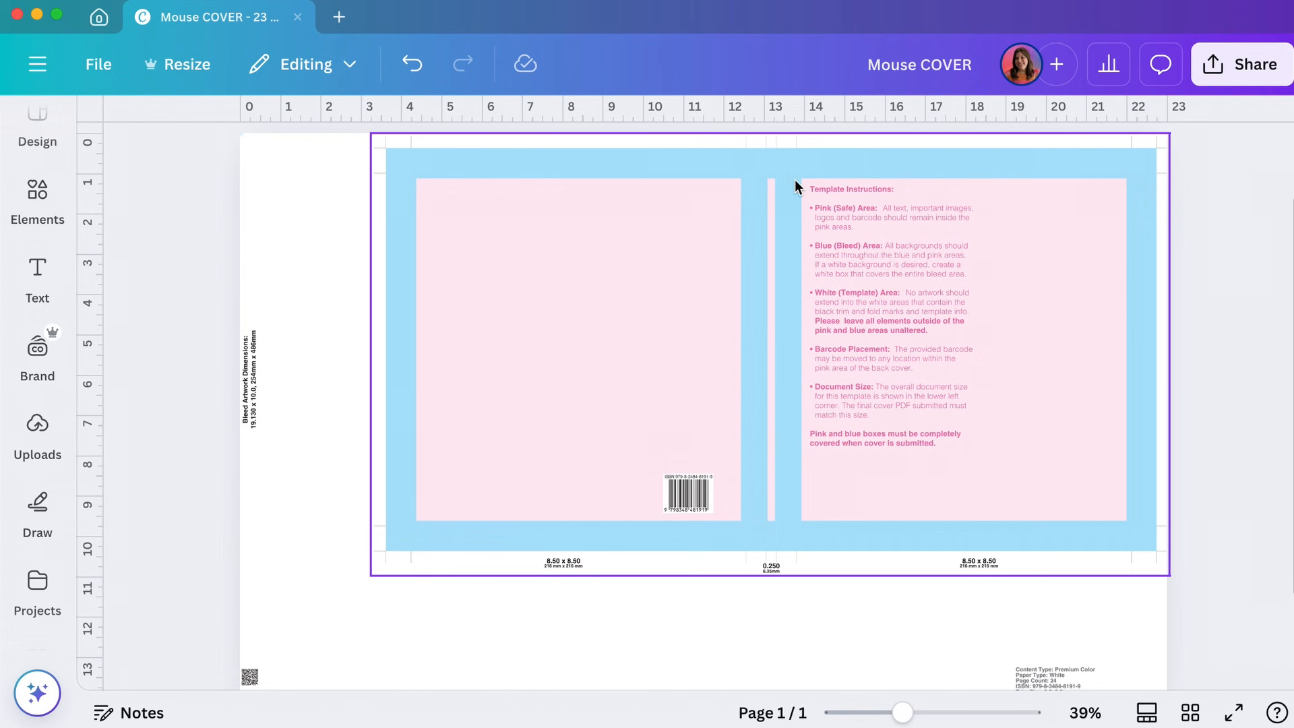
mouse_move(747, 393)
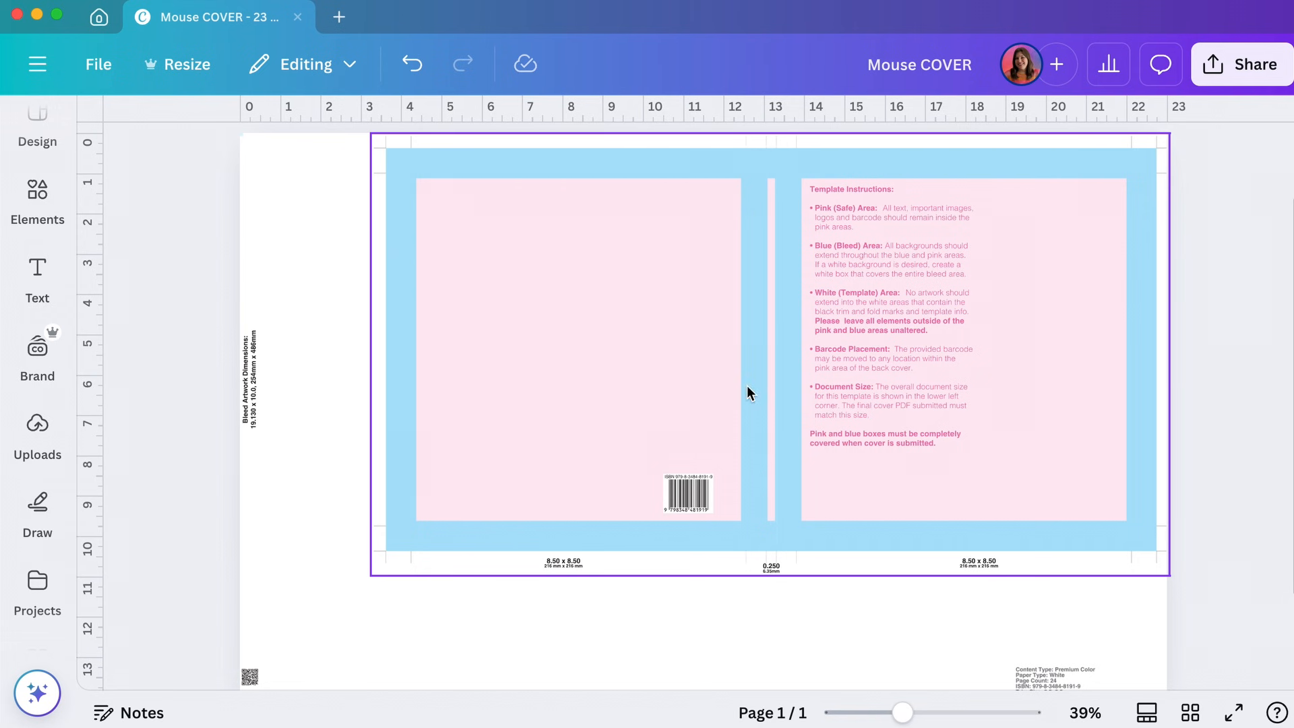
mouse_move(751, 372)
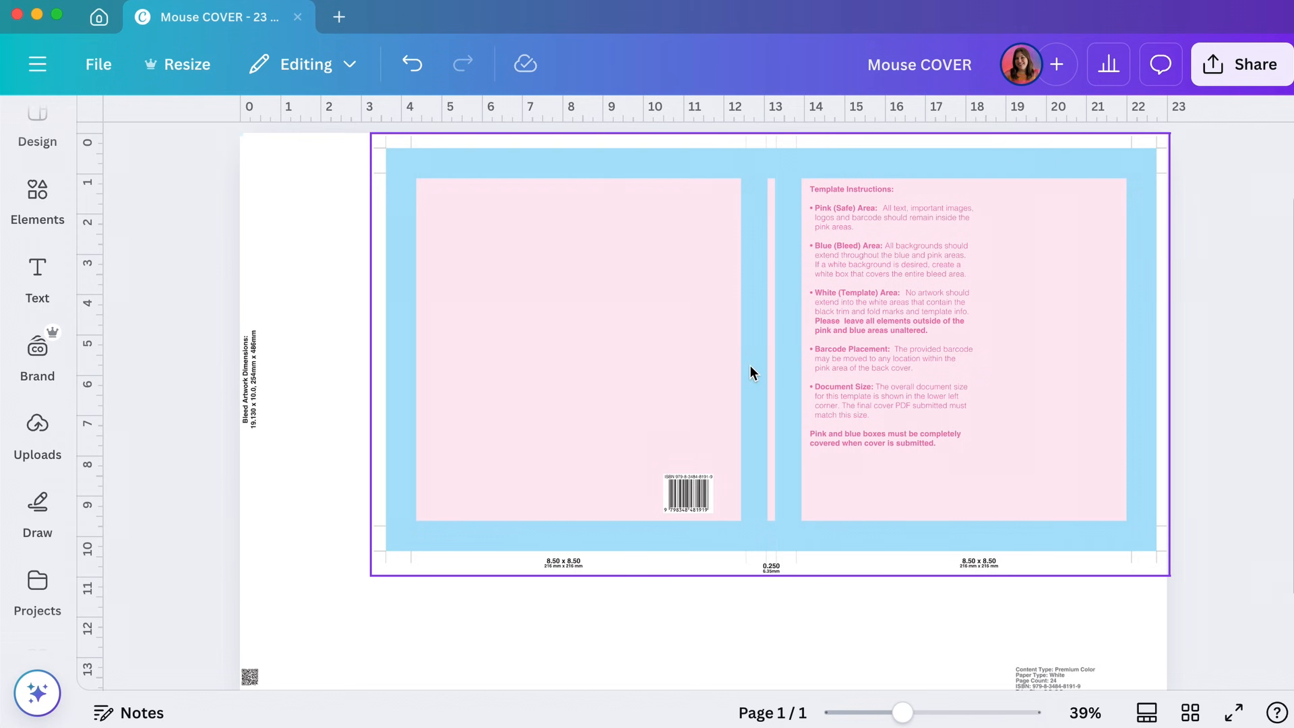
mouse_move(793, 231)
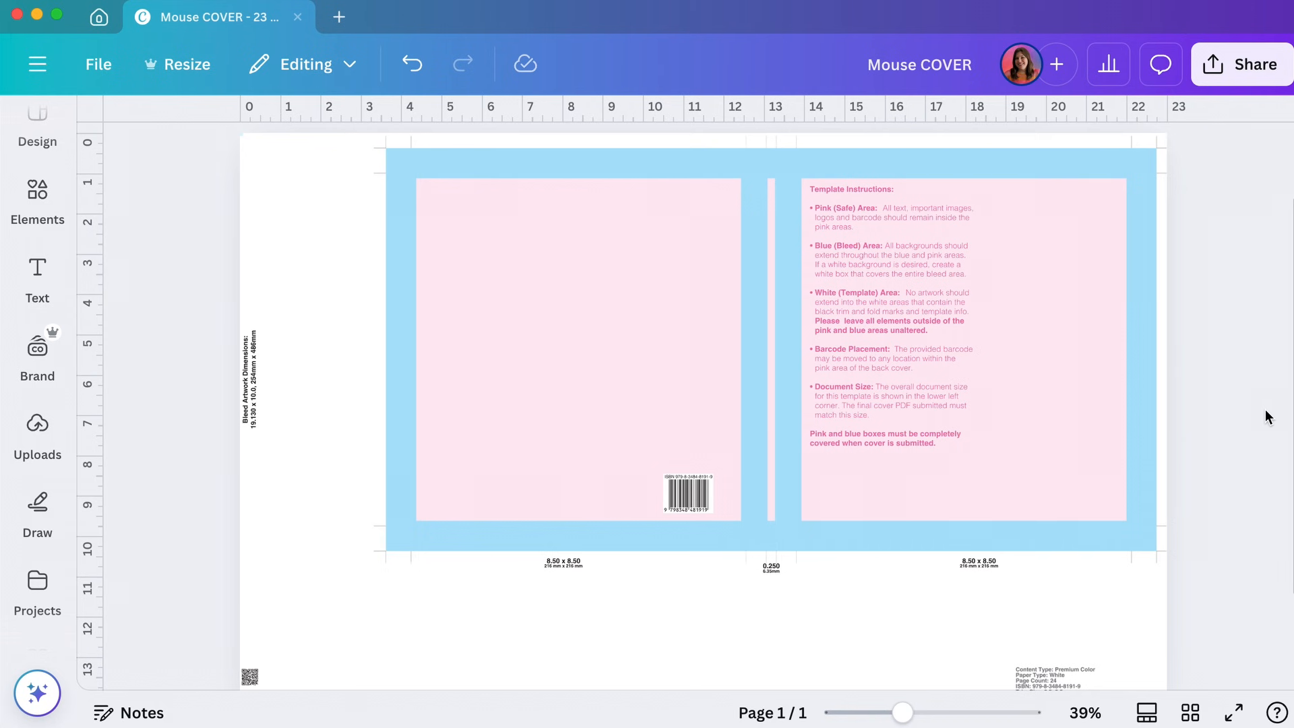
mouse_move(1268, 419)
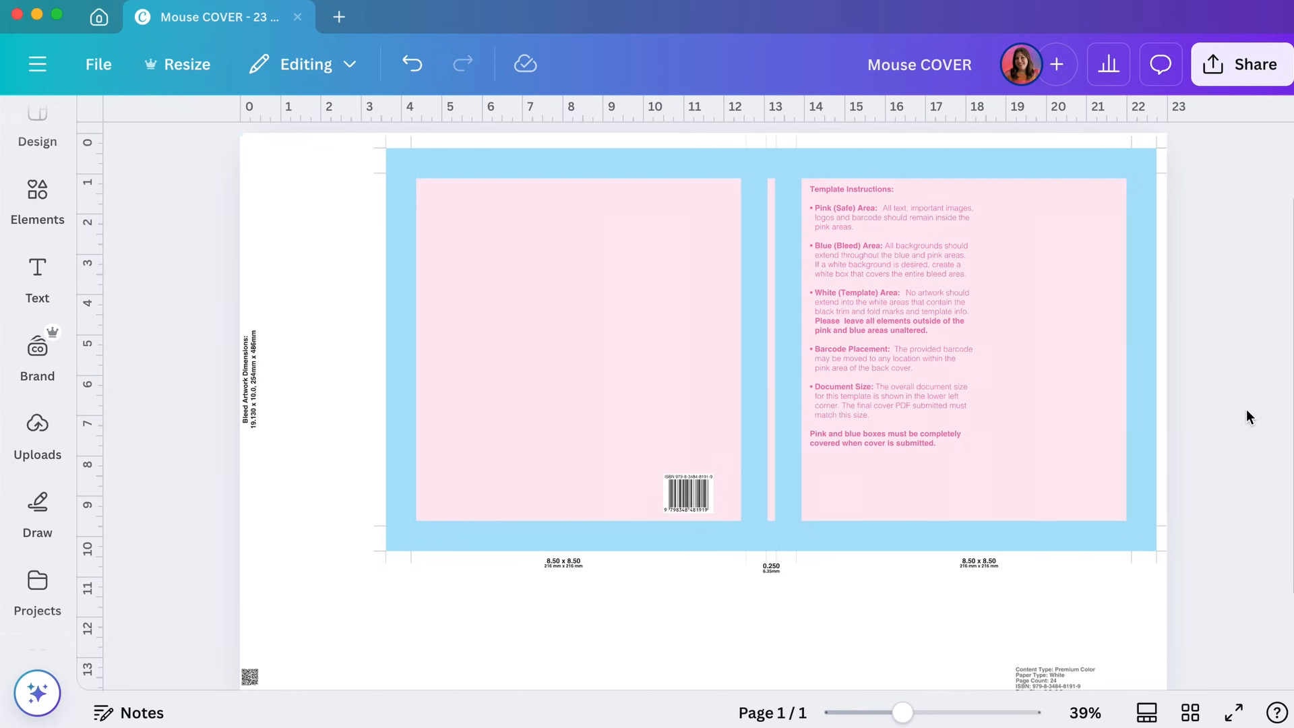
mouse_move(1235, 370)
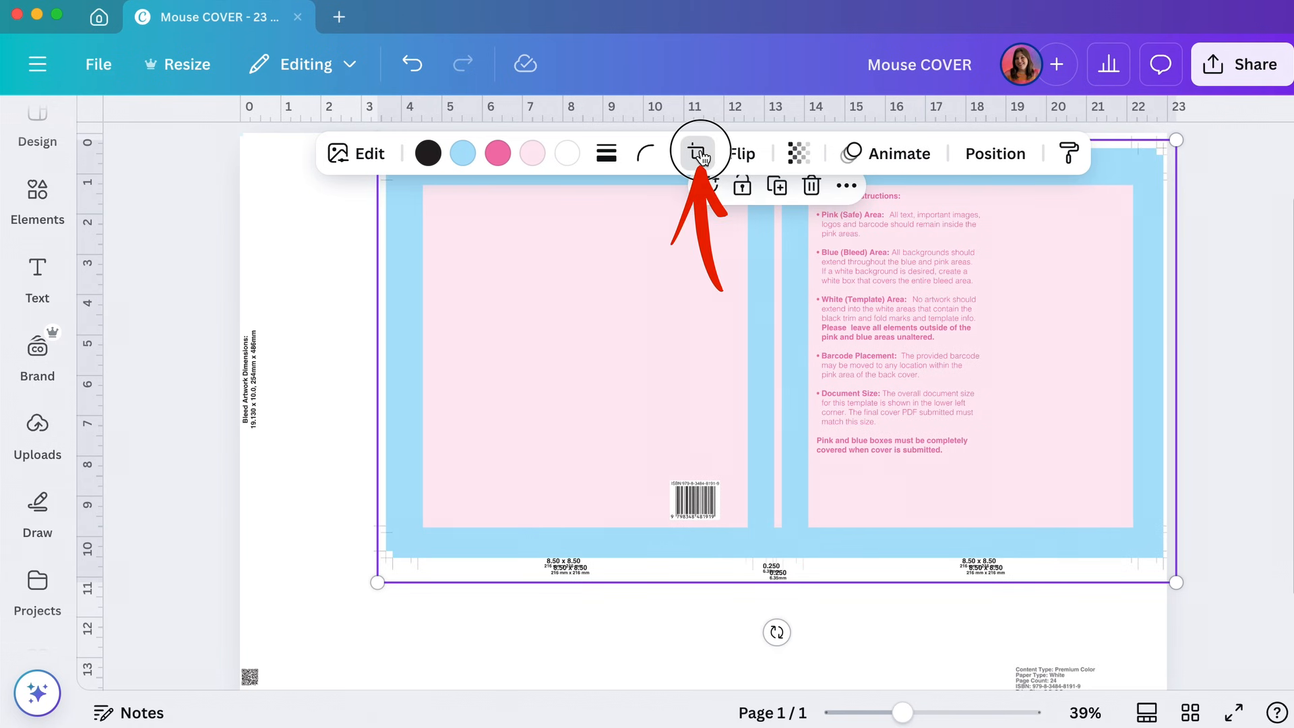
Step: Crop the template copy around the ISBN barcode, then recrop tightly to its white box
click(699, 153)
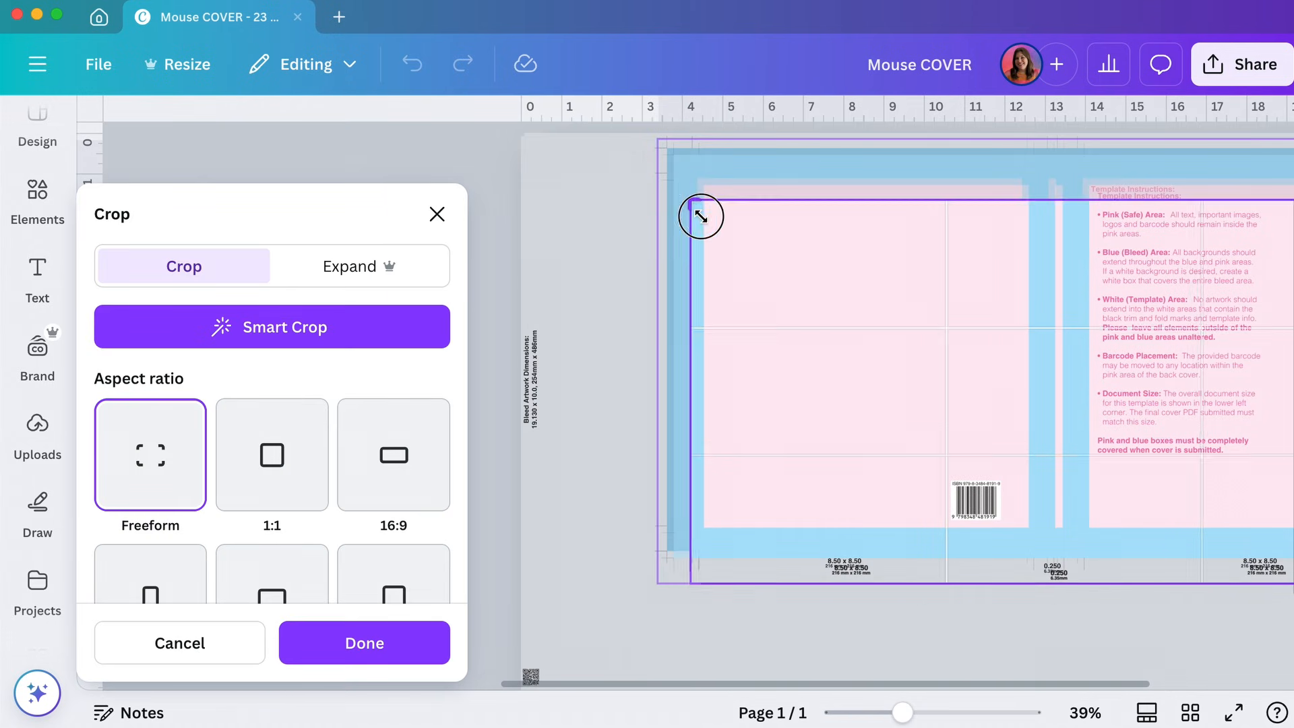
drag(904, 712, 954, 711)
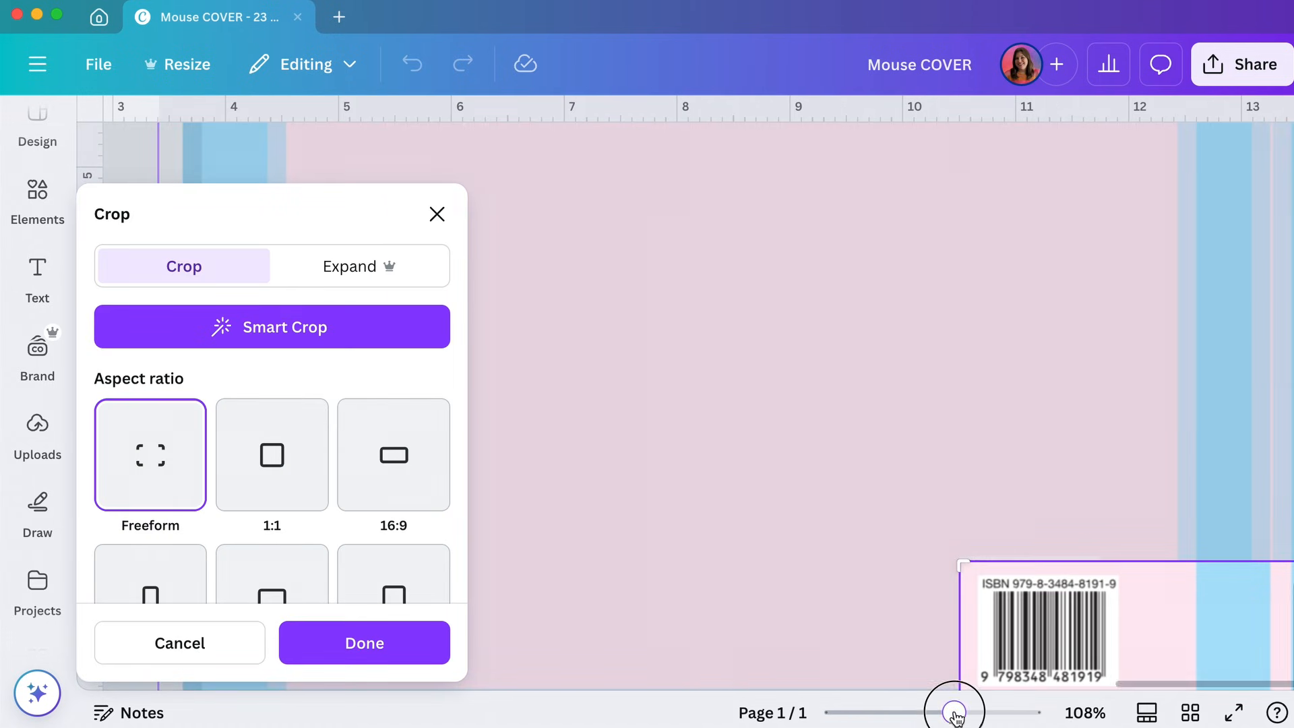
drag(952, 711, 881, 711)
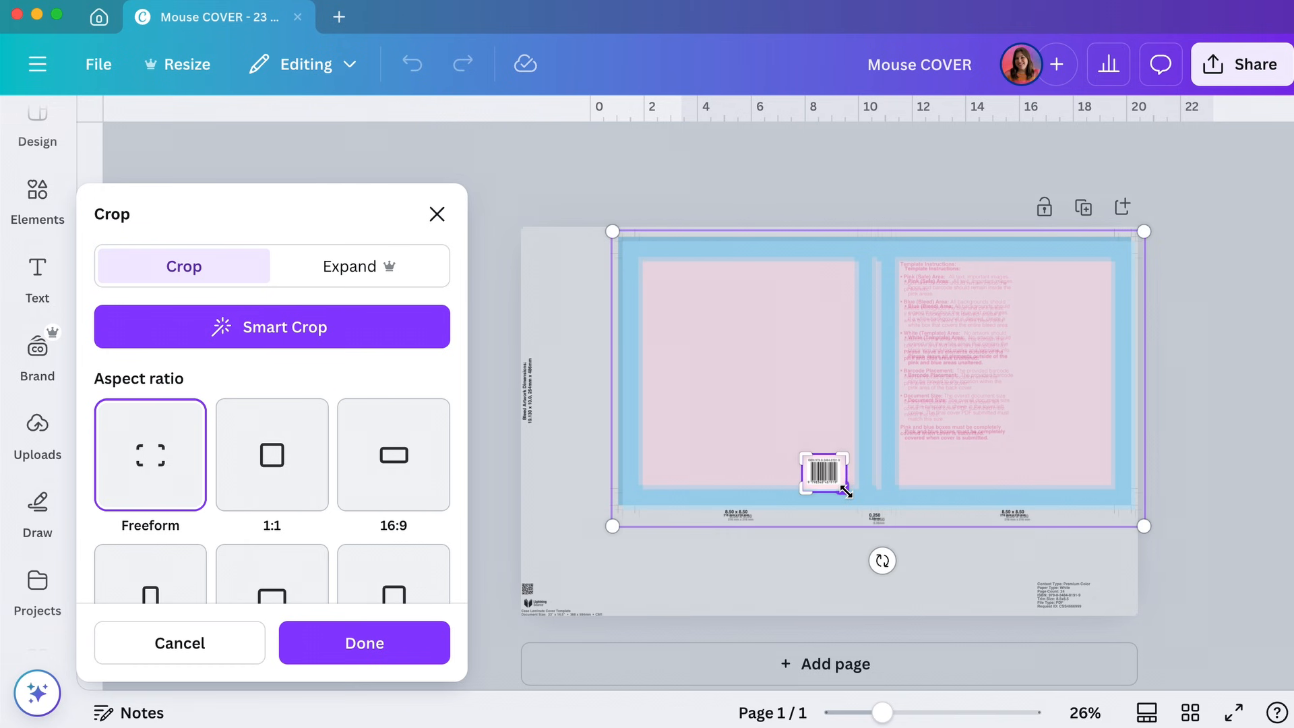
click(364, 642)
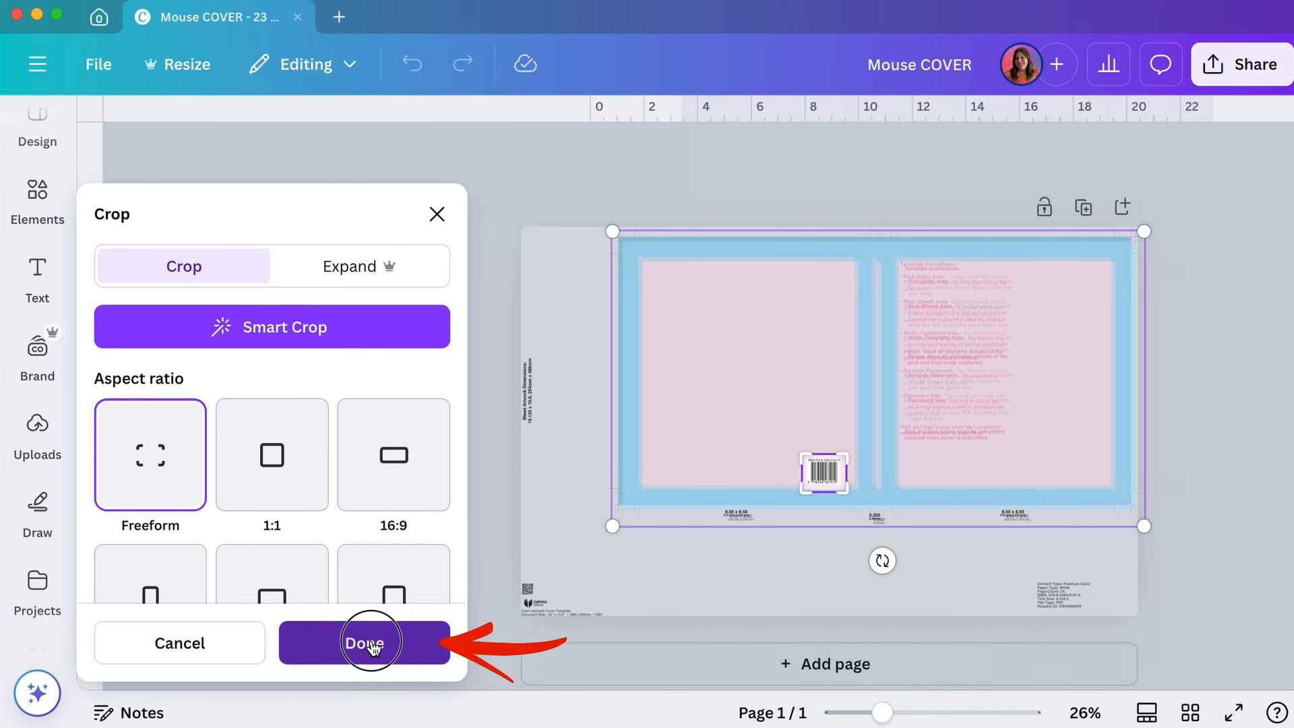
click(364, 642)
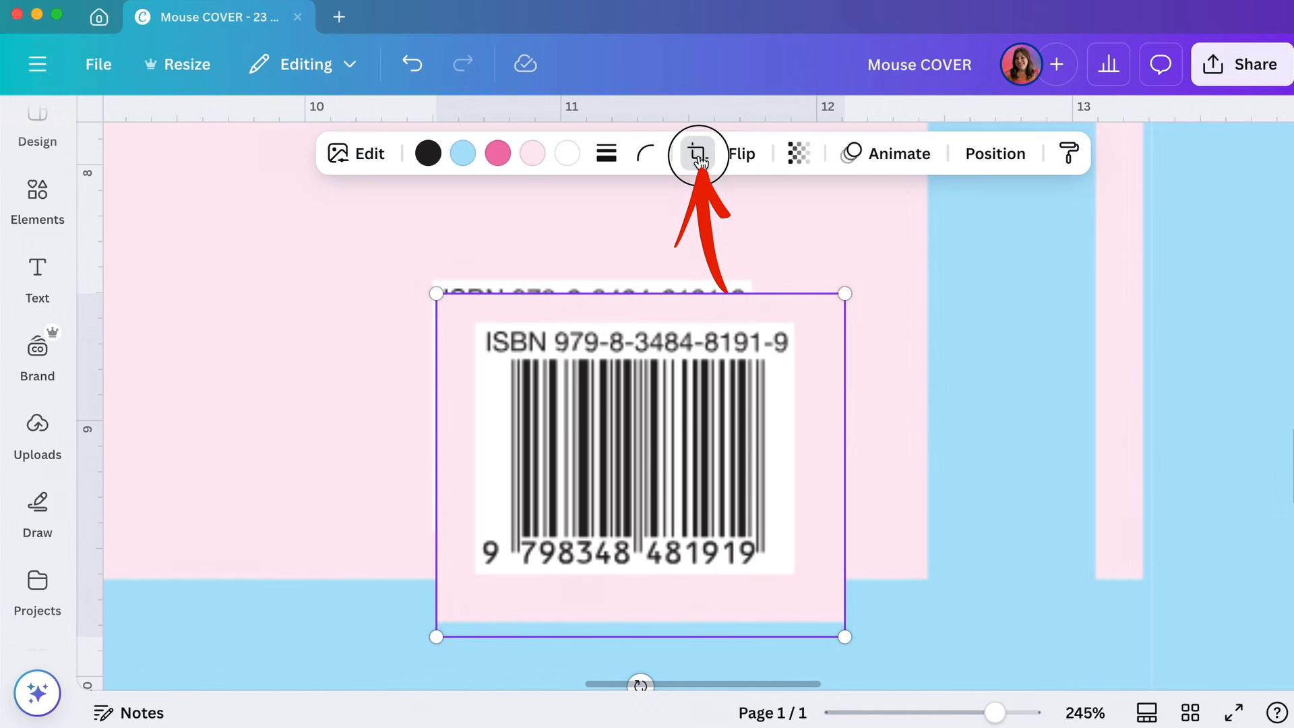
click(697, 154)
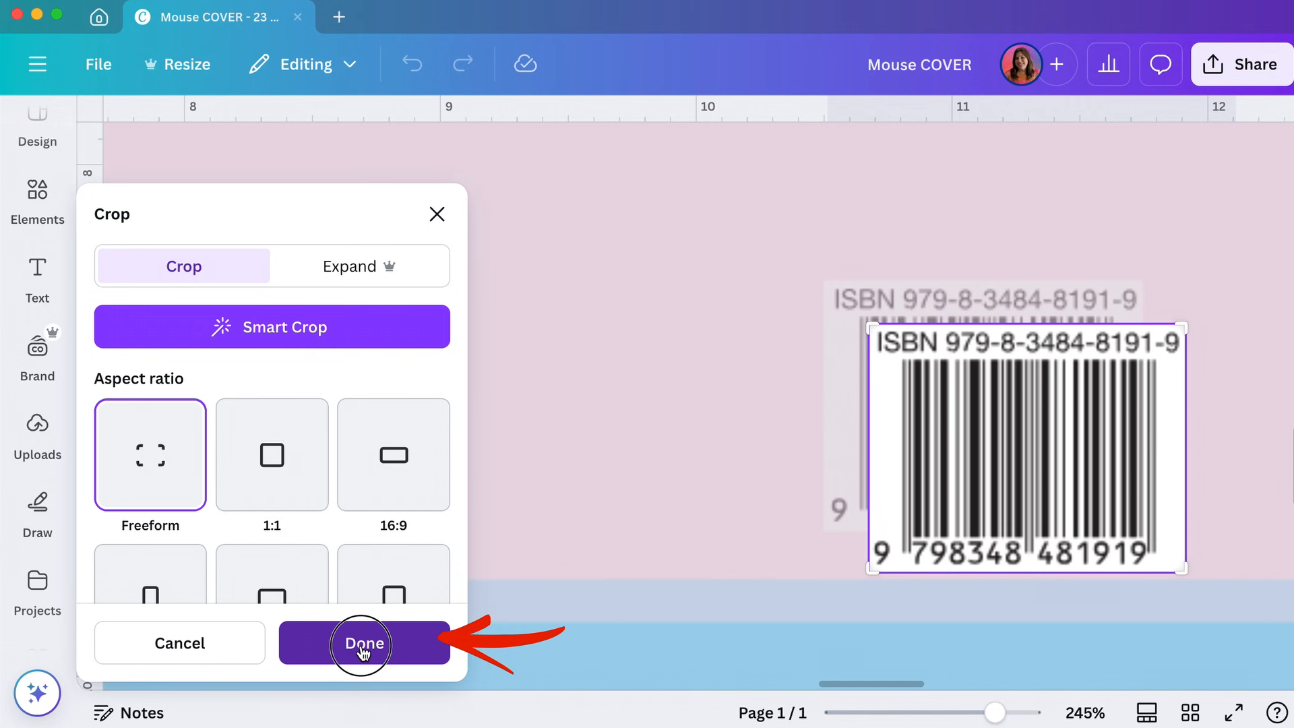
click(363, 643)
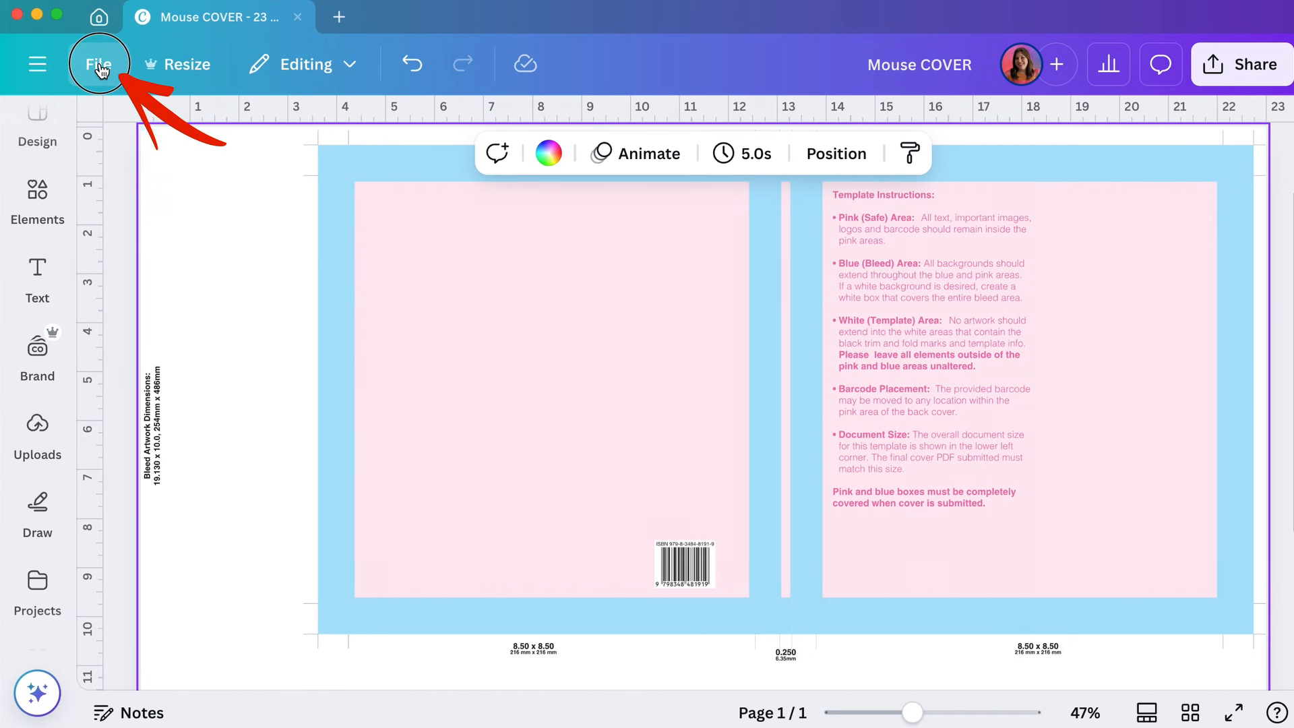
click(98, 64)
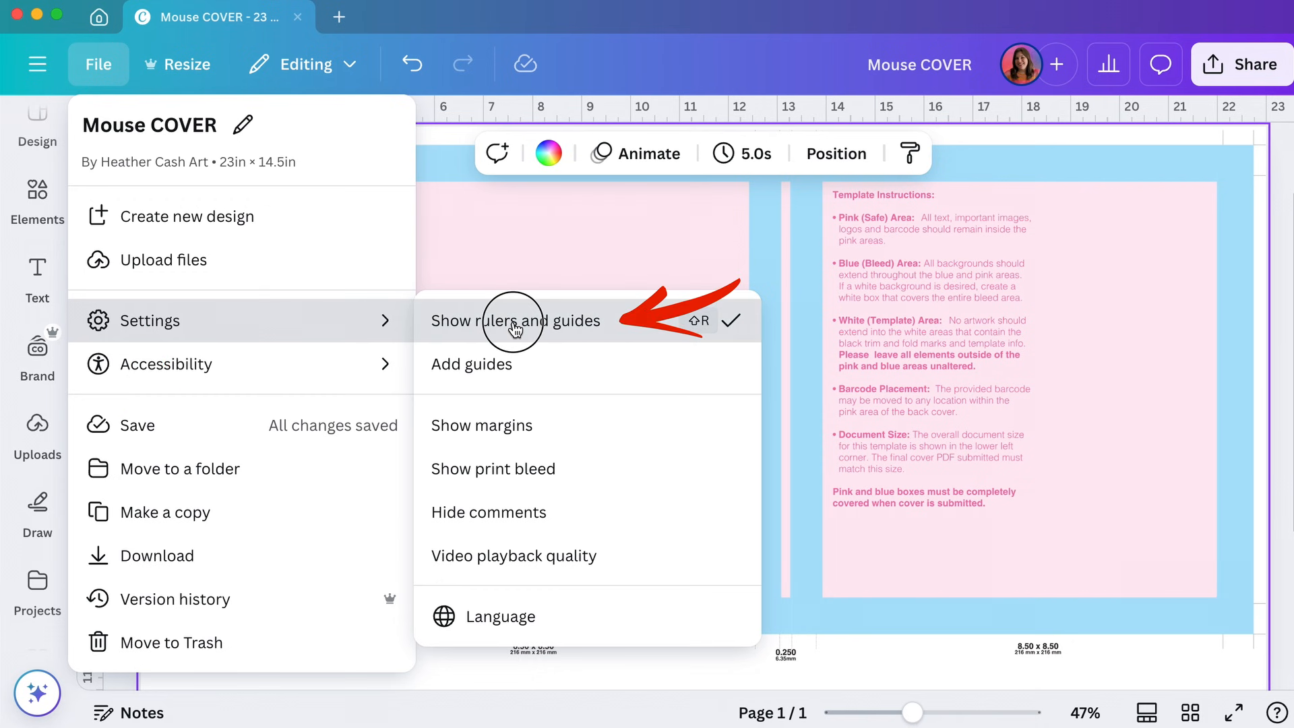
click(517, 320)
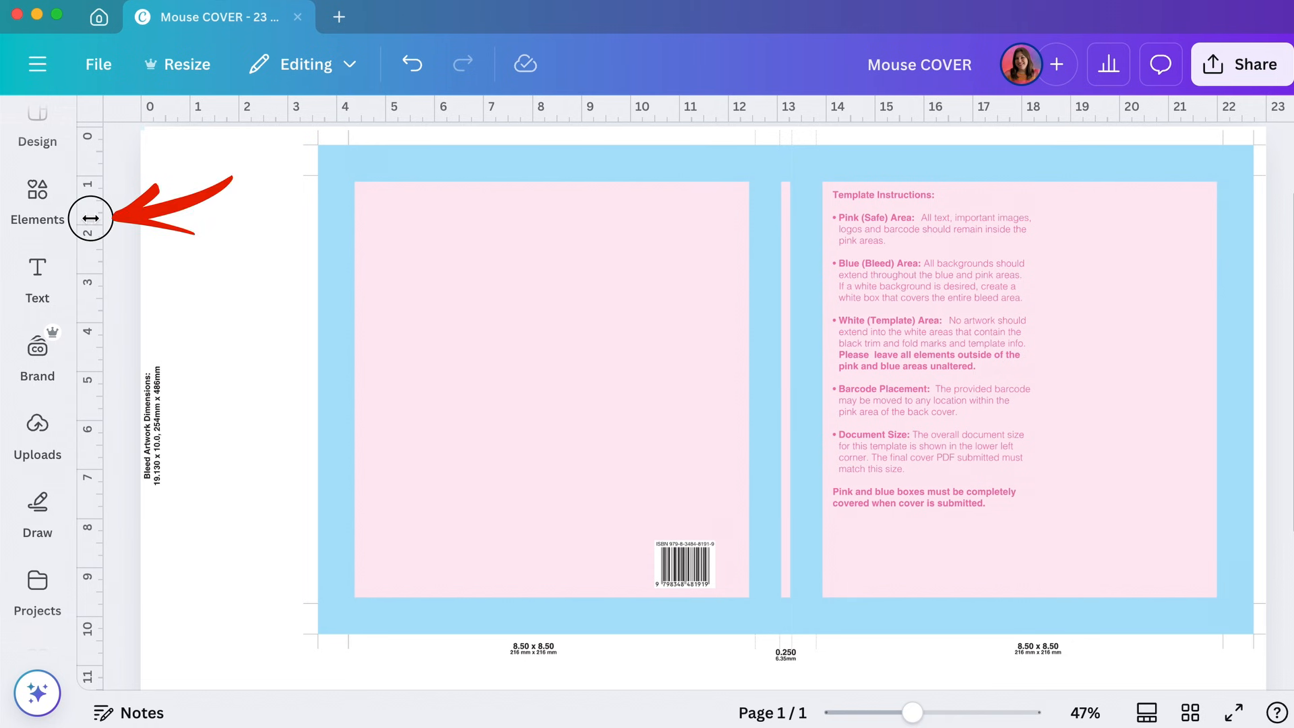
Step: Place guides at the left and top bleed edges
drag(91, 219, 277, 267)
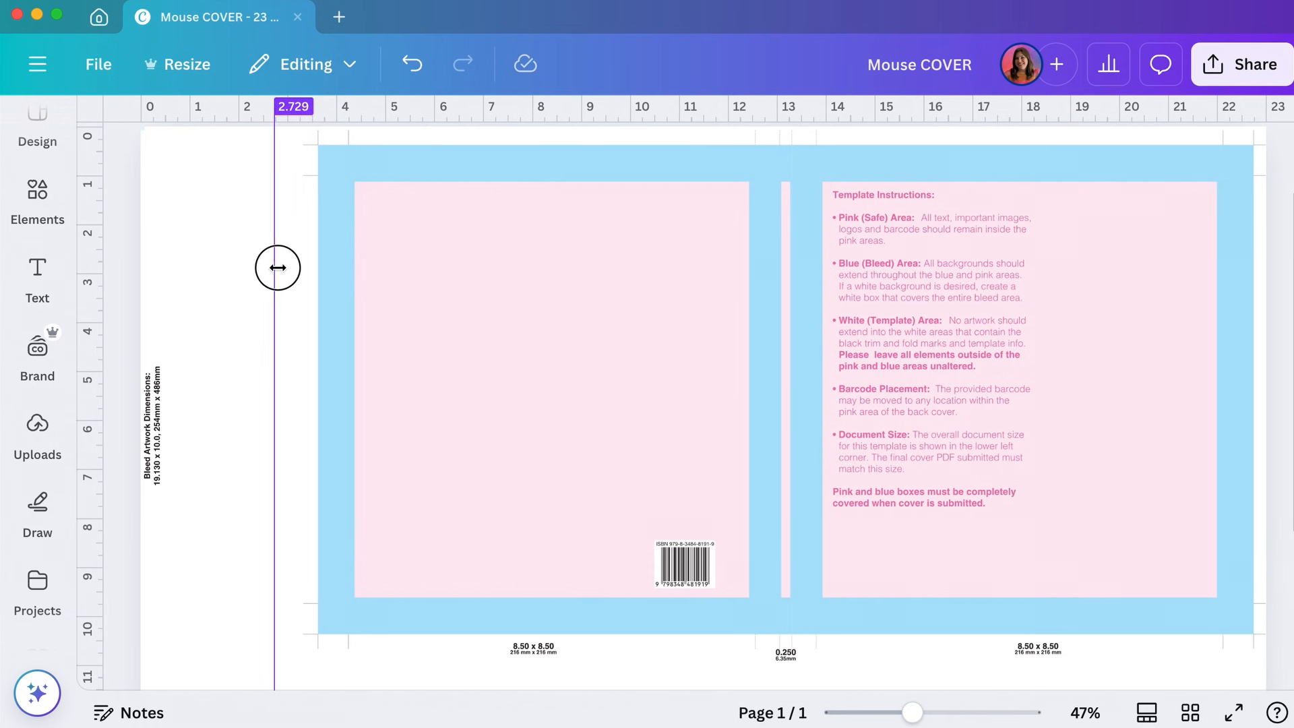
drag(277, 268, 315, 264)
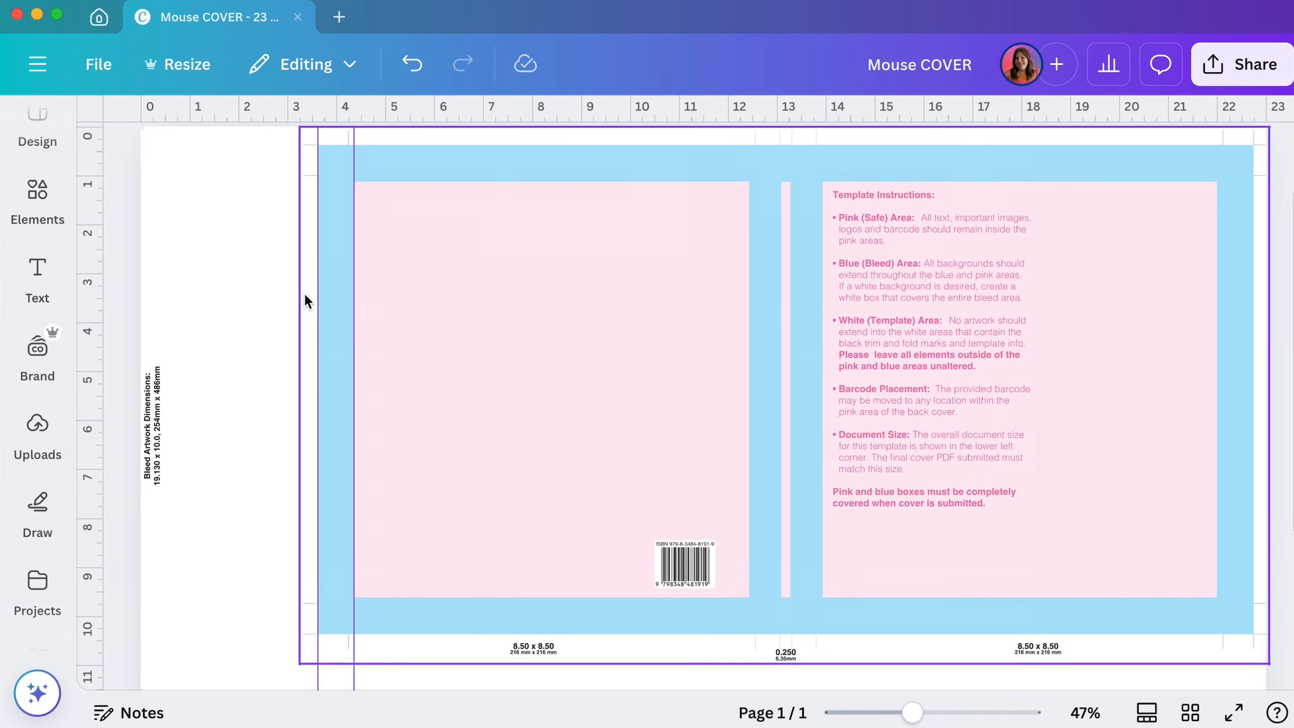
mouse_move(438, 209)
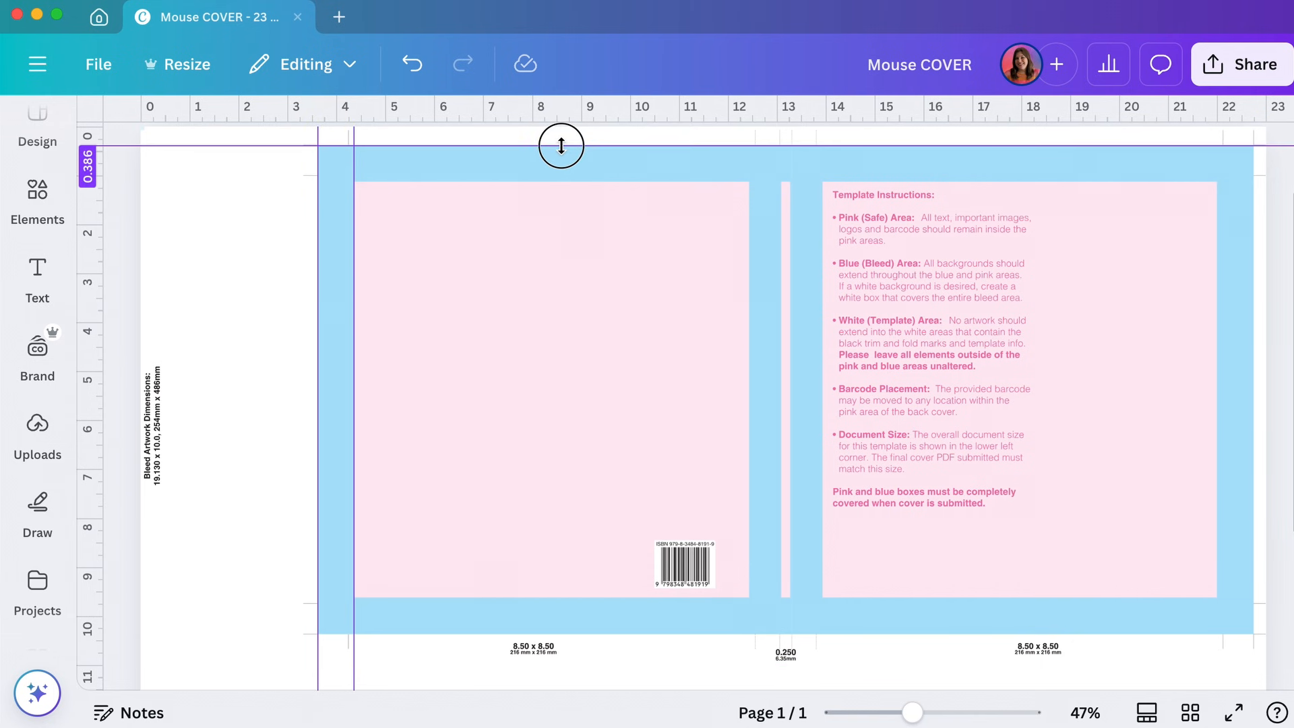
drag(560, 146, 569, 190)
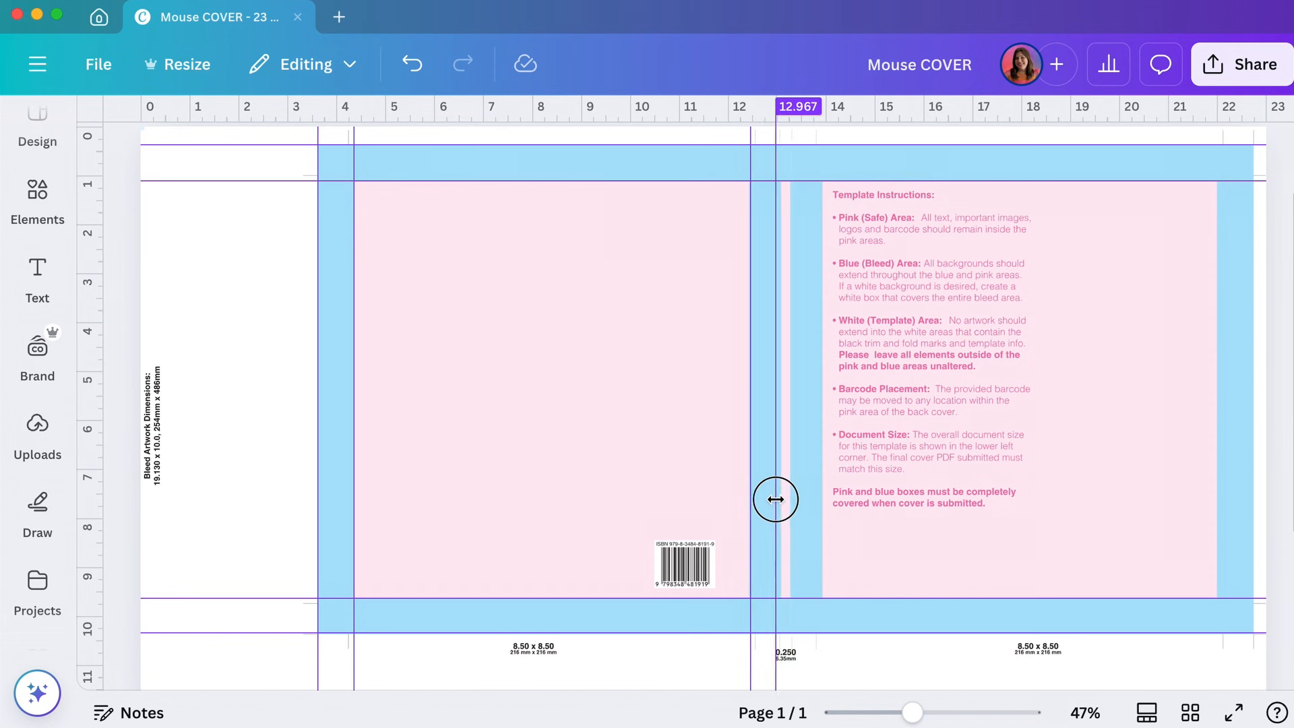
Step: Position guides on both spine folds and the front cover's left trim edge
drag(774, 499, 788, 499)
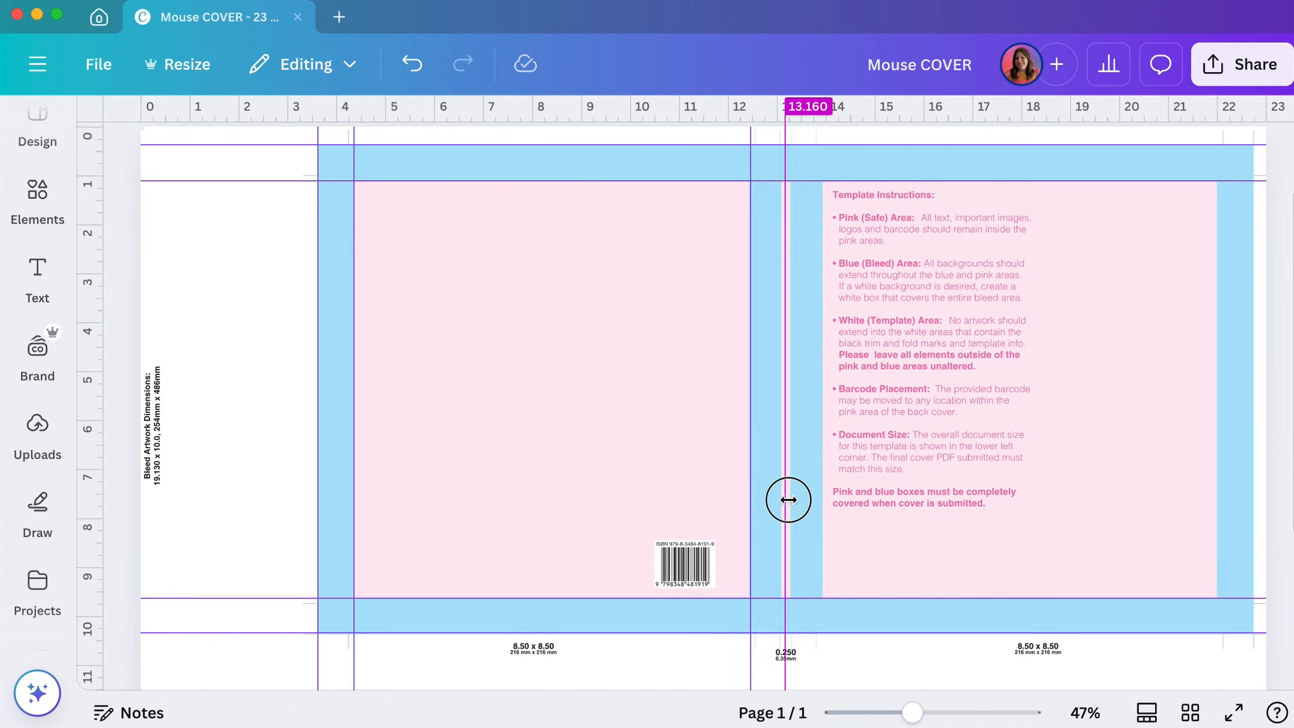
drag(787, 499, 775, 501)
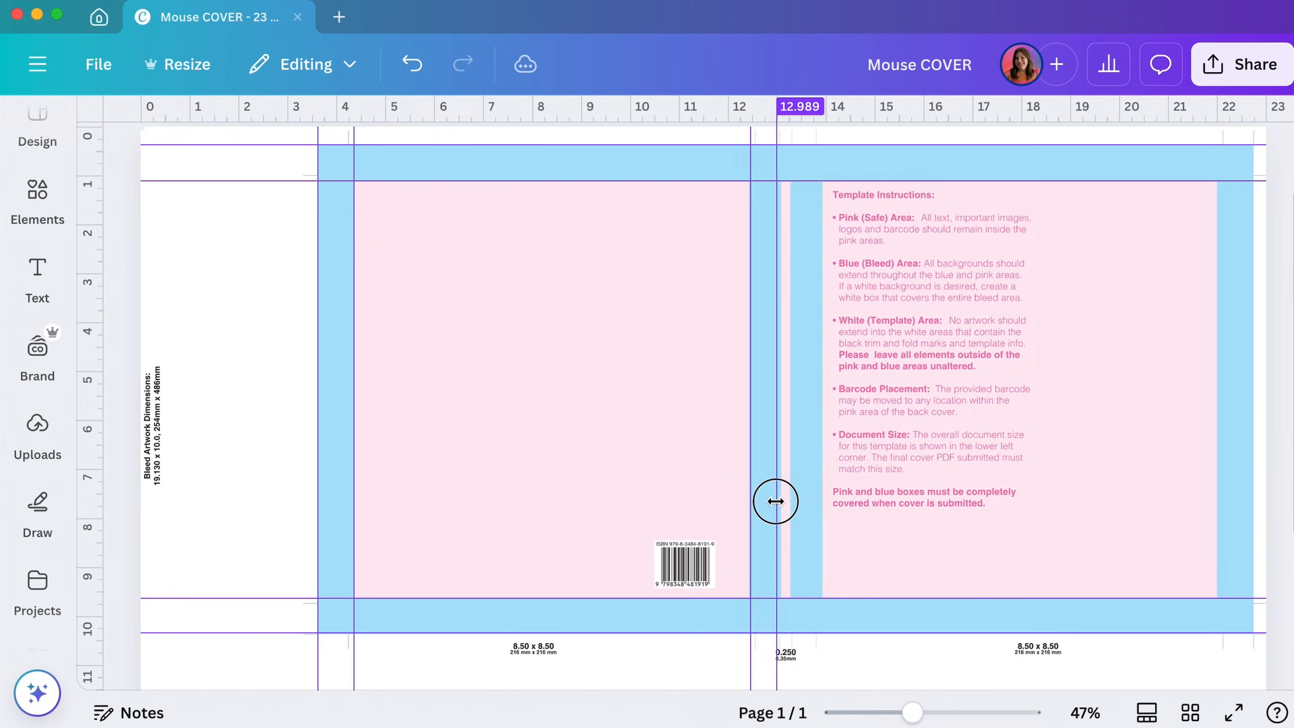
drag(776, 500, 793, 501)
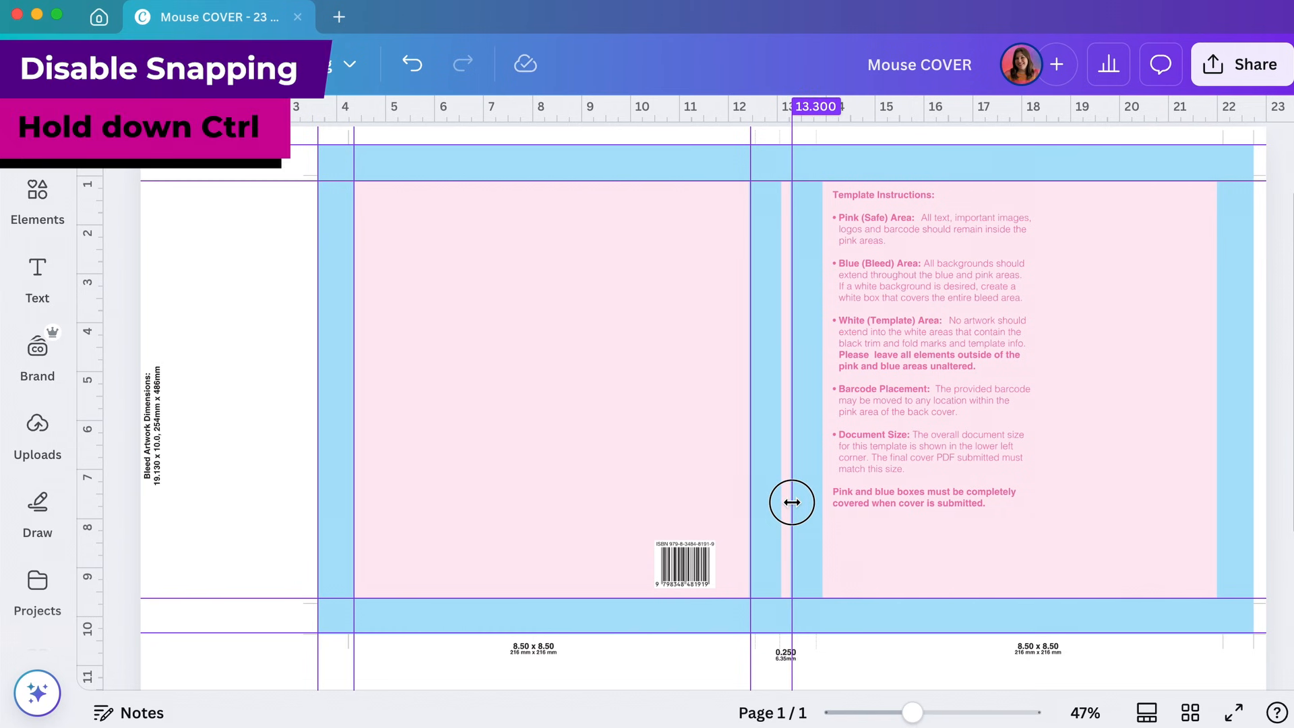
drag(791, 502, 783, 505)
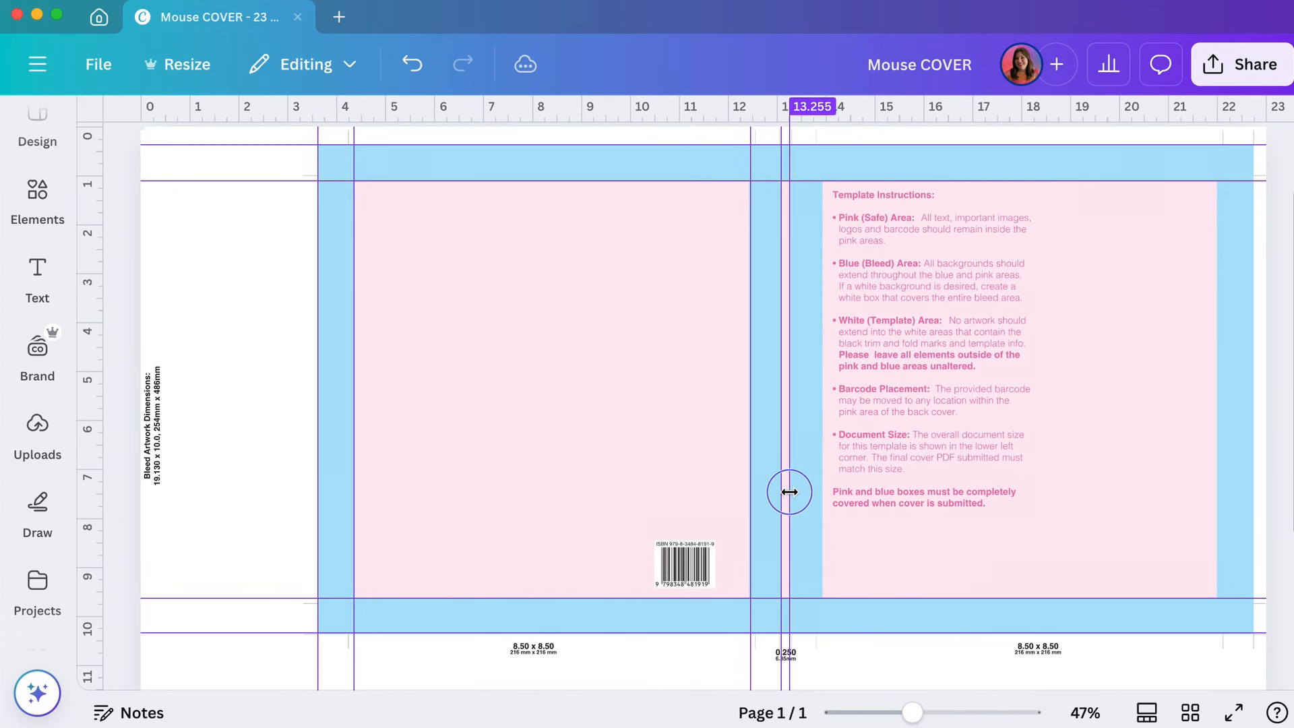
drag(789, 492, 822, 458)
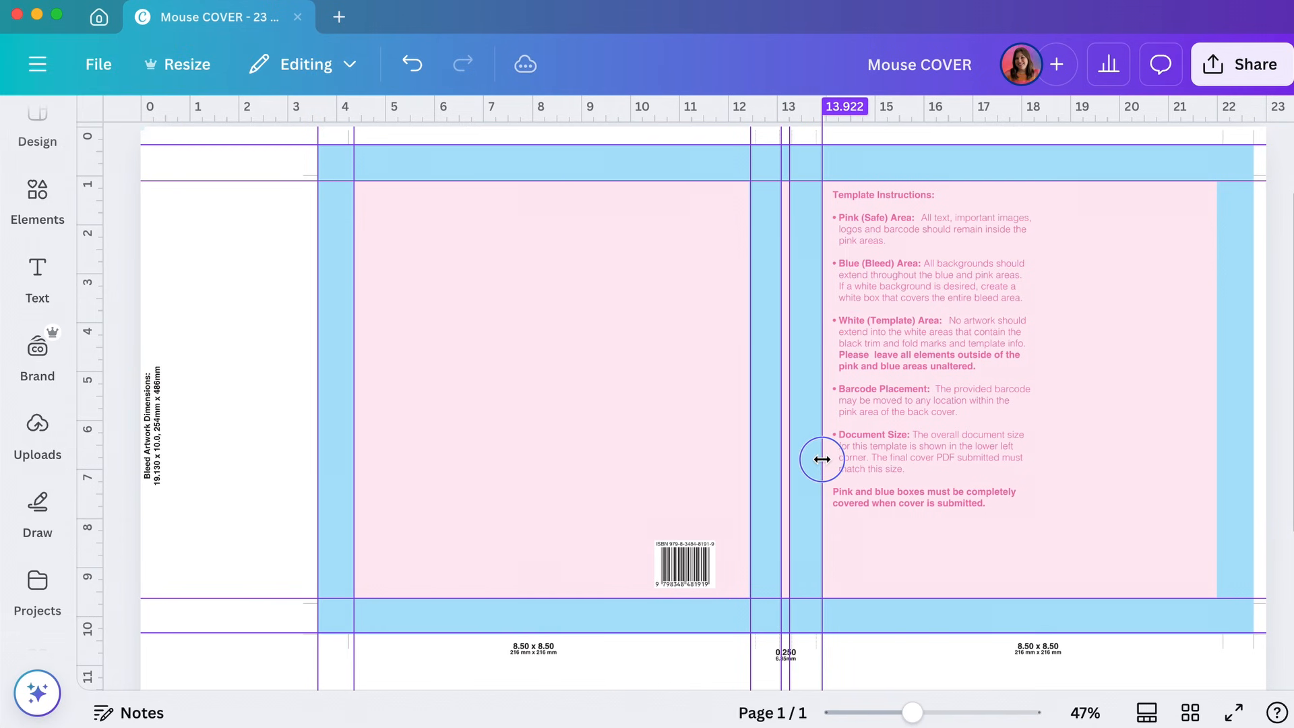
drag(820, 459, 1221, 334)
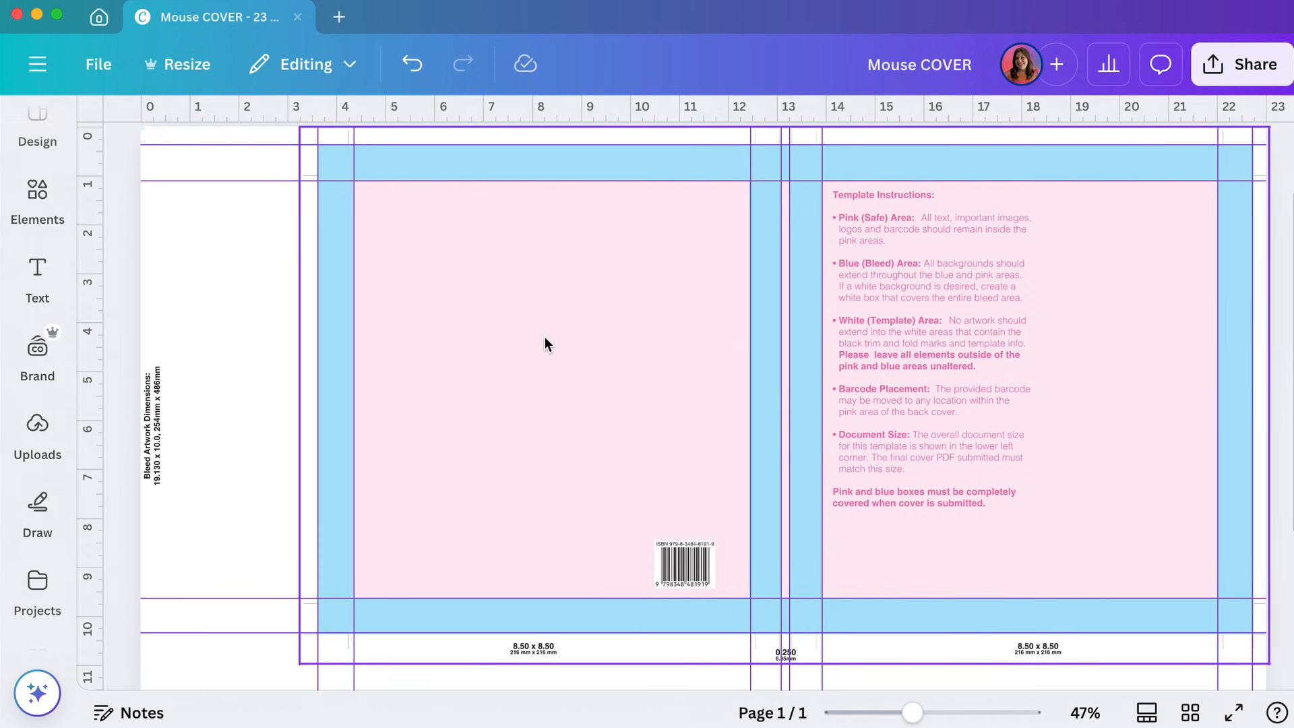
mouse_move(434, 240)
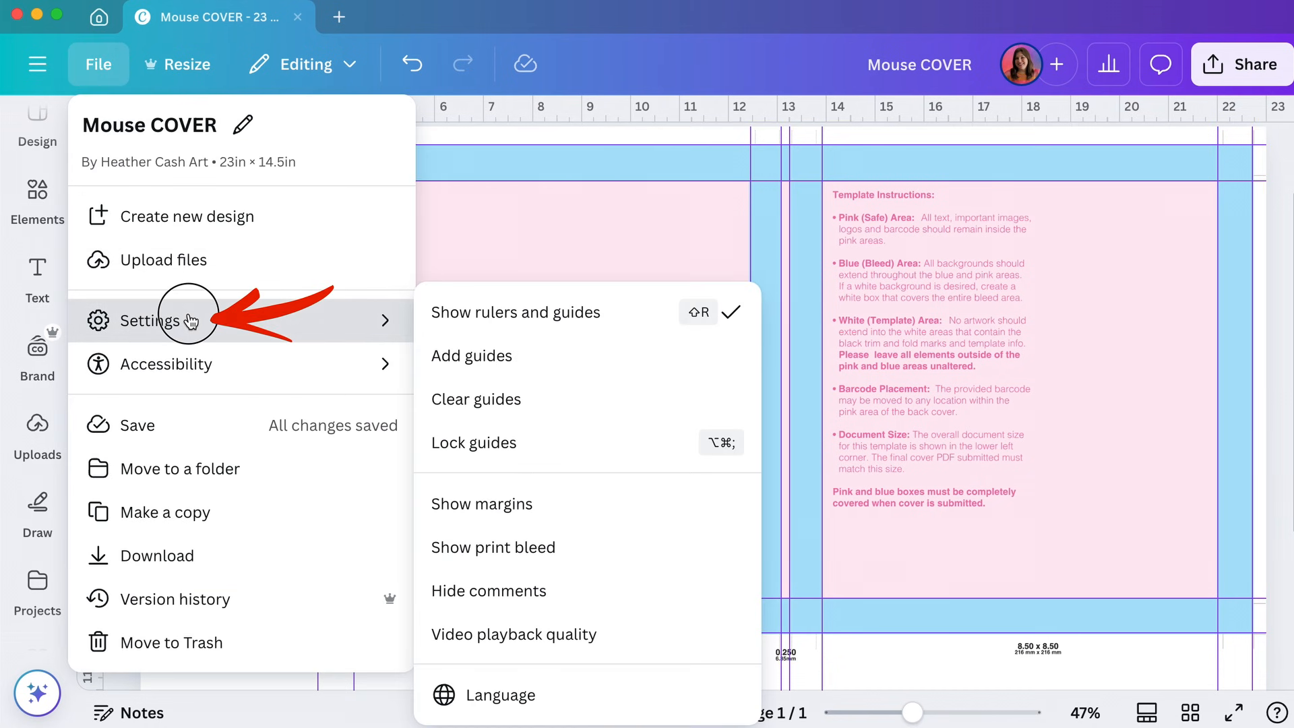
mouse_move(473, 442)
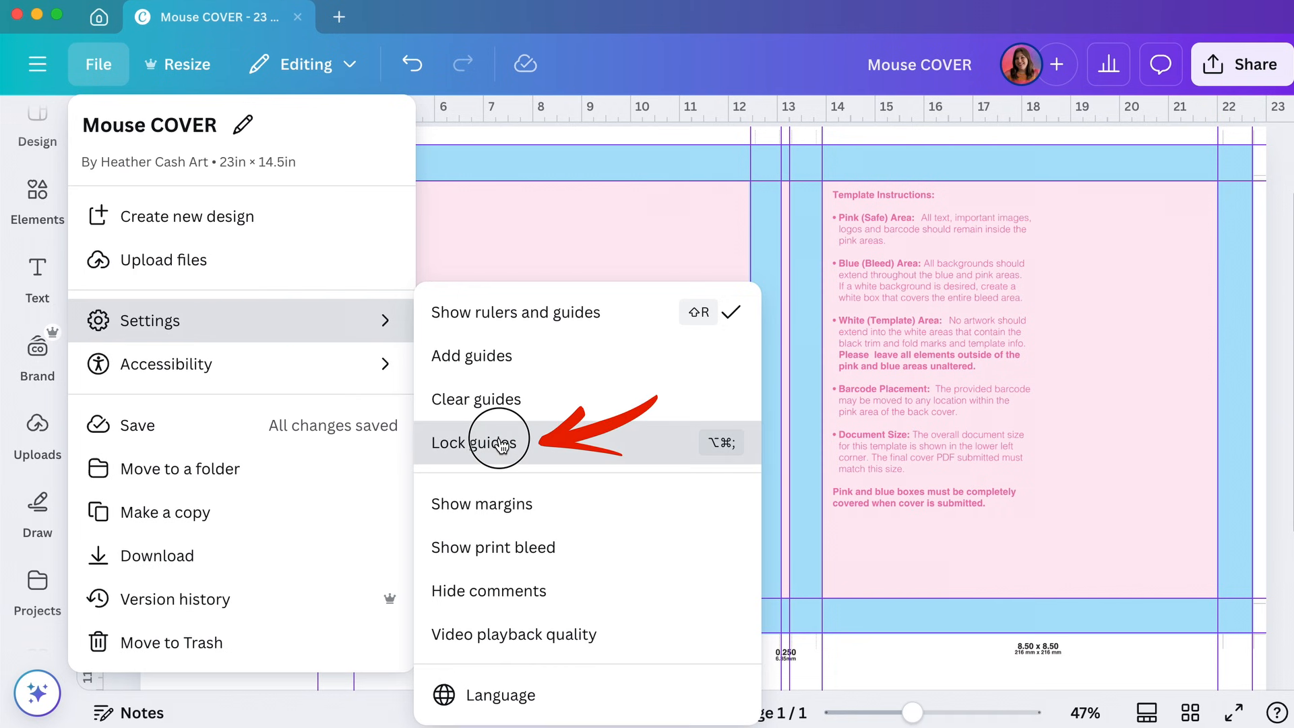
Step: Lock all guides on the Mouse COVER design so they cannot be moved
click(471, 442)
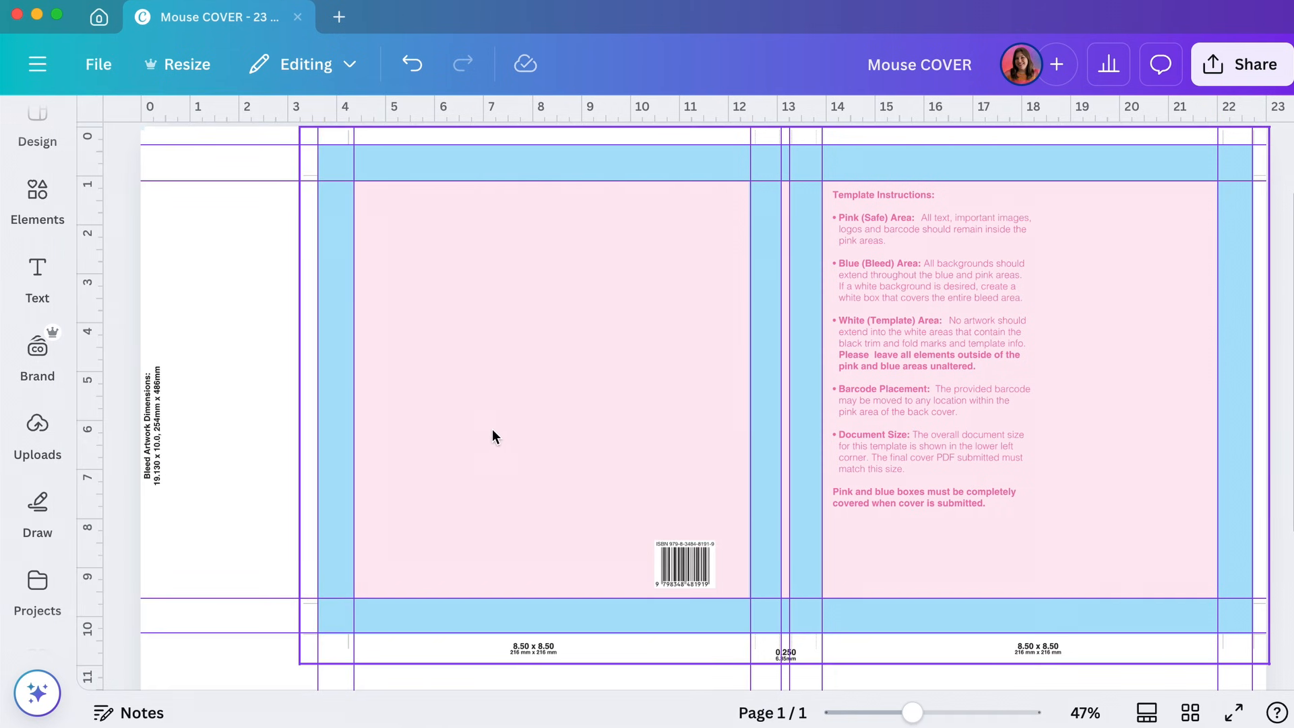
click(37, 429)
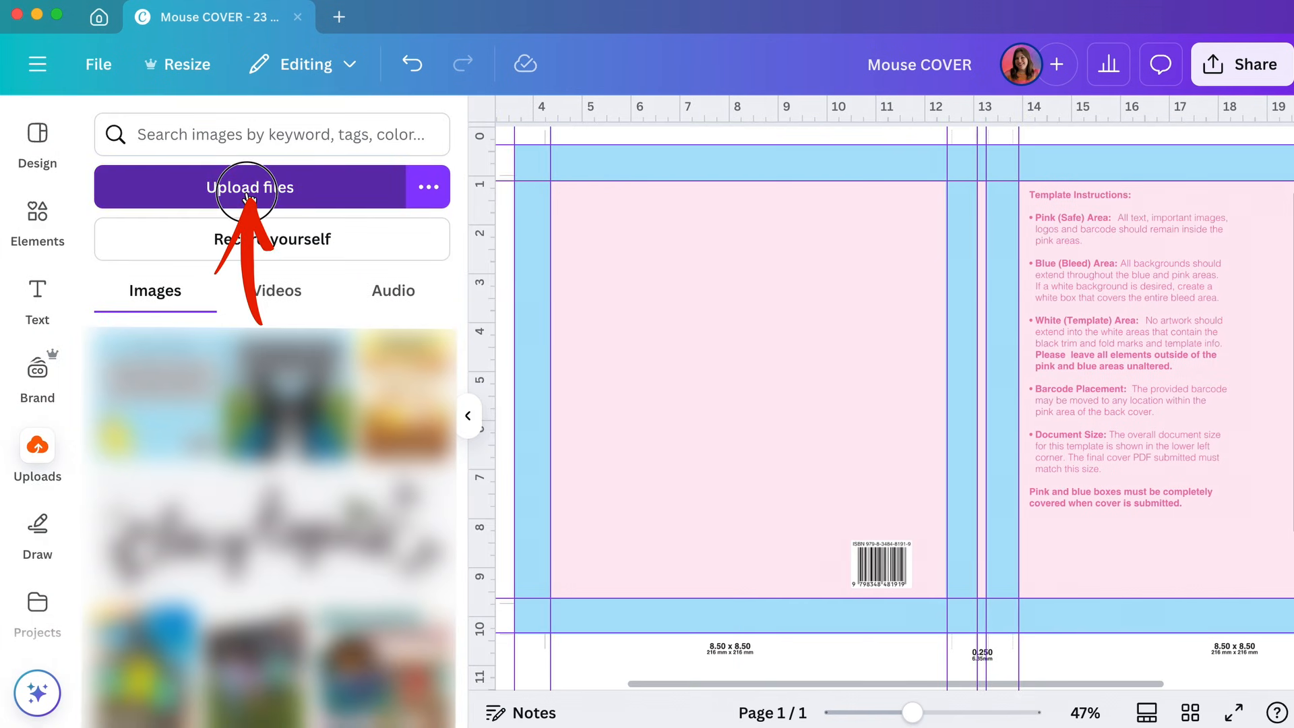
Step: Upload cover art.jpg from the Downloads folder onto the Mouse COVER canvas
click(247, 187)
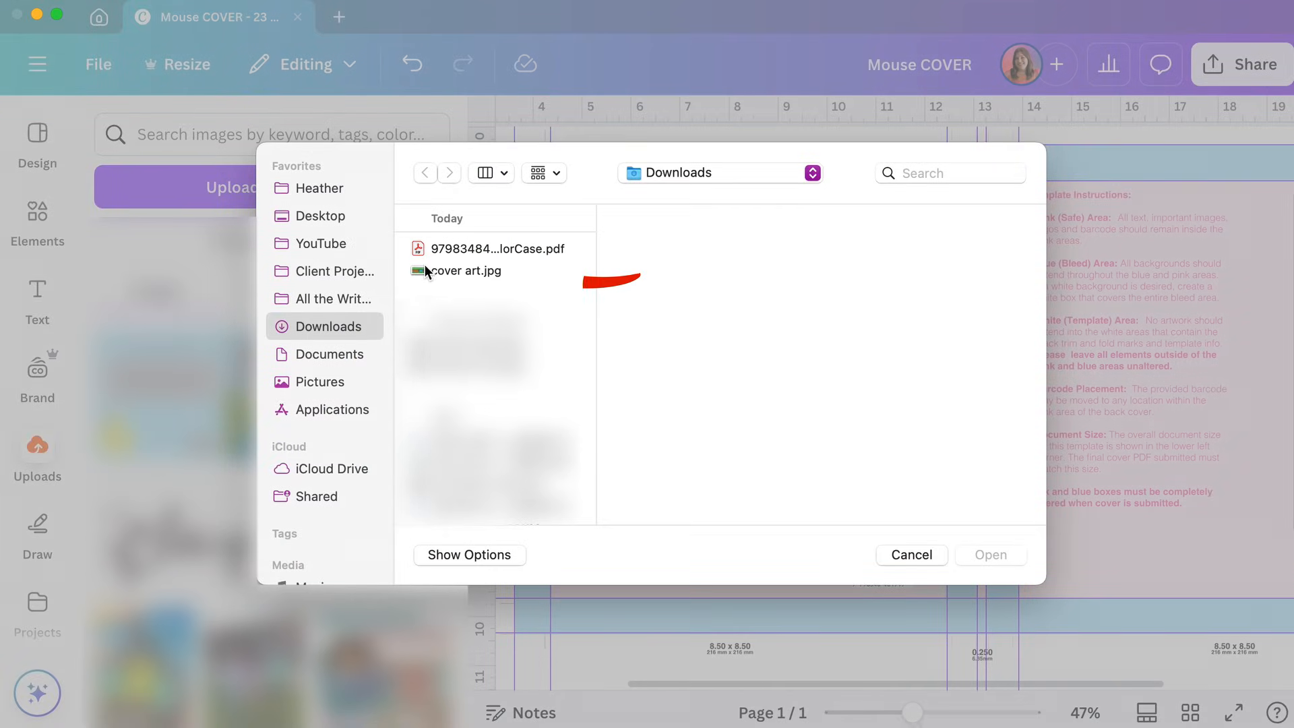
click(467, 271)
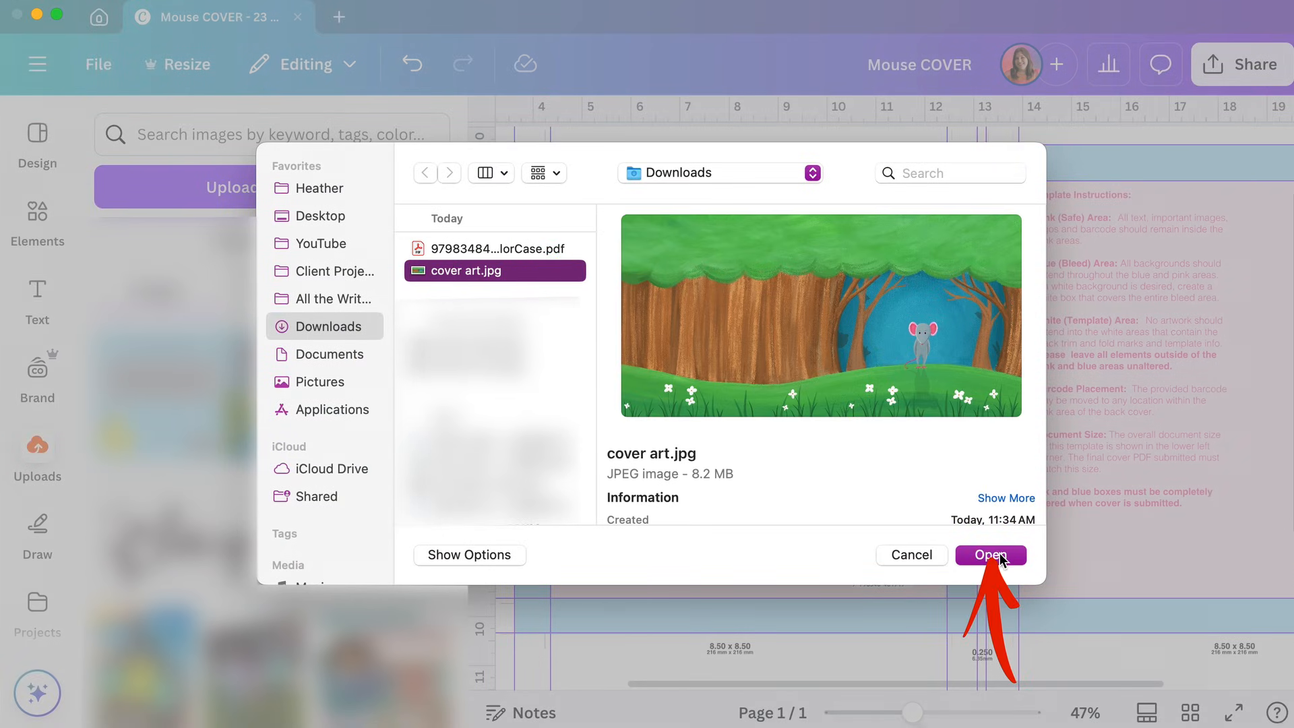
click(989, 555)
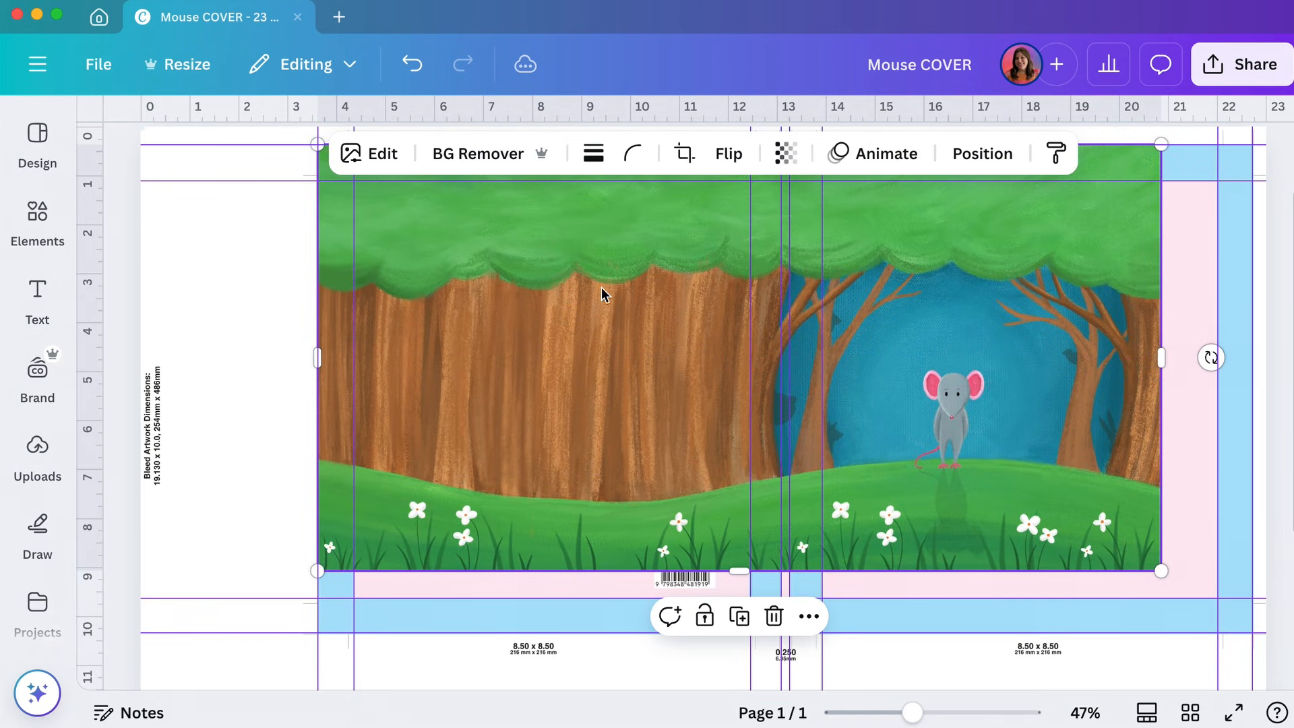
Step: Enlarge the forest-and-mouse painting to span the cover between the left and right bleed lines
drag(1161, 570, 1244, 628)
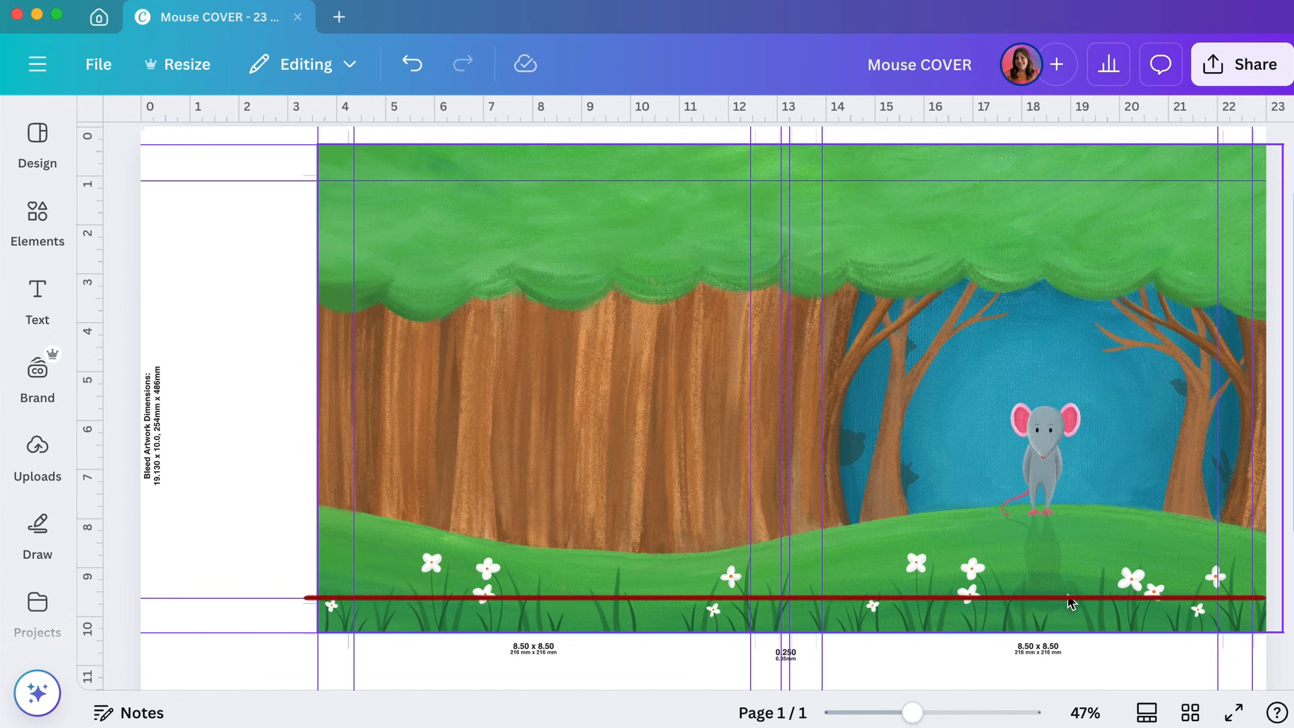
mouse_move(977, 619)
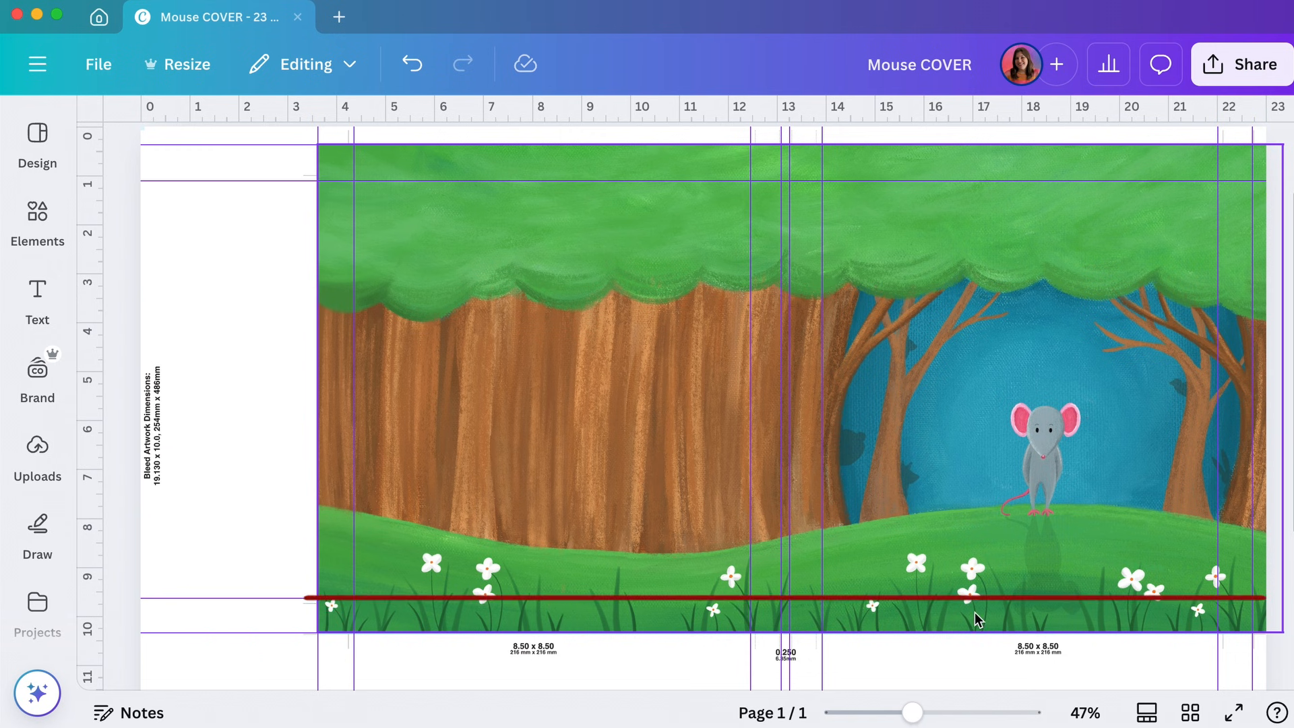
mouse_move(1221, 510)
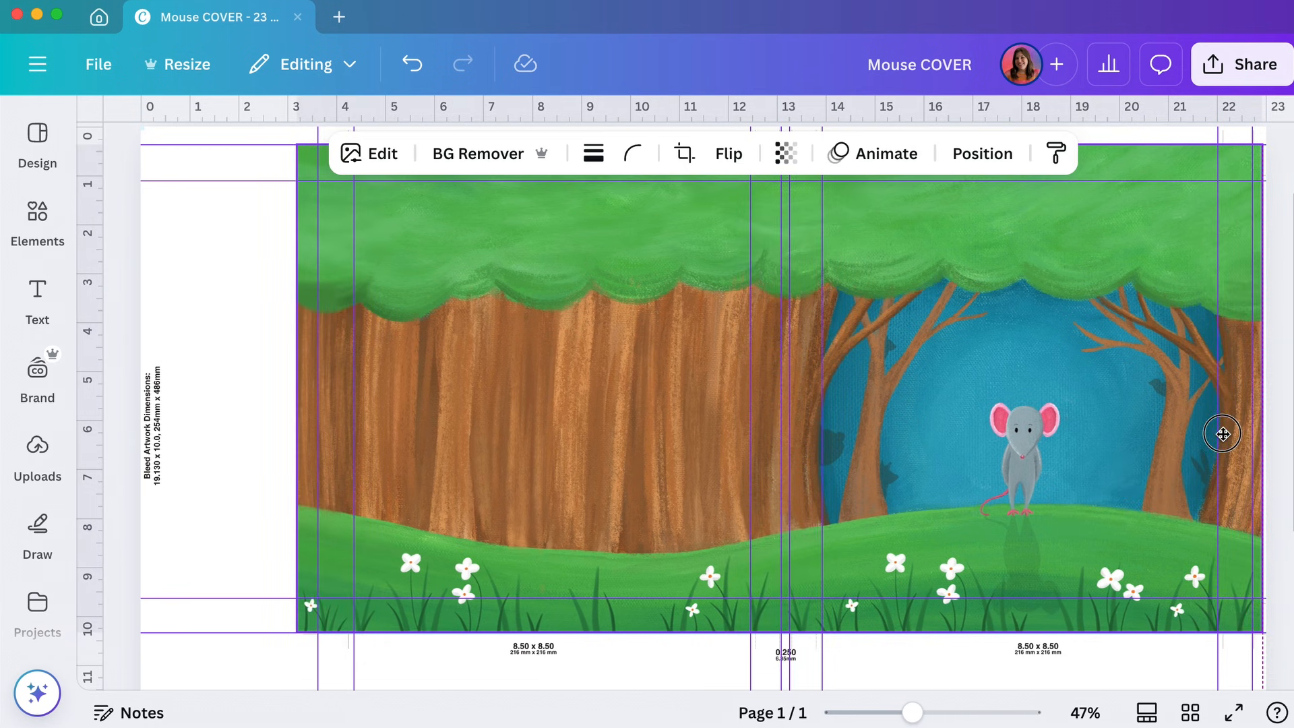
click(1221, 433)
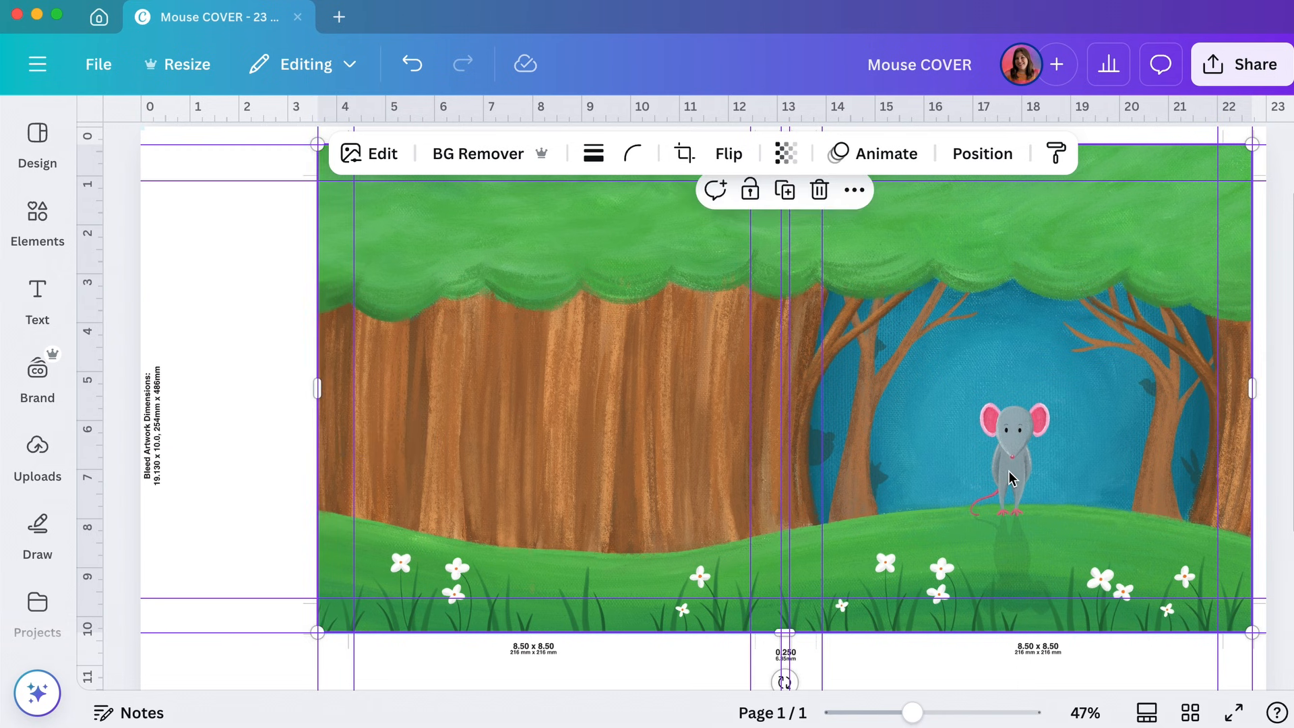
mouse_move(1023, 405)
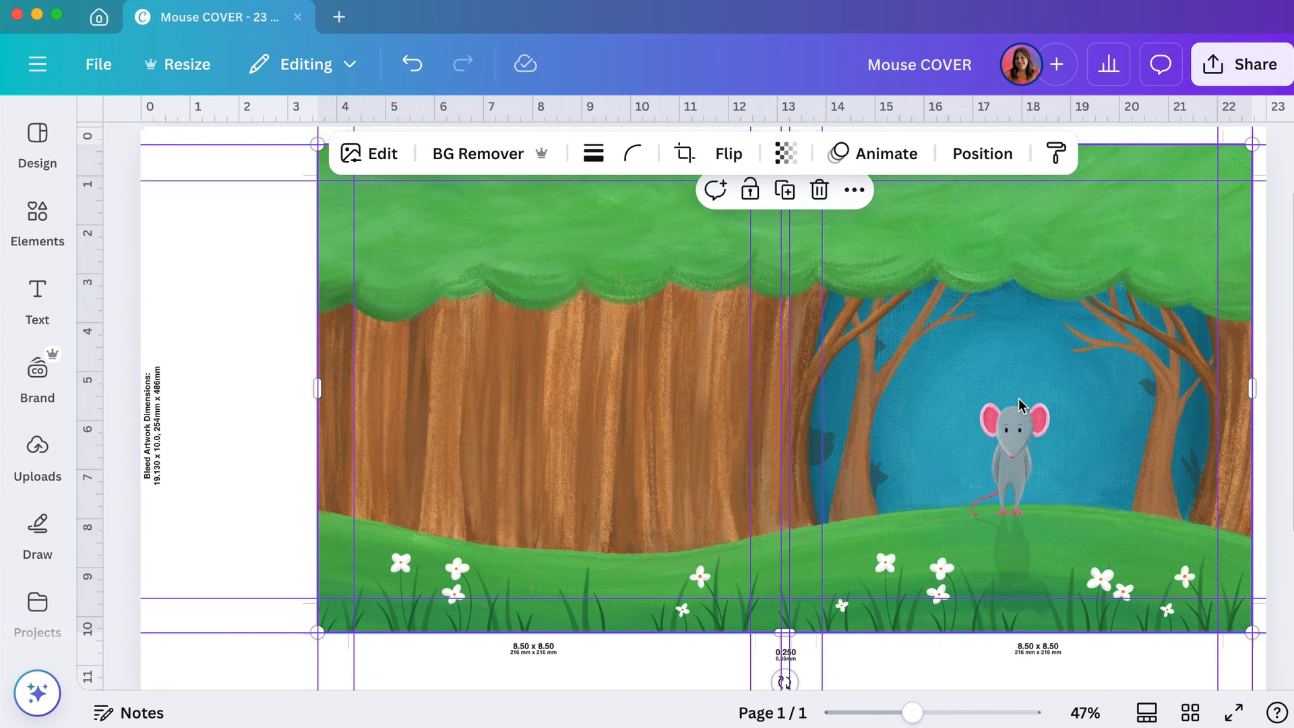
mouse_move(767, 356)
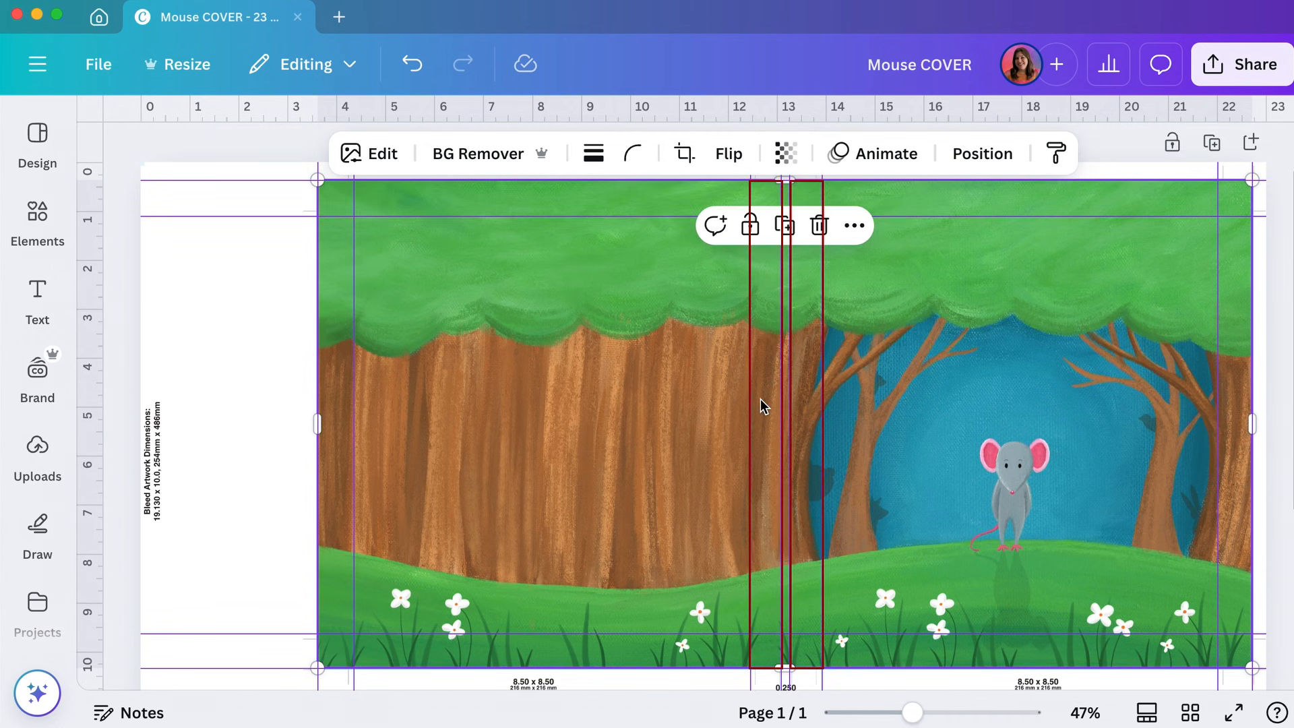
mouse_move(823, 379)
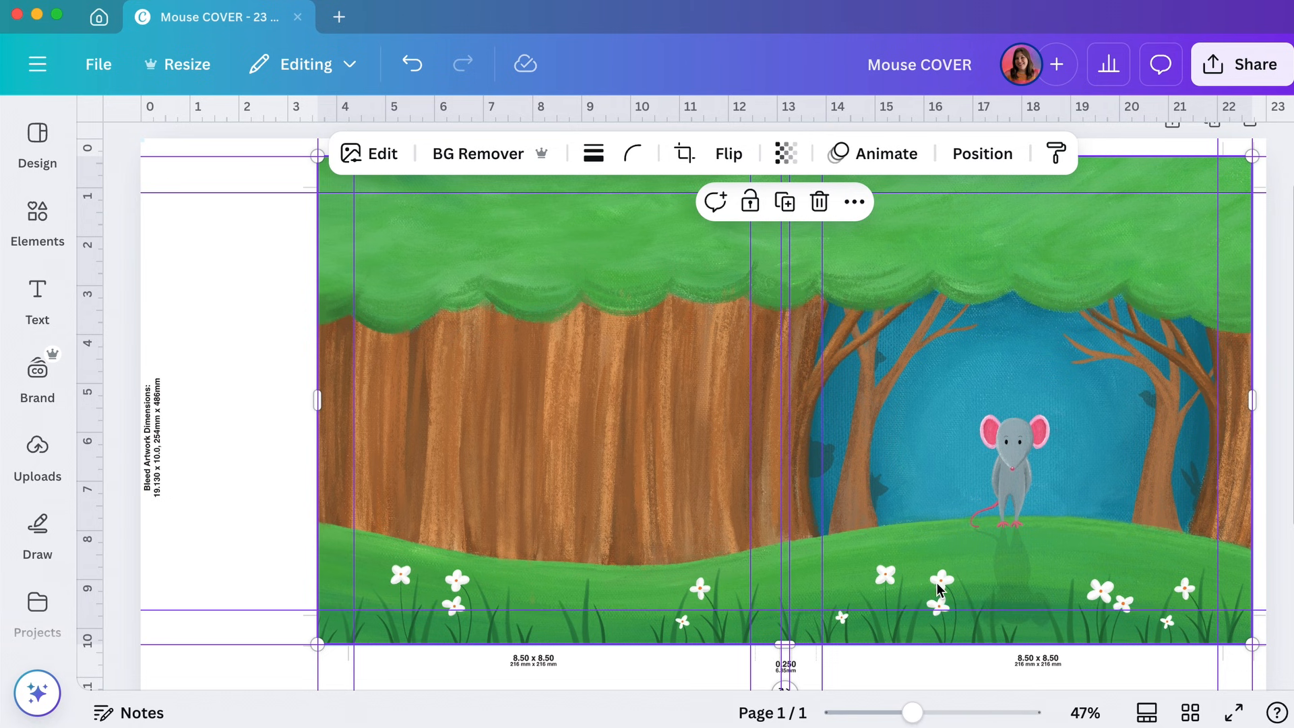
mouse_move(947, 633)
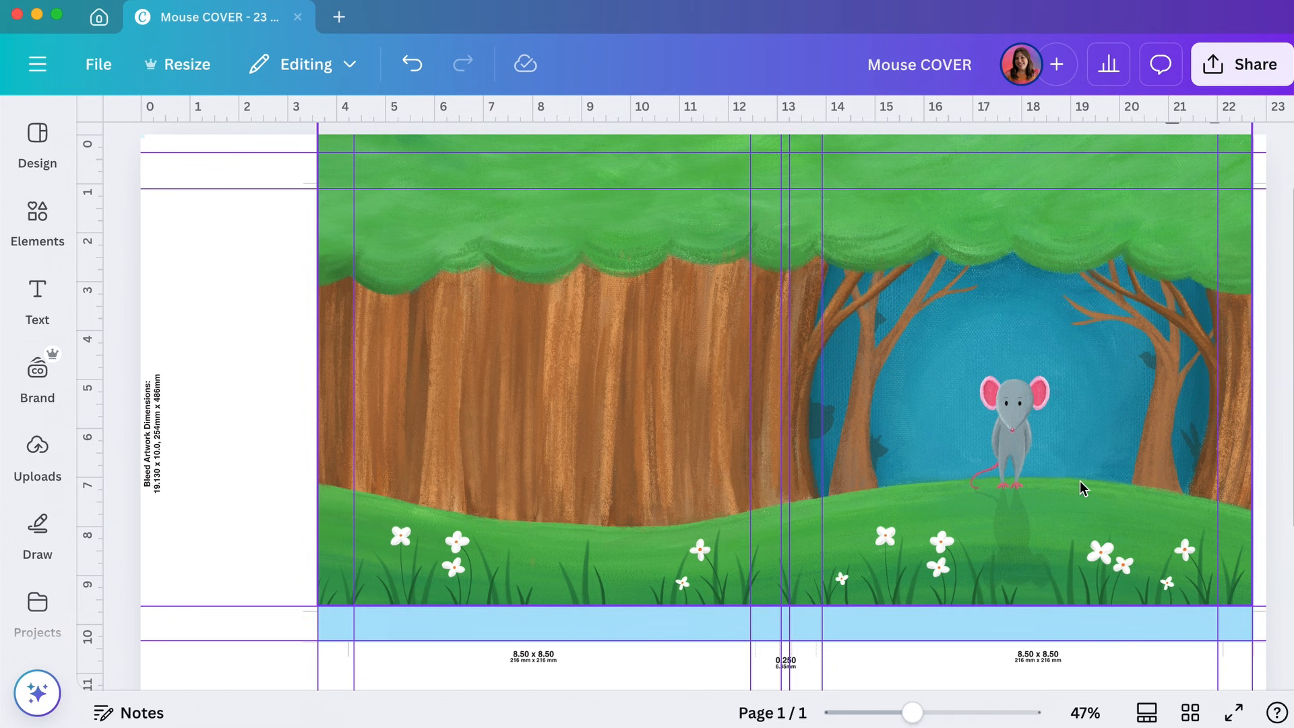
Step: Magic Expand the forest painting freeform over the bottom bleed and accept a generated grass result
click(668, 345)
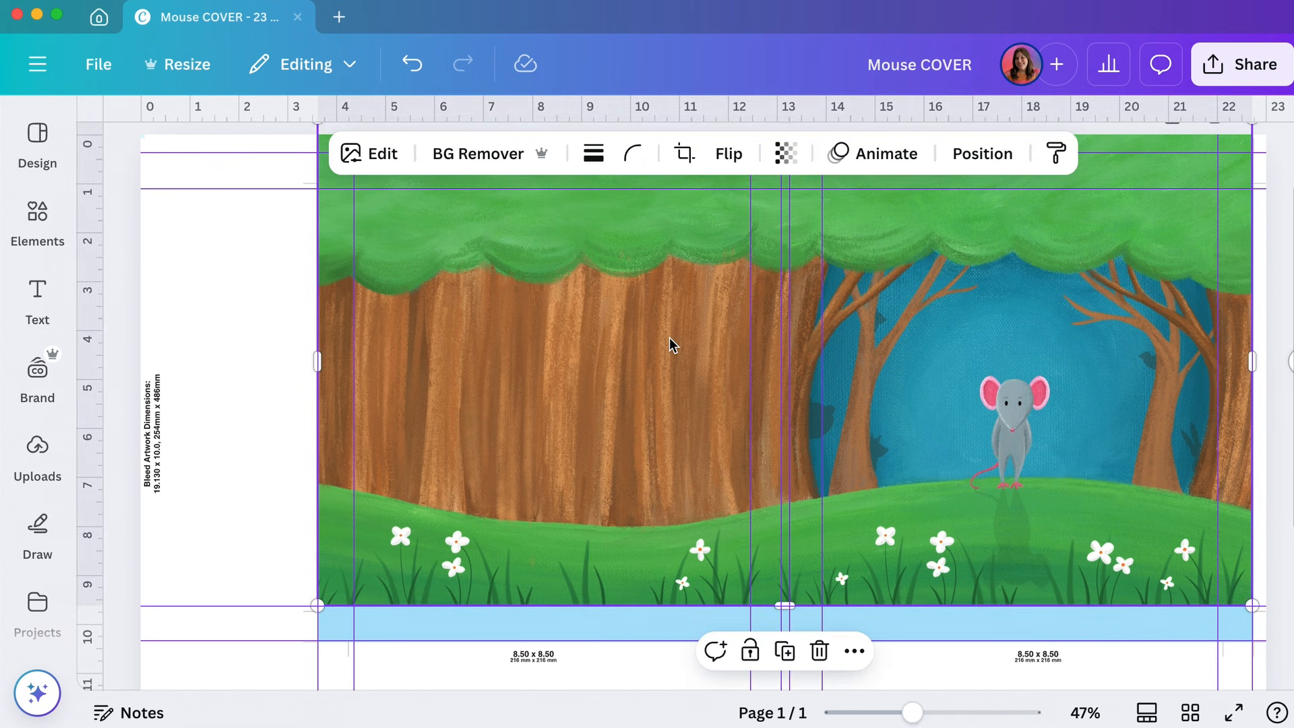
mouse_move(378, 140)
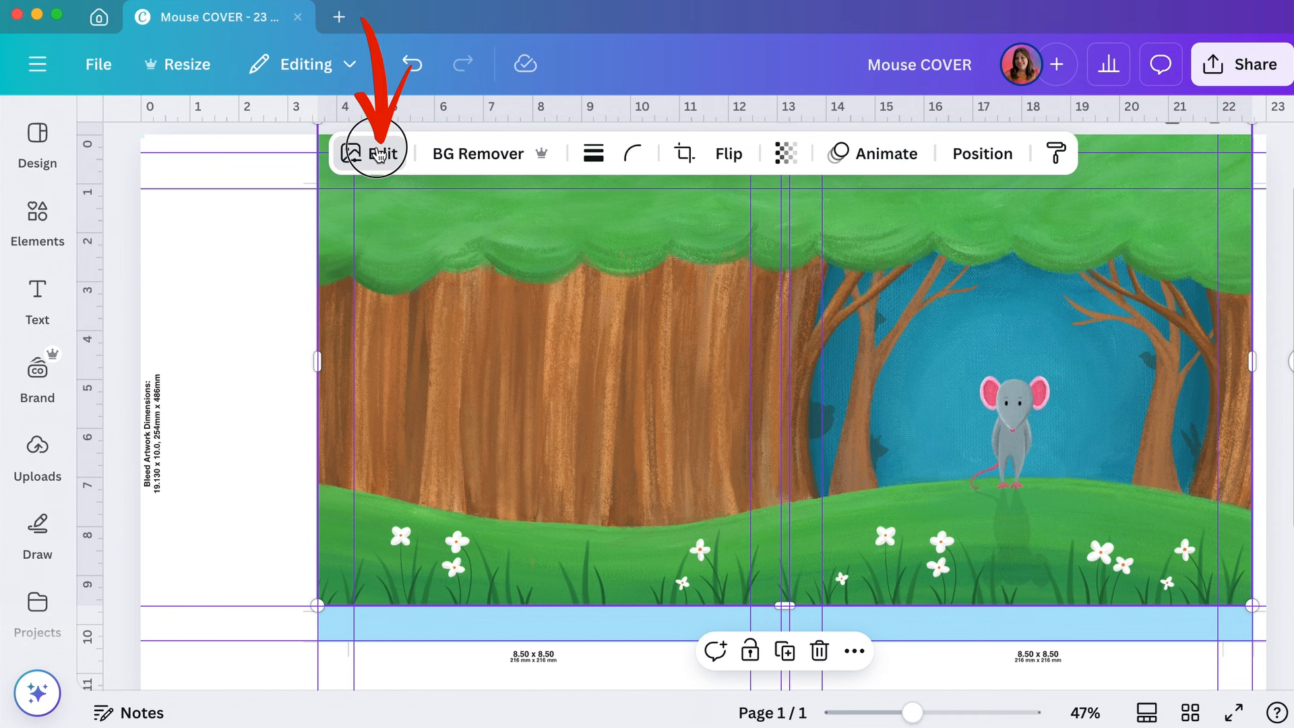
click(371, 153)
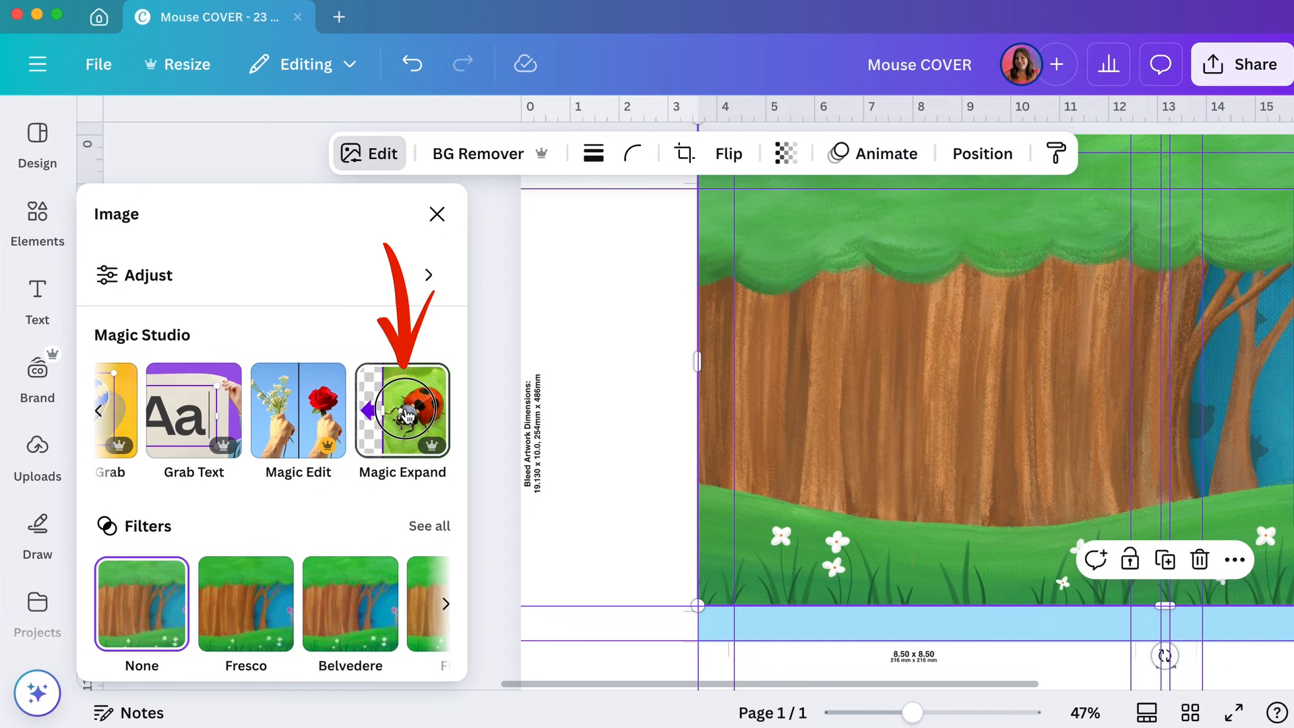
click(402, 410)
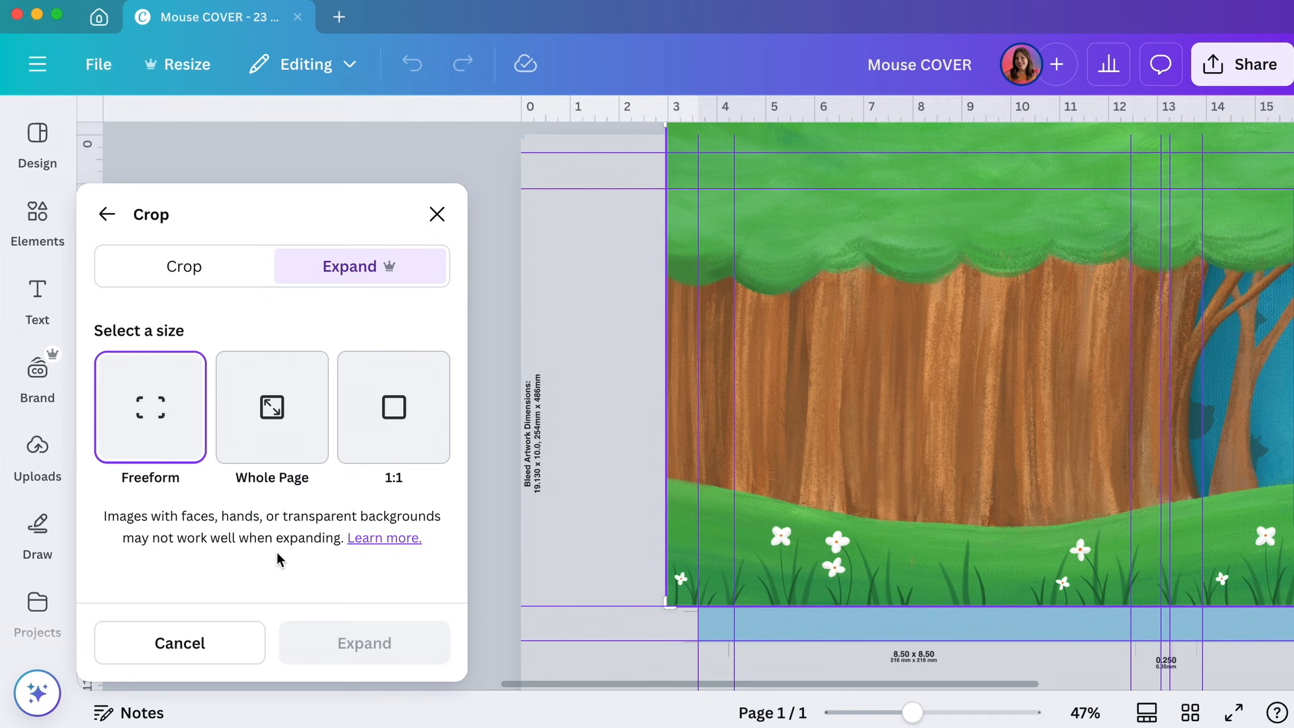
mouse_move(150, 429)
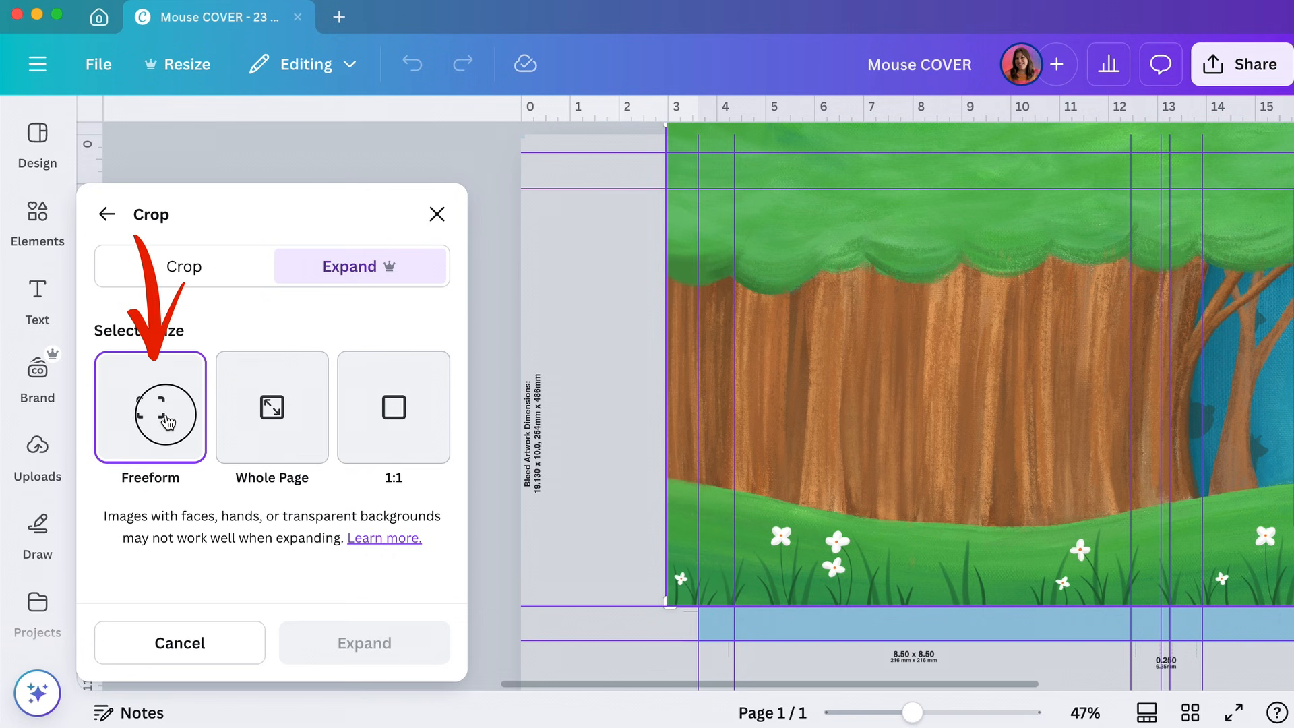
click(151, 407)
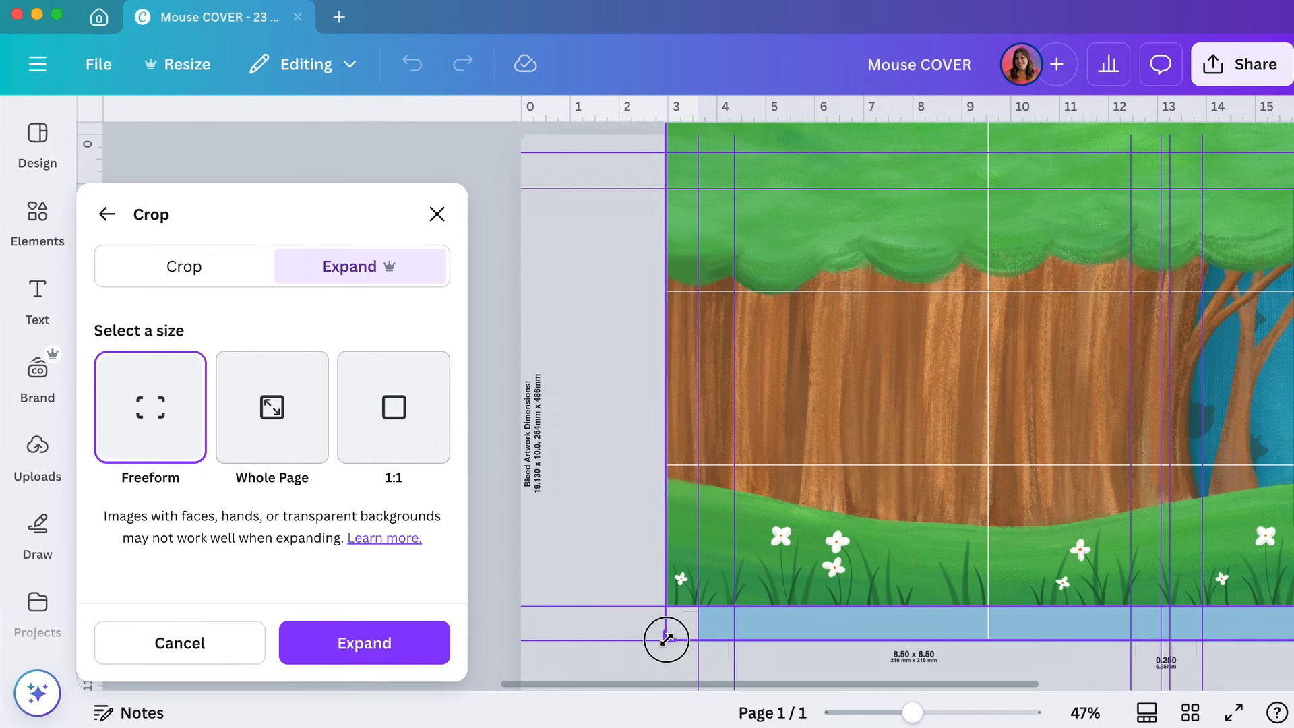
click(363, 642)
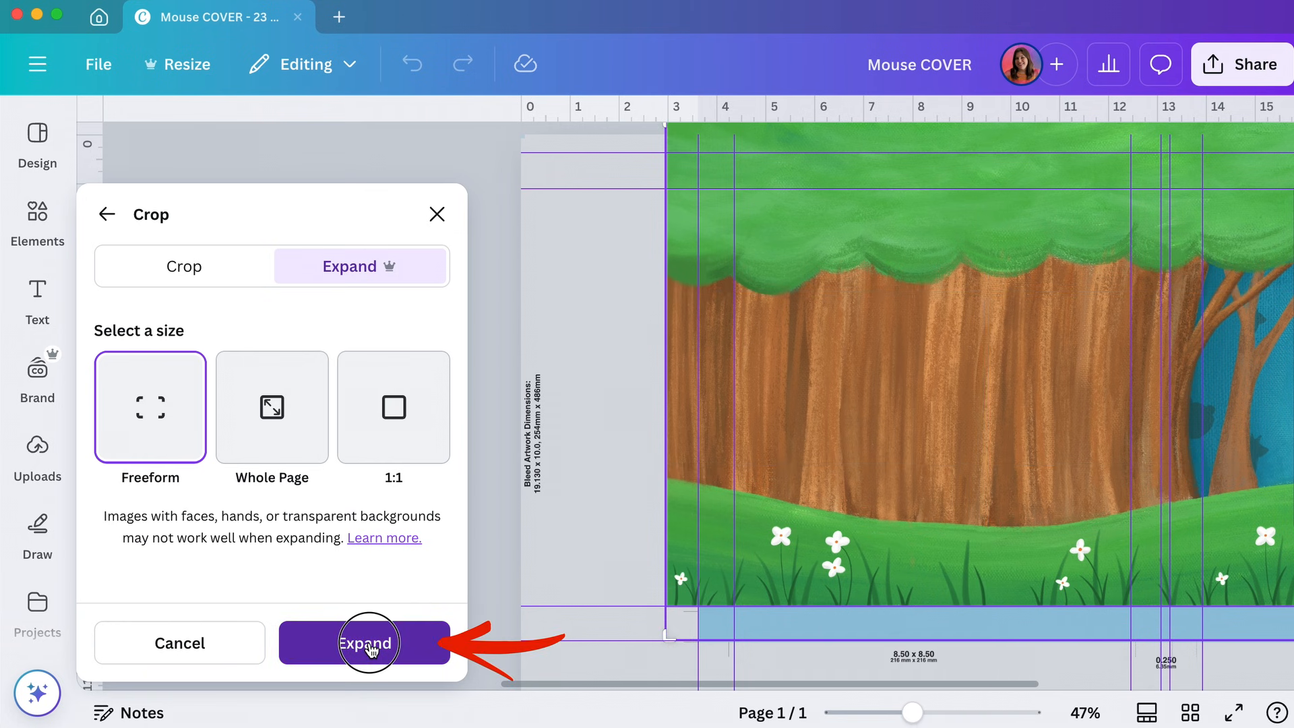
click(364, 643)
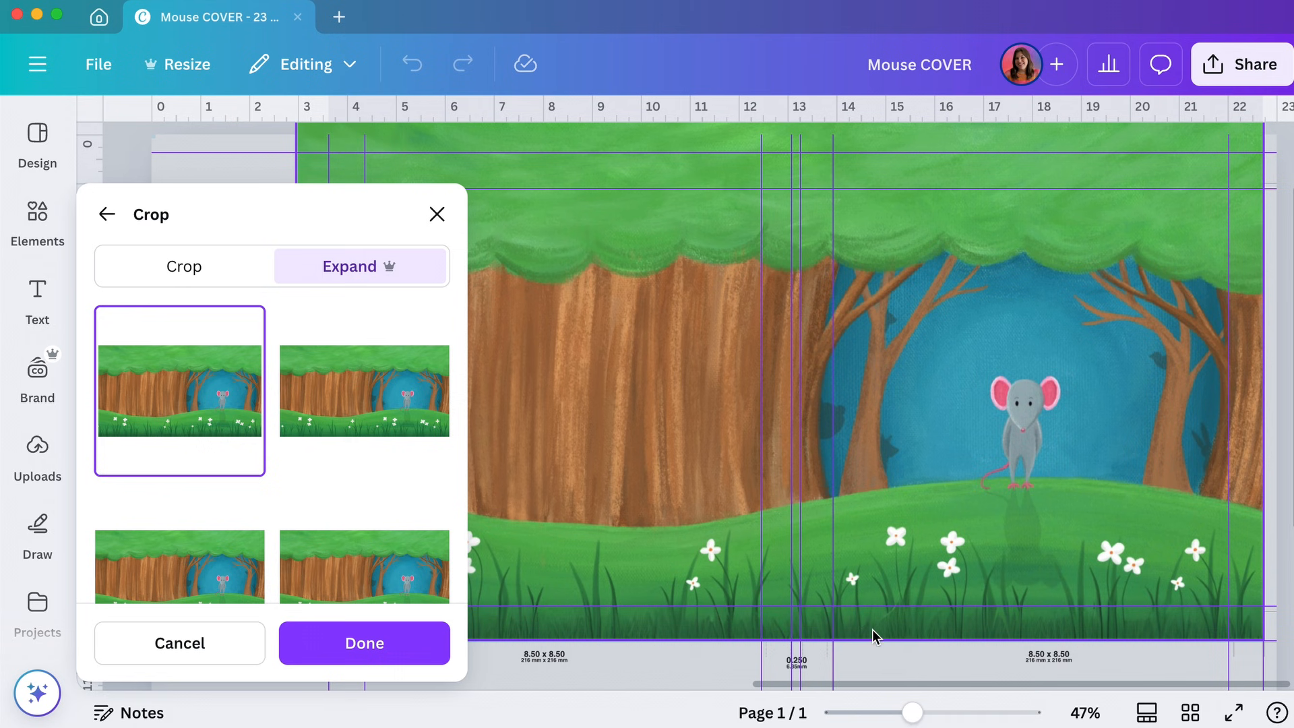
mouse_move(895, 628)
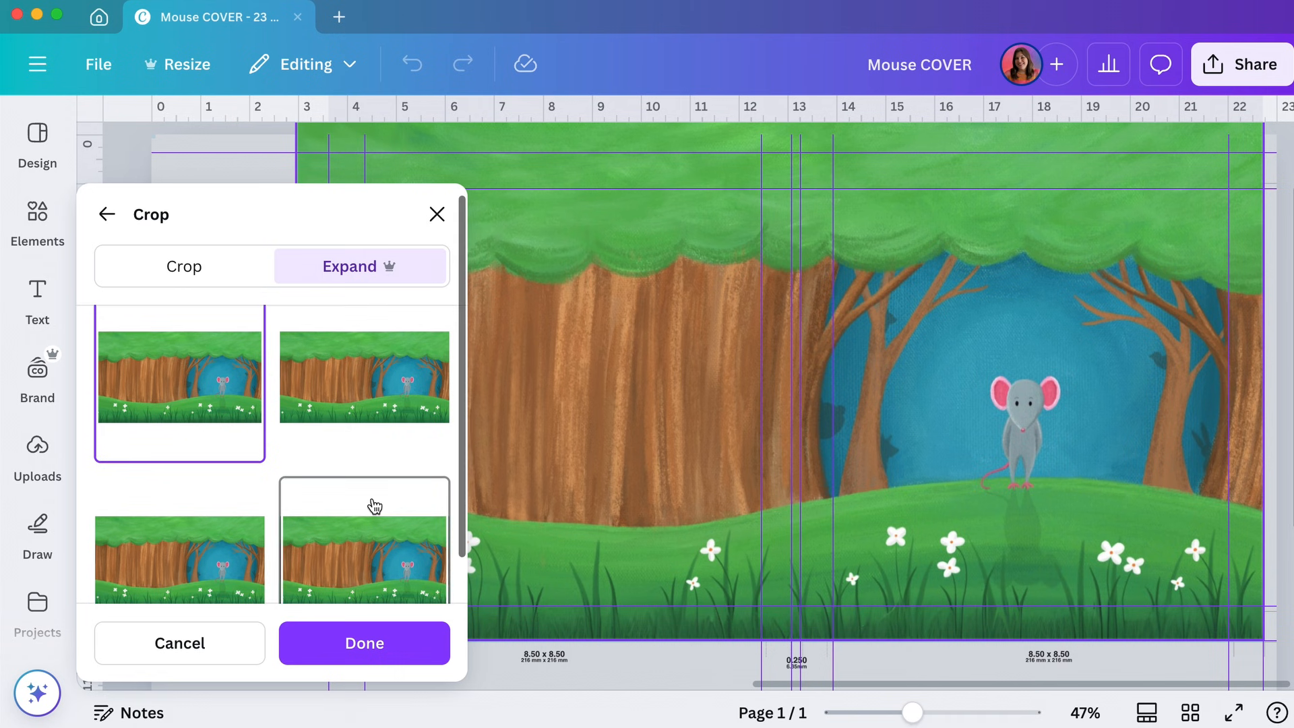
click(363, 377)
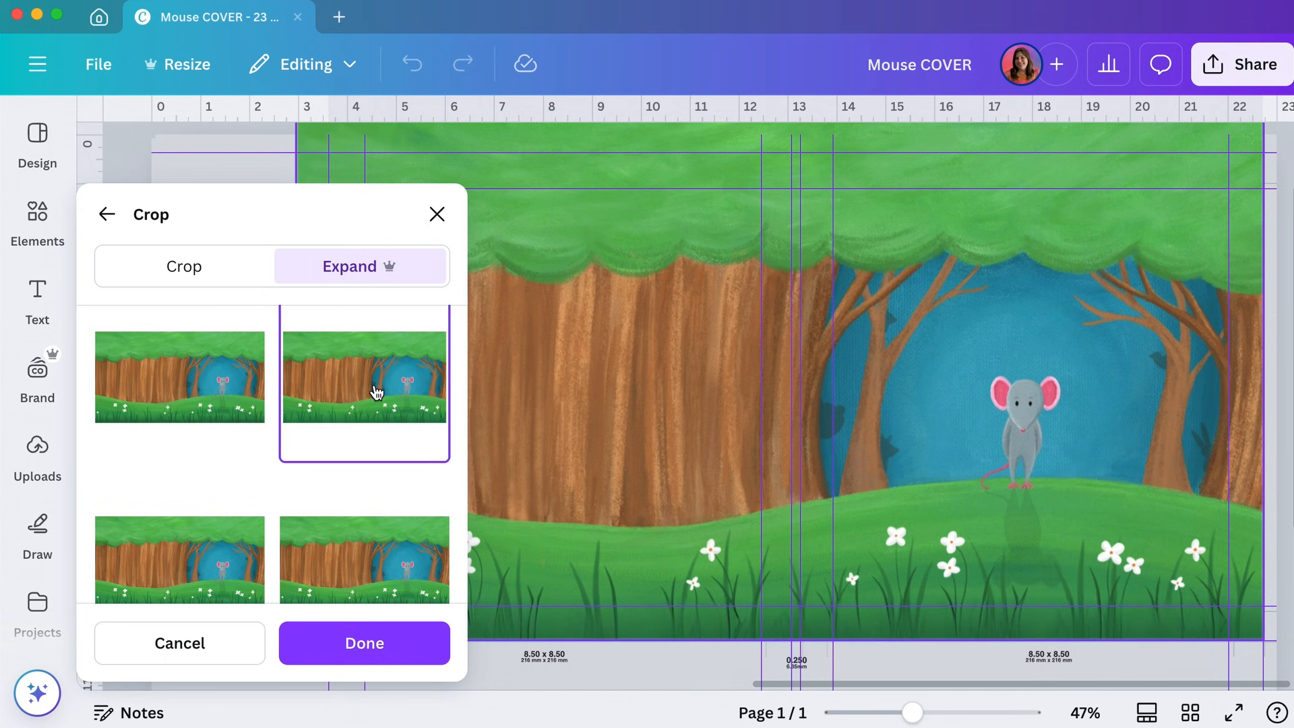
mouse_move(665, 625)
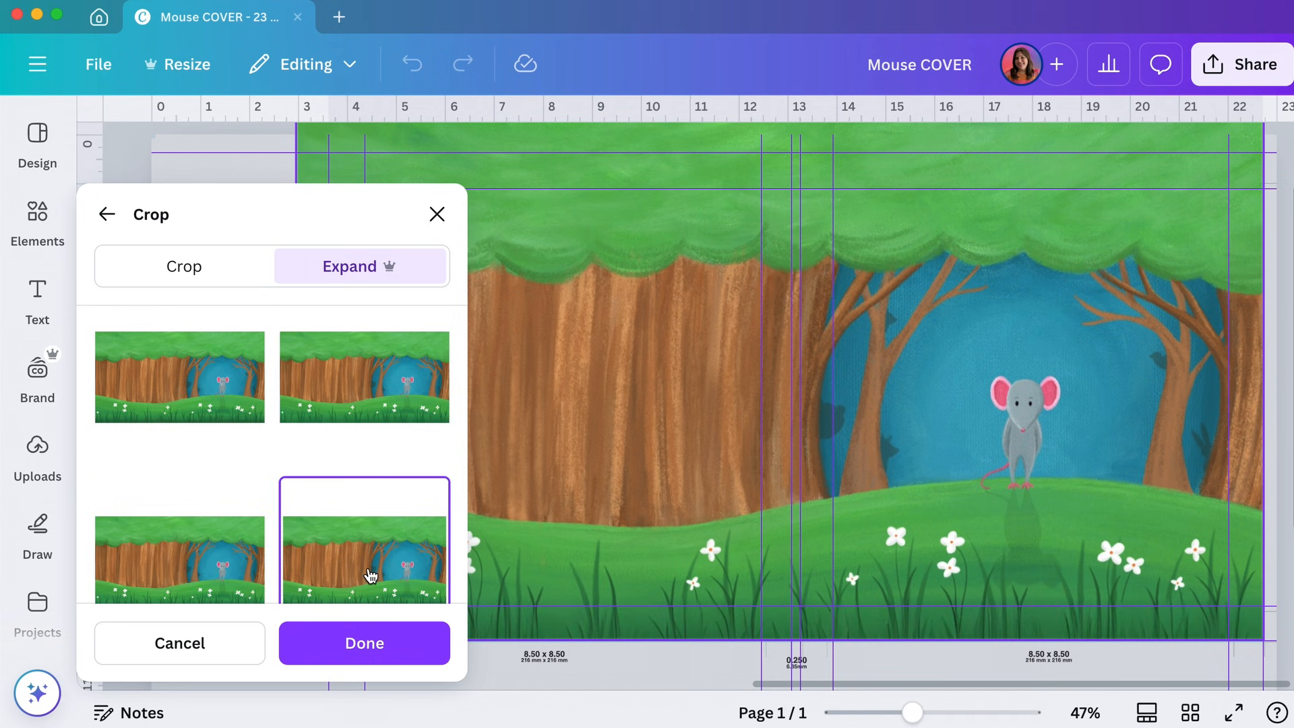
click(179, 540)
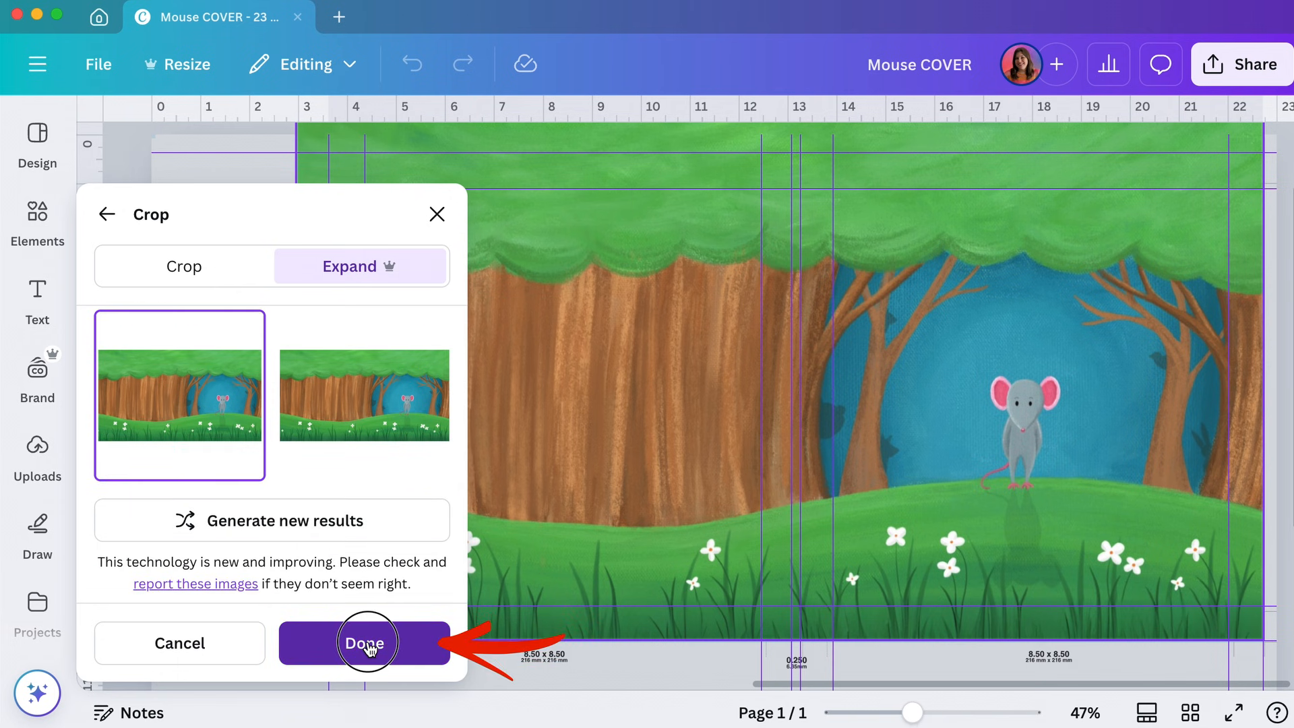
click(364, 642)
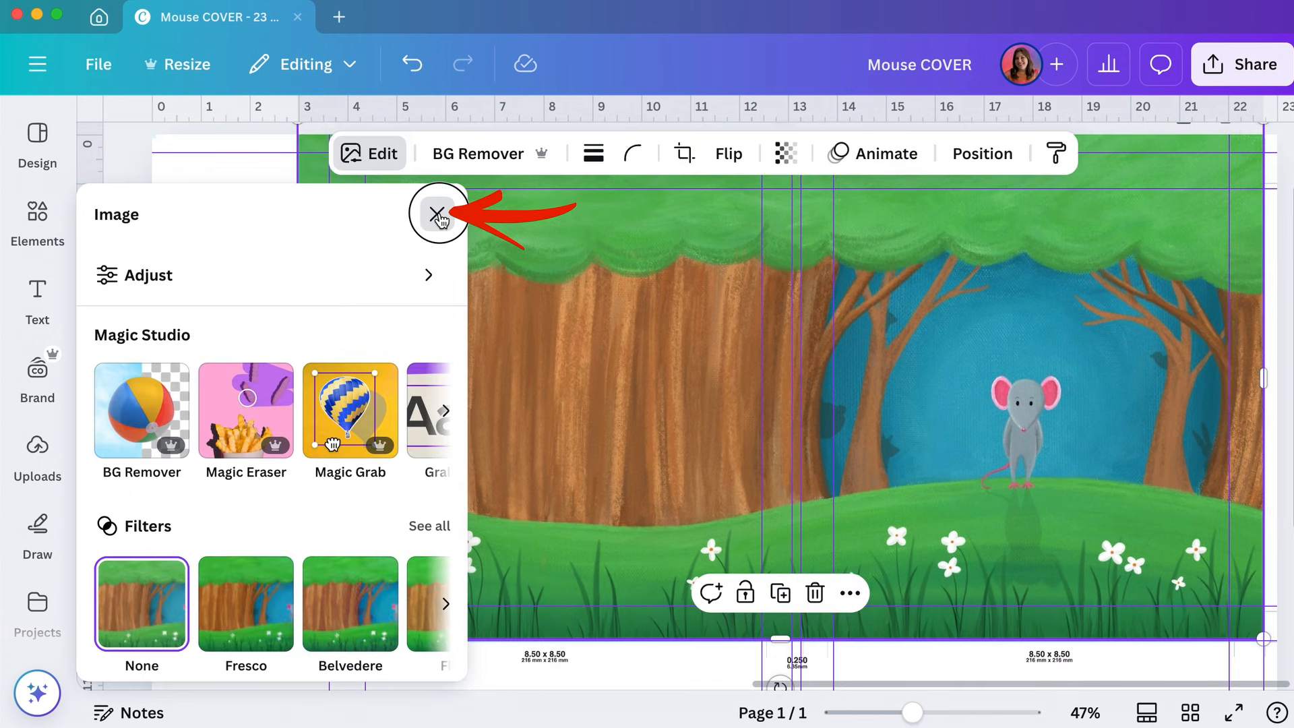
Step: Shrink the expanded painting and align it to the left guide and bottom edge
click(438, 216)
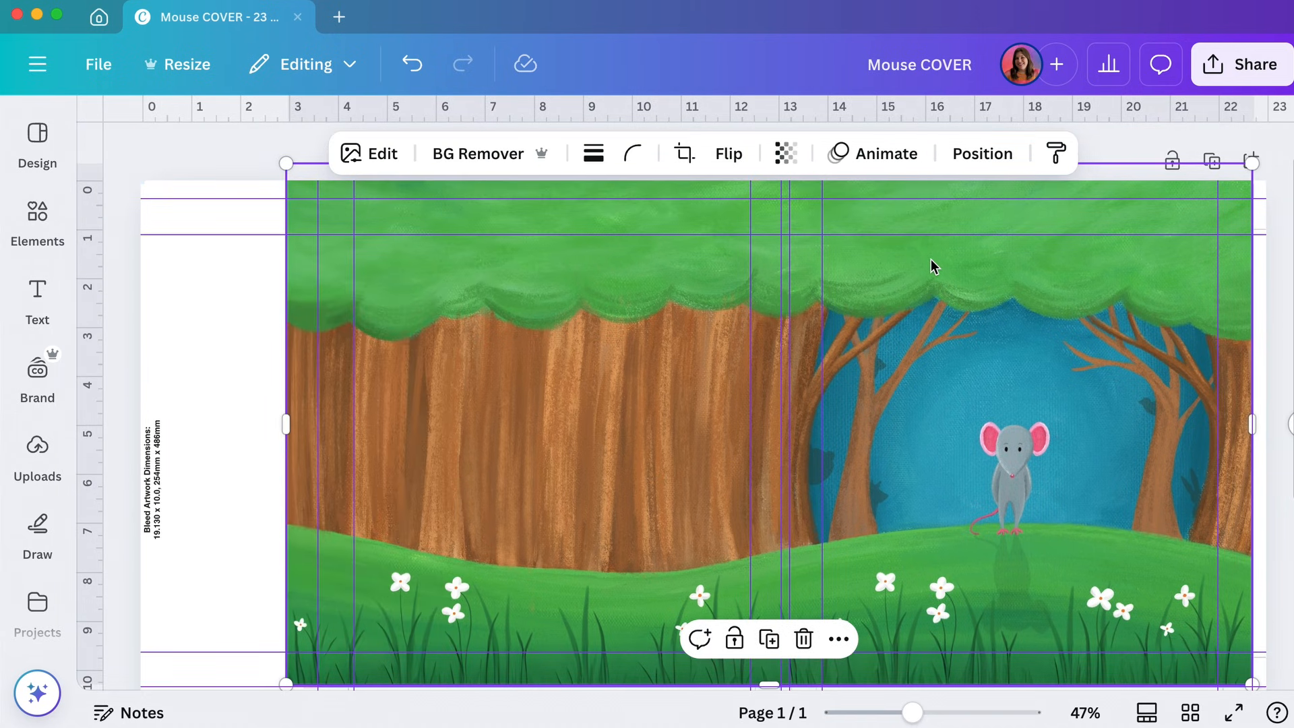
drag(932, 264, 1105, 278)
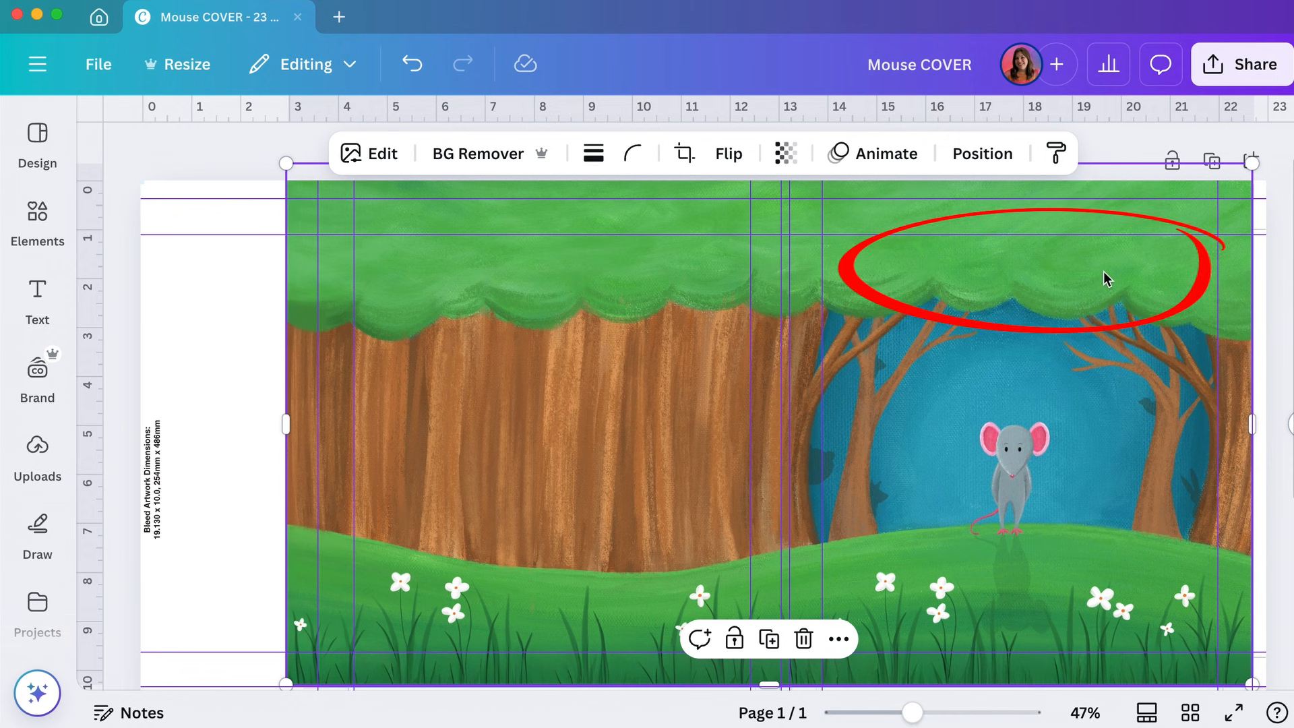
mouse_move(955, 275)
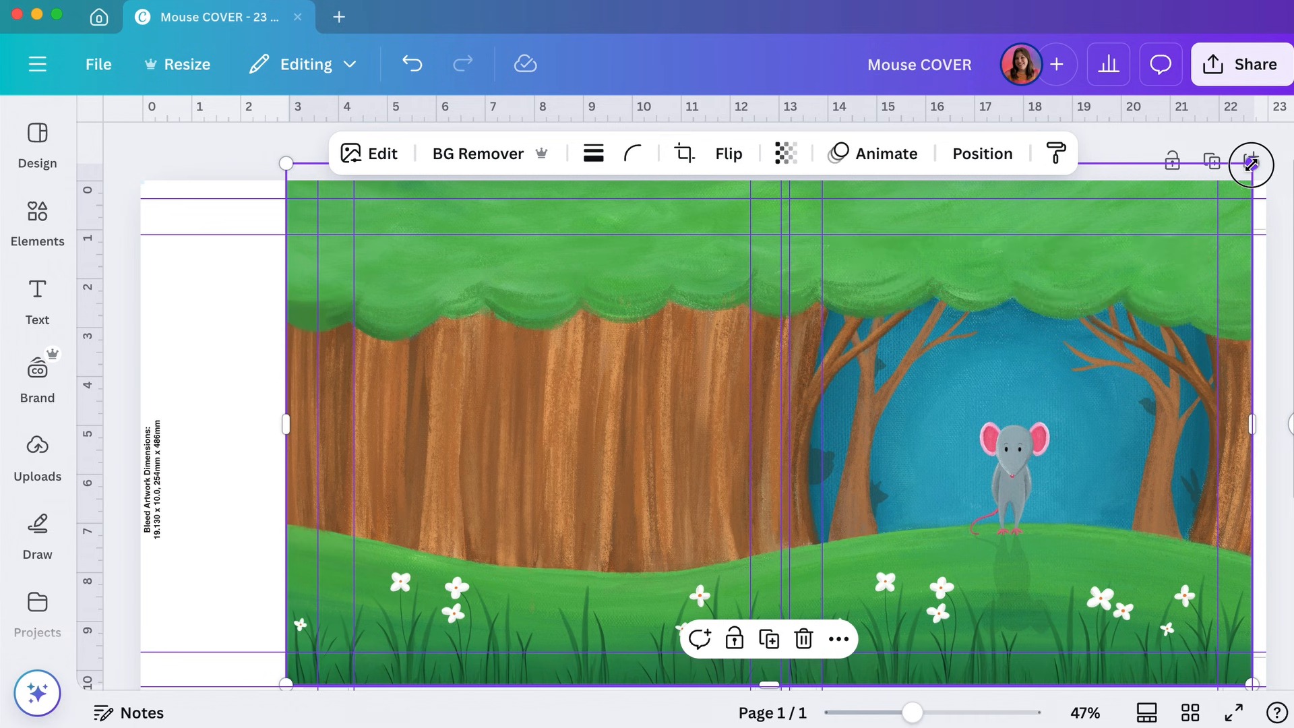
drag(1251, 163, 1198, 194)
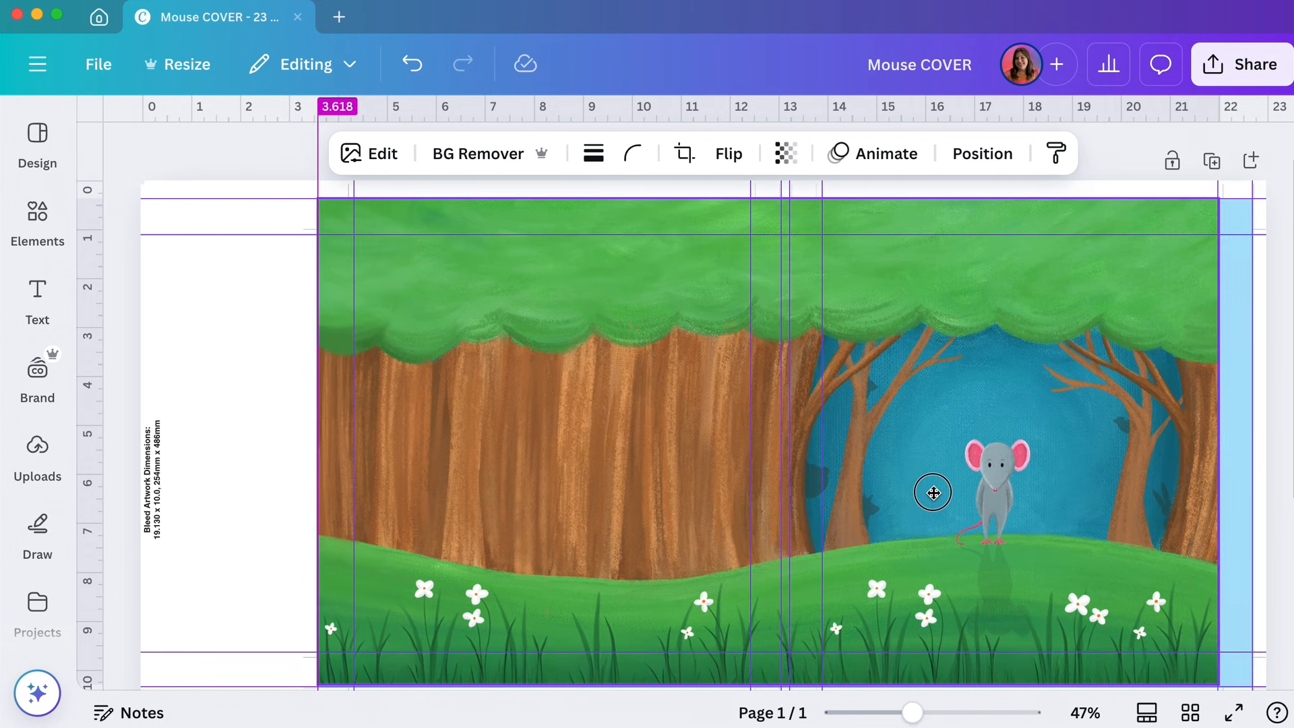
click(931, 492)
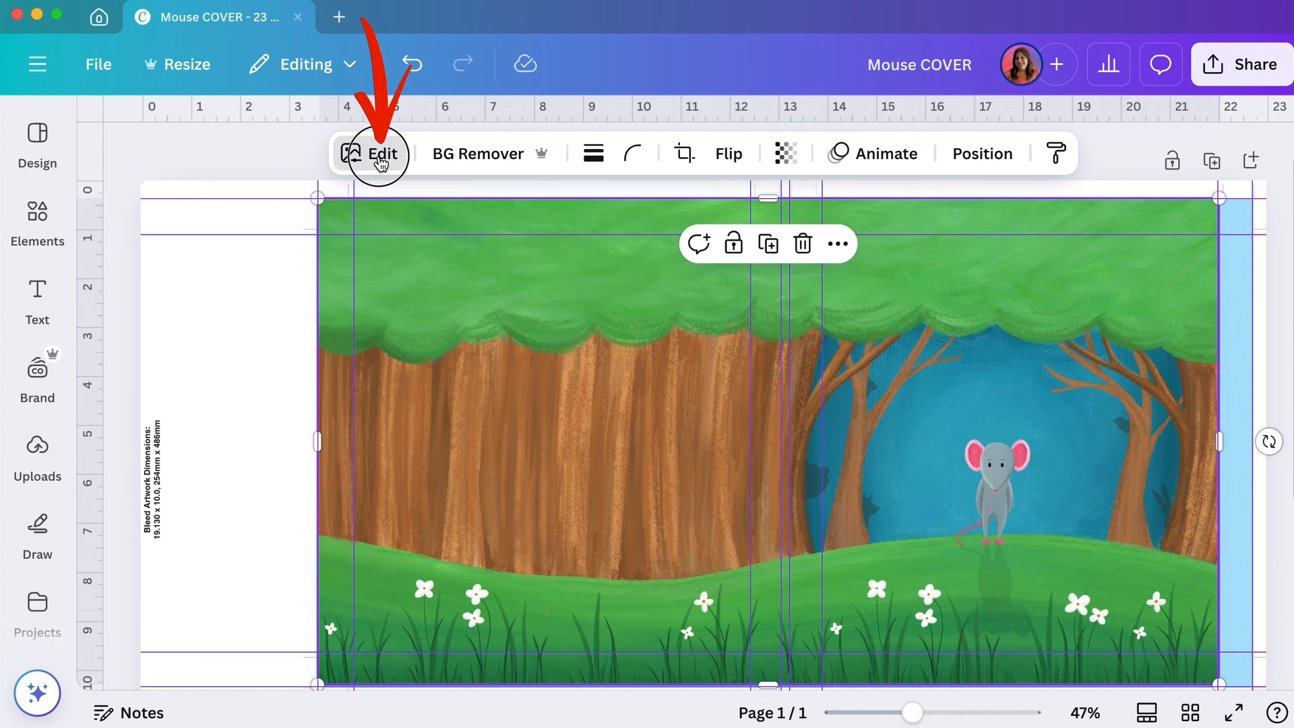
Step: Freeform-expand the forest painting again, comparing two results, to fill the right-edge strip
click(371, 154)
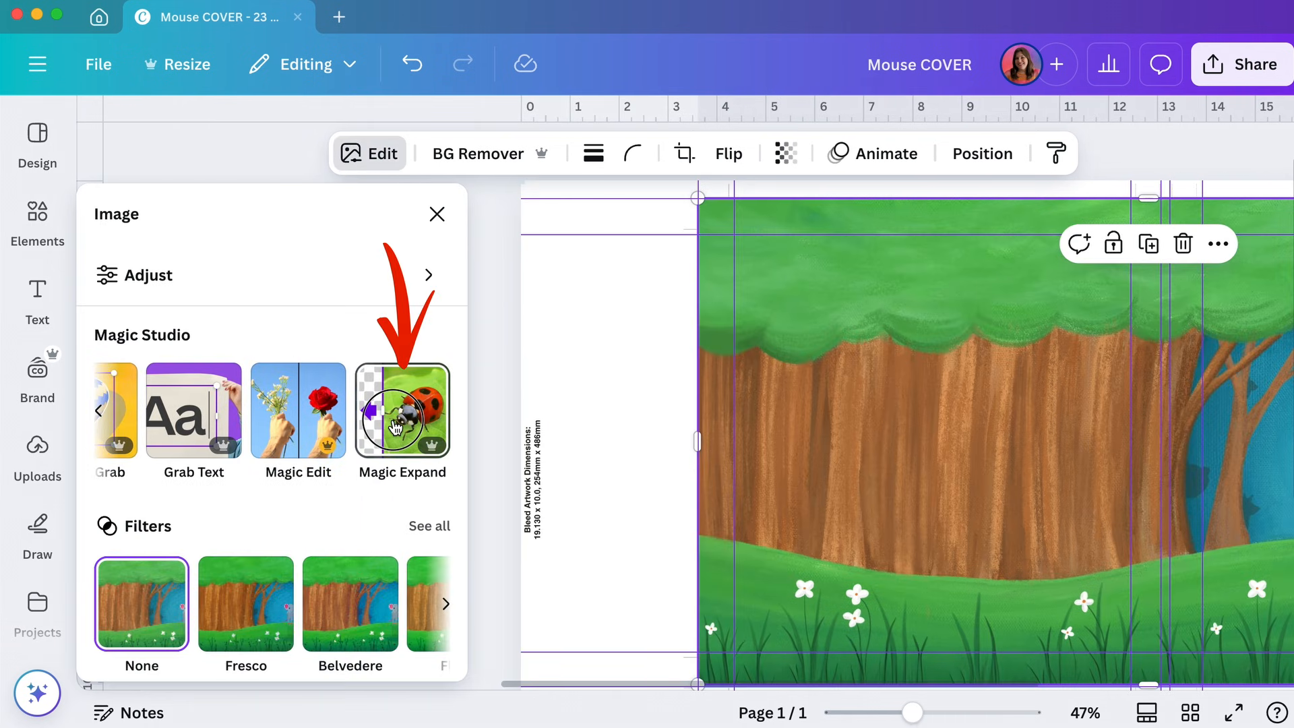
click(402, 411)
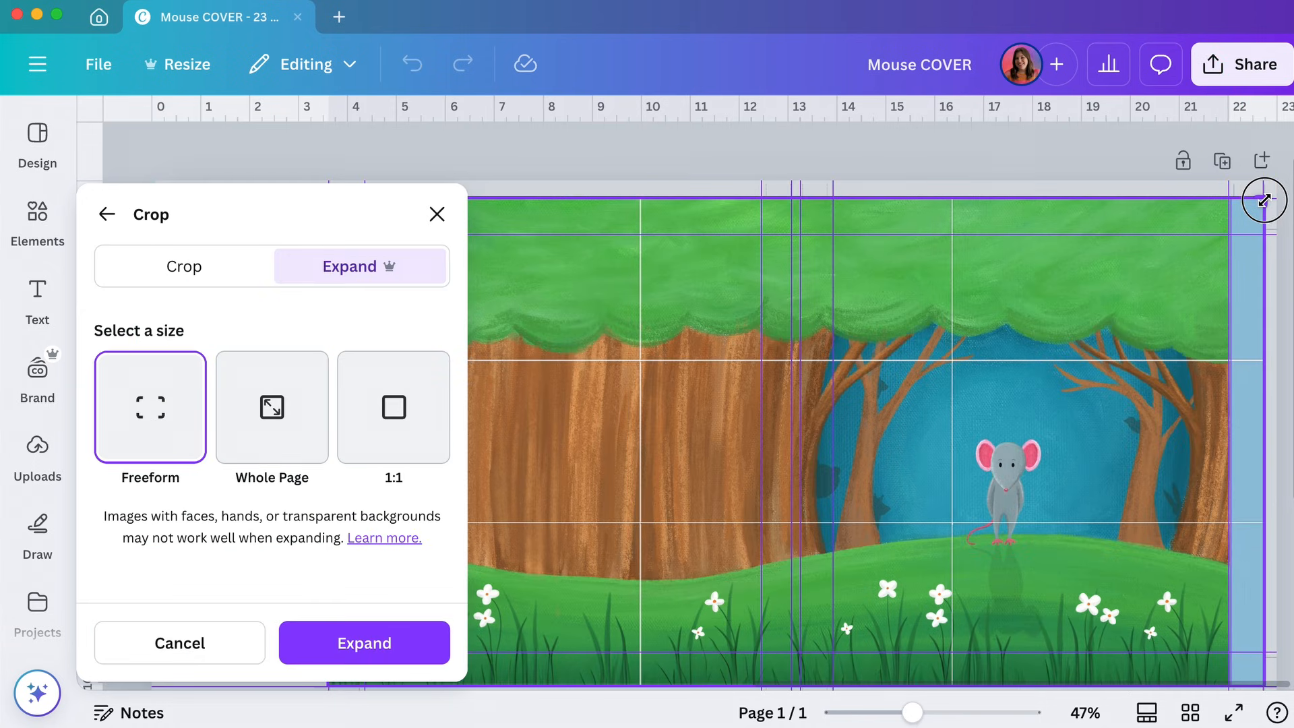
click(363, 643)
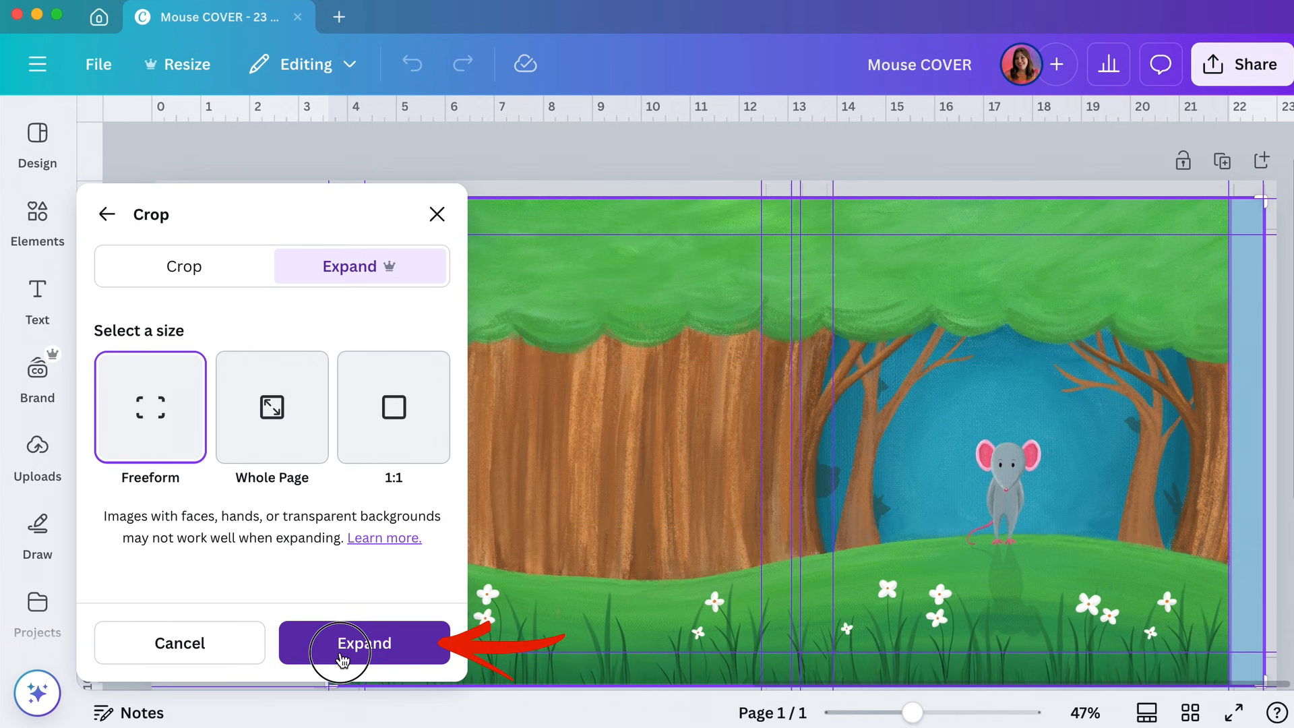
click(363, 643)
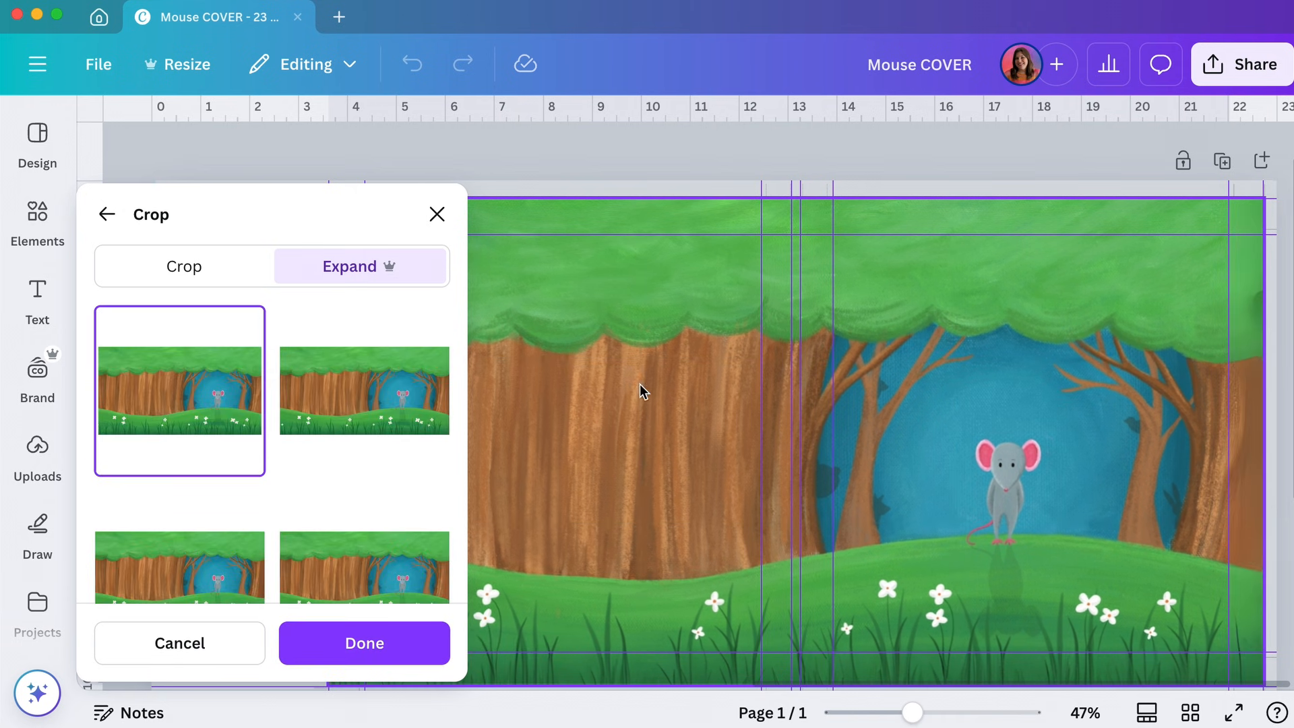
mouse_move(1248, 602)
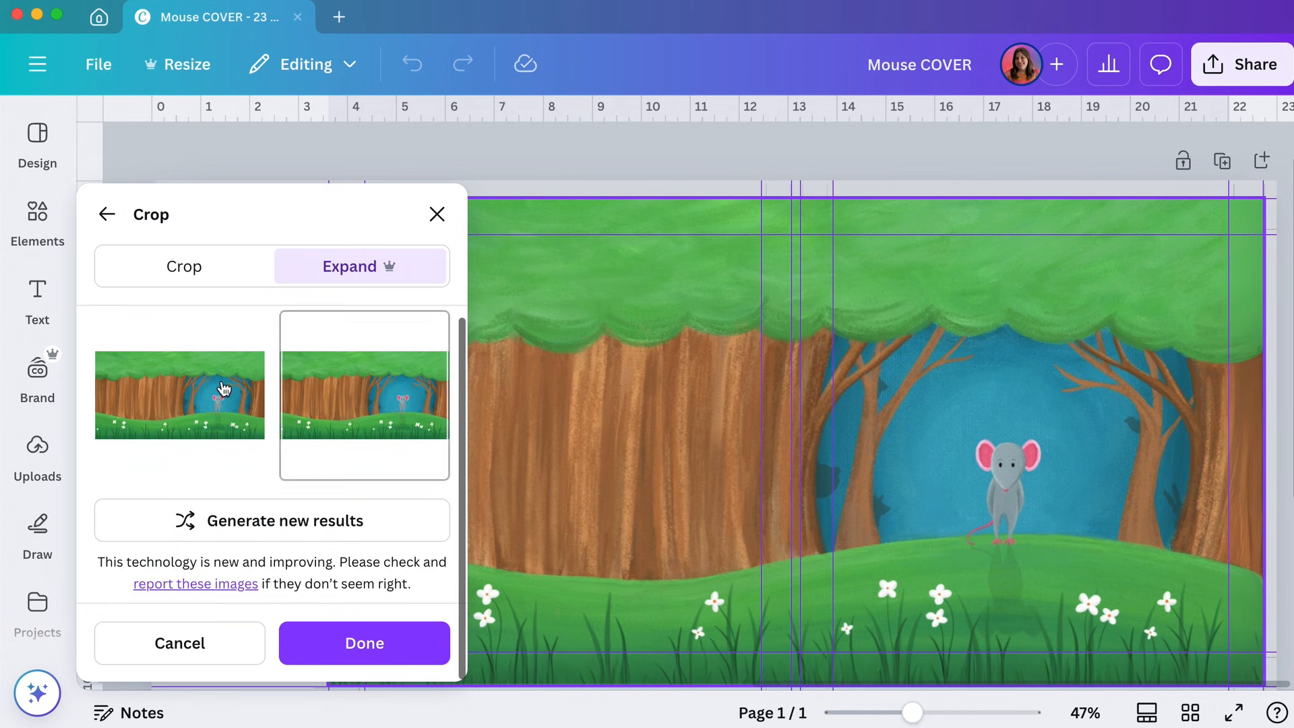
click(178, 394)
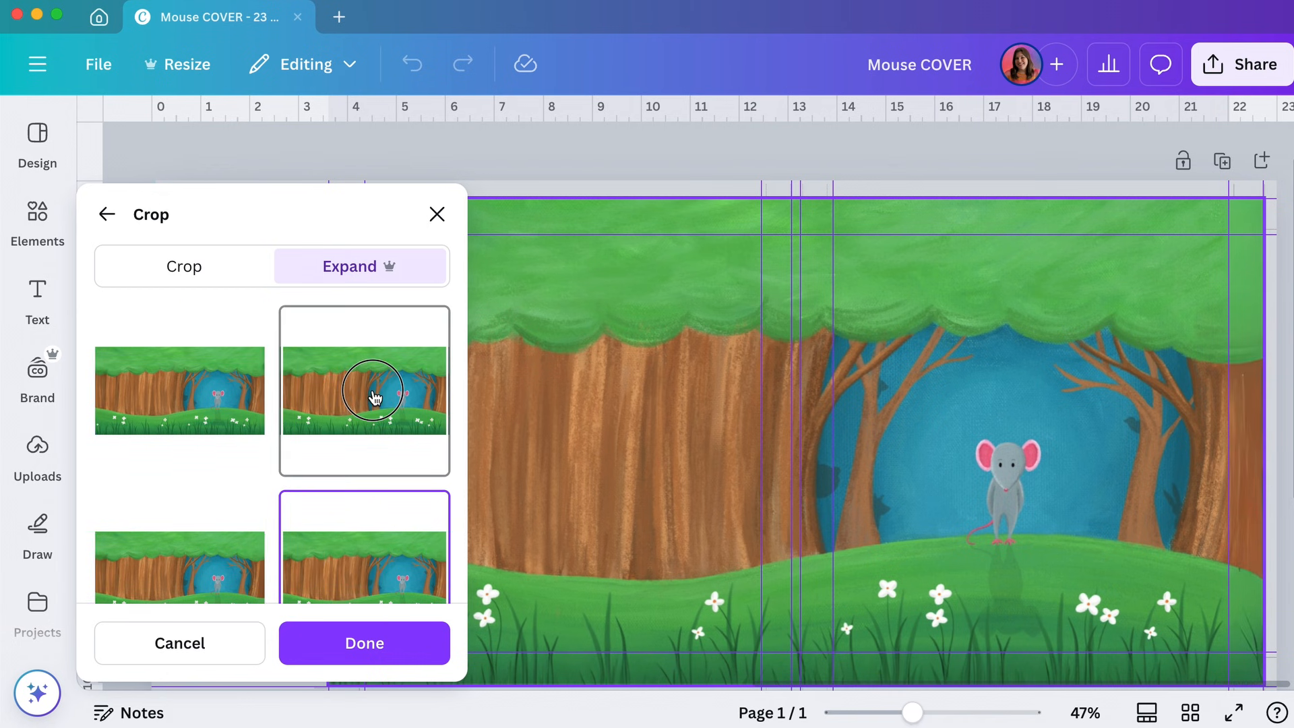
click(364, 390)
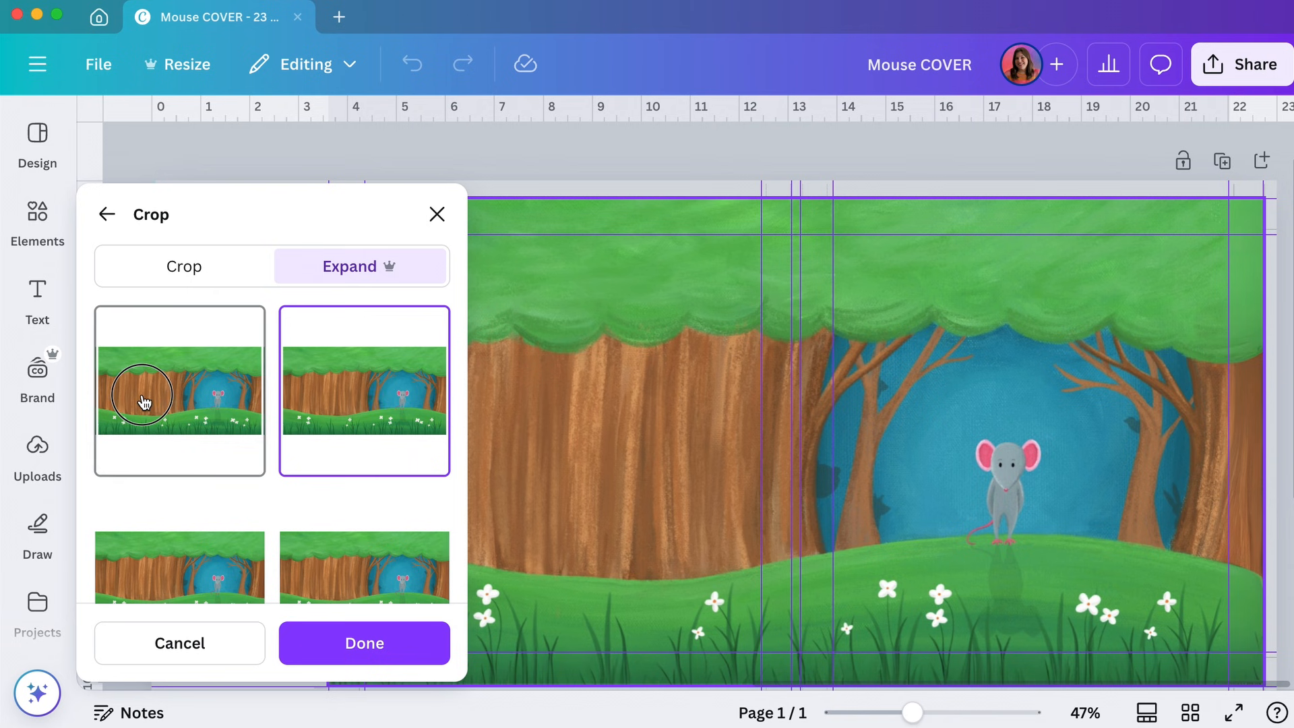
click(180, 391)
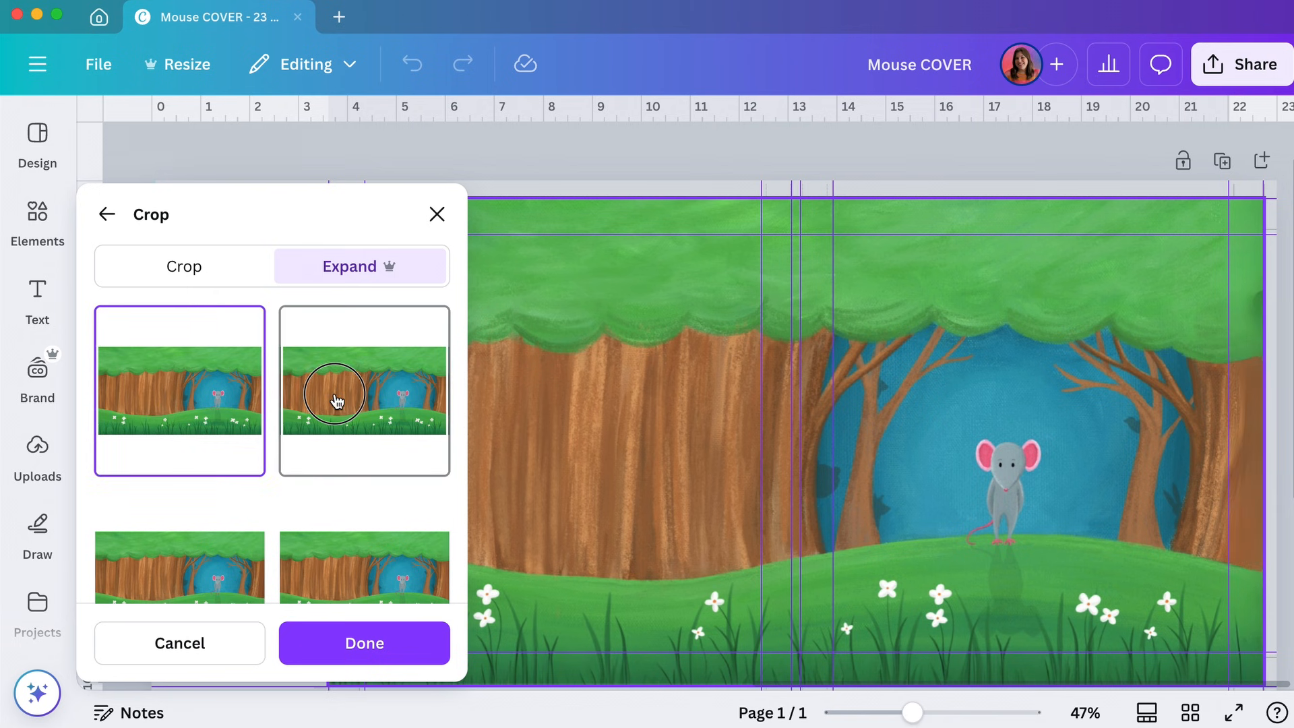
click(363, 390)
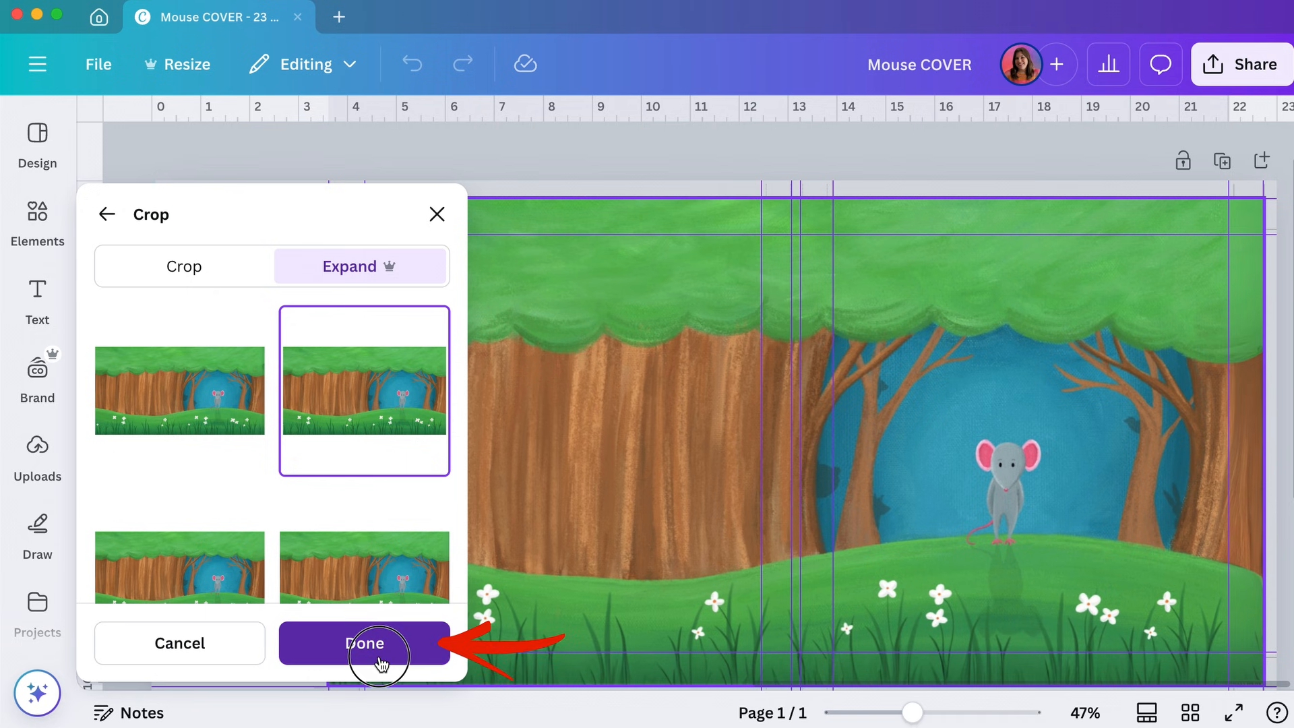
click(364, 642)
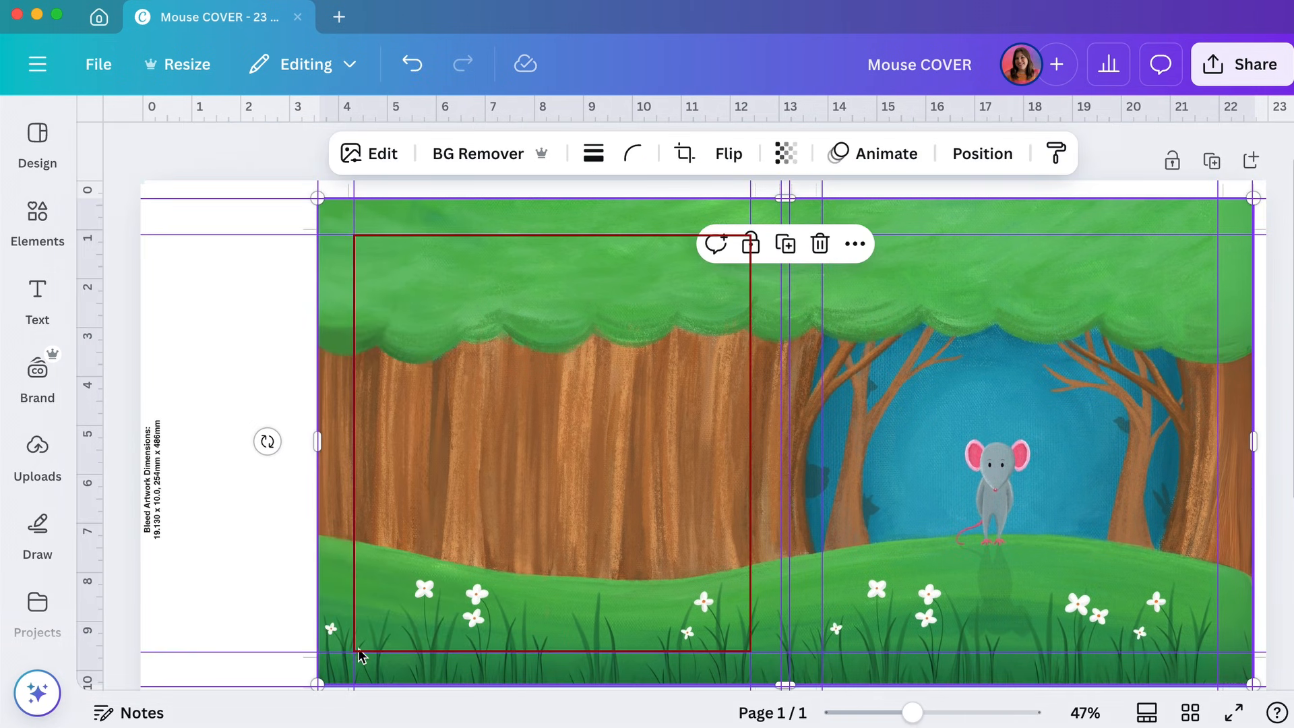
mouse_move(578, 262)
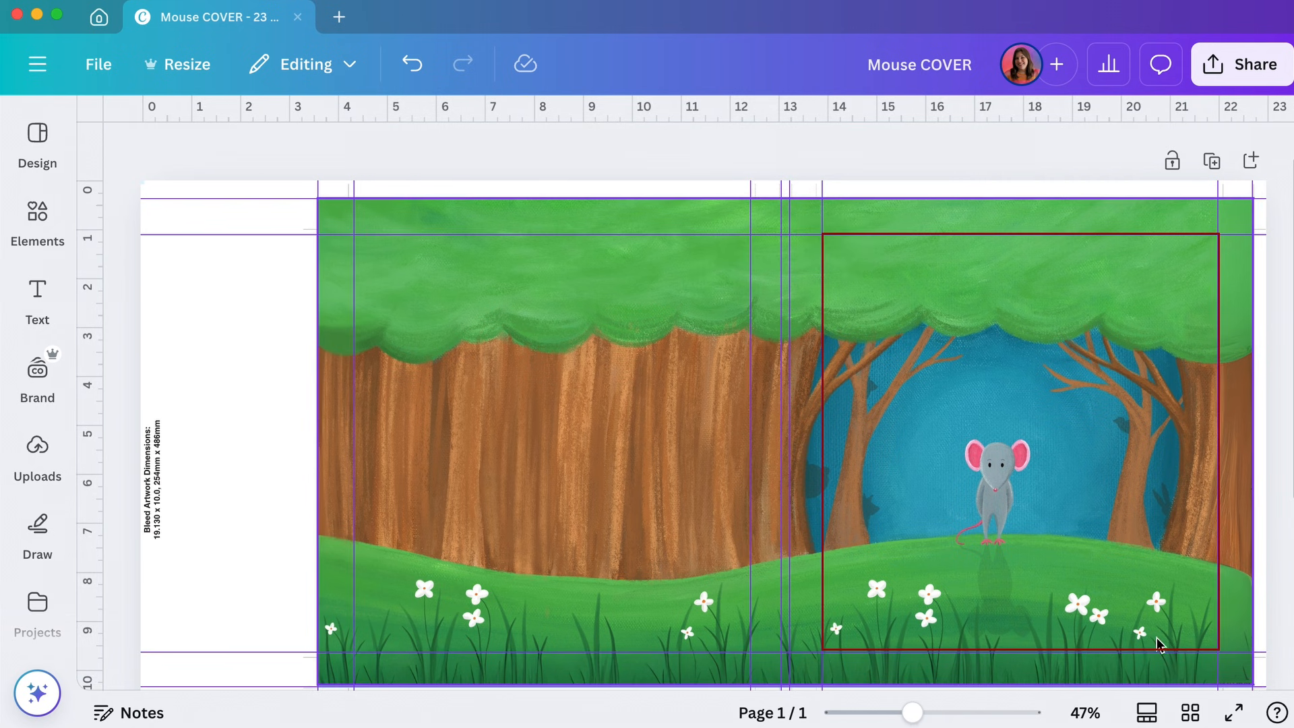
mouse_move(1199, 235)
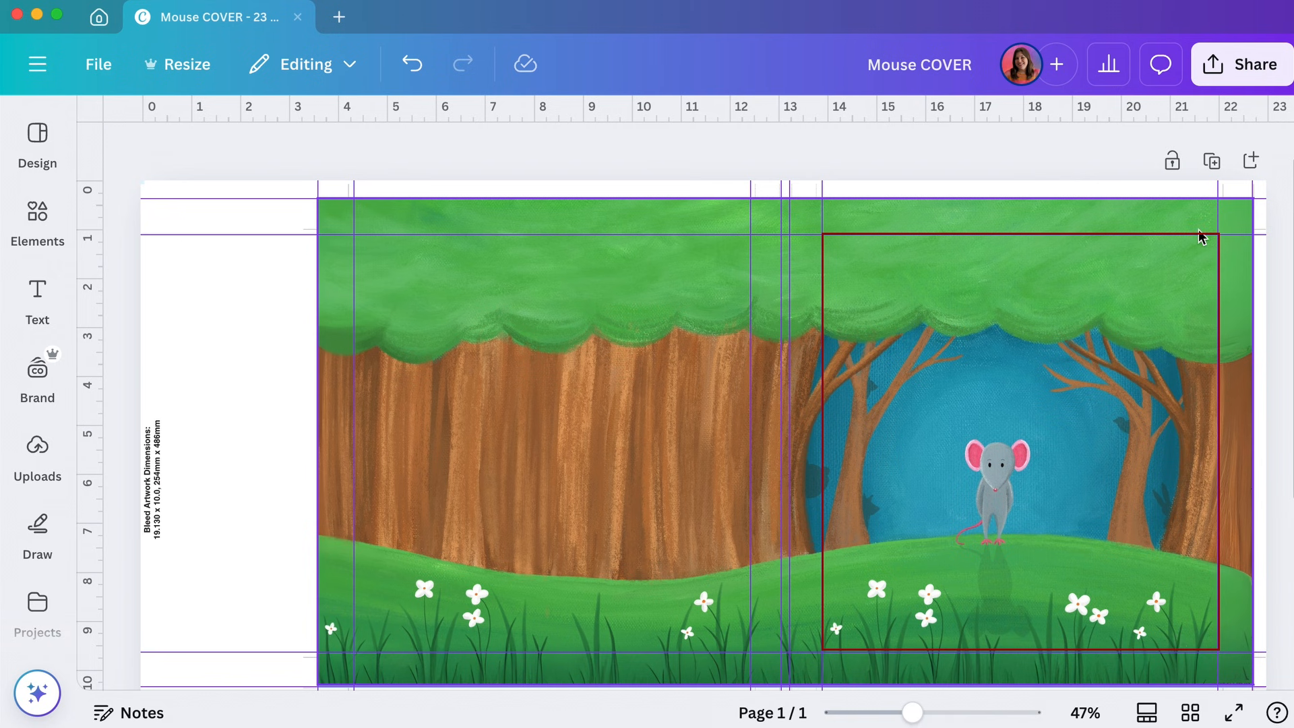
mouse_move(853, 667)
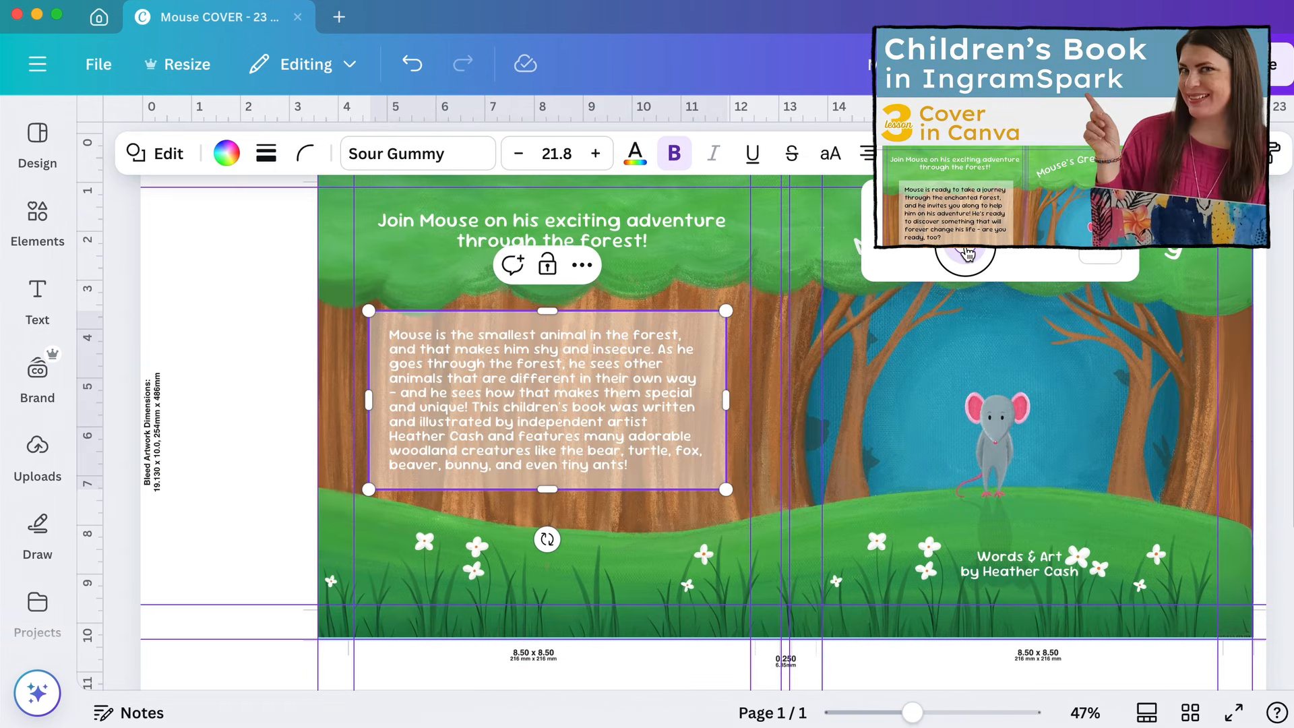
Step: Add the author photo and About the Artist banner beneath a shortened back-cover blurb
click(442, 154)
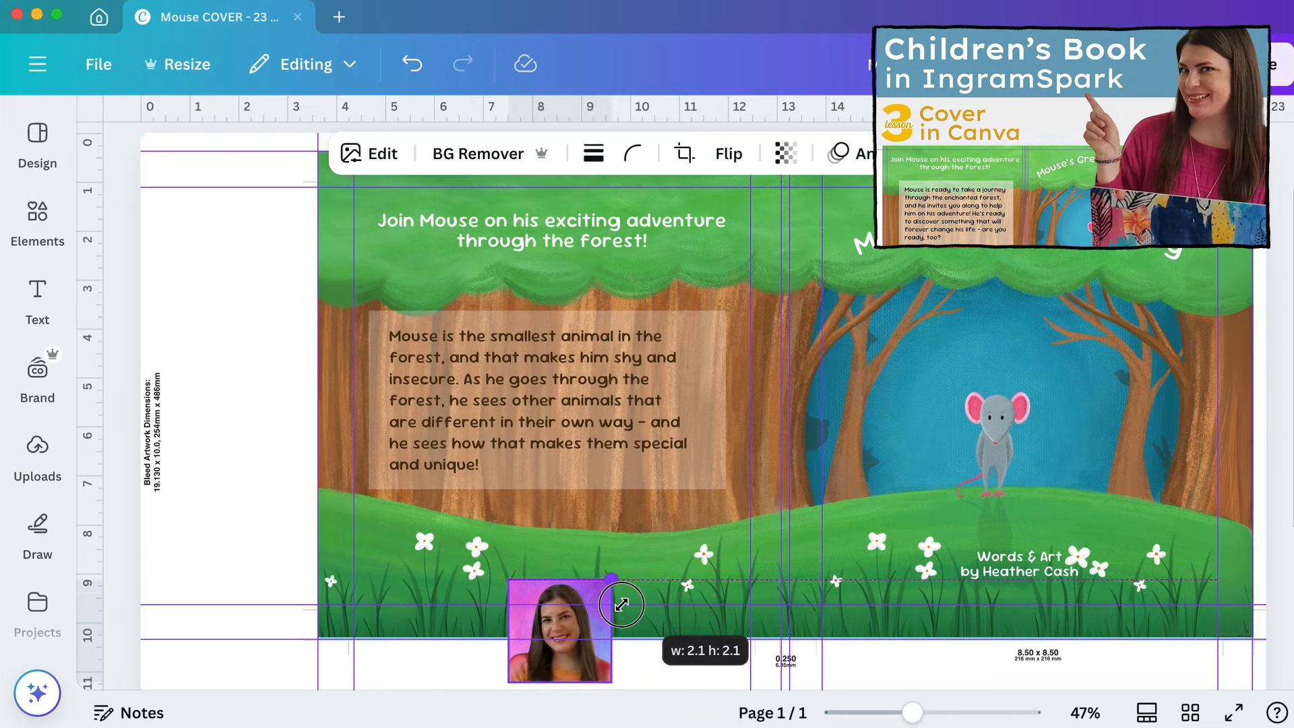
click(572, 153)
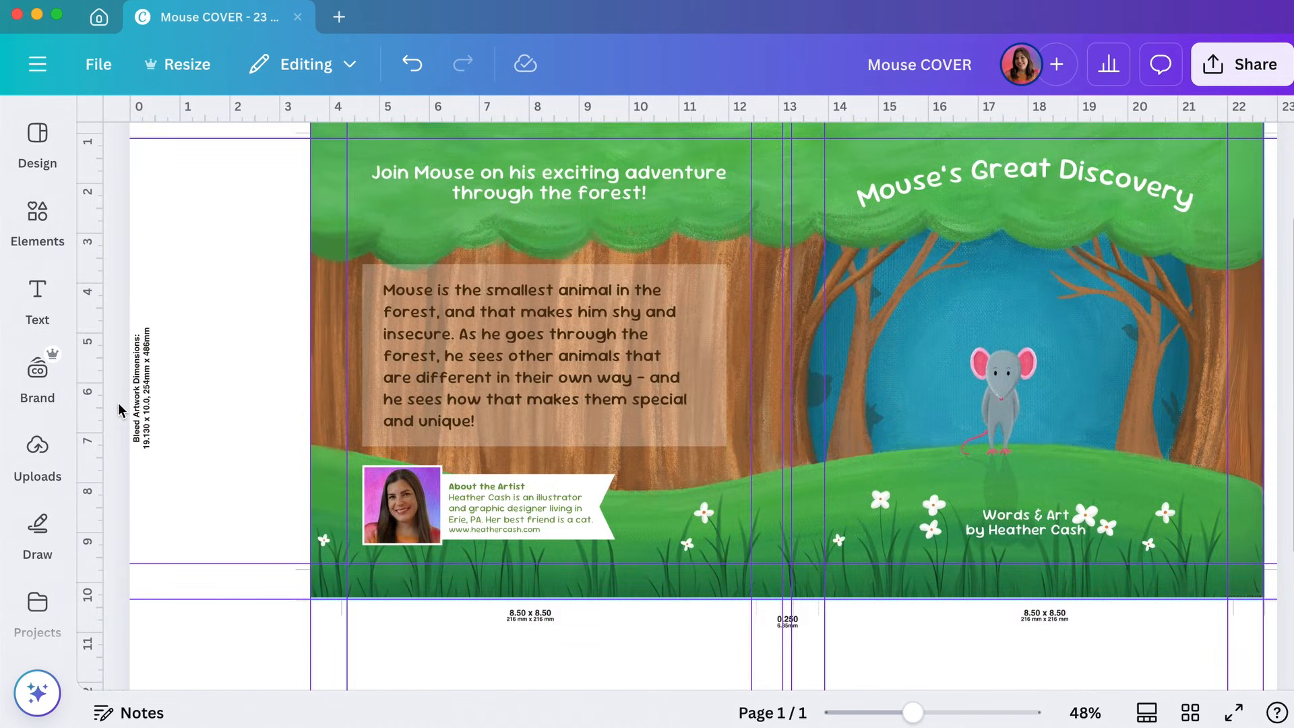
scroll(down, 3)
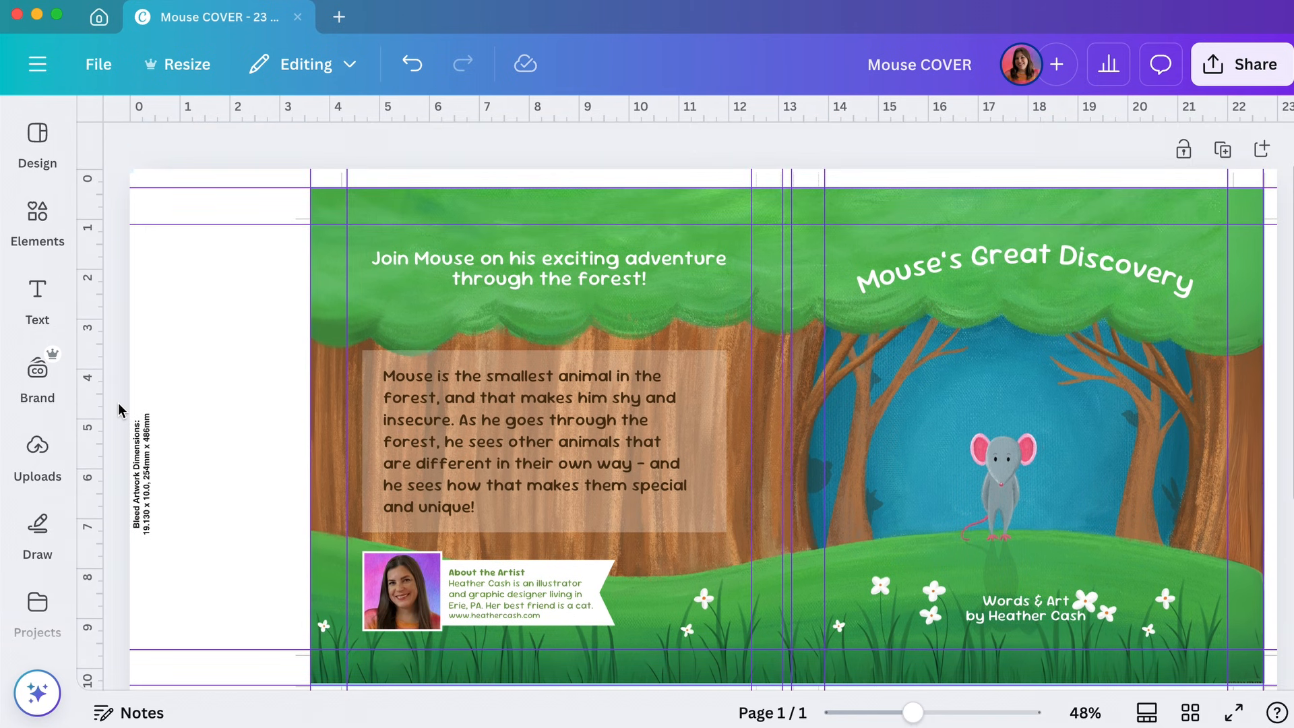
click(550, 267)
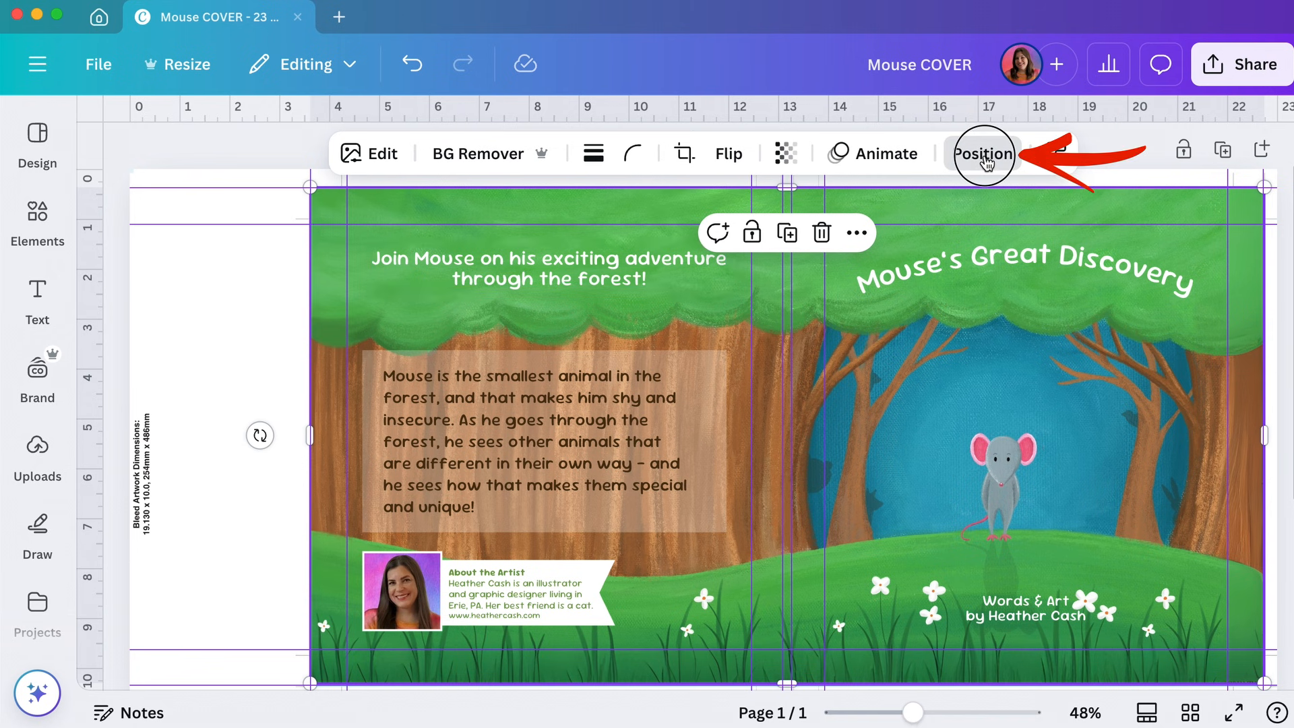
Step: Bring the ISBN barcode above the background via Layers and place it beside the artist banner
click(981, 154)
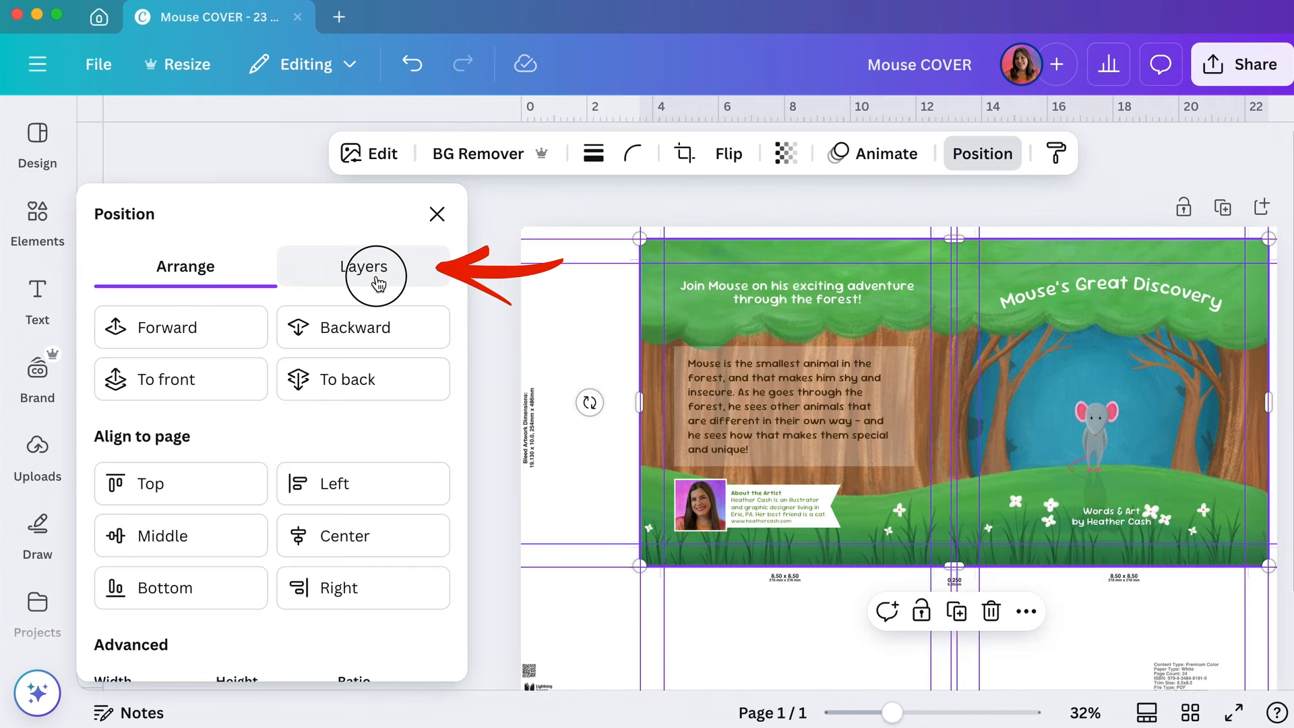
click(366, 265)
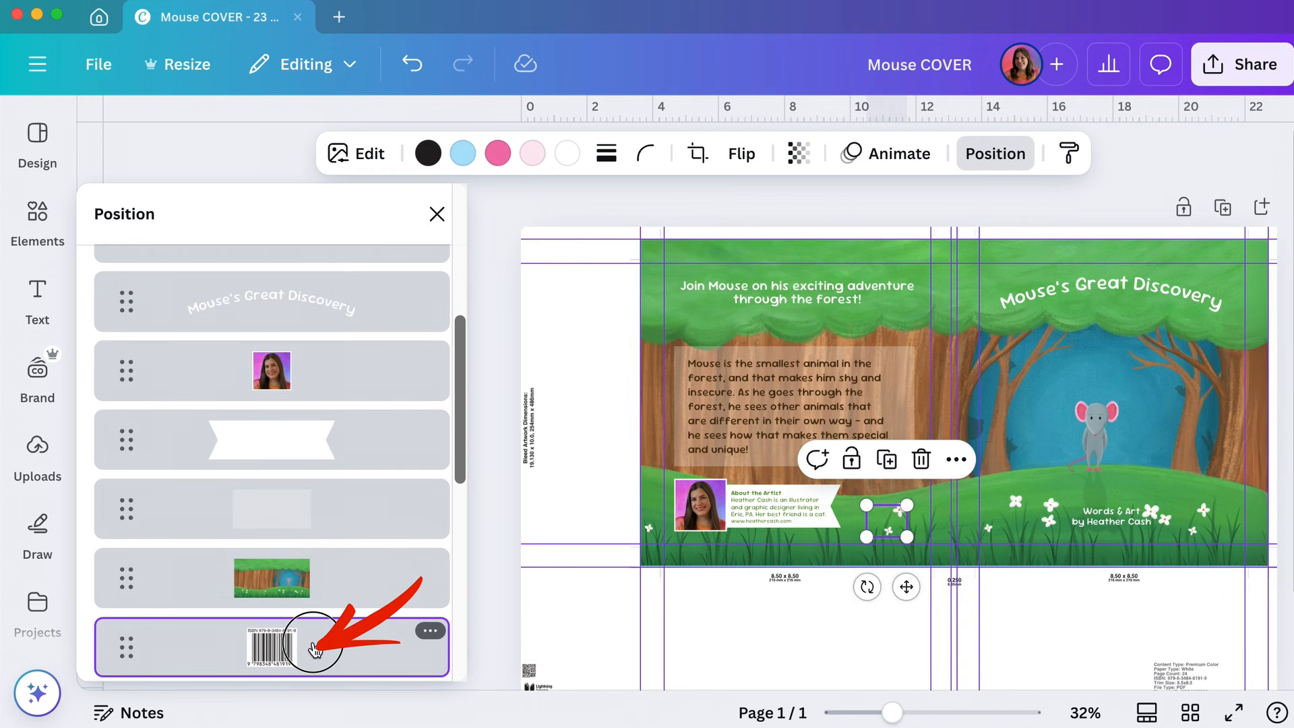
scroll(down, 3)
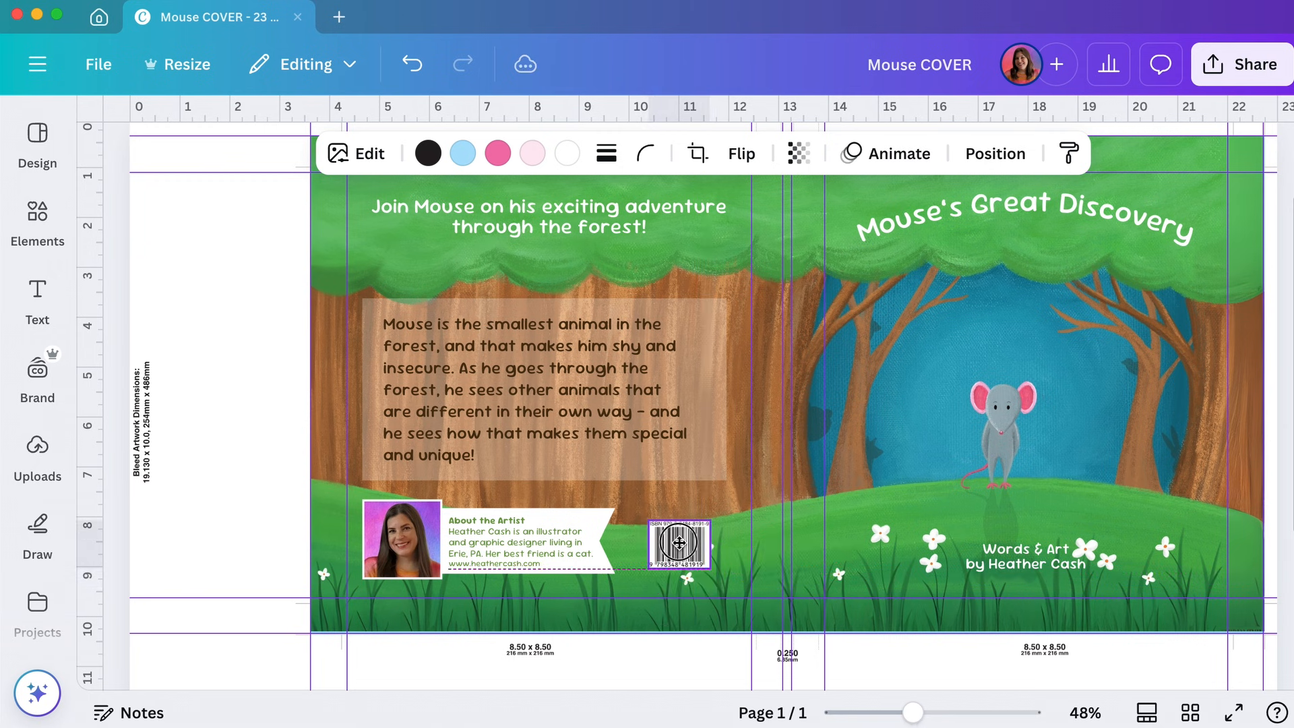
click(679, 542)
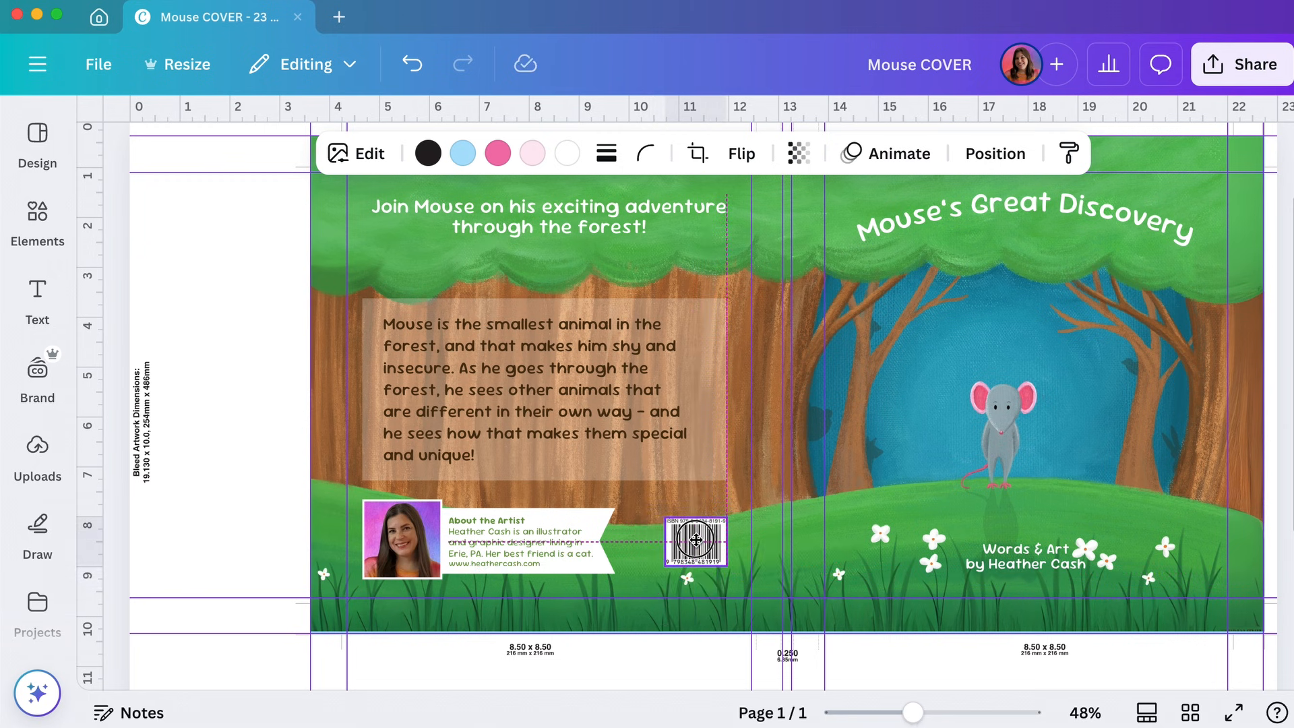
click(694, 541)
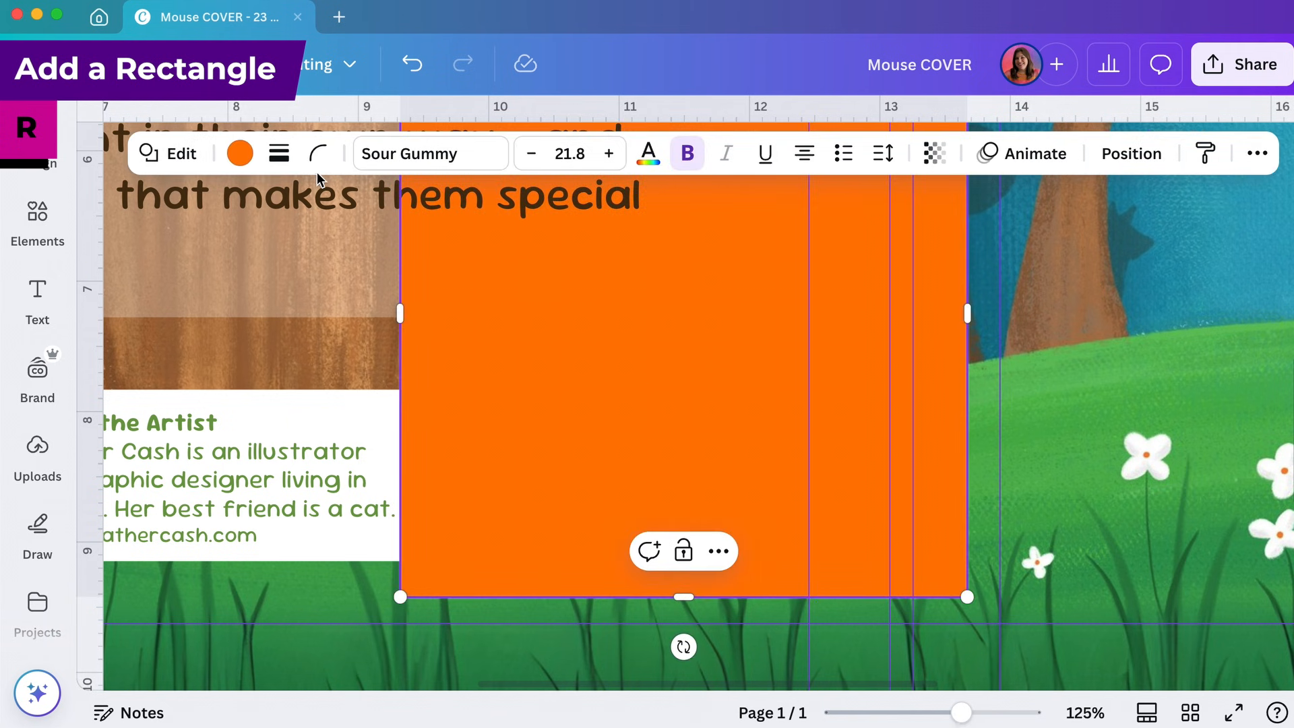
Step: Place a white rectangle one layer behind the ISBN barcode, centre it, and select both
click(239, 154)
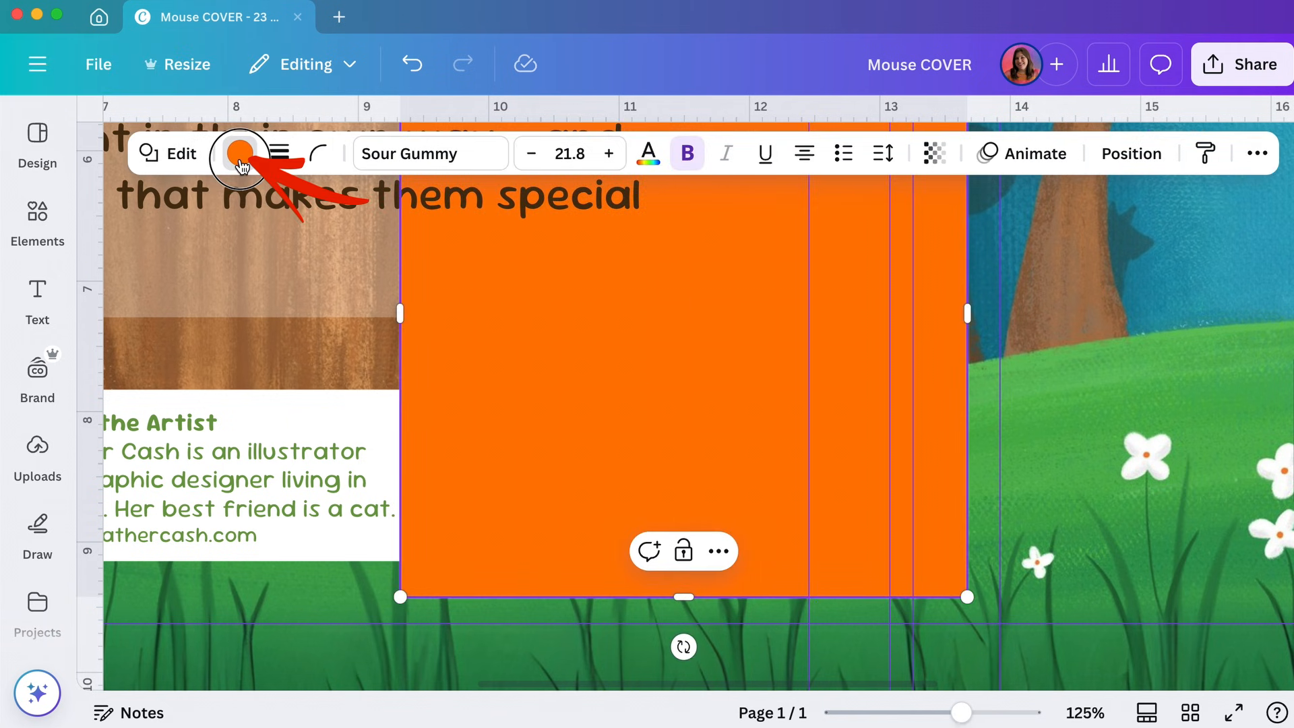
click(239, 153)
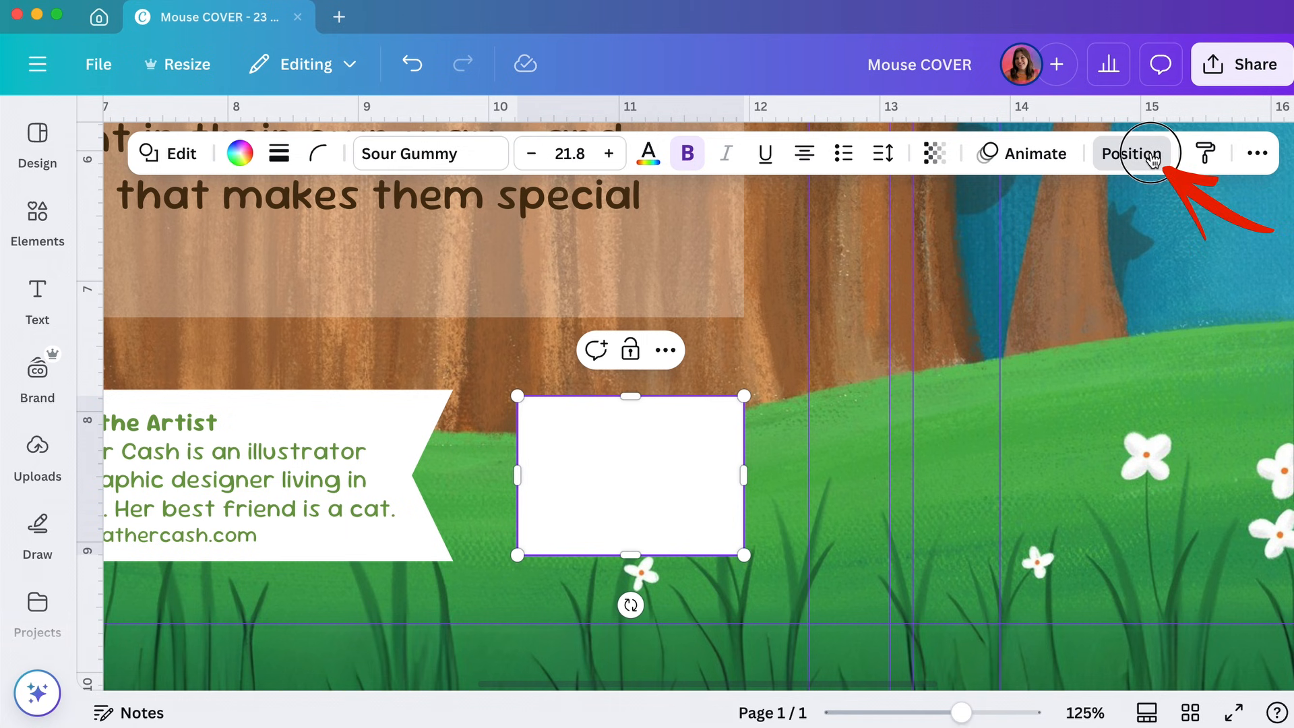
click(1131, 154)
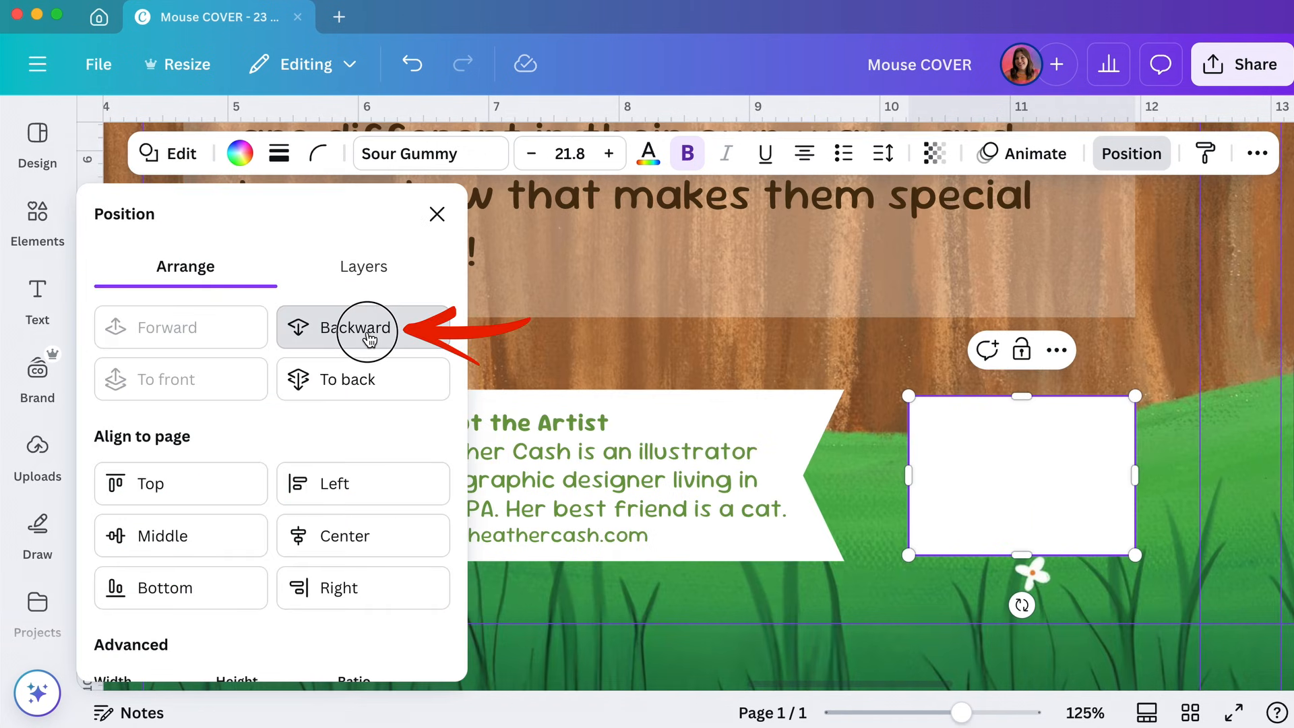
click(361, 326)
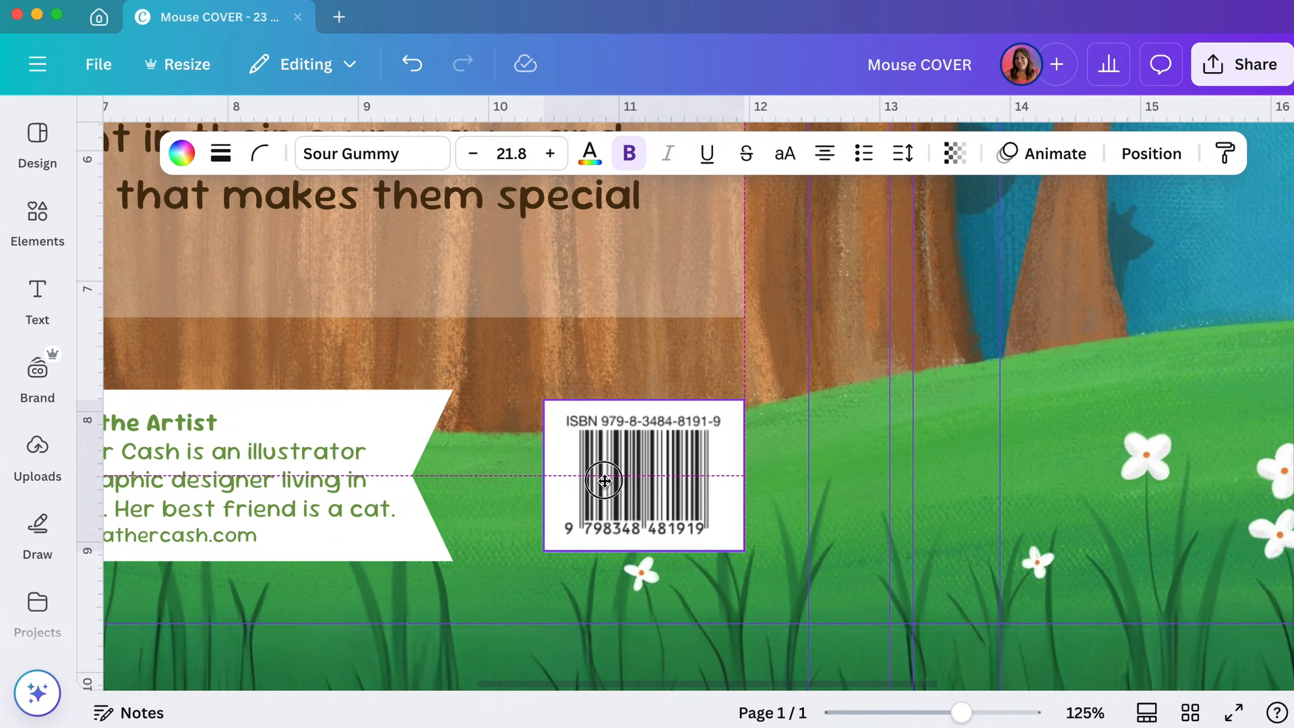
click(643, 477)
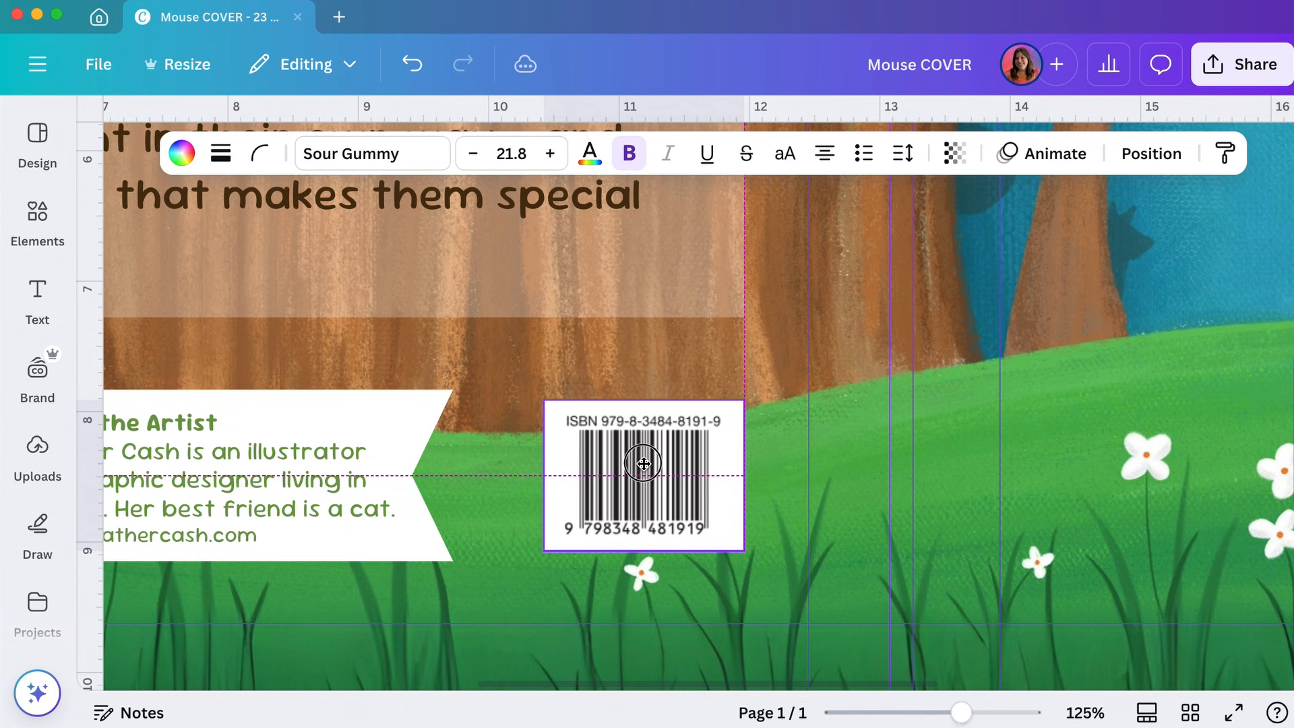
drag(643, 462, 643, 473)
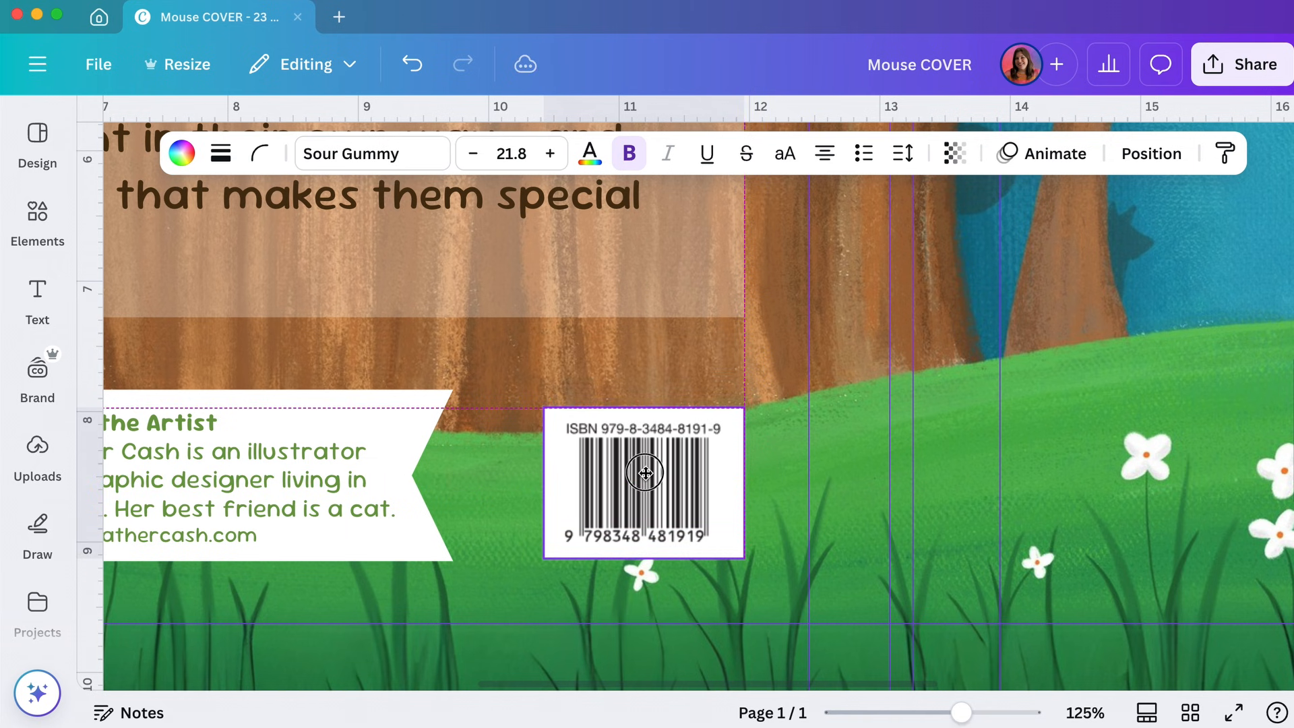
click(642, 472)
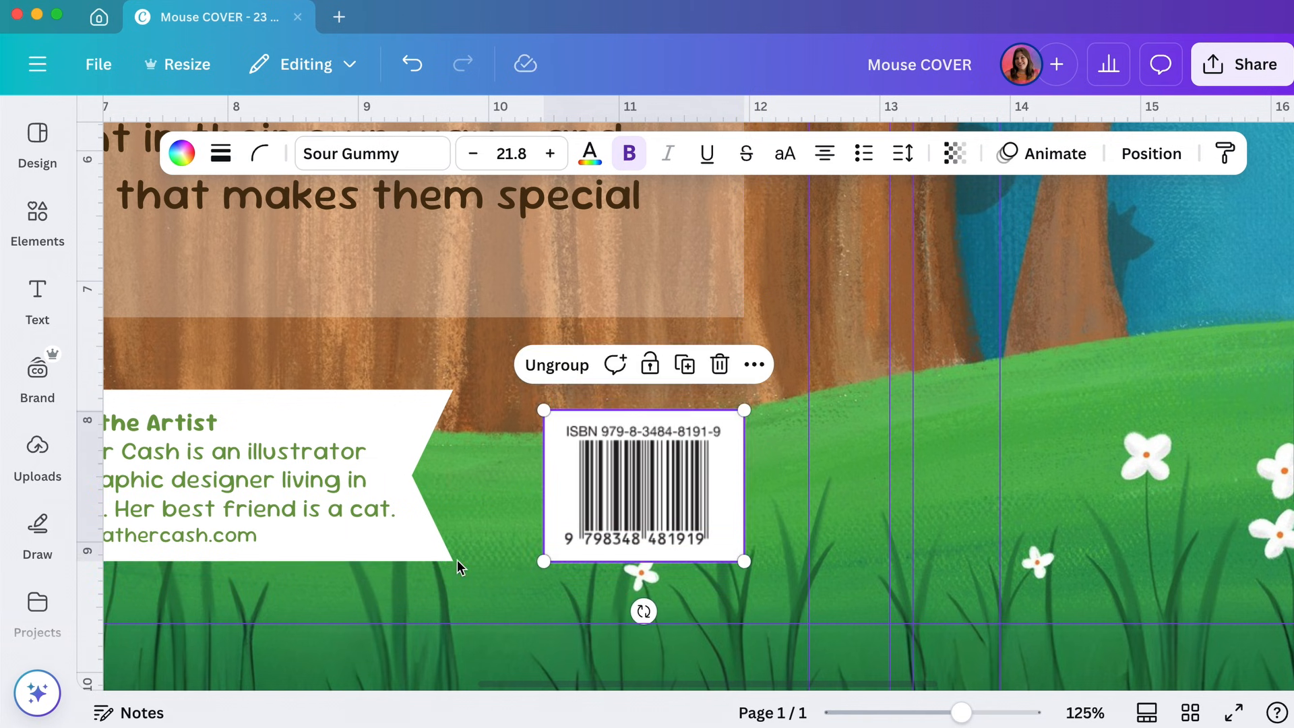
mouse_move(635, 547)
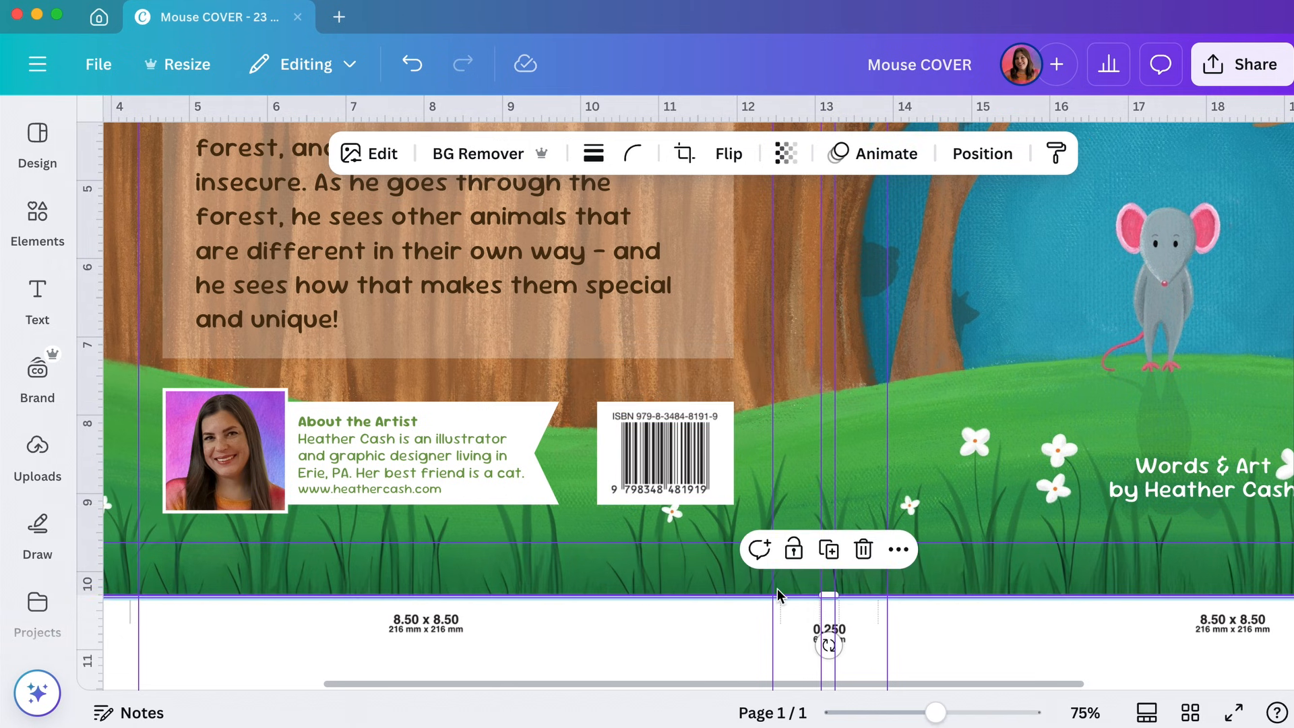
Step: Align the background and green grass image precisely to the bleed guide intersections
drag(932, 711, 878, 711)
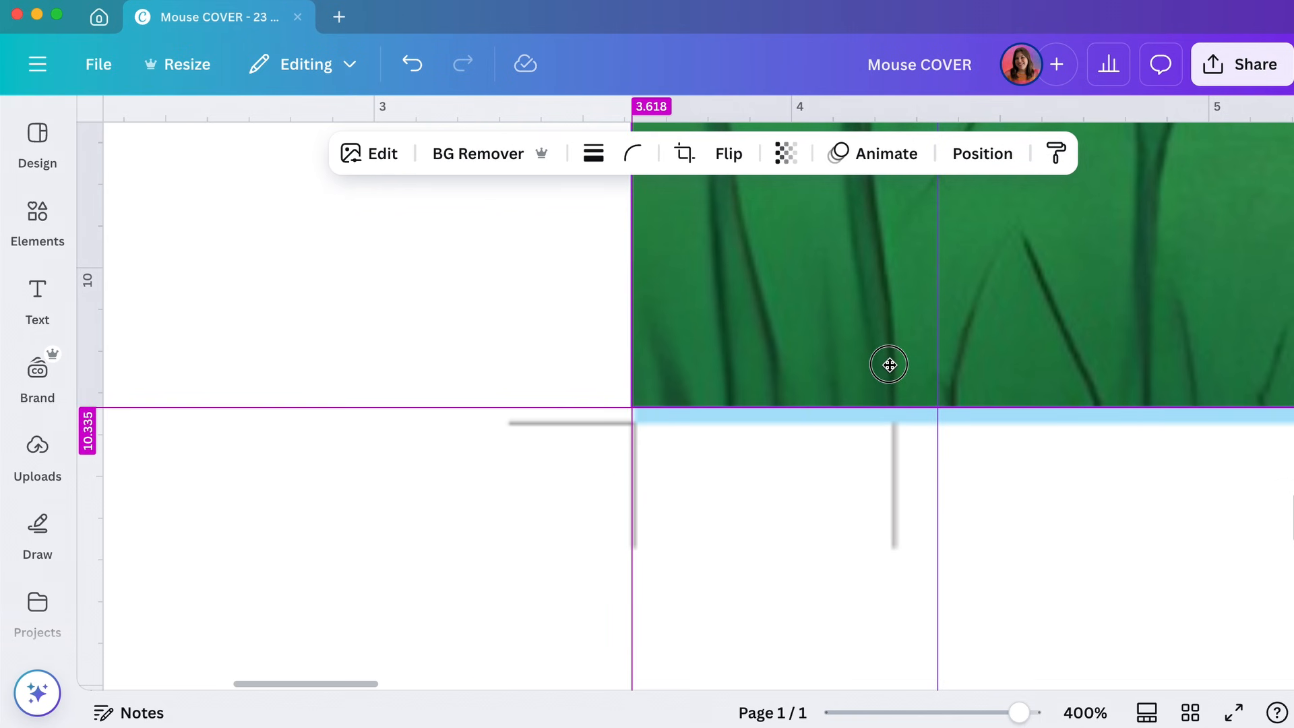
drag(889, 365, 891, 380)
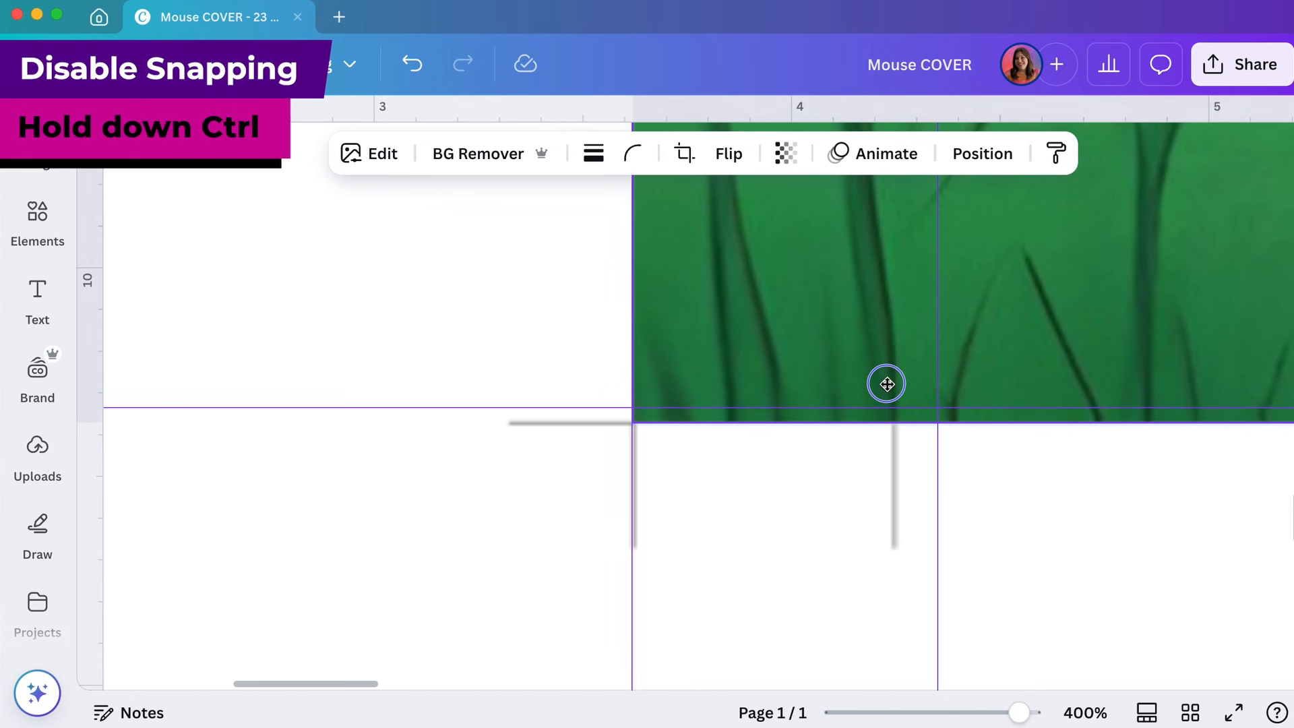
click(885, 383)
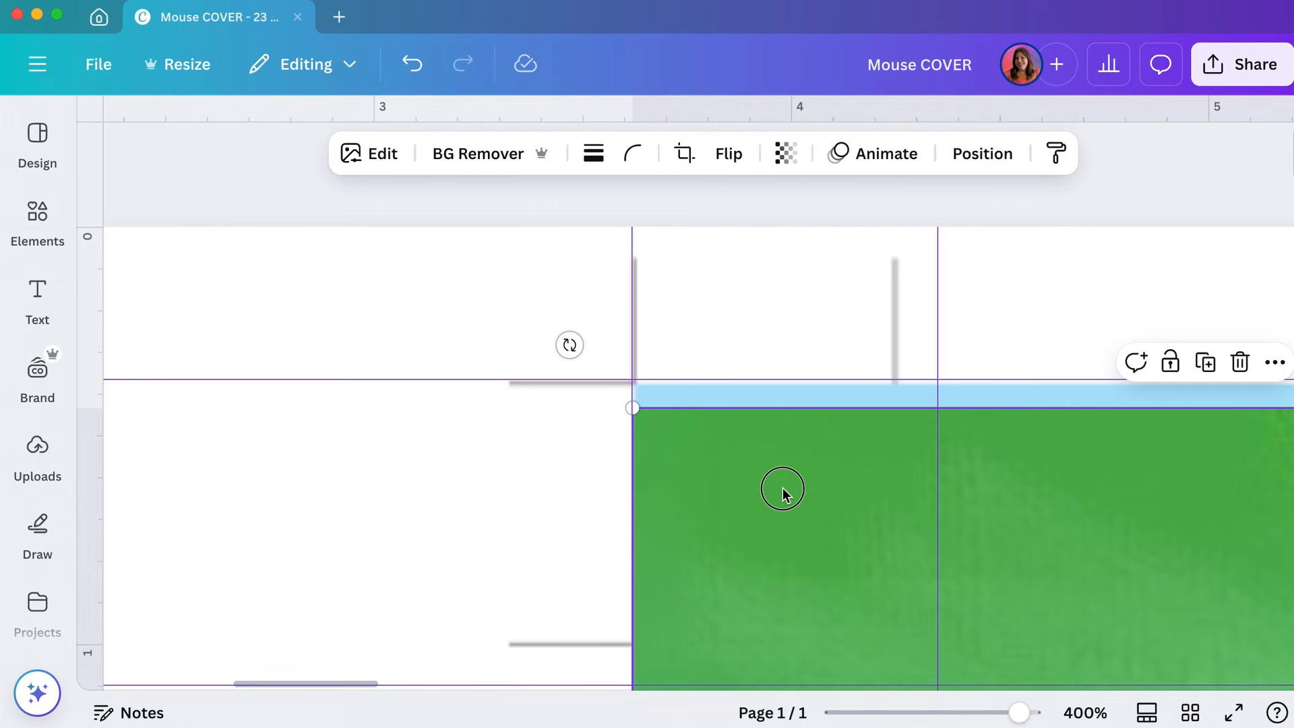
drag(782, 493, 794, 394)
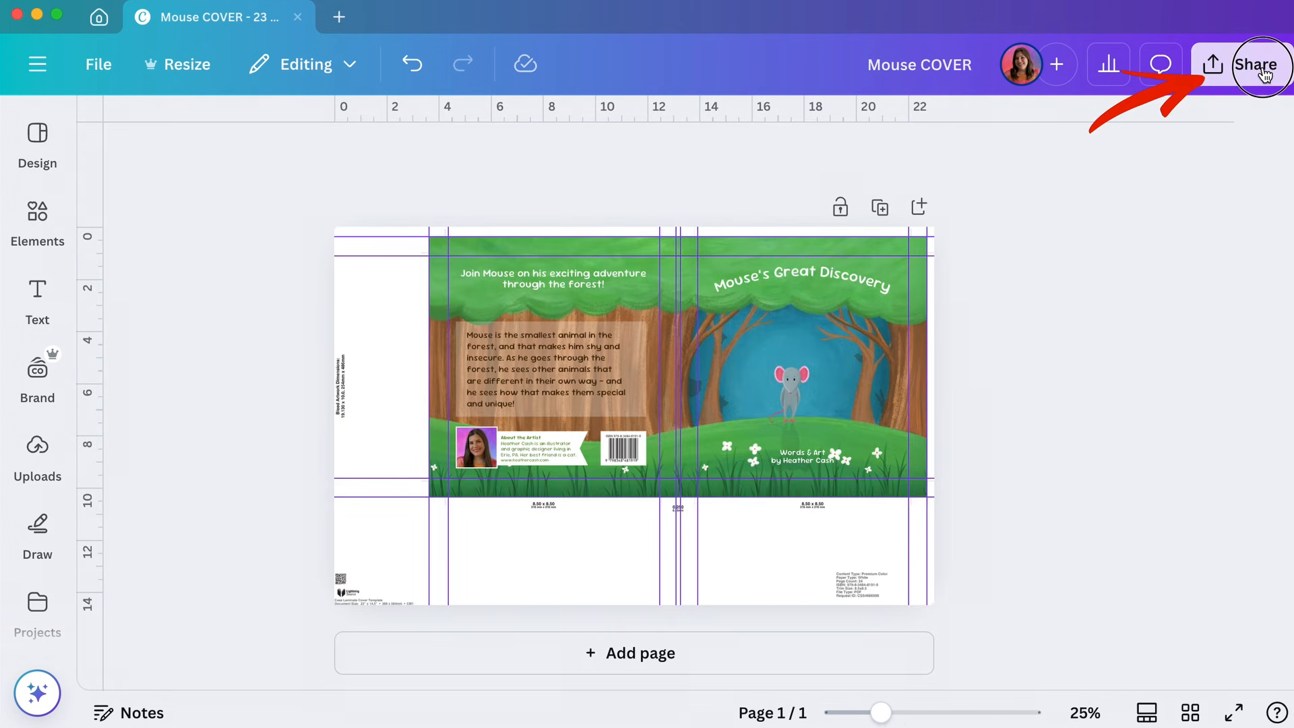
Step: Export the cover as a PDF Print with Flatten PDF and the RGB colour profile
click(1248, 64)
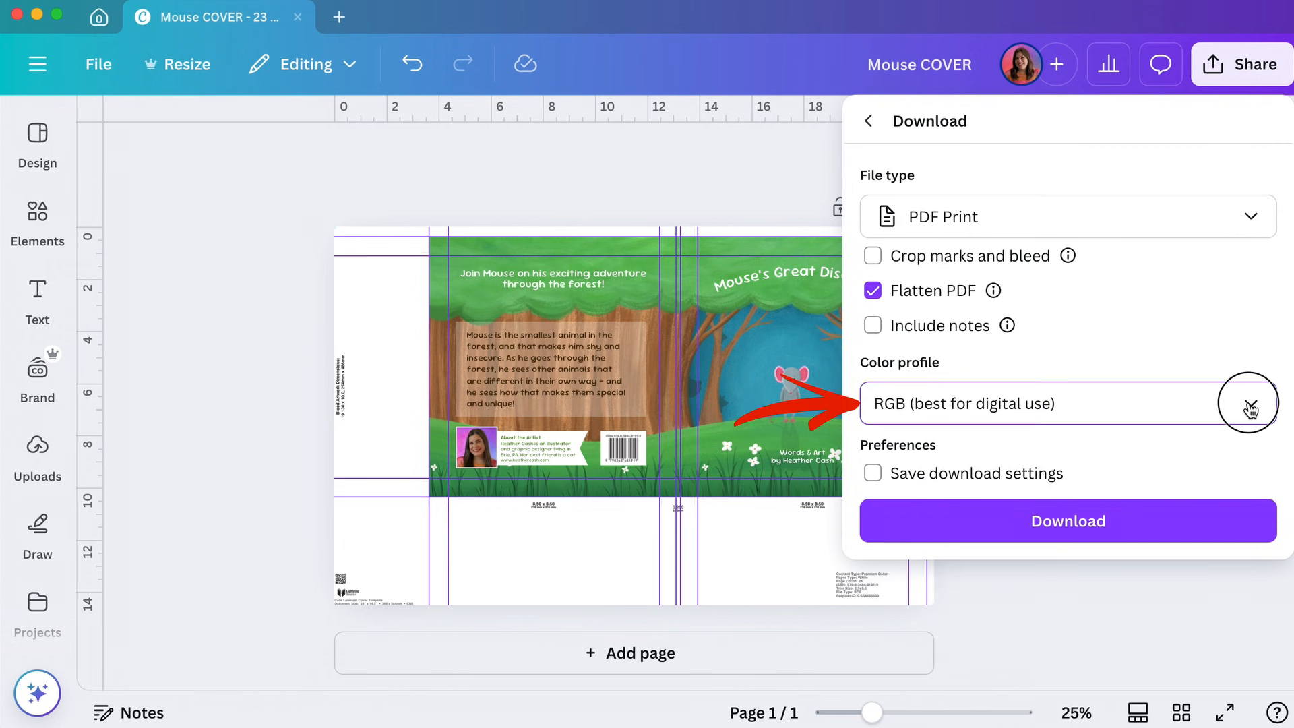
click(1065, 403)
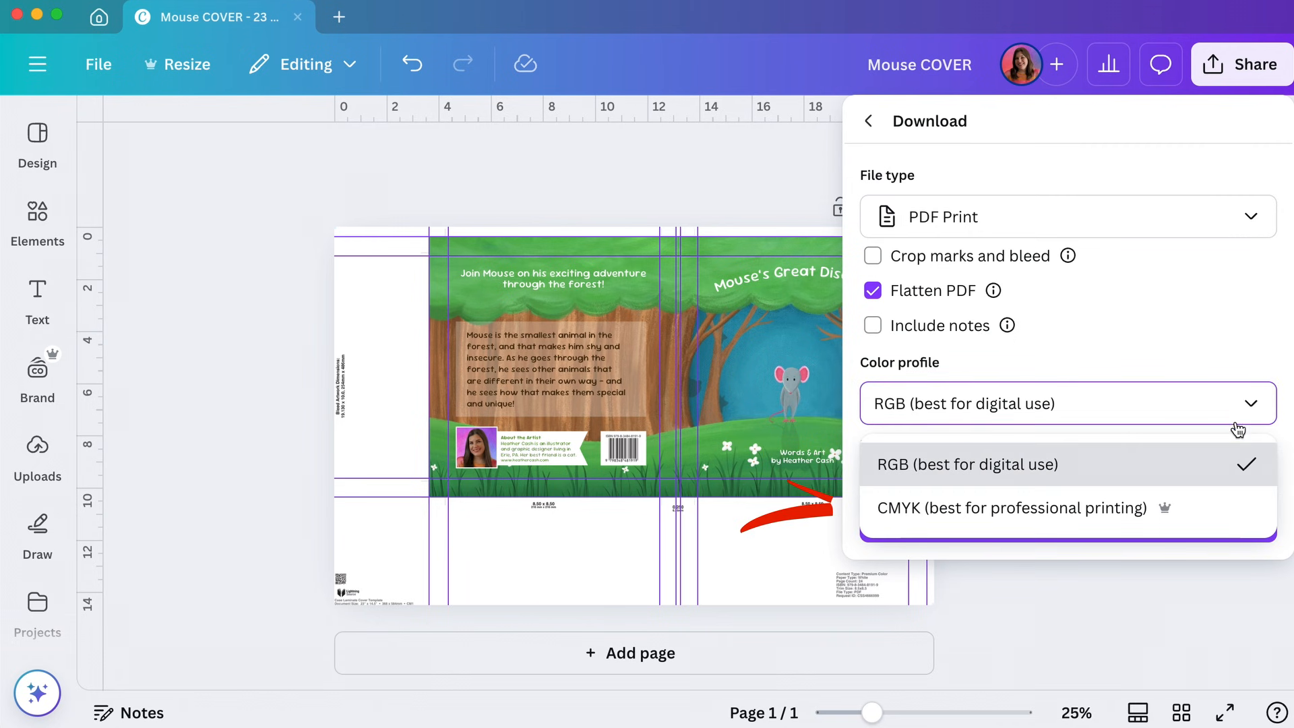
mouse_move(1040, 512)
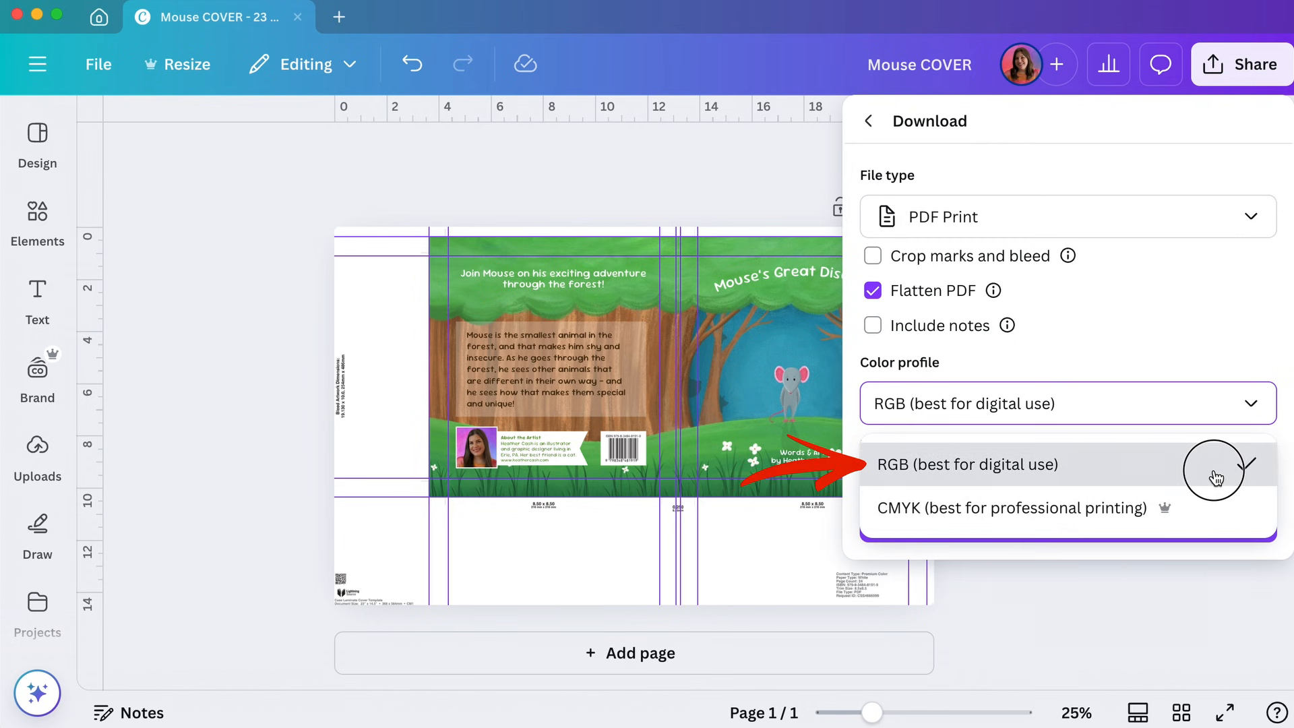
click(968, 463)
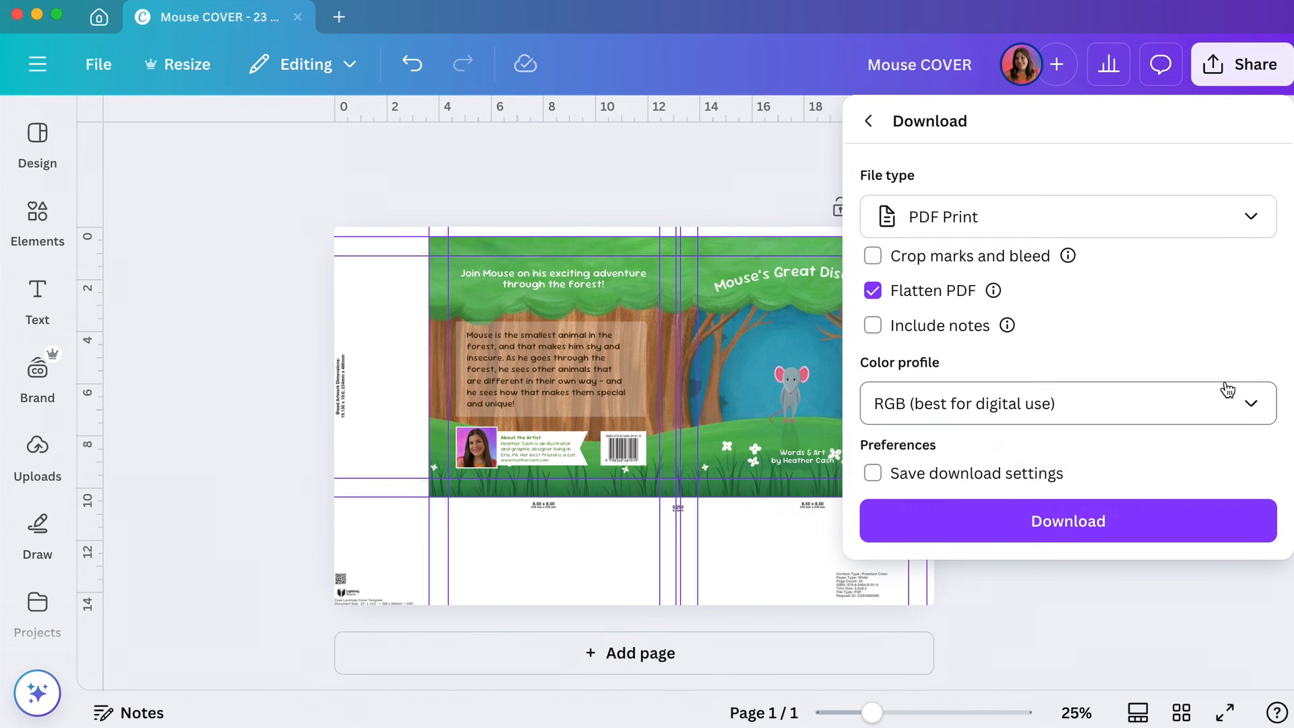
mouse_move(1234, 448)
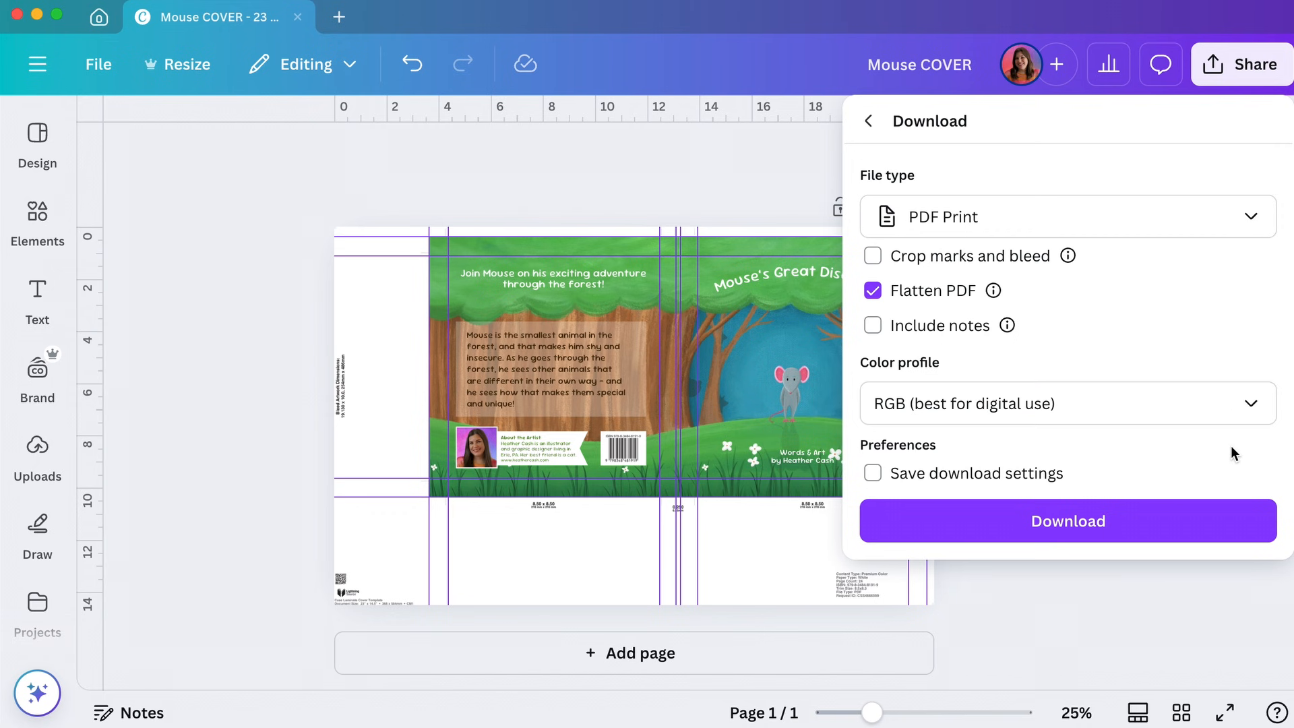
mouse_move(1137, 503)
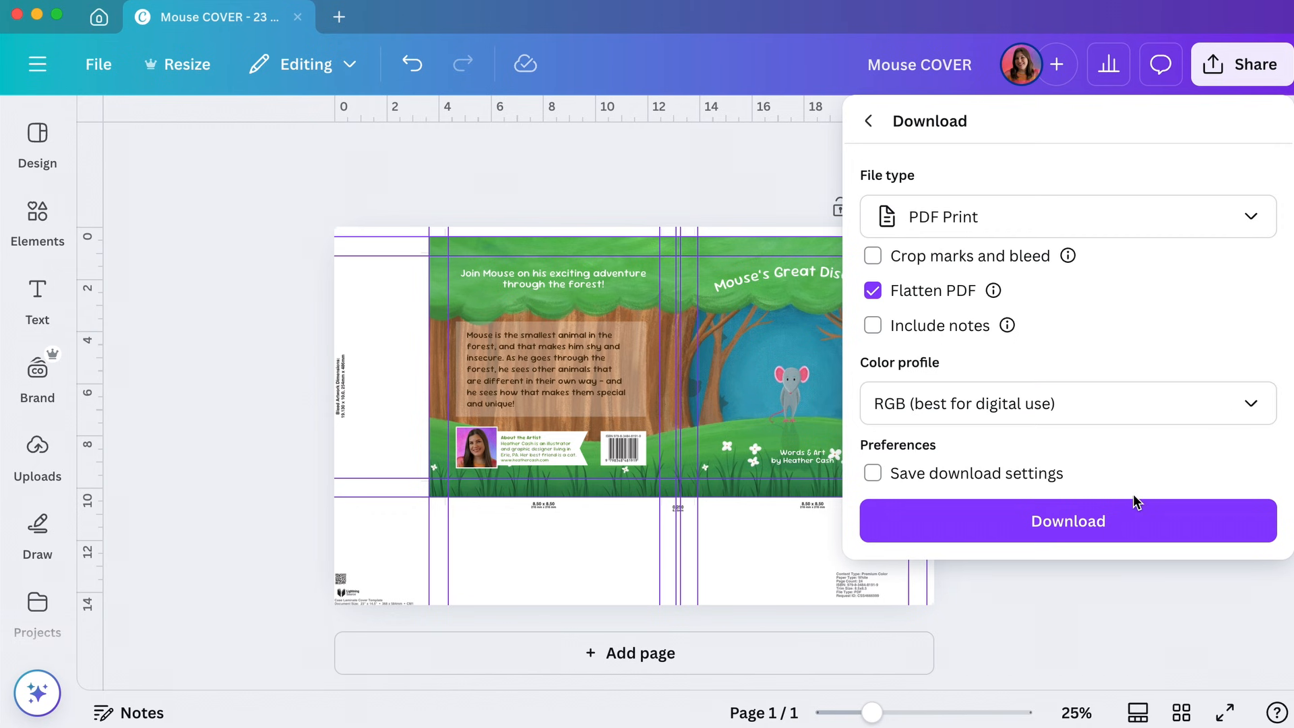
click(1066, 521)
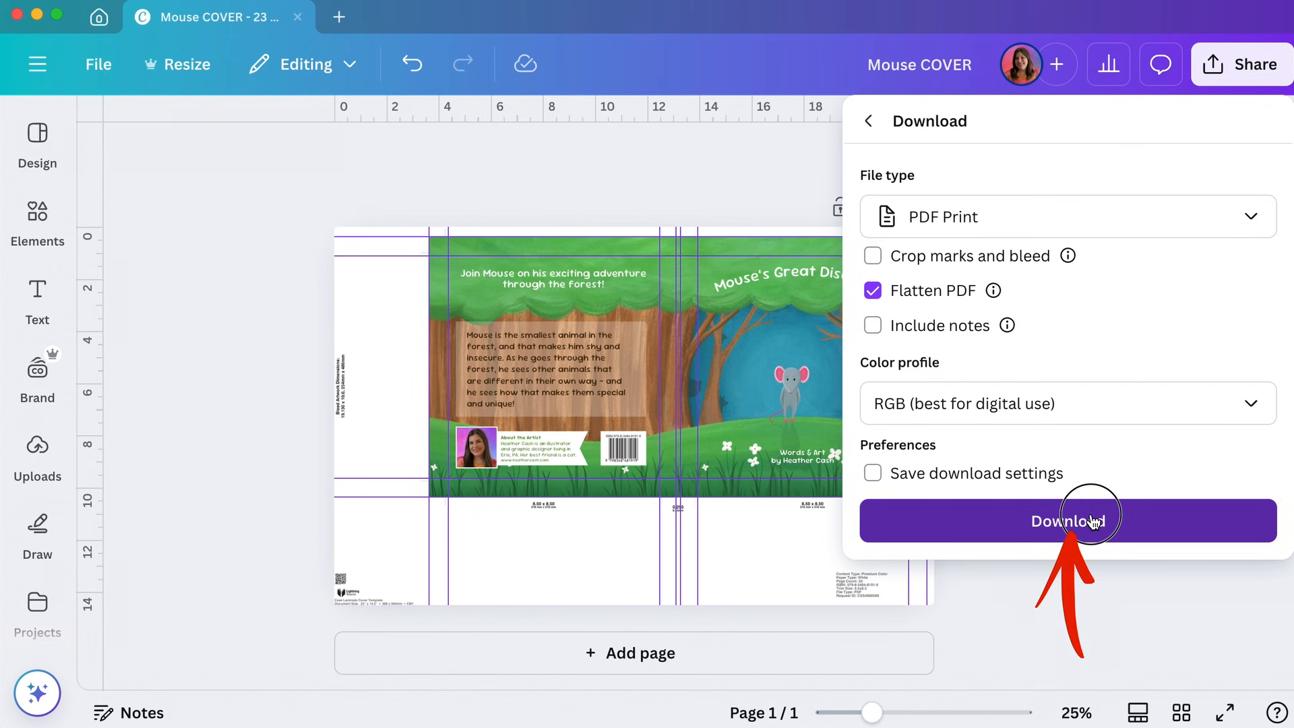
click(1067, 521)
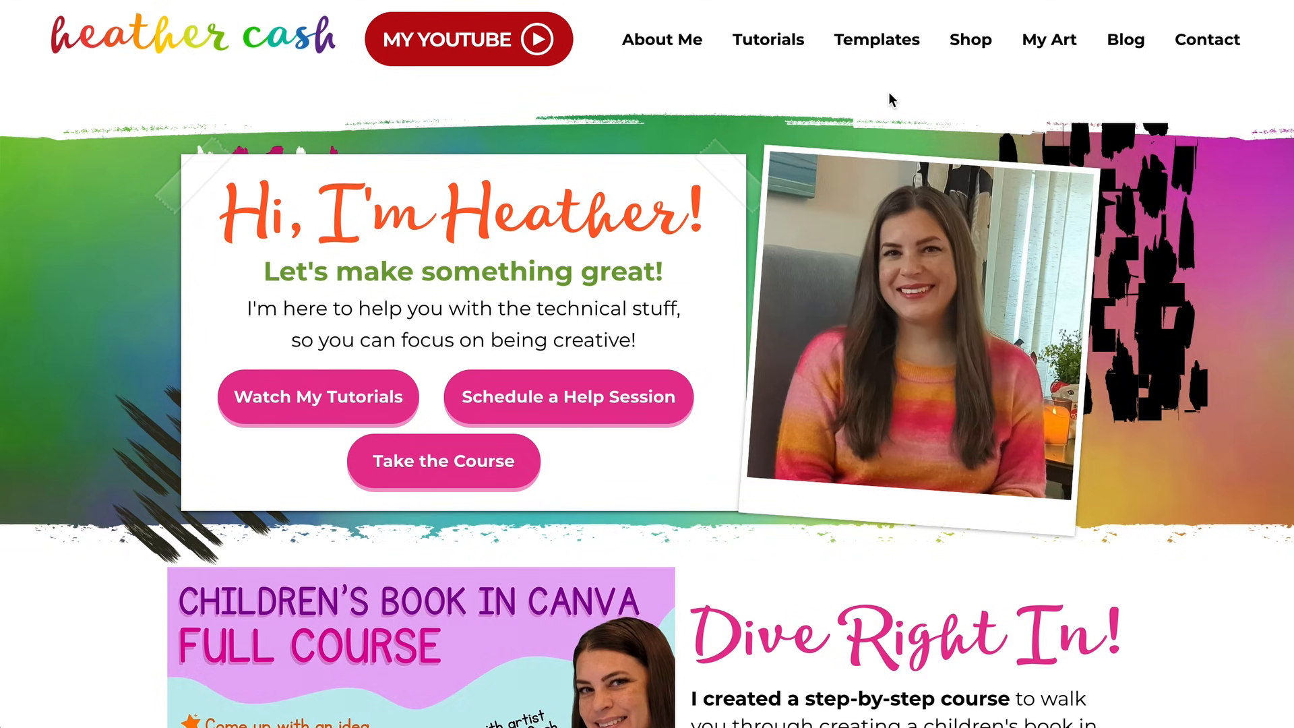
Step: Convert Mouse COVER.pdf with Heather Cash's free PDF converter and download the PDF/X-1a result
scroll(down, 3)
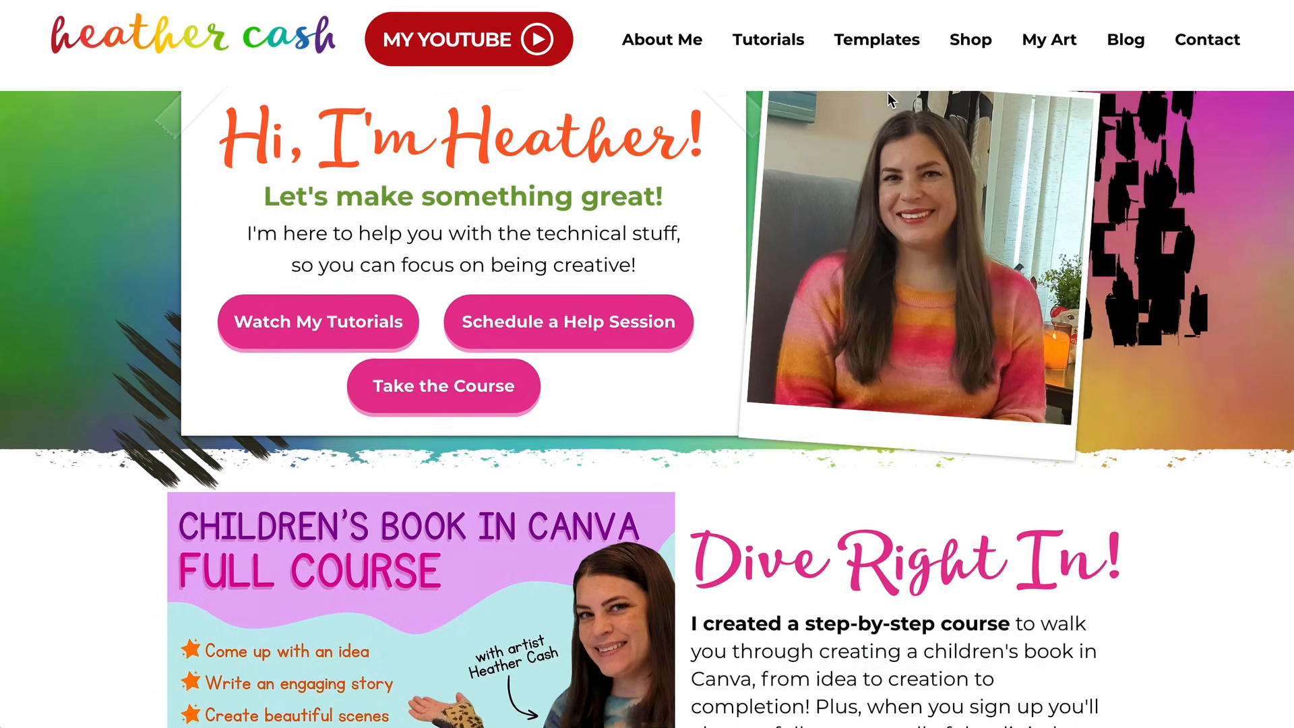
scroll(down, 3)
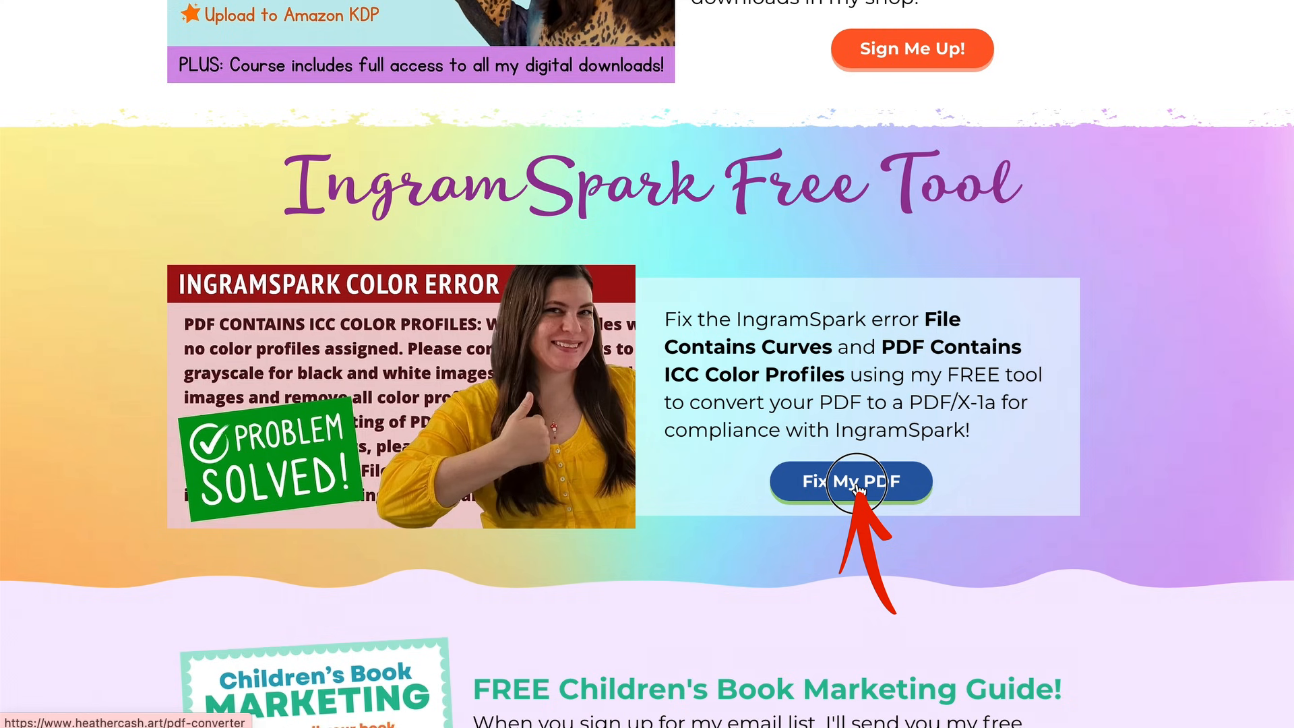
click(851, 481)
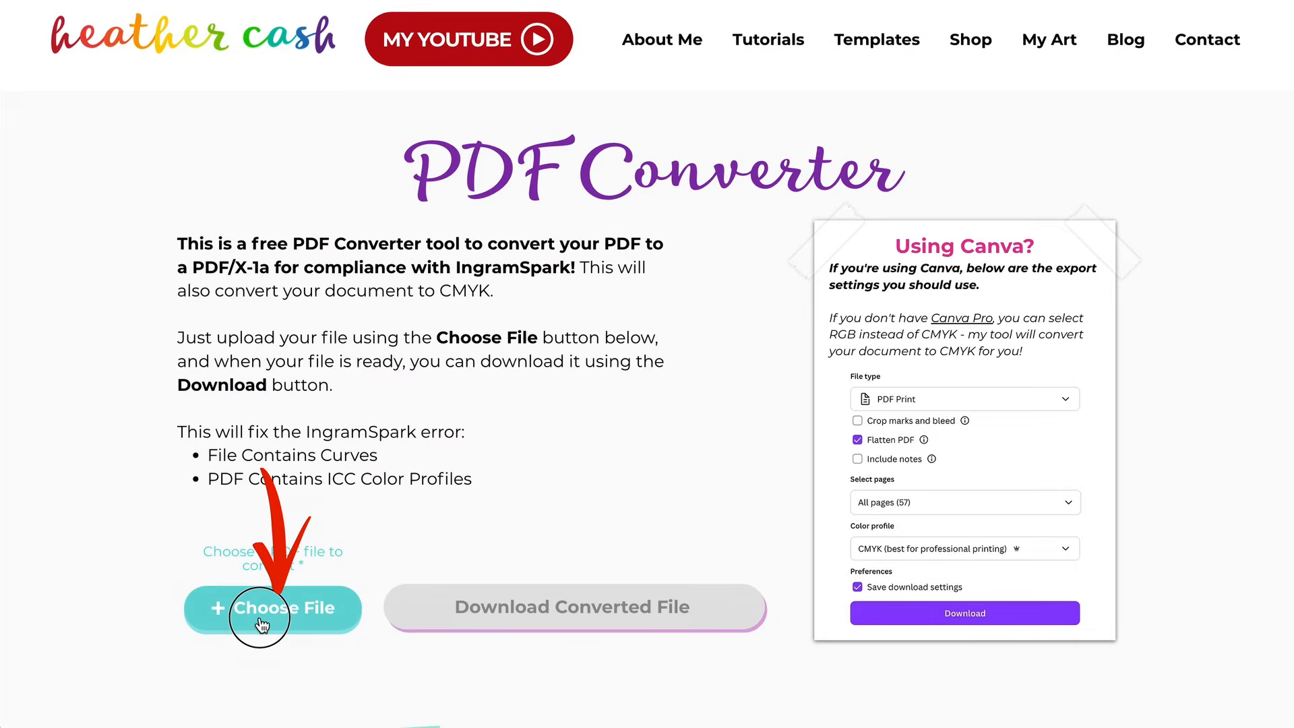
click(272, 607)
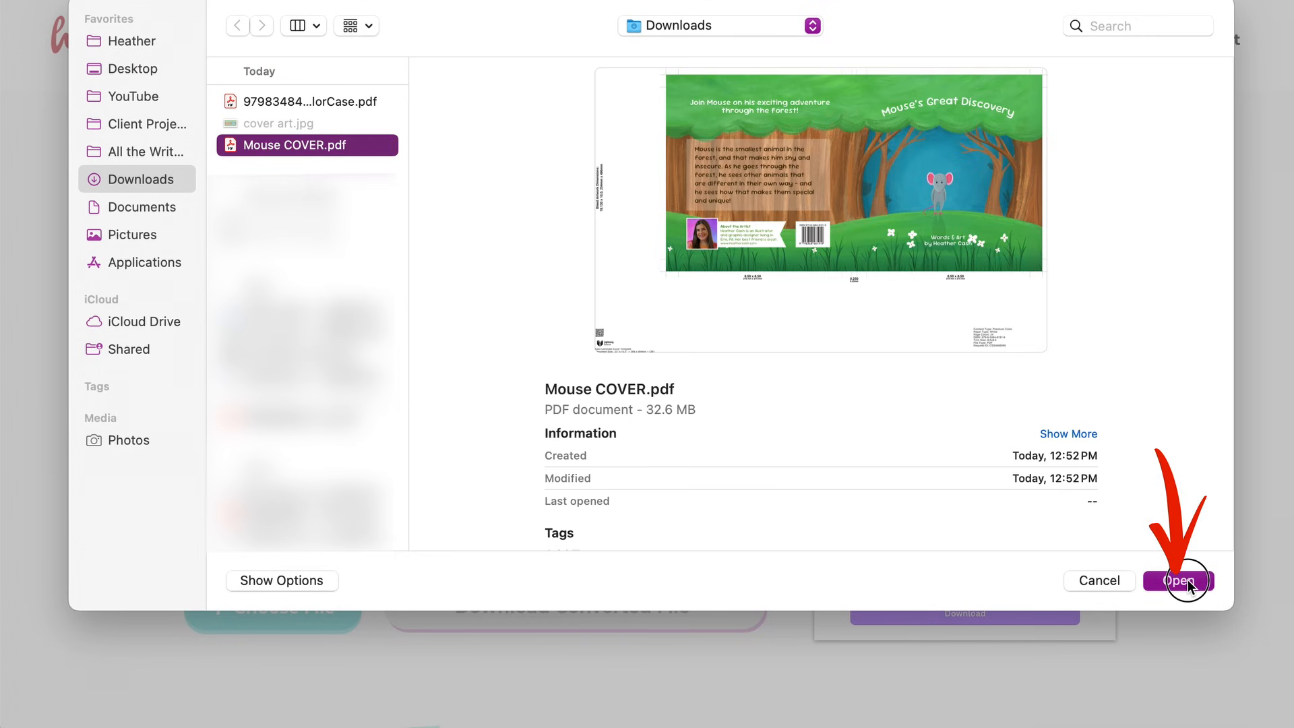
click(1178, 580)
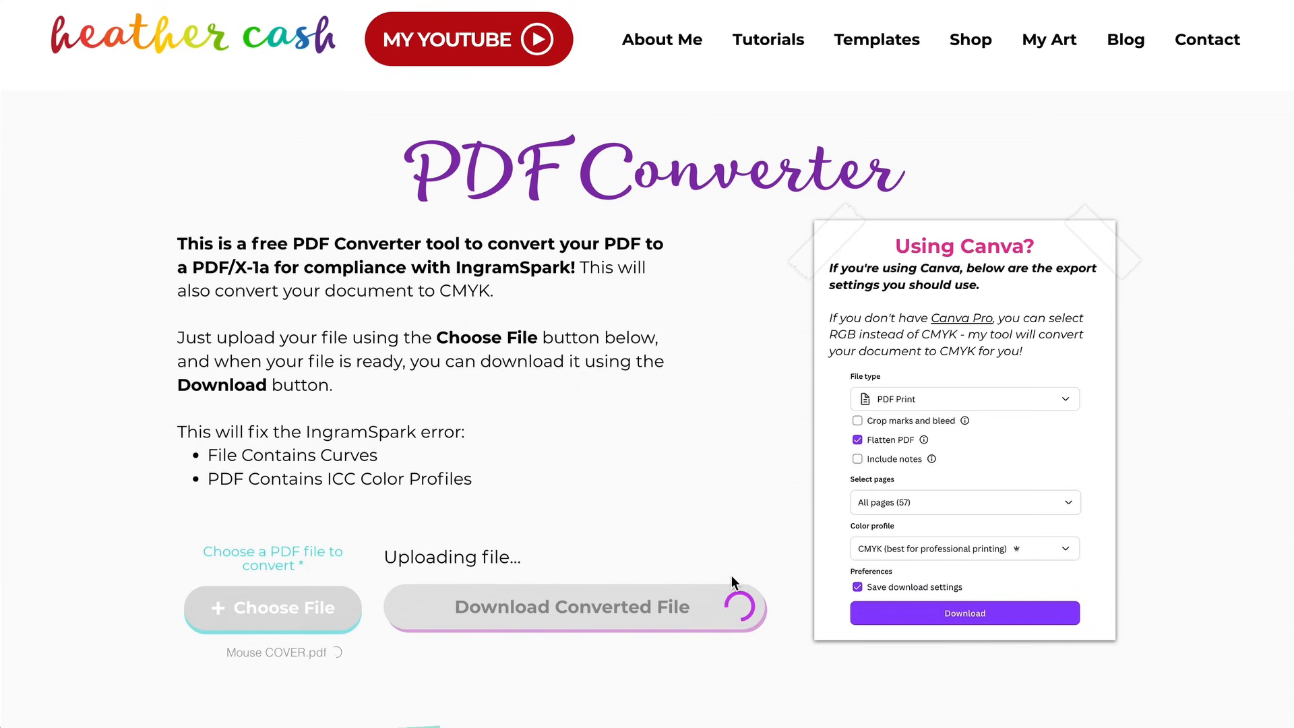
mouse_move(781, 332)
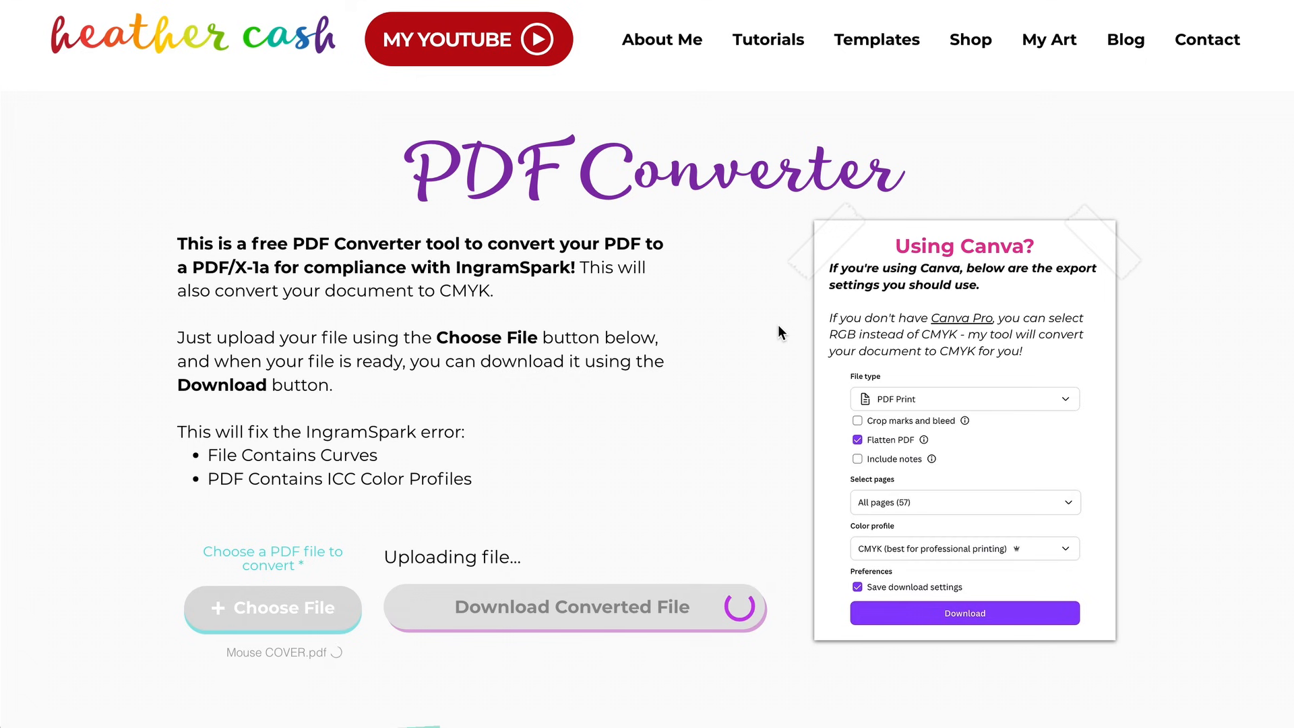
mouse_move(750, 332)
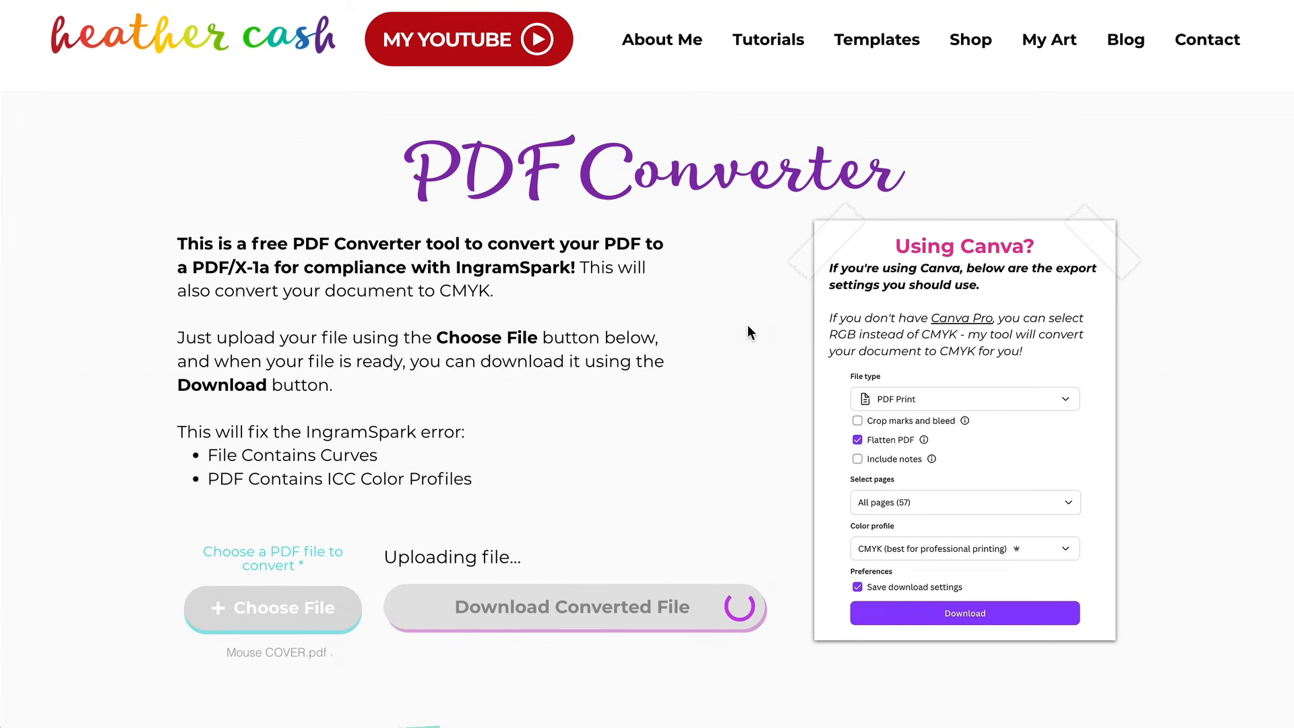
mouse_move(211, 452)
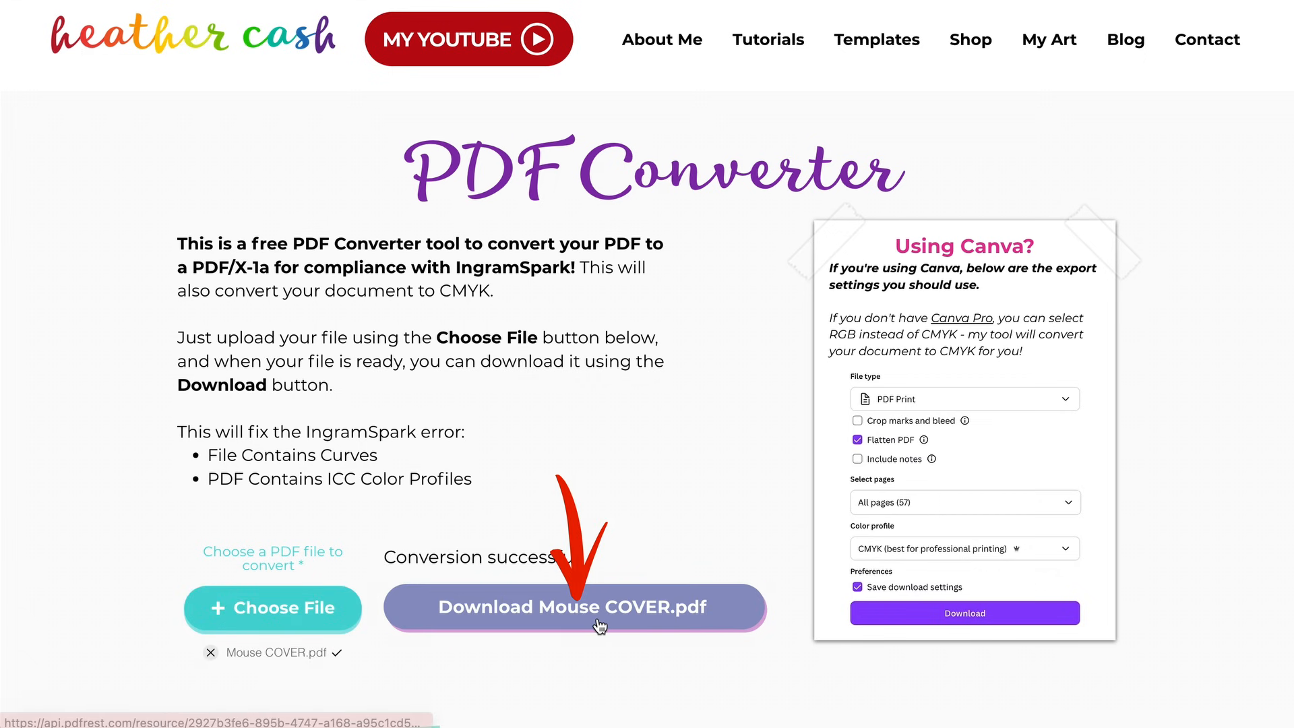
click(578, 606)
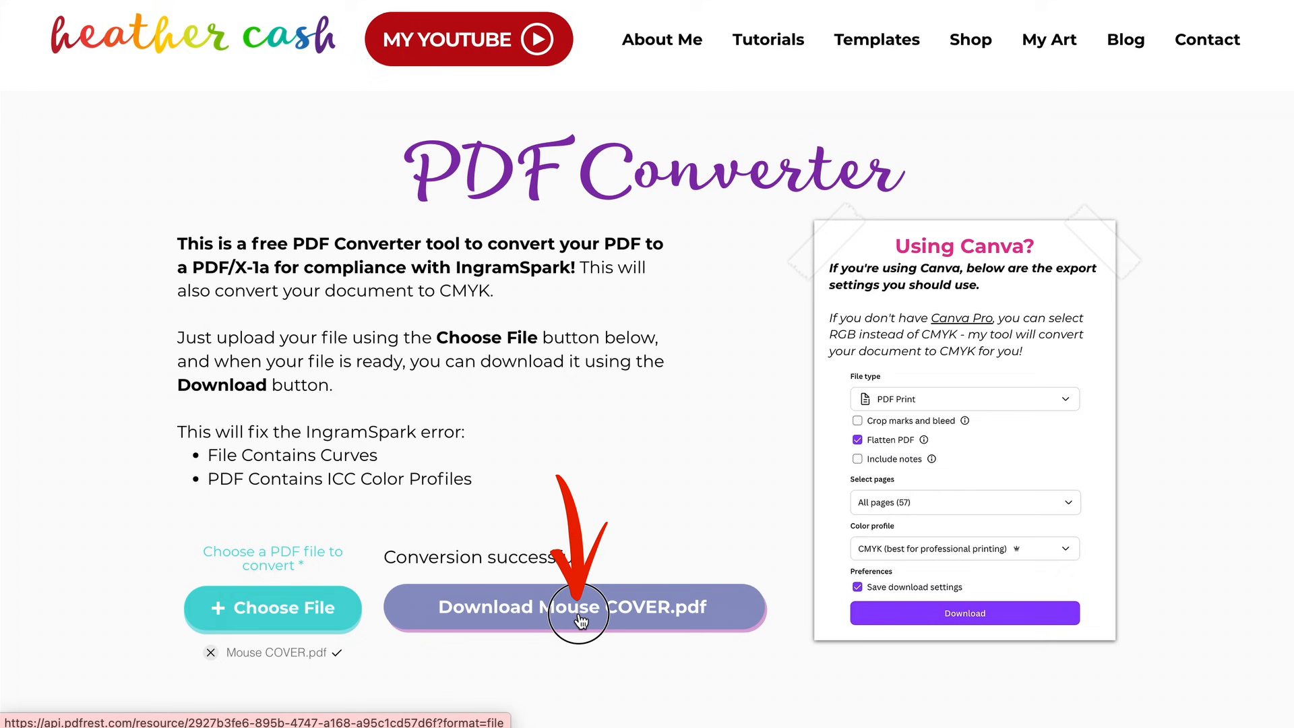
Step: Compare Mouse-COVER_pdfx.pdf (5.7 MB) against the original Mouse COVER.pdf (32.6 MB) in Finder
click(575, 607)
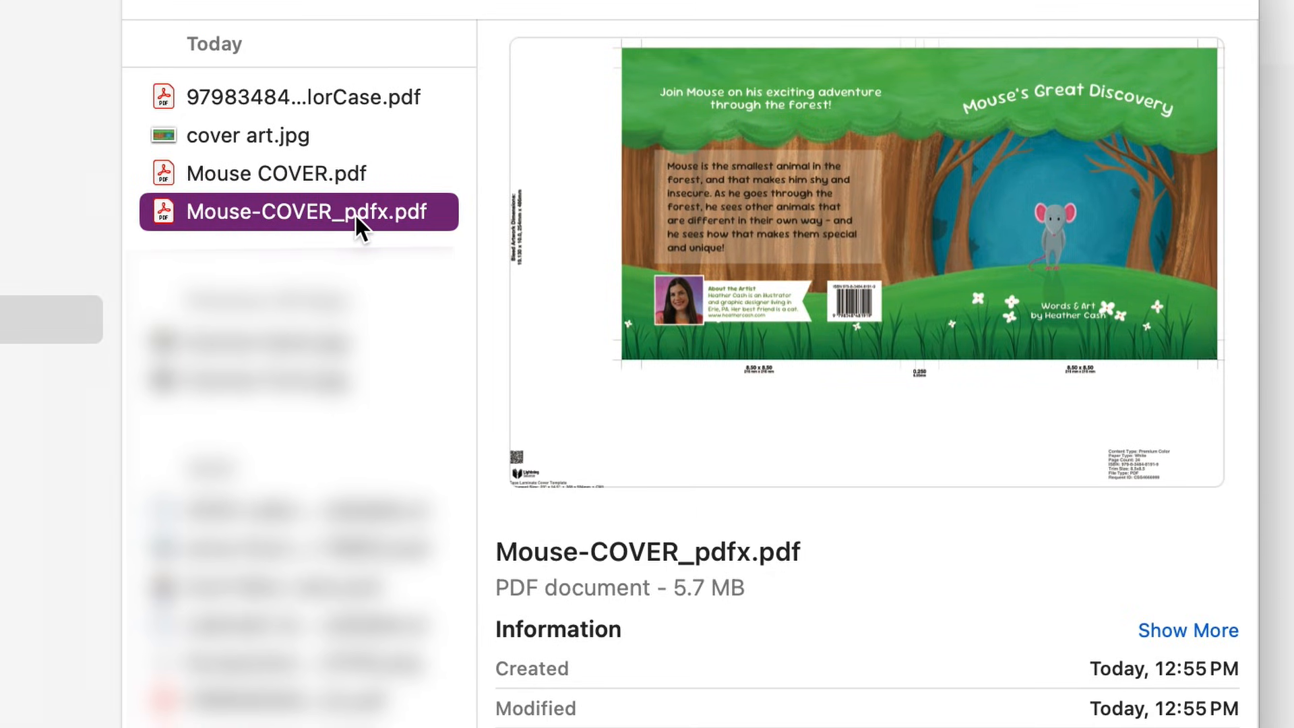
mouse_move(363, 235)
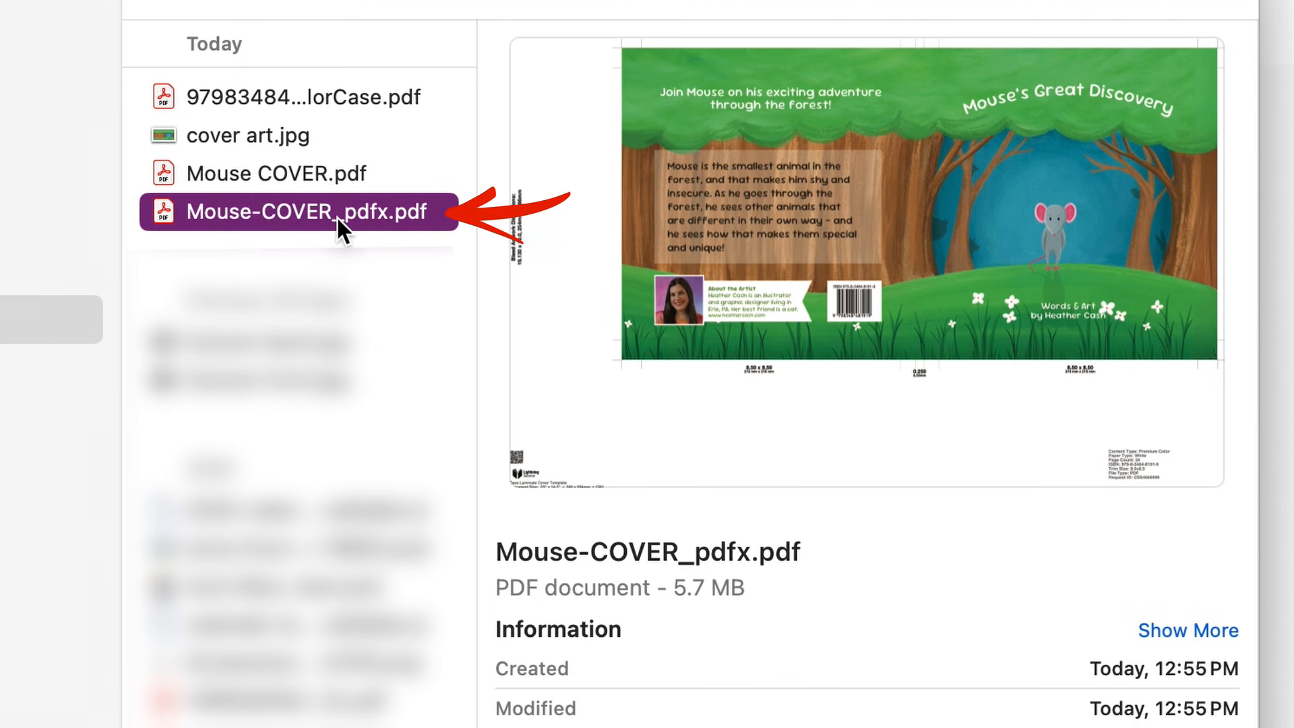
mouse_move(370, 225)
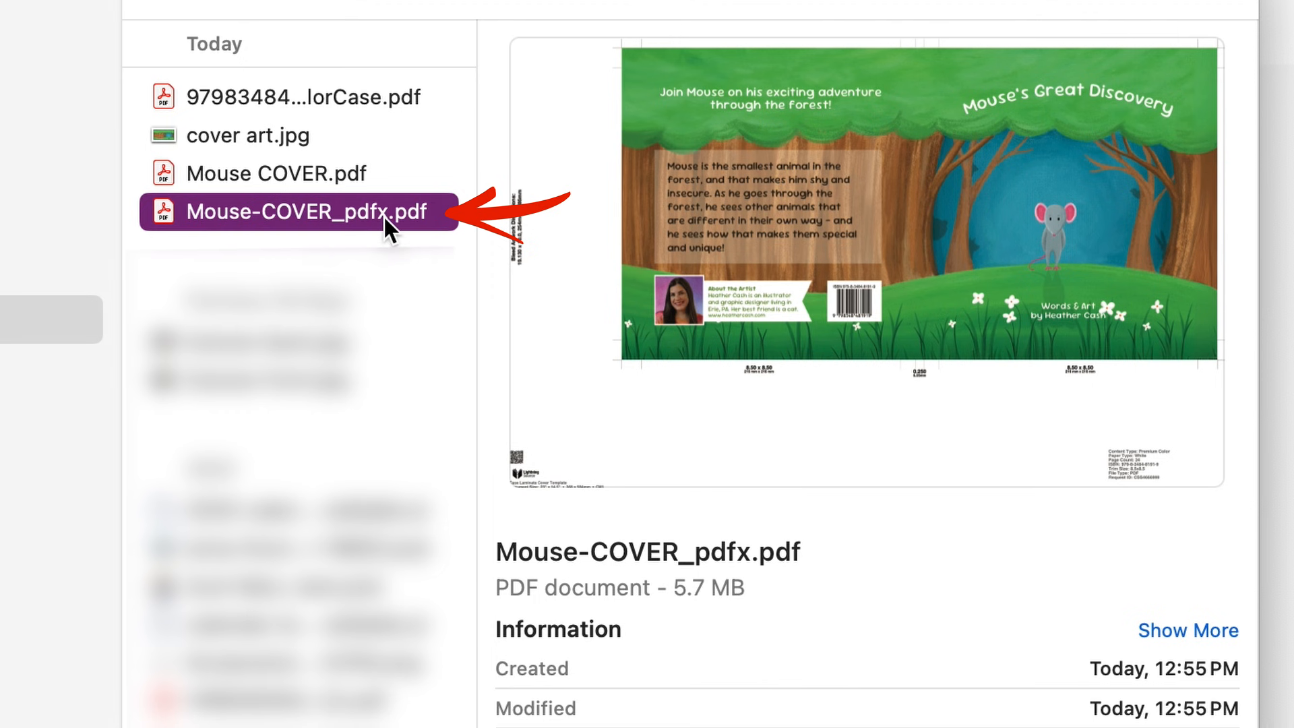
click(297, 173)
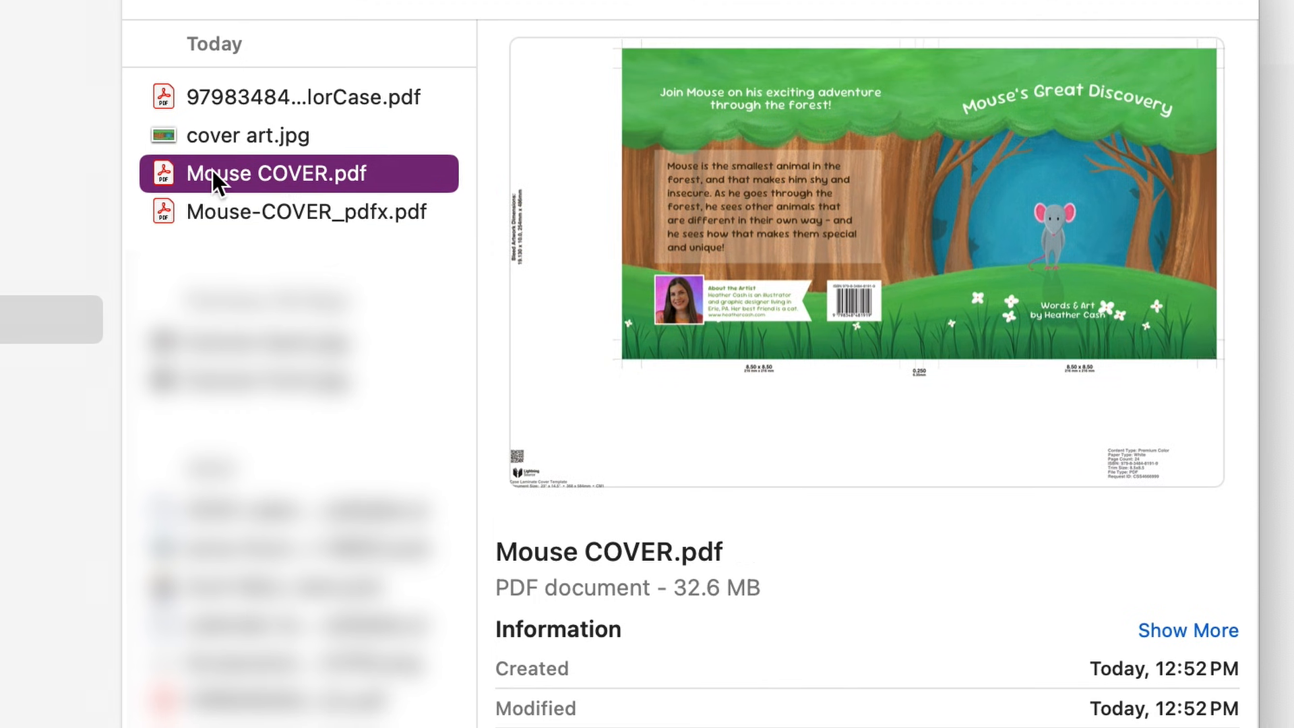
mouse_move(397, 175)
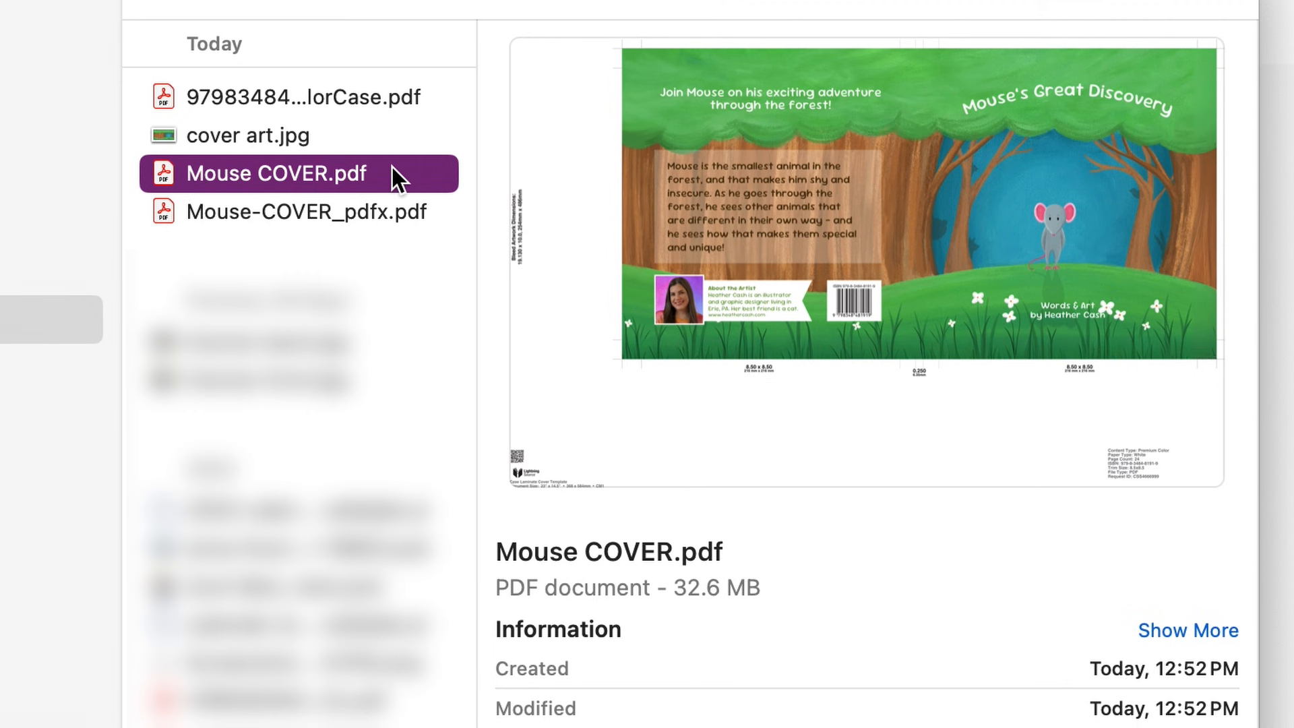
click(306, 211)
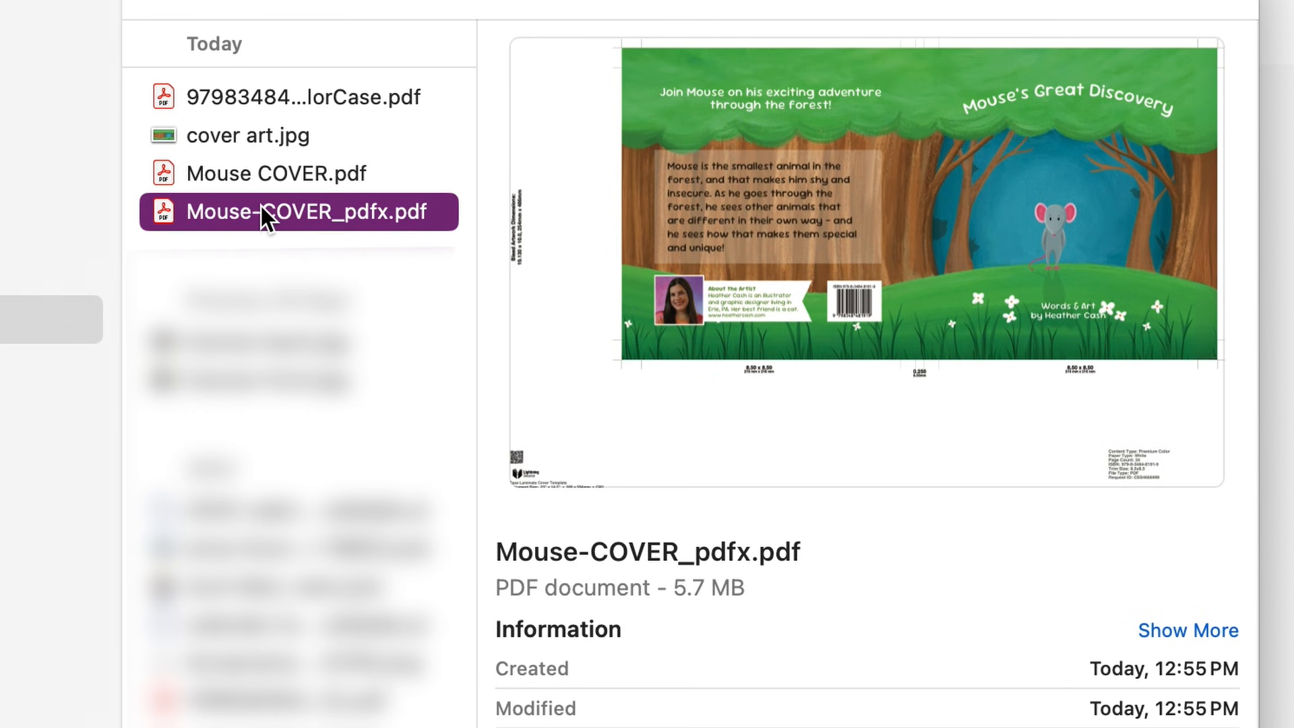
mouse_move(389, 232)
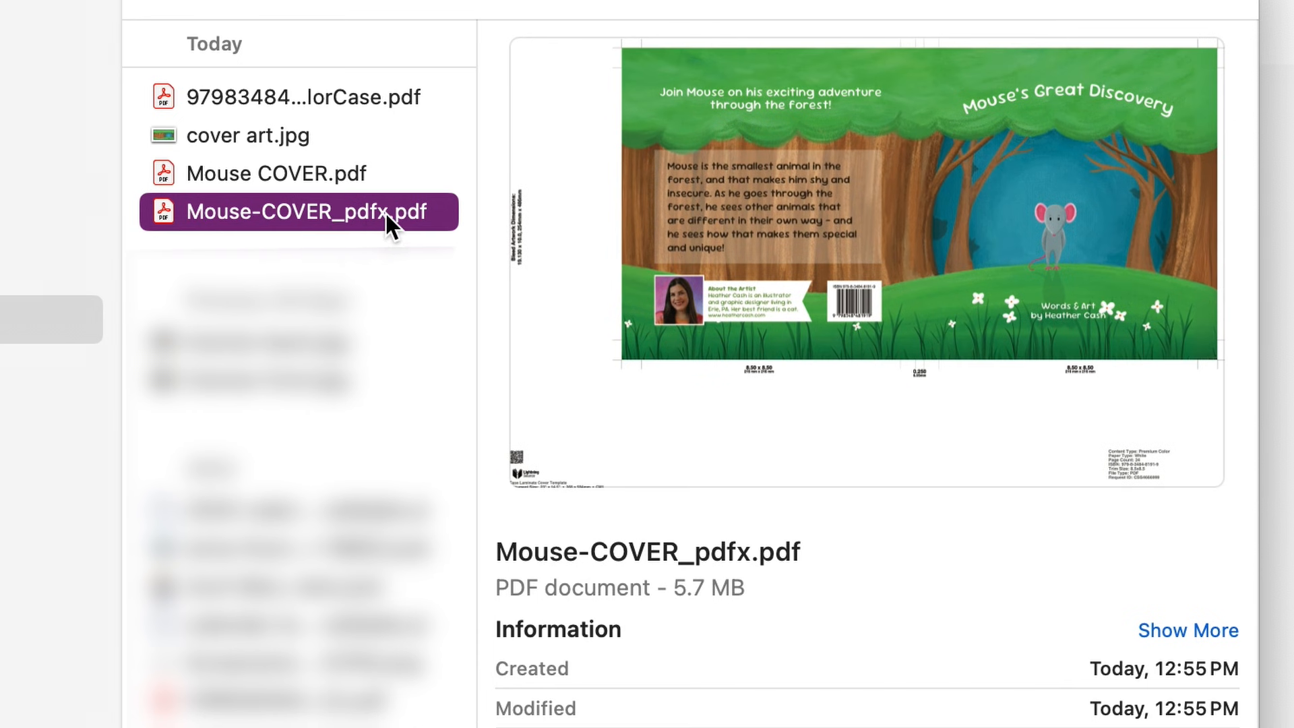
mouse_move(272, 235)
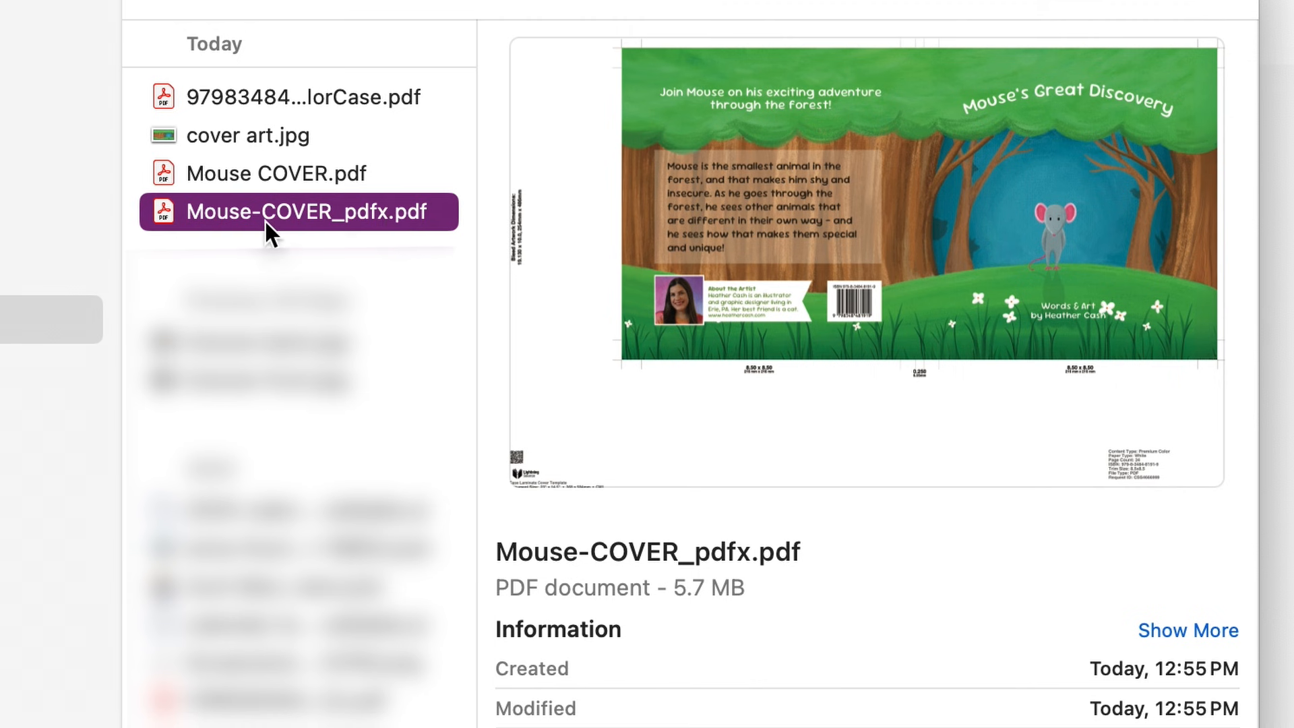